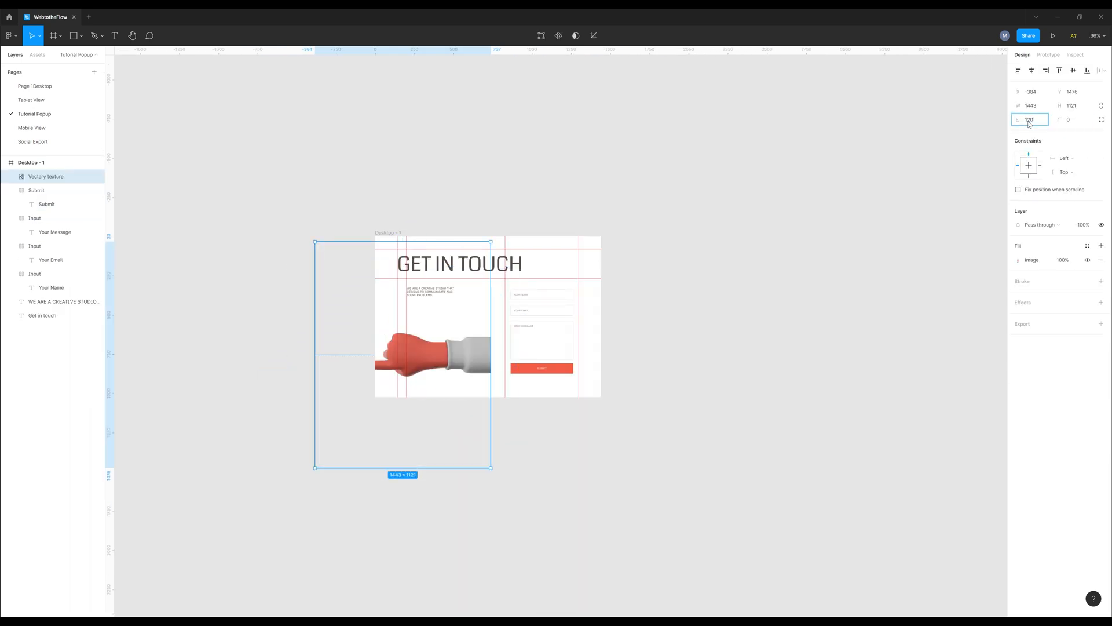
Close the finished Get in touch pop-up with its X and reopen it from the Contact link.
{"action": "left_click", "coordinate": [1054, 36]}
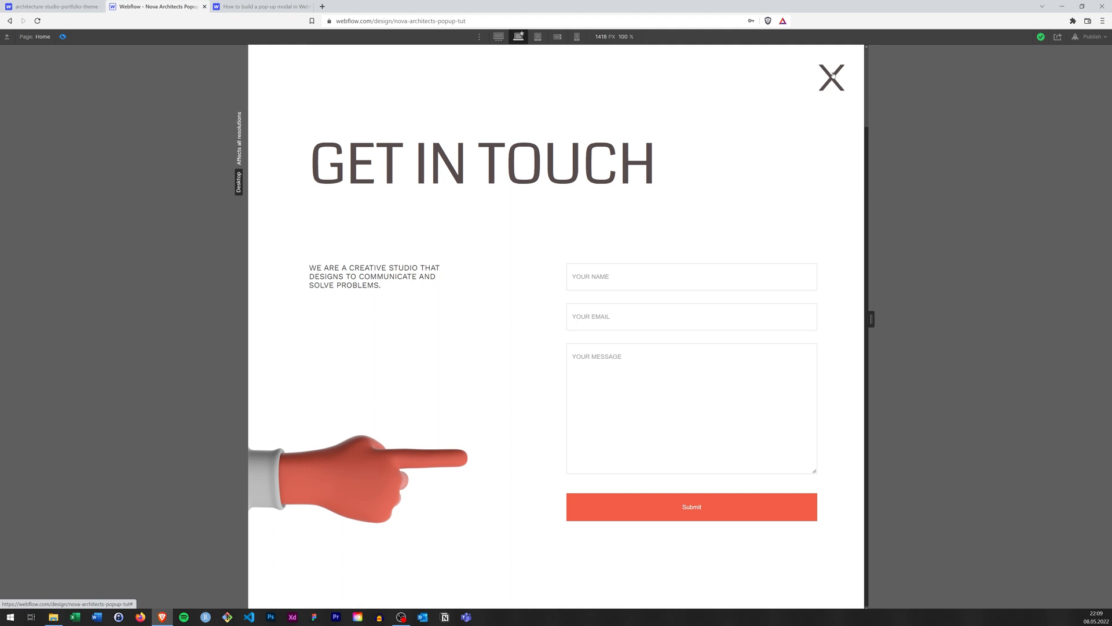
{"action": "left_click", "coordinate": [830, 78]}
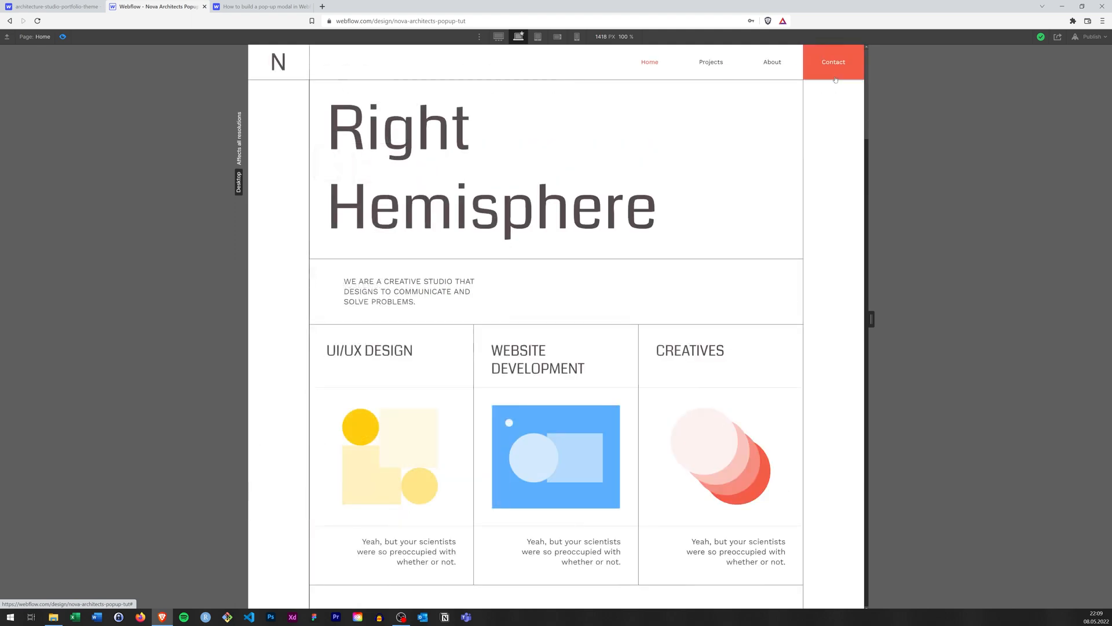
{"action": "left_click", "coordinate": [833, 61]}
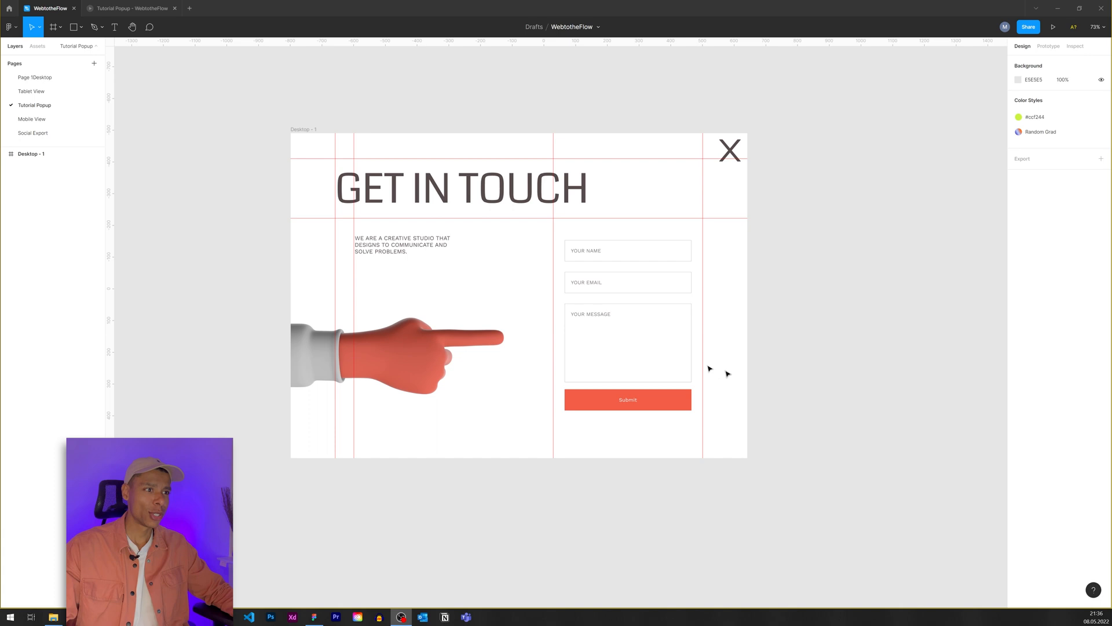
{"action": "left_click", "coordinate": [397, 348]}
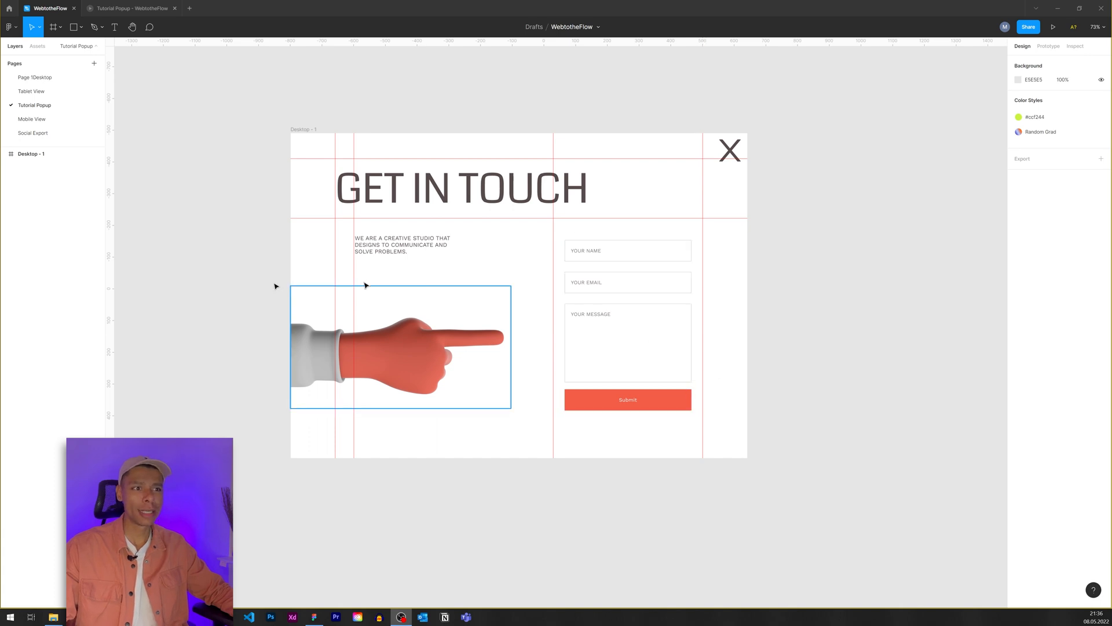
{"action": "left_click", "coordinate": [235, 283]}
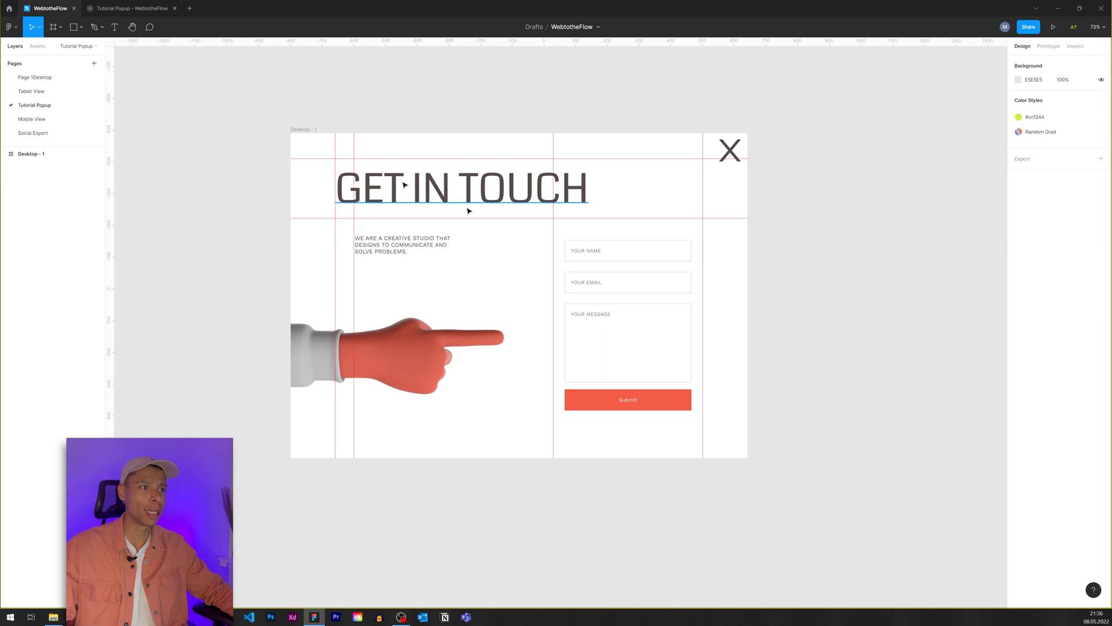
{"action": "mouse_move", "coordinate": [554, 182]}
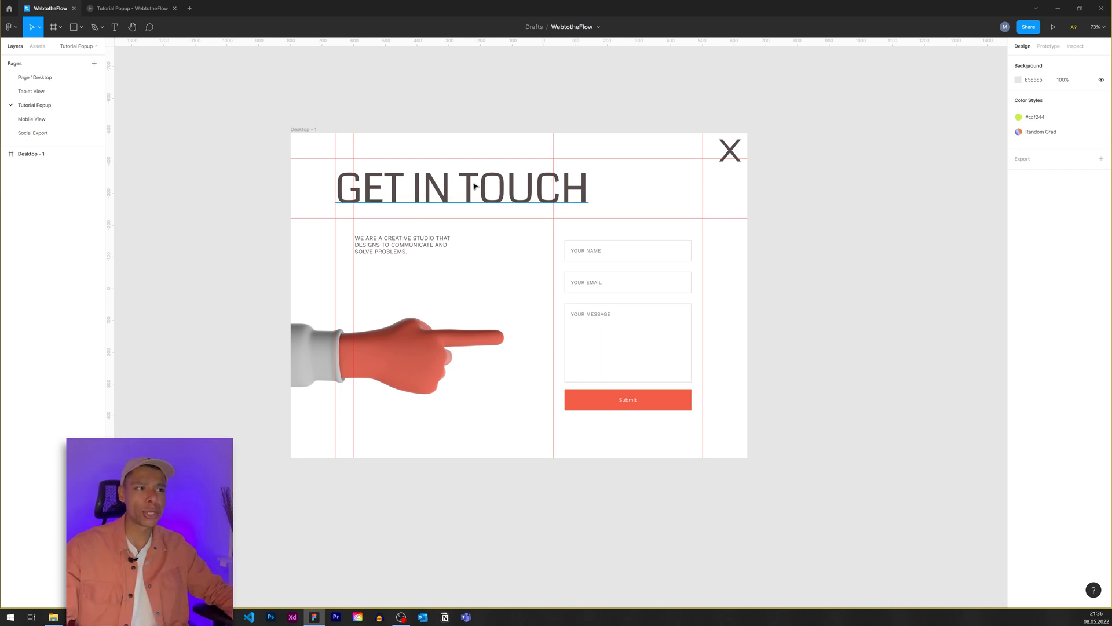
{"action": "left_click", "coordinate": [251, 216]}
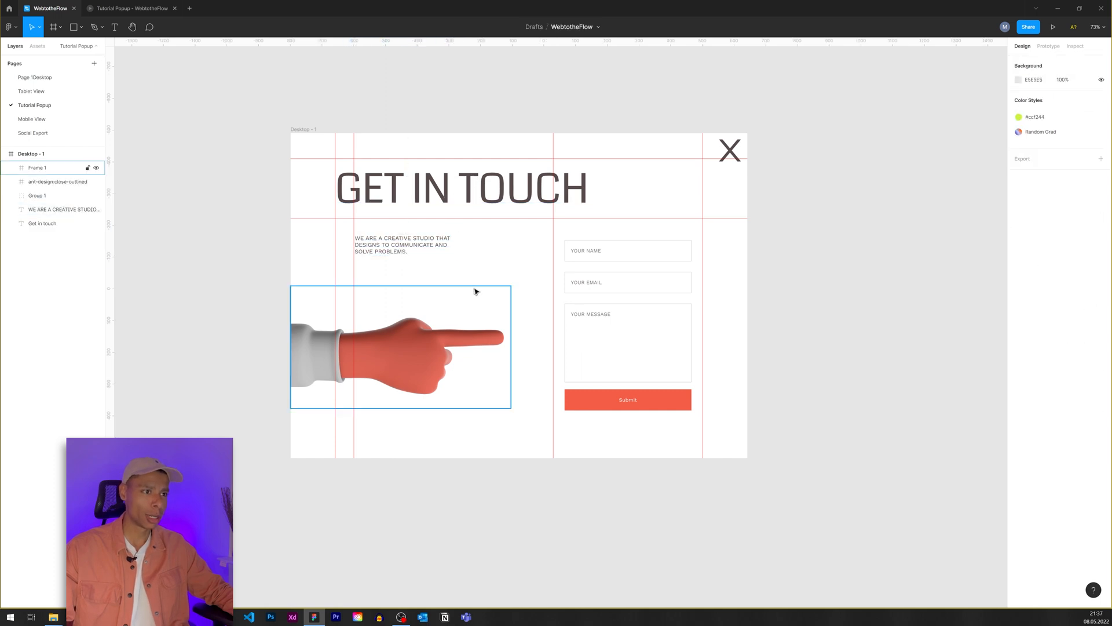
{"action": "mouse_move", "coordinate": [478, 288]}
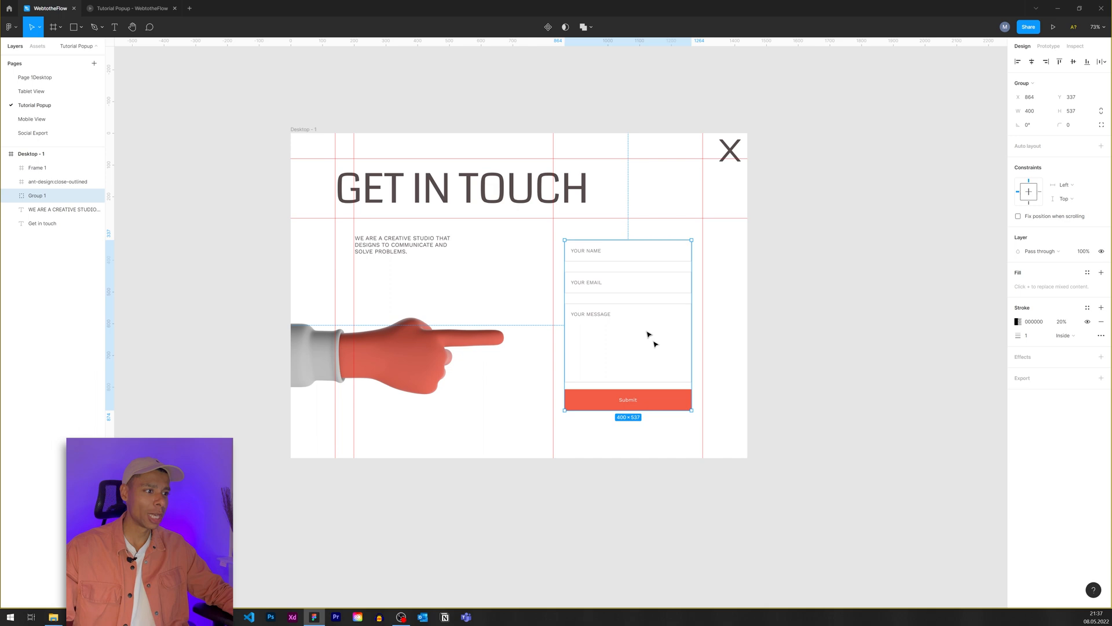
{"action": "left_click", "coordinate": [811, 243]}
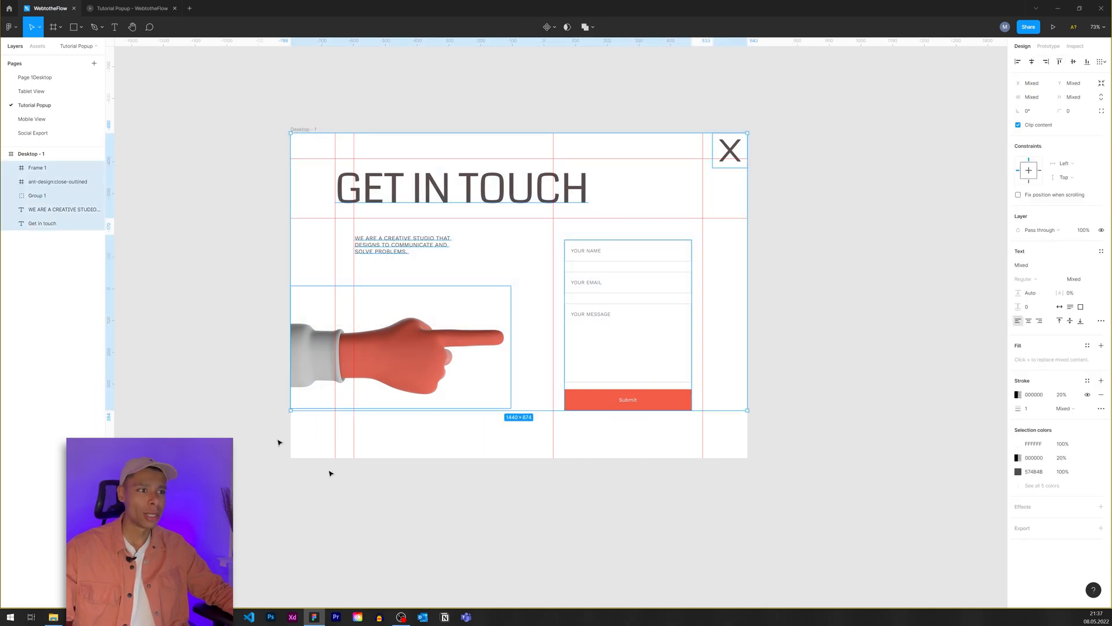
{"action": "left_click", "coordinate": [383, 504]}
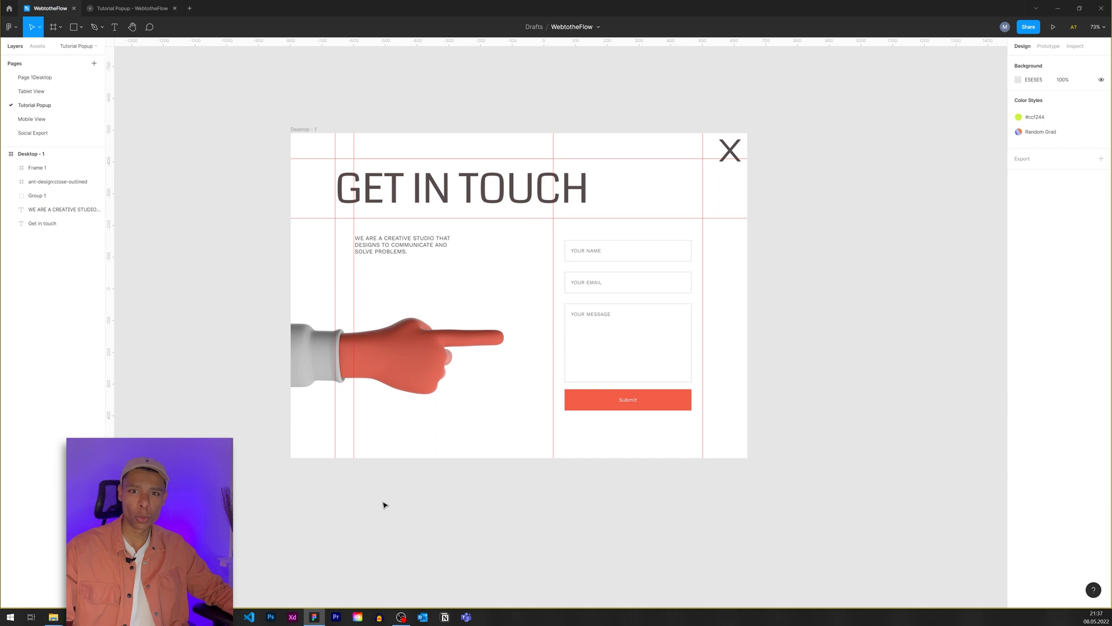
{"action": "left_click", "coordinate": [401, 347]}
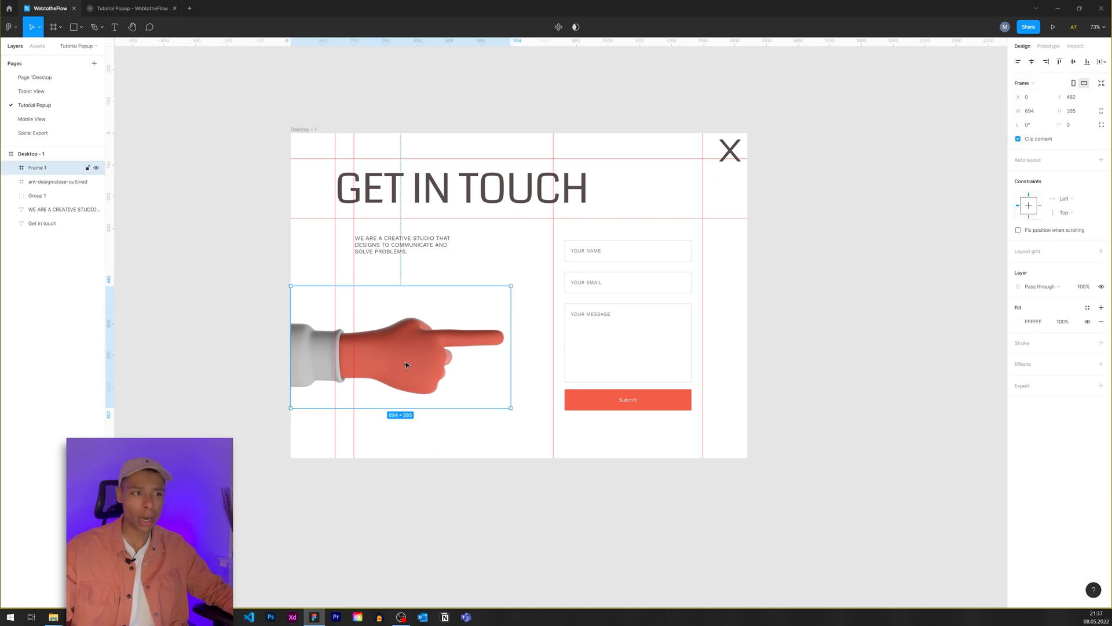
{"action": "left_click", "coordinate": [210, 425]}
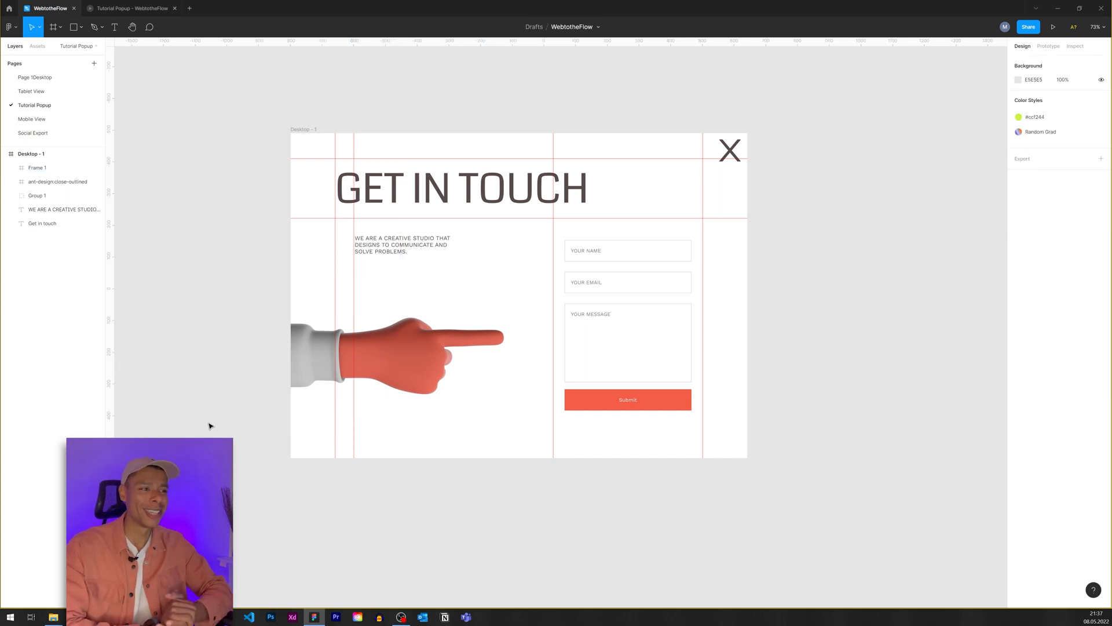
{"action": "mouse_move", "coordinate": [944, 55]}
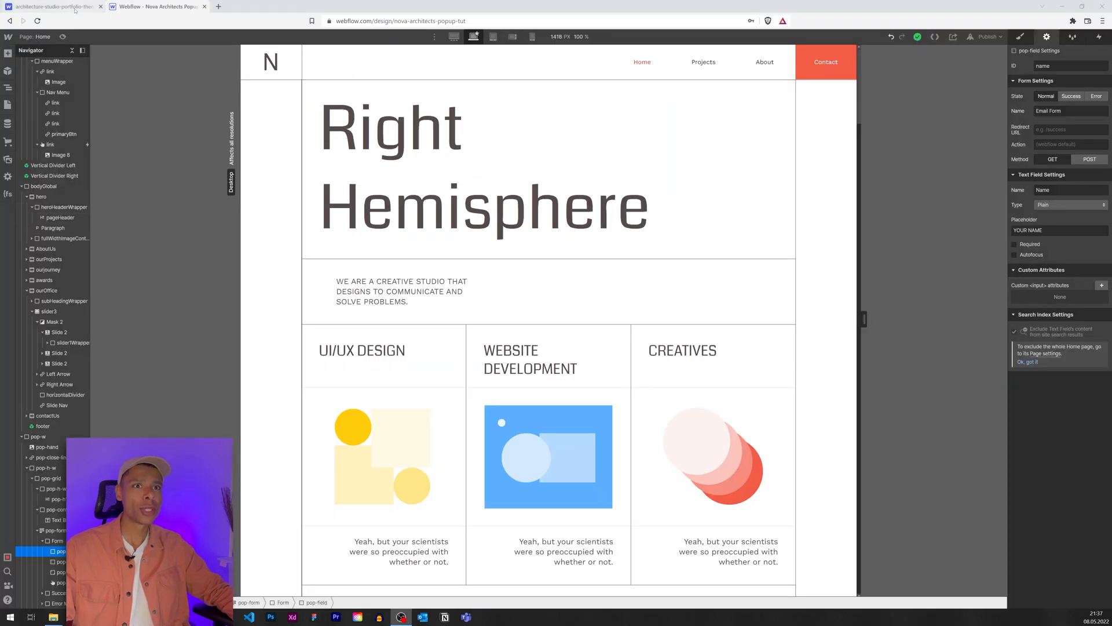
Select the bodyGlobal wrapper in the Navigator and scroll down past the footer to the Get in touch block.
{"action": "left_click", "coordinate": [49, 7]}
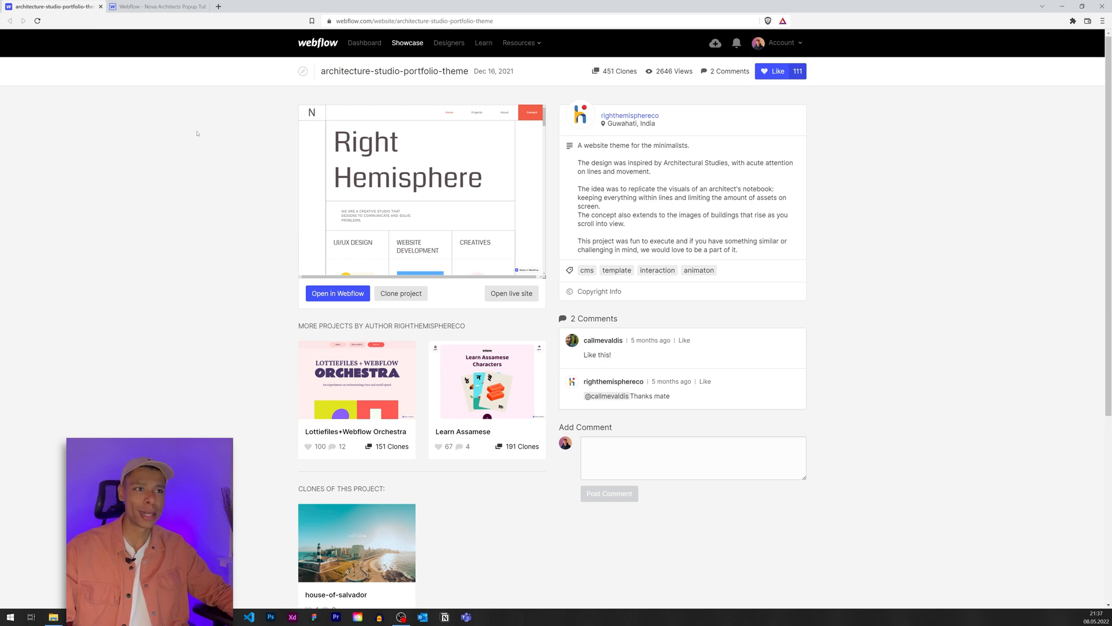
{"action": "mouse_move", "coordinate": [647, 138]}
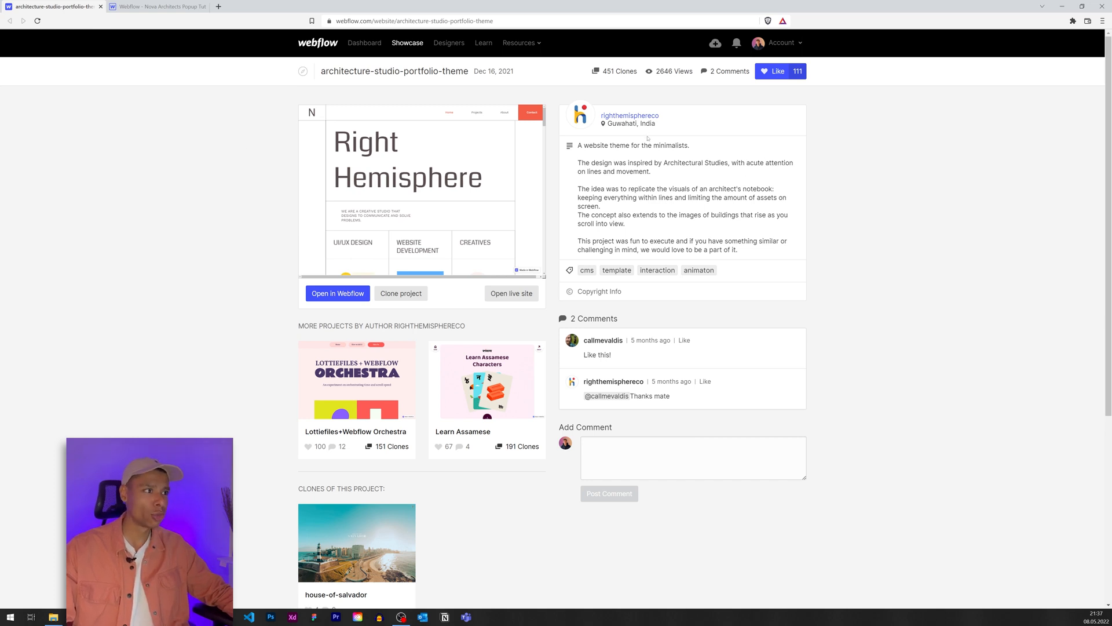
{"action": "mouse_move", "coordinate": [646, 128]}
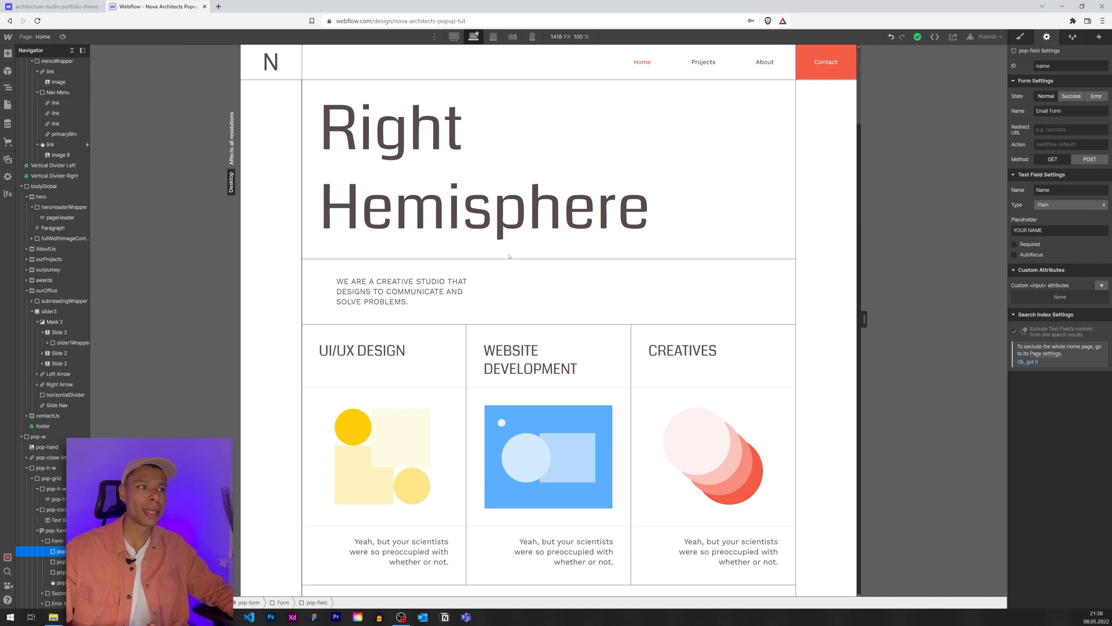
{"action": "left_click", "coordinate": [45, 185]}
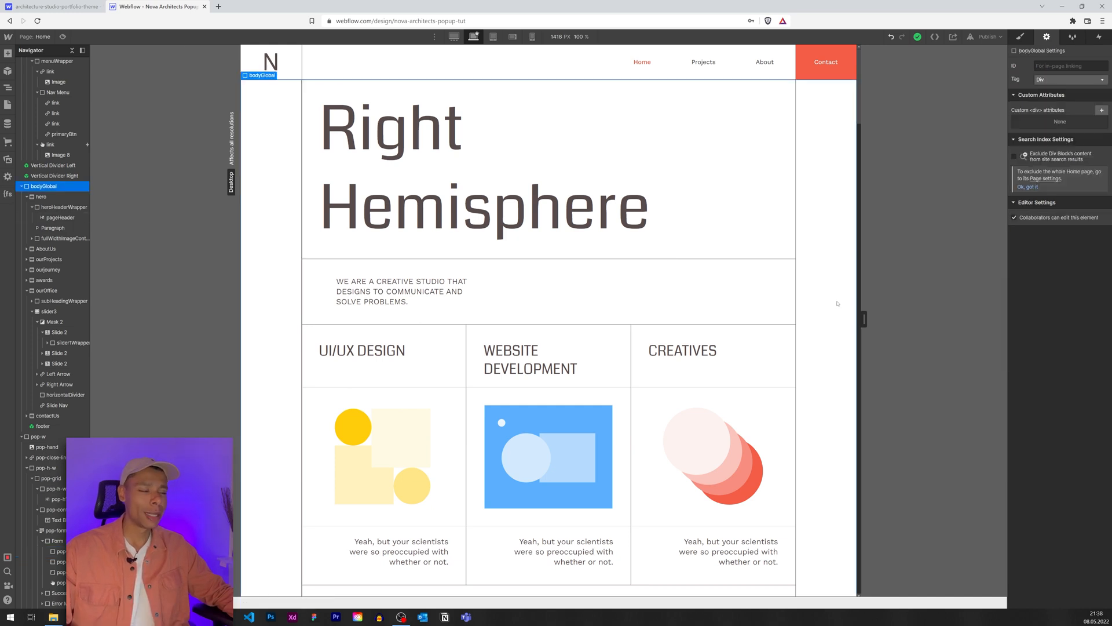
{"action": "scroll", "scroll_direction": "down", "scroll_amount": 3}
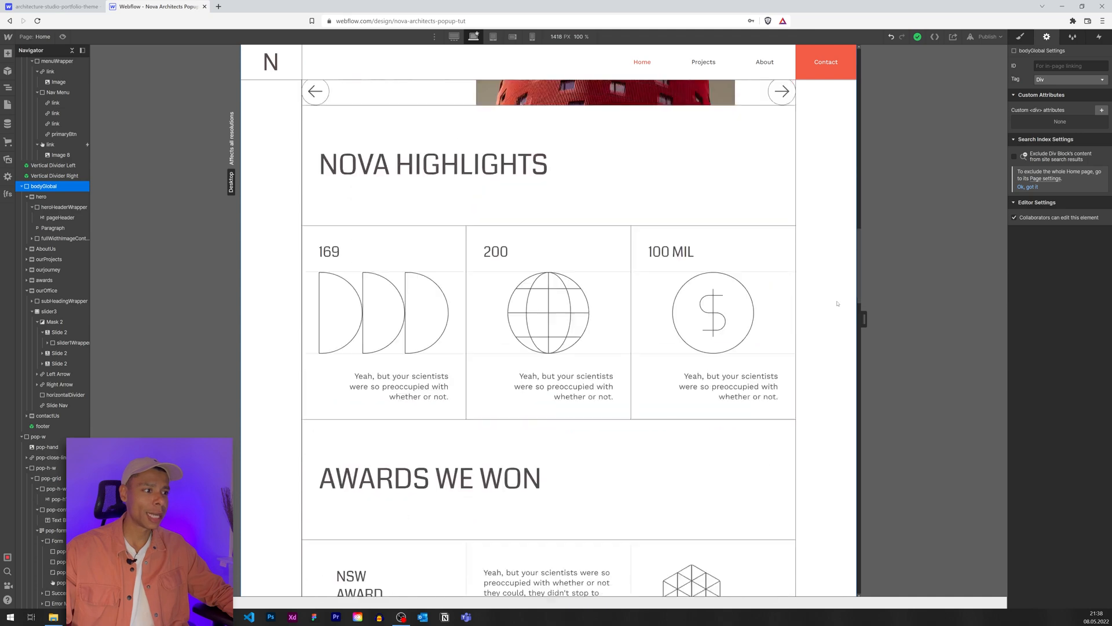
{"action": "left_click", "coordinate": [825, 61]}
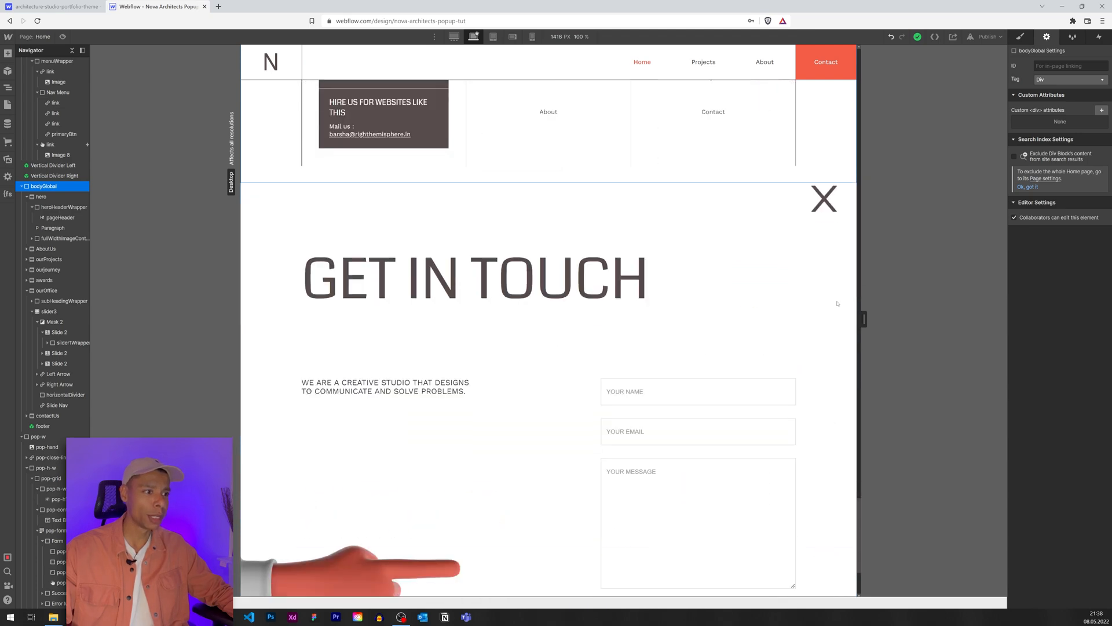
Inspect the styles of the pop-w wrapper, pop-grid container and name pop-field.
{"action": "left_click", "coordinate": [37, 436]}
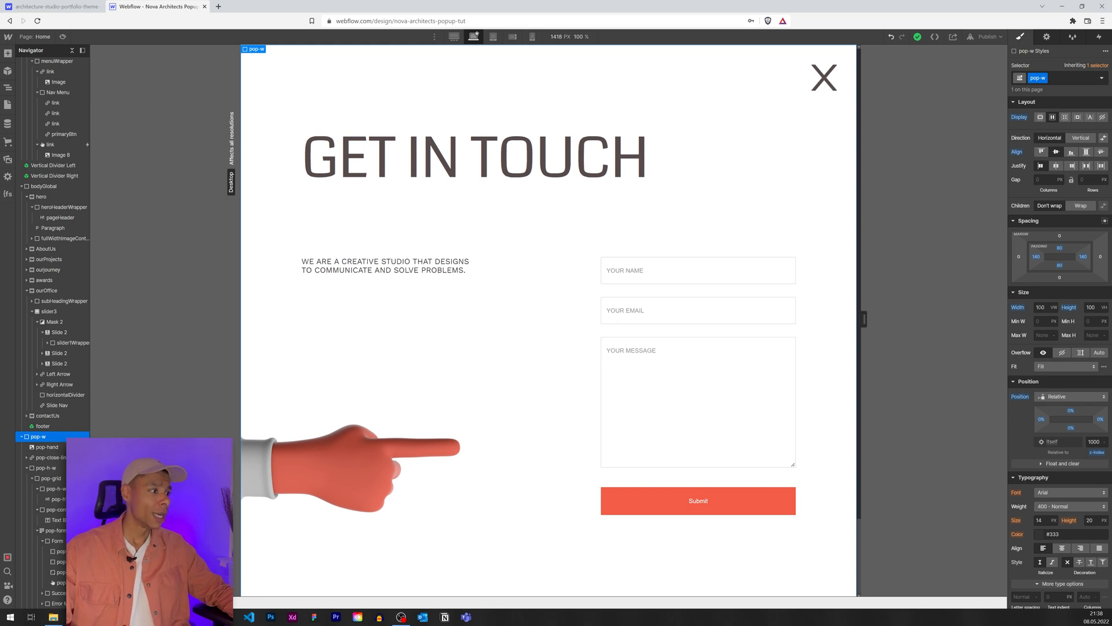
{"action": "scroll", "scroll_direction": "down", "scroll_amount": 3}
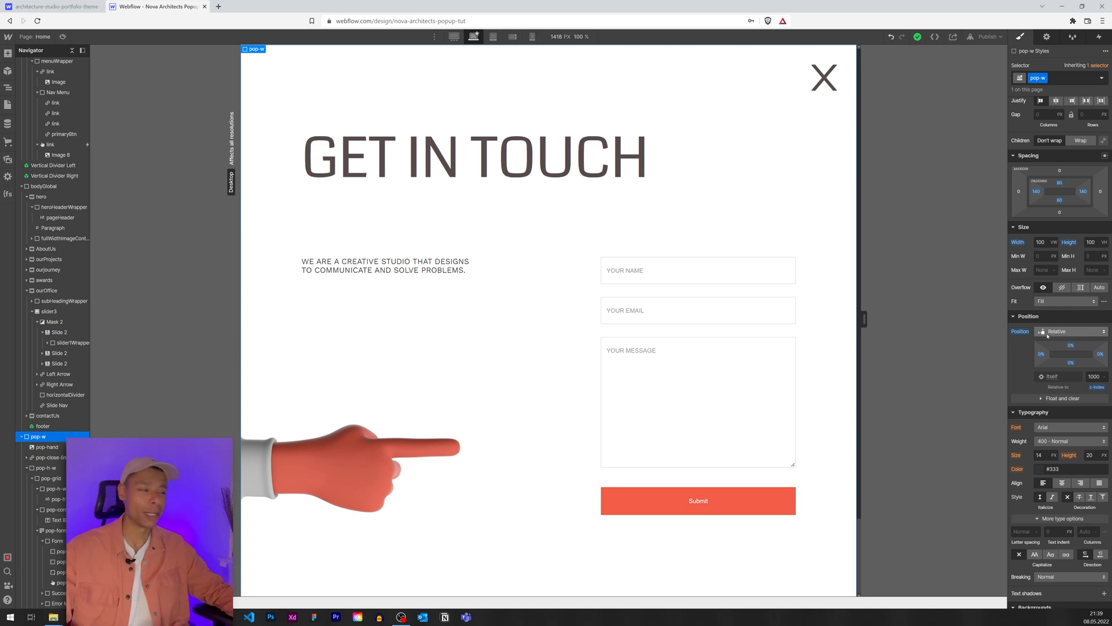
{"action": "left_click", "coordinate": [697, 401]}
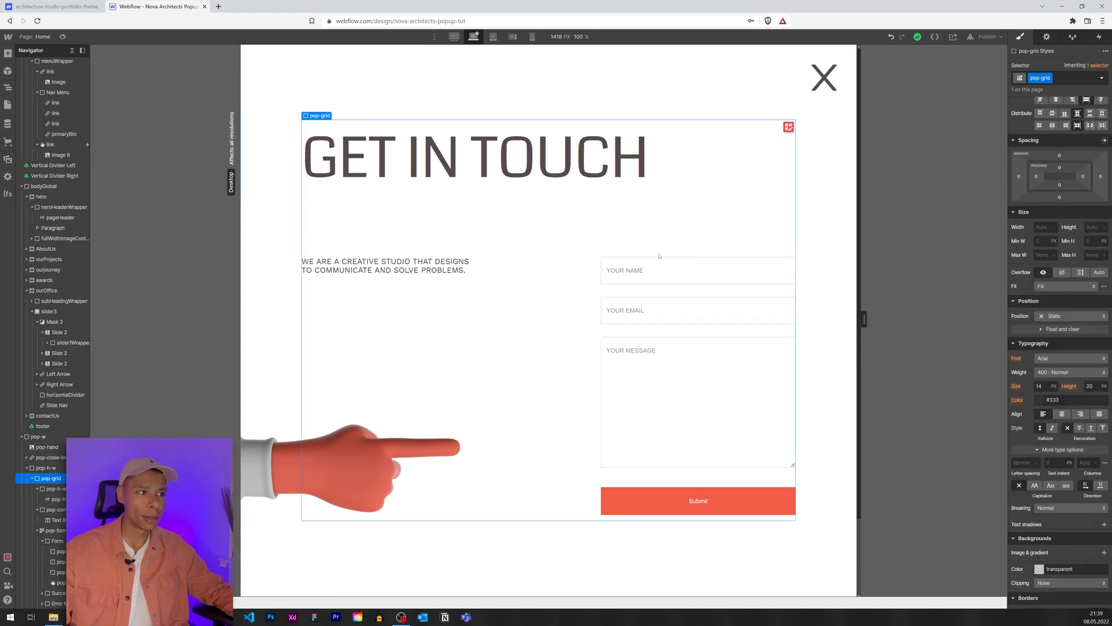
{"action": "left_click", "coordinate": [697, 270]}
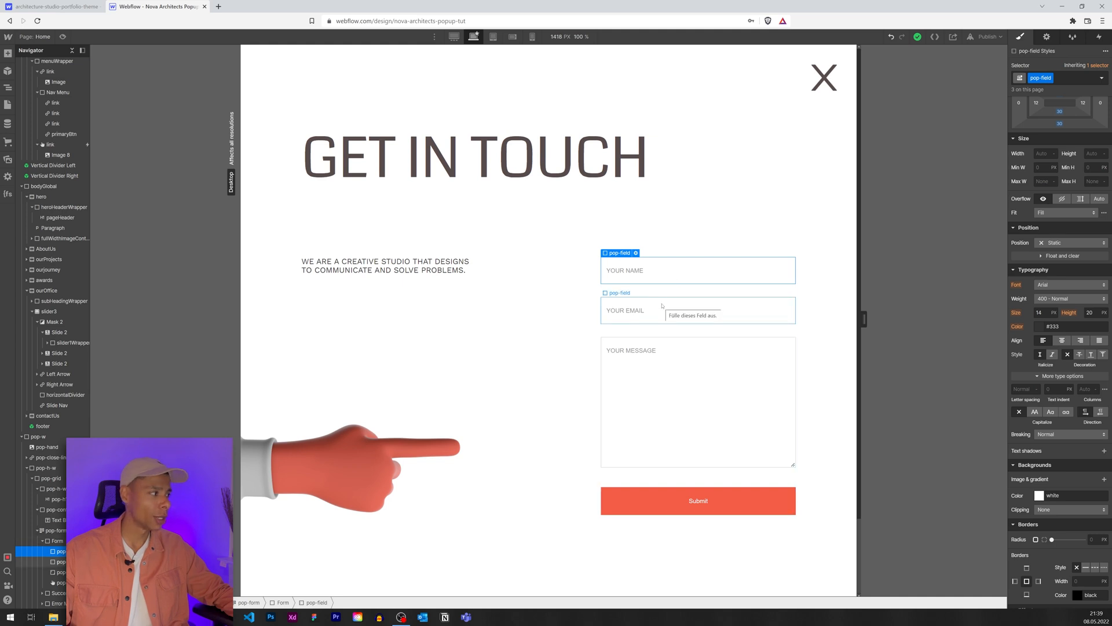
{"action": "mouse_move", "coordinate": [504, 296]}
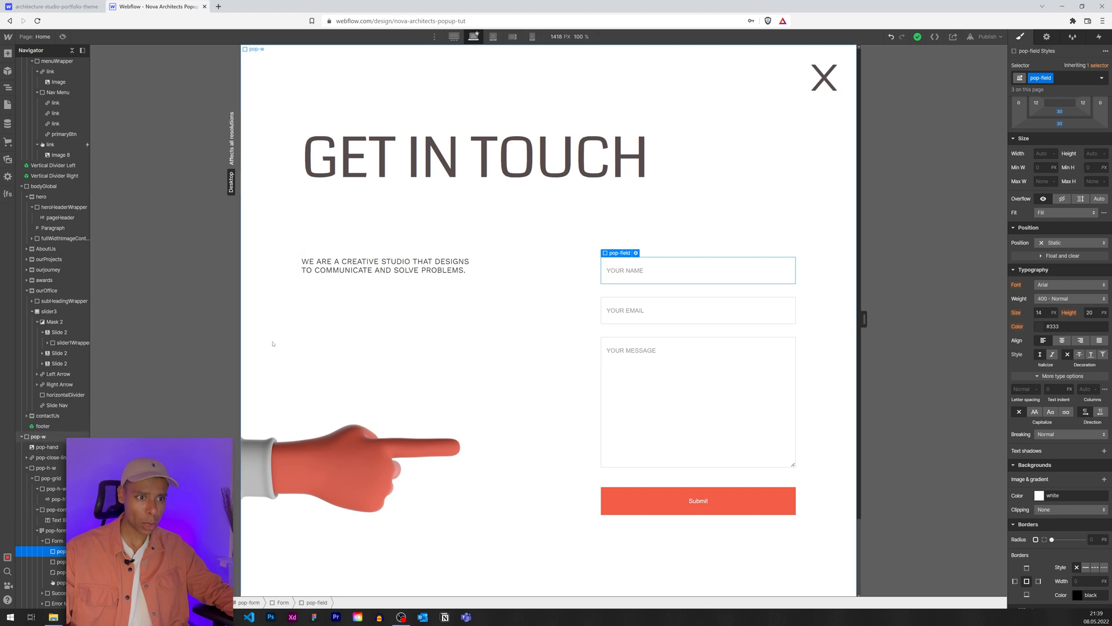
Reselect pop-w and enter Preview mode so the pop-up fills the canvas.
{"action": "left_click", "coordinate": [37, 437]}
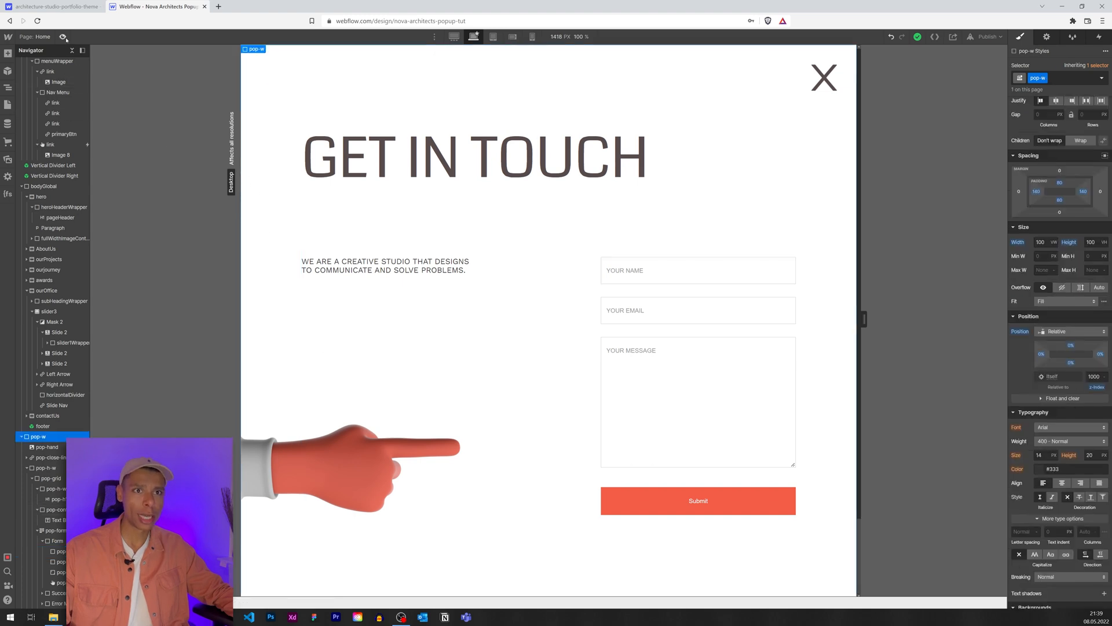
{"action": "left_click", "coordinate": [518, 36]}
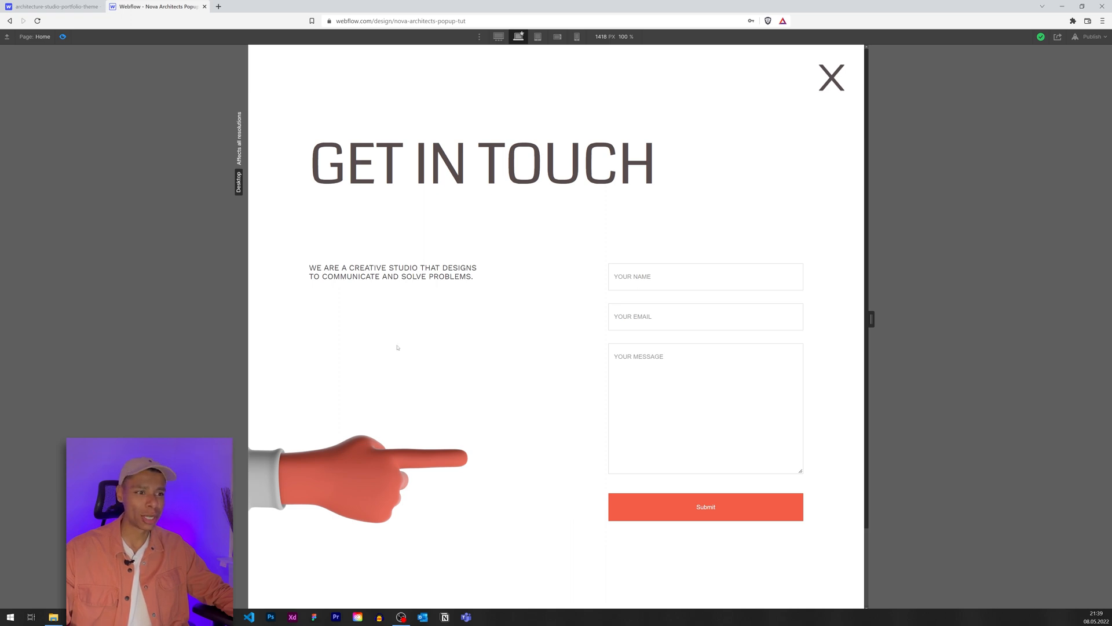
{"action": "mouse_move", "coordinate": [363, 552]}
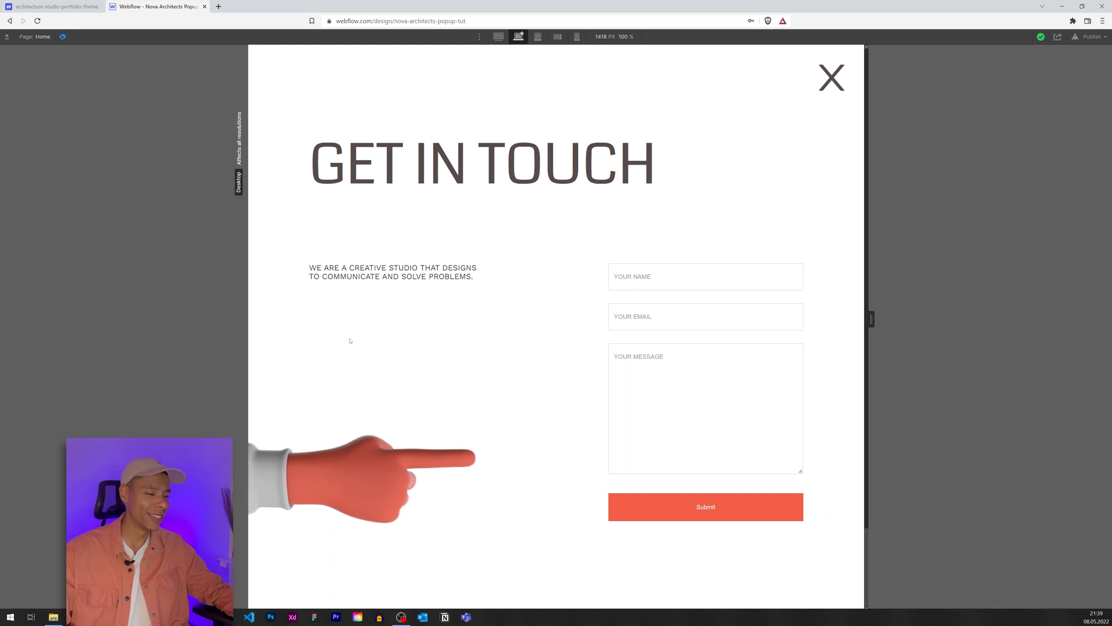
{"action": "mouse_move", "coordinate": [359, 68]}
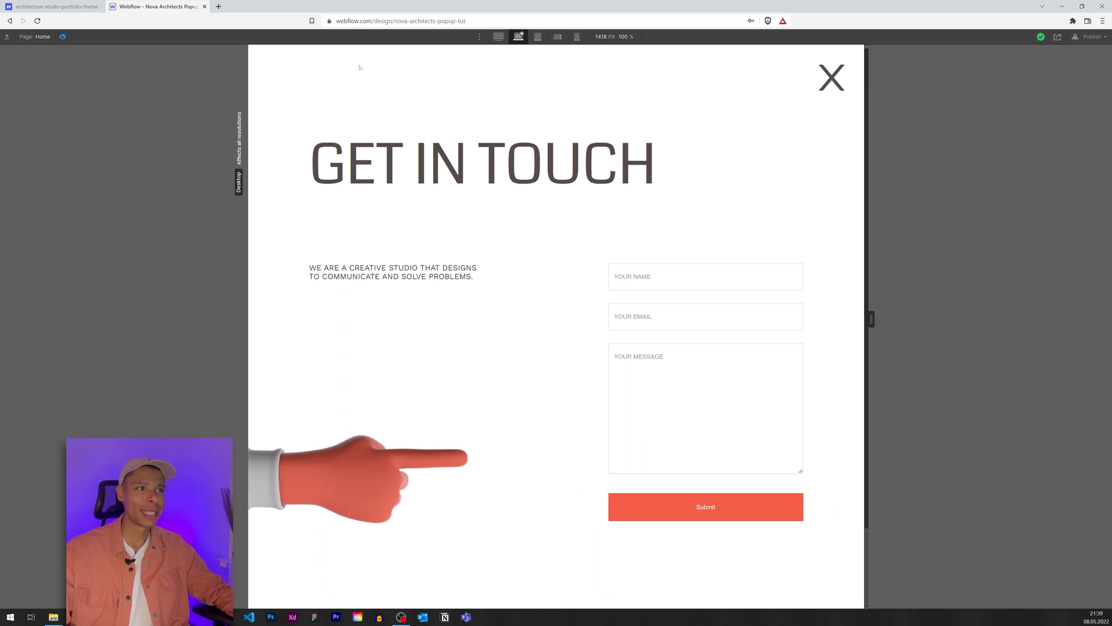
{"action": "mouse_move", "coordinate": [585, 189]}
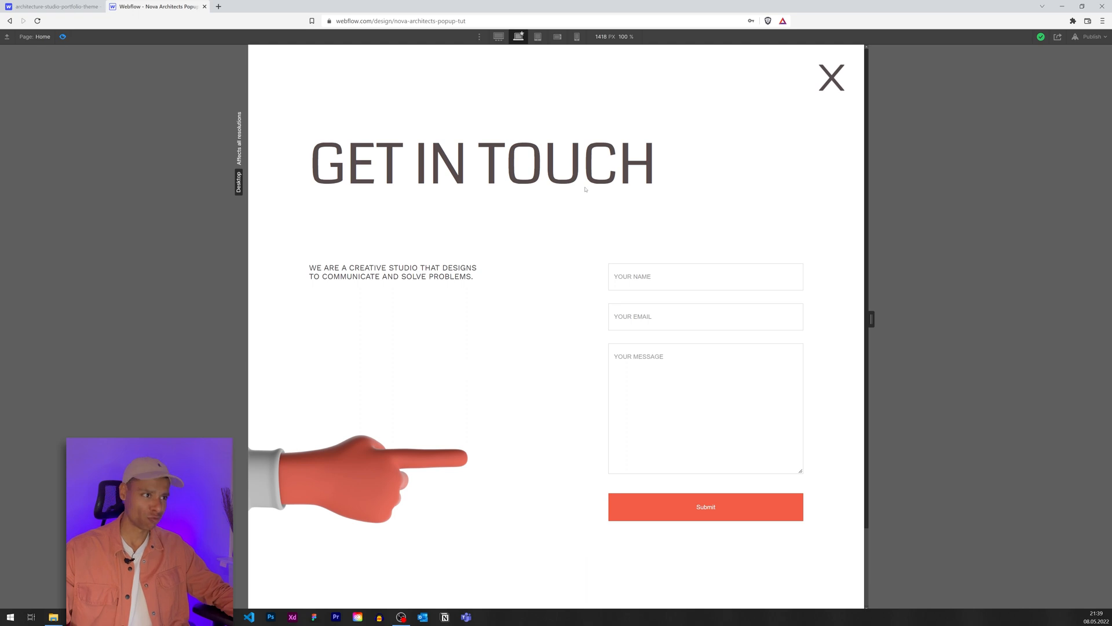
Show pop-w and position it Absolute relative to Body with z-index 1000.
{"action": "left_click", "coordinate": [481, 157]}
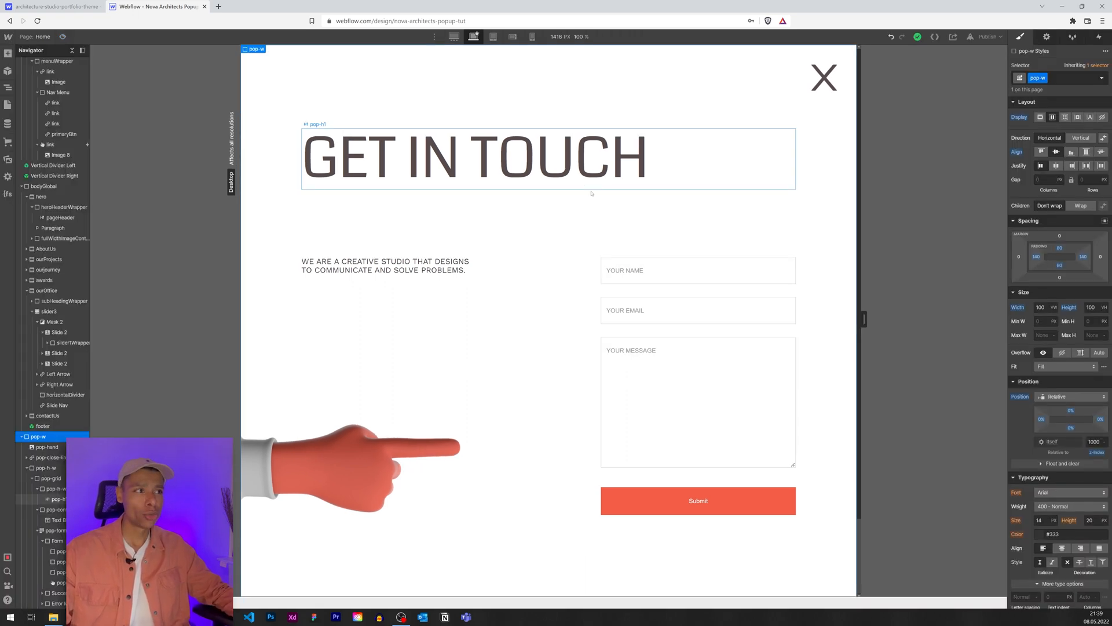
{"action": "left_click", "coordinate": [823, 78]}
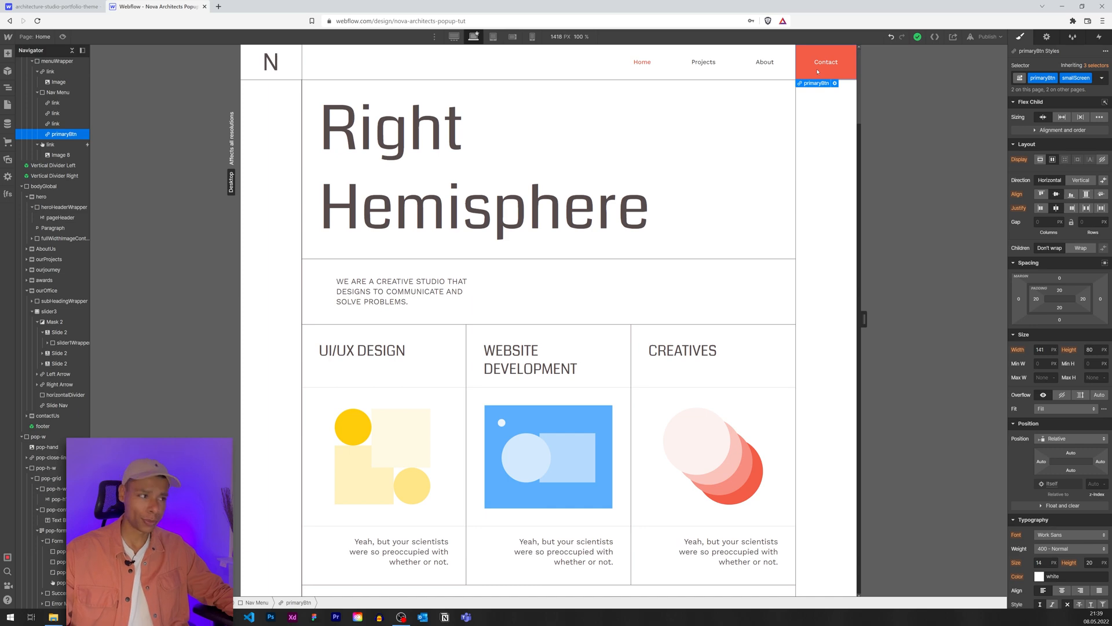
{"action": "scroll", "scroll_direction": "down", "scroll_amount": 3}
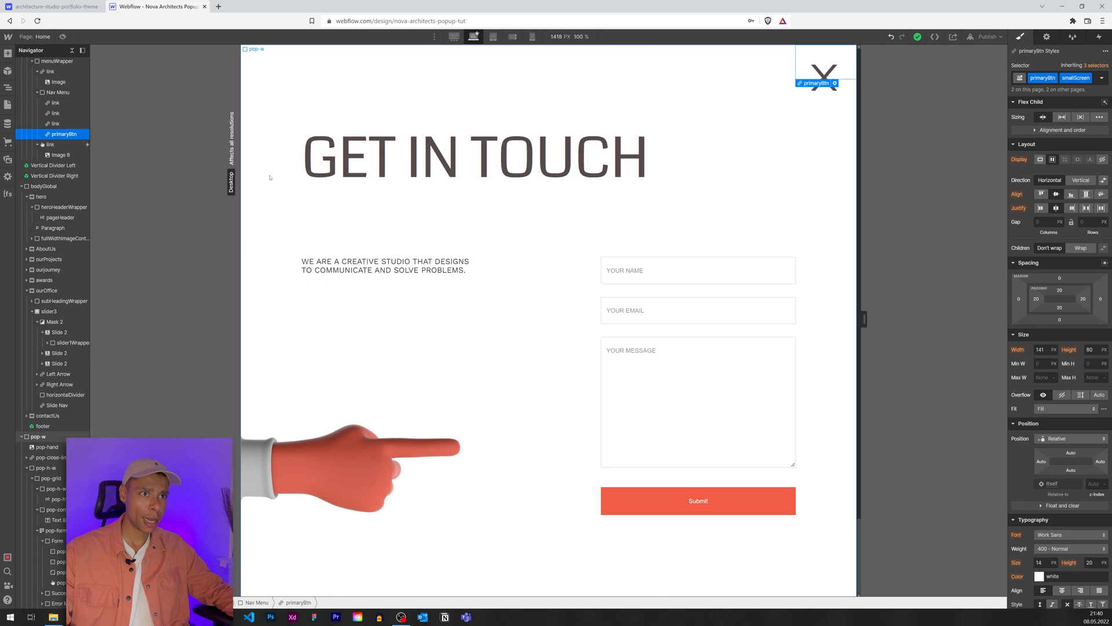
{"action": "left_click", "coordinate": [38, 437]}
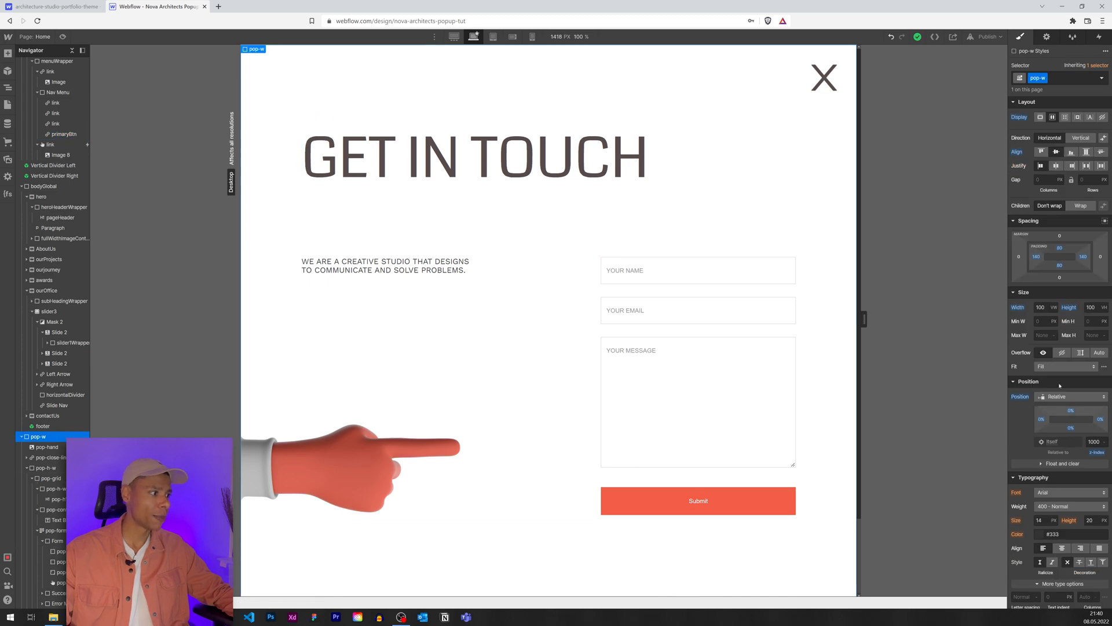
{"action": "left_click", "coordinate": [823, 78]}
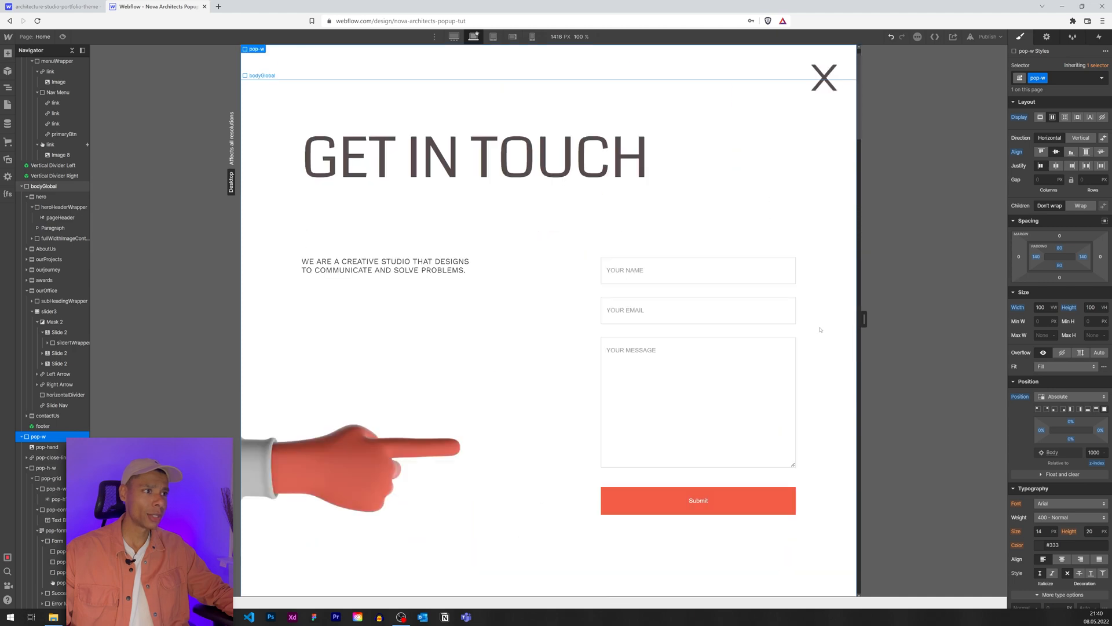
{"action": "left_click", "coordinate": [697, 401]}
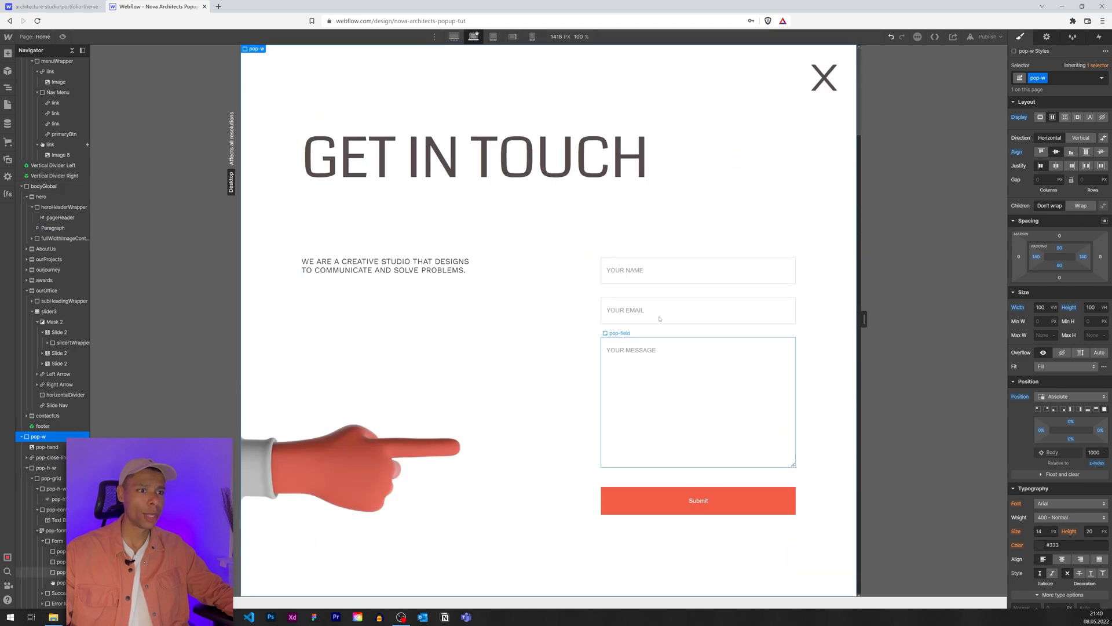
{"action": "scroll", "scroll_direction": "down", "scroll_amount": 3}
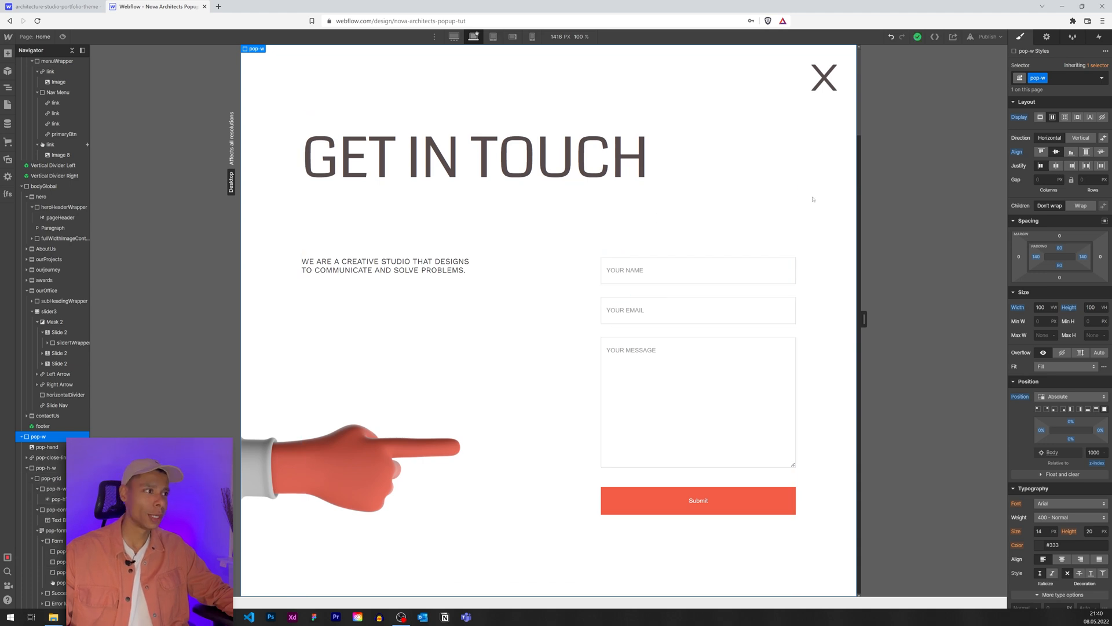
{"action": "mouse_move", "coordinate": [982, 378]}
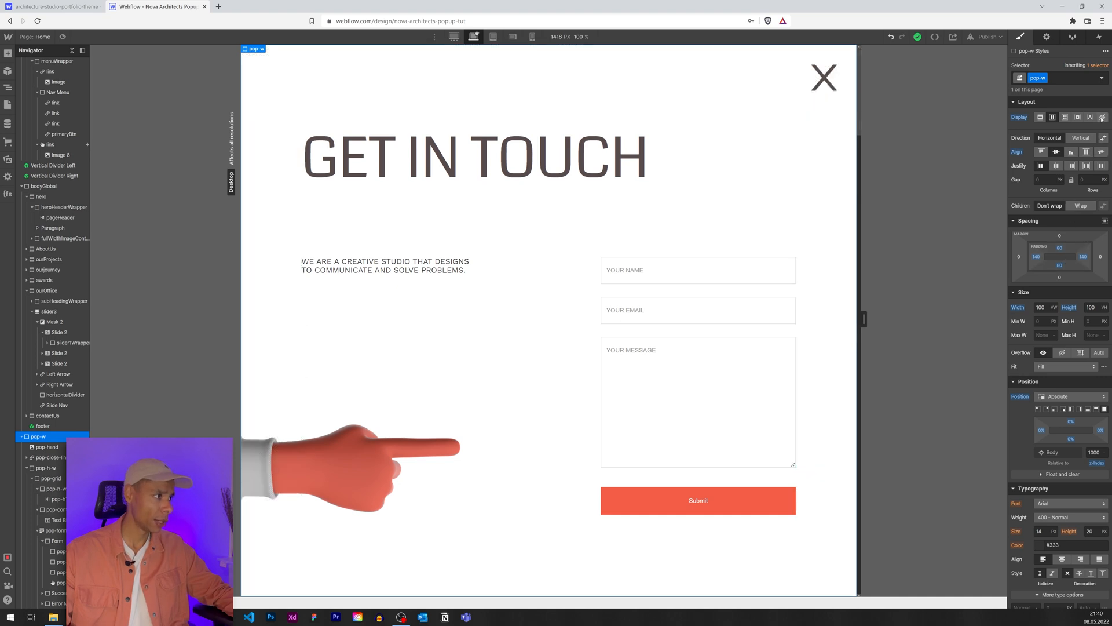
{"action": "mouse_move", "coordinate": [1092, 117]}
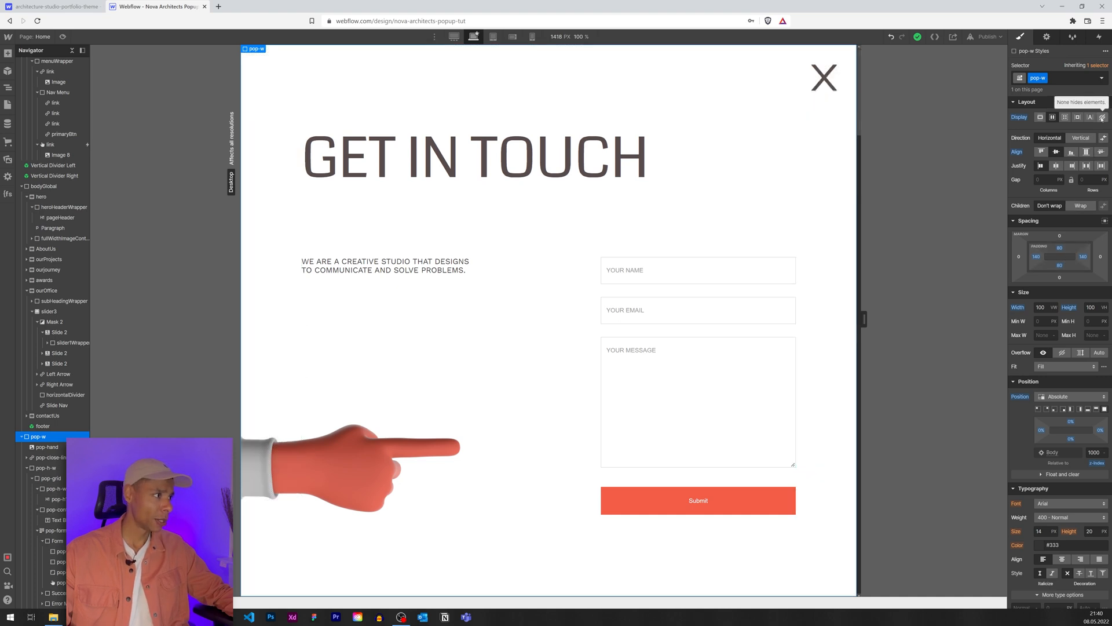
Hide pop-w, then give primaryBtn a Mouse click trigger starting a new 'Popup Open' animation.
{"action": "left_click", "coordinate": [823, 78]}
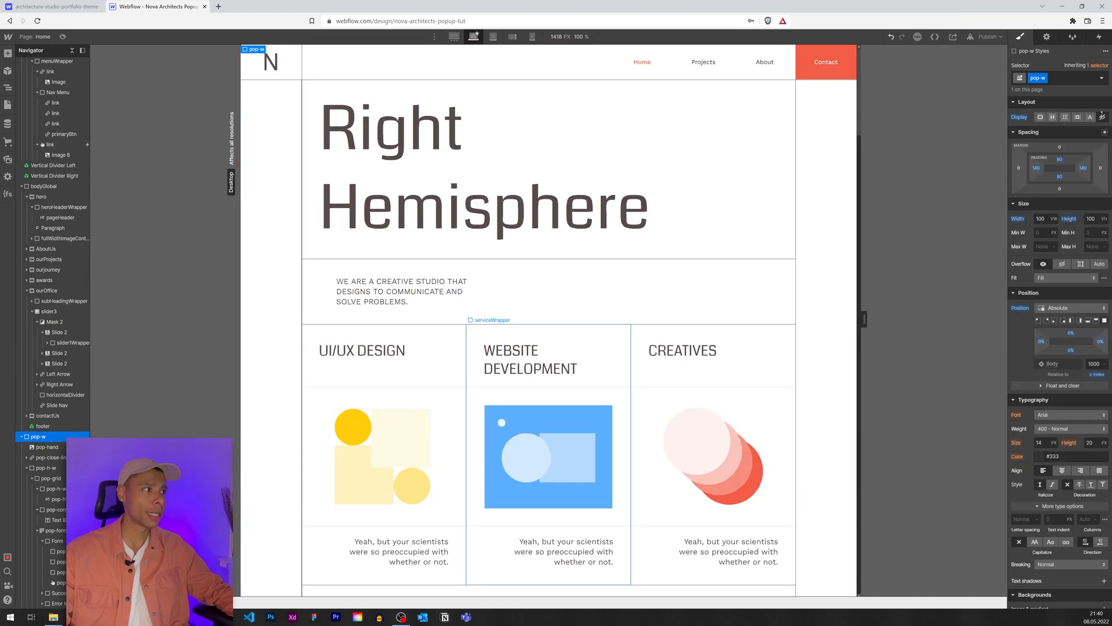
{"action": "mouse_move", "coordinate": [1098, 36]}
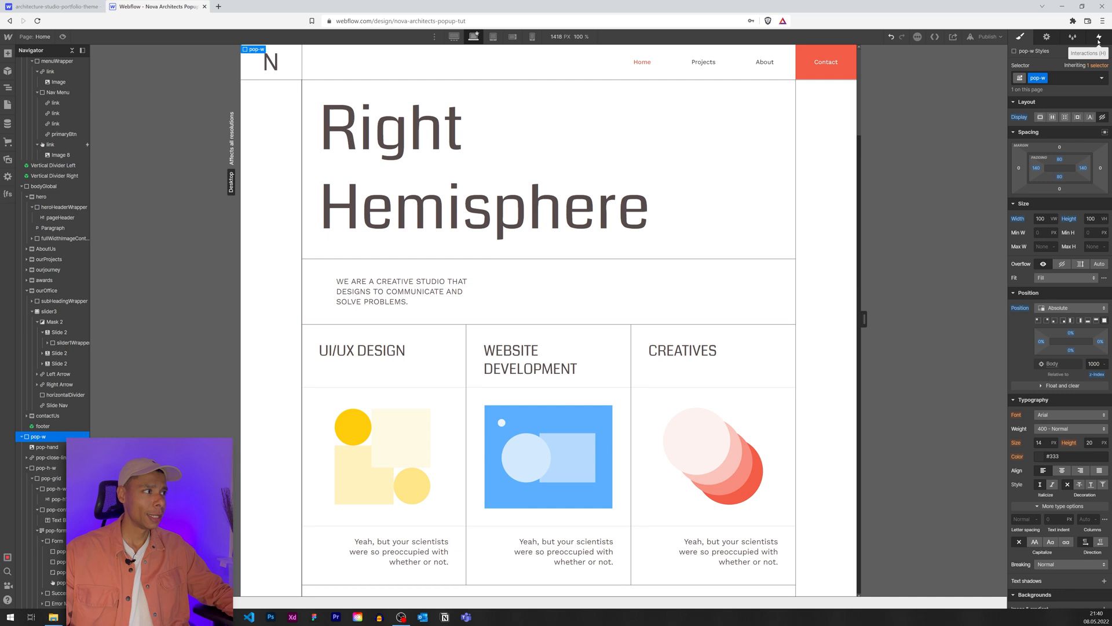
{"action": "left_click", "coordinate": [1094, 37]}
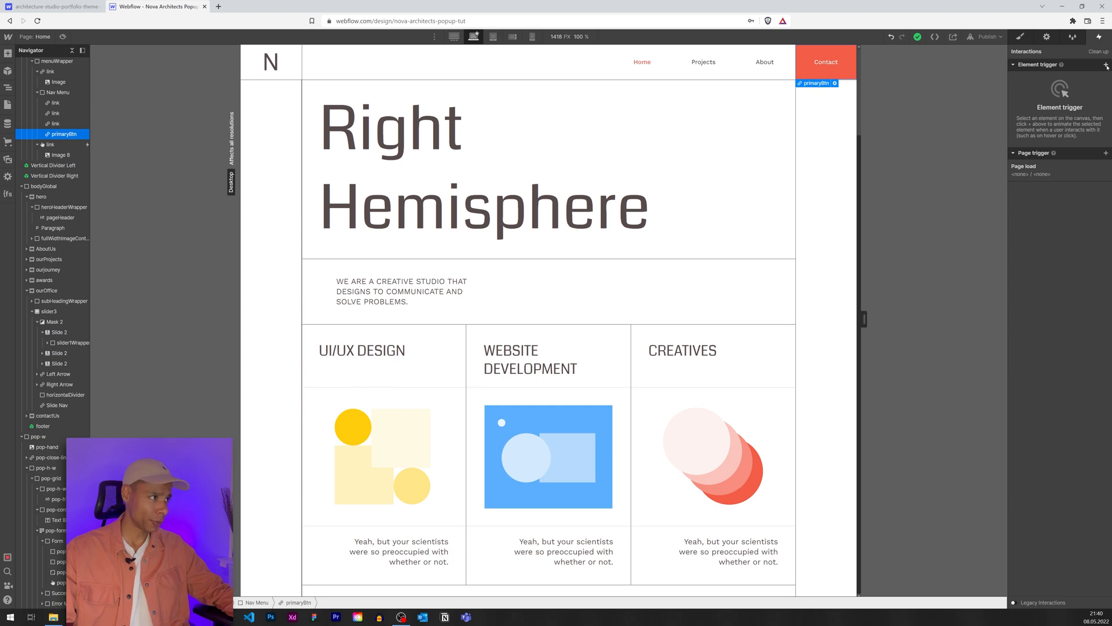
{"action": "left_click", "coordinate": [1106, 65]}
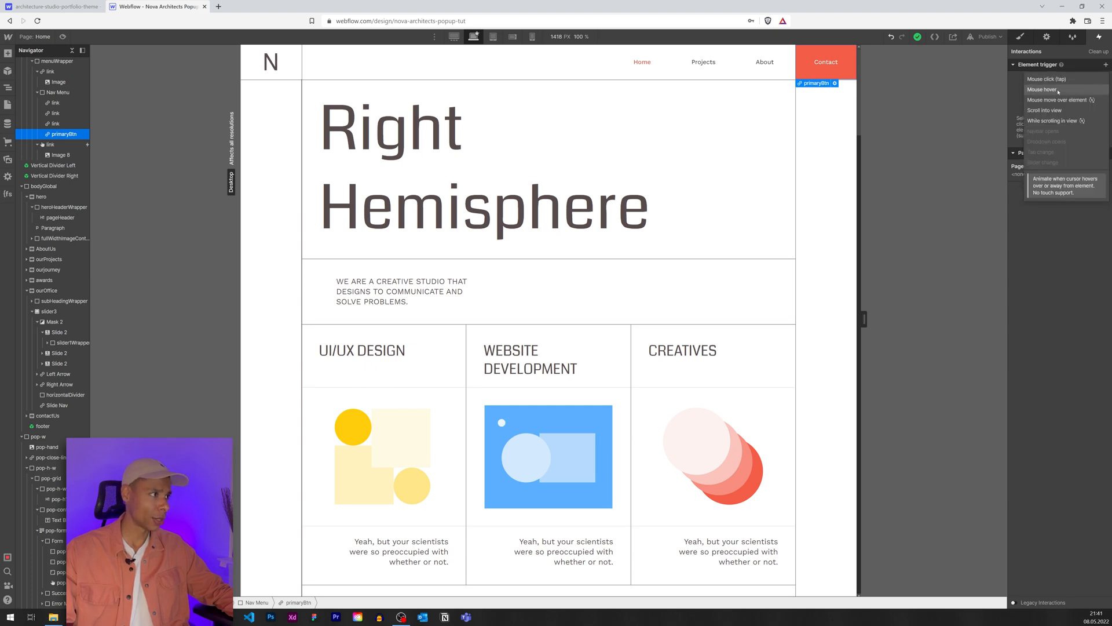
{"action": "left_click", "coordinate": [1047, 79]}
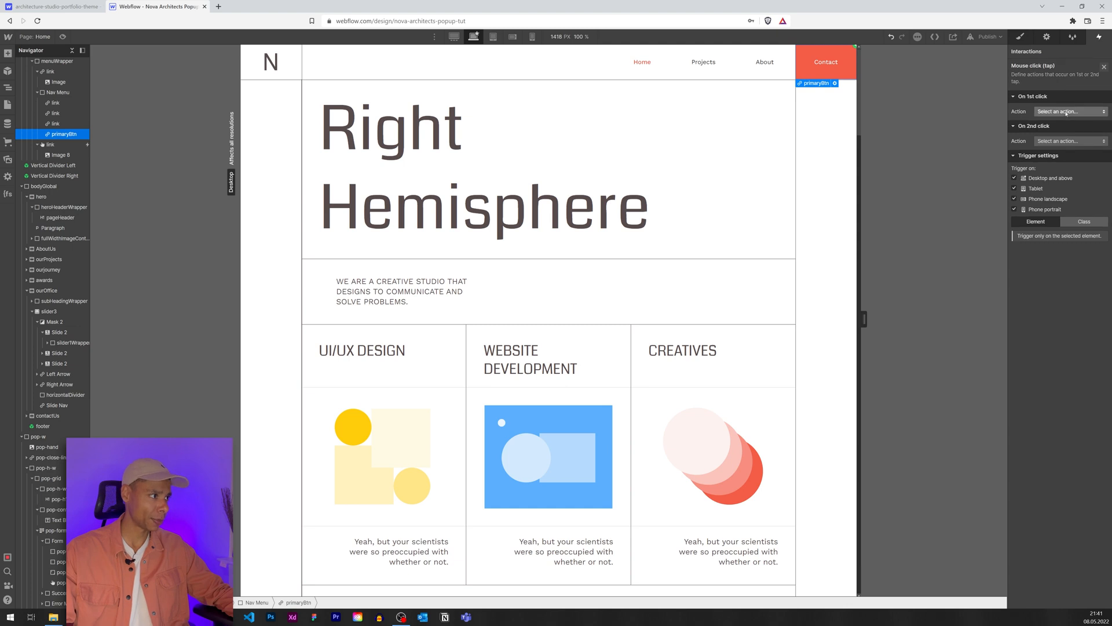
{"action": "left_click", "coordinate": [1067, 112]}
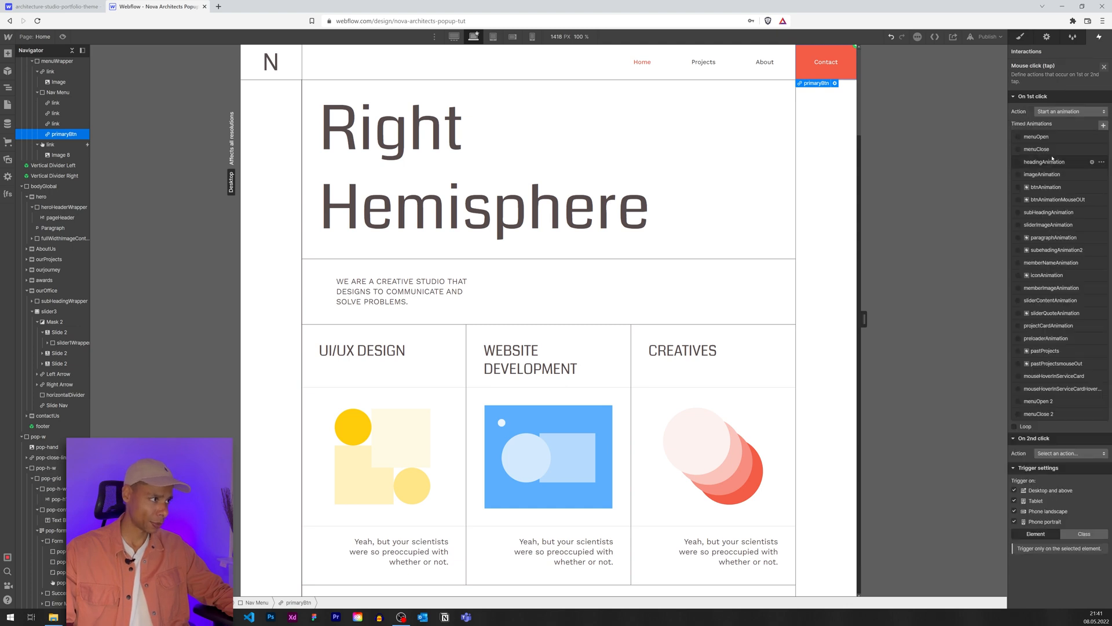
{"action": "left_click", "coordinate": [1104, 125]}
{"action": "type", "text": "Popup Open"}
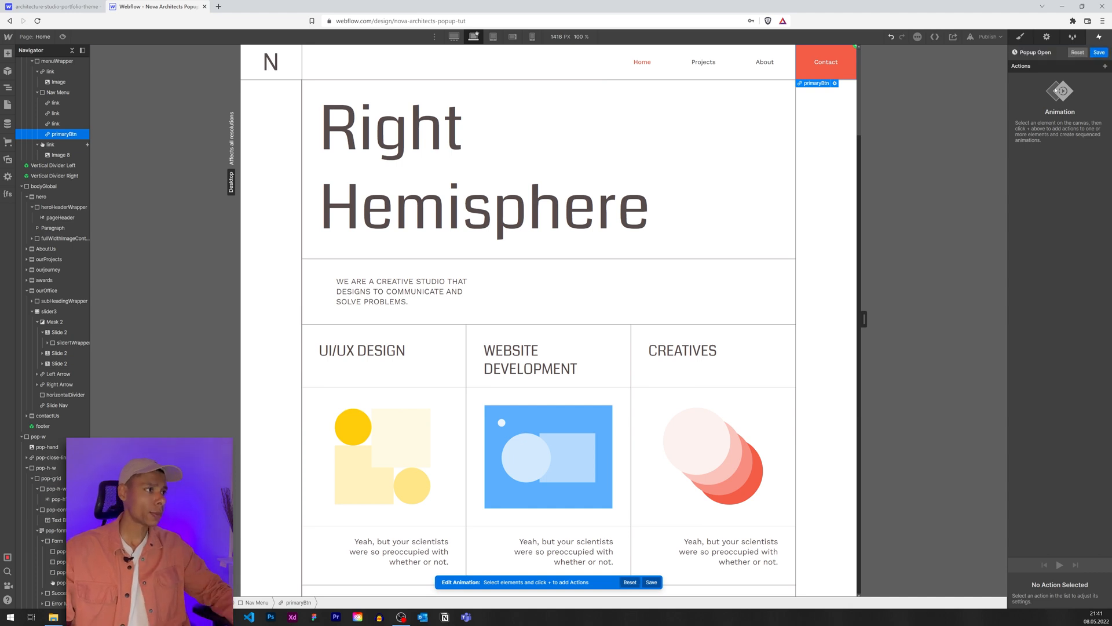
{"action": "mouse_move", "coordinate": [1102, 69]}
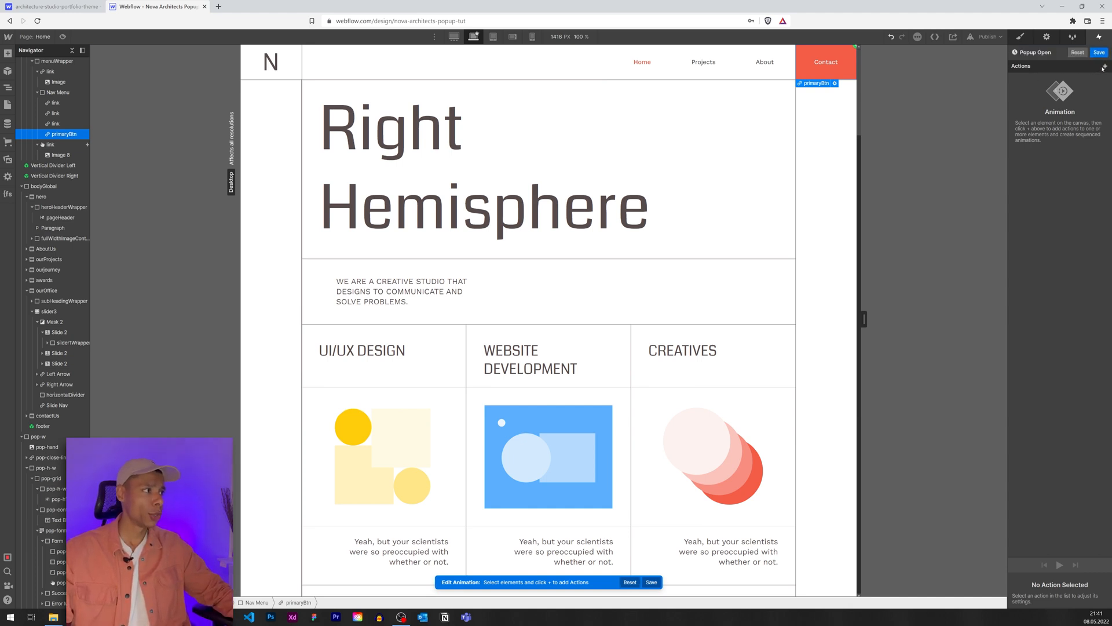
Add an Opacity 0 initial-state action affecting all elements with class pop-w.
{"action": "left_click", "coordinate": [1104, 66]}
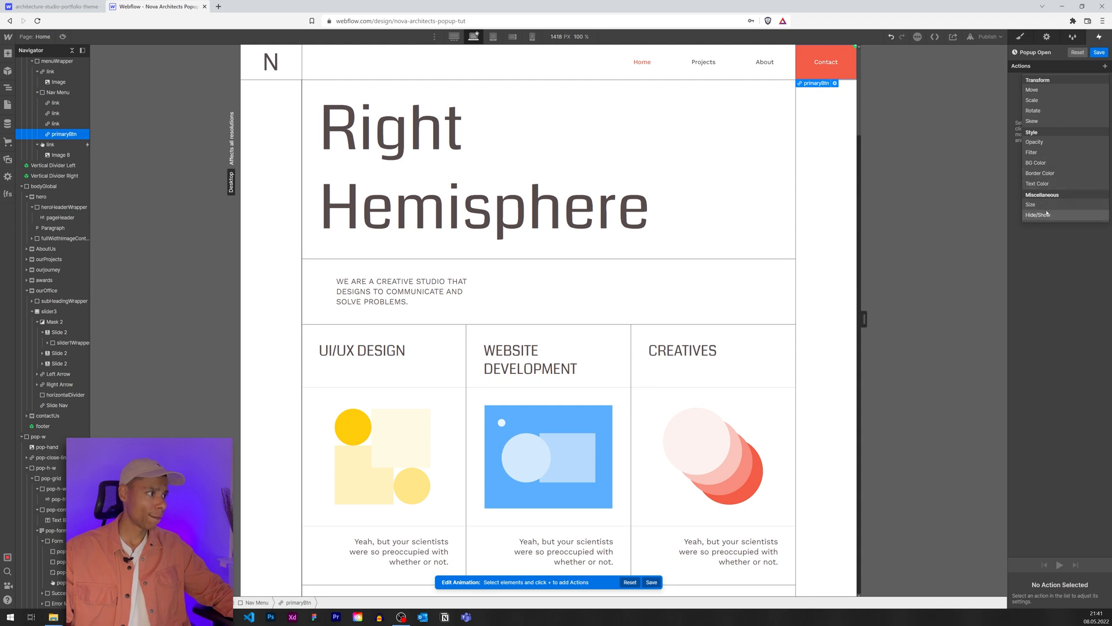
{"action": "mouse_move", "coordinate": [1042, 144]}
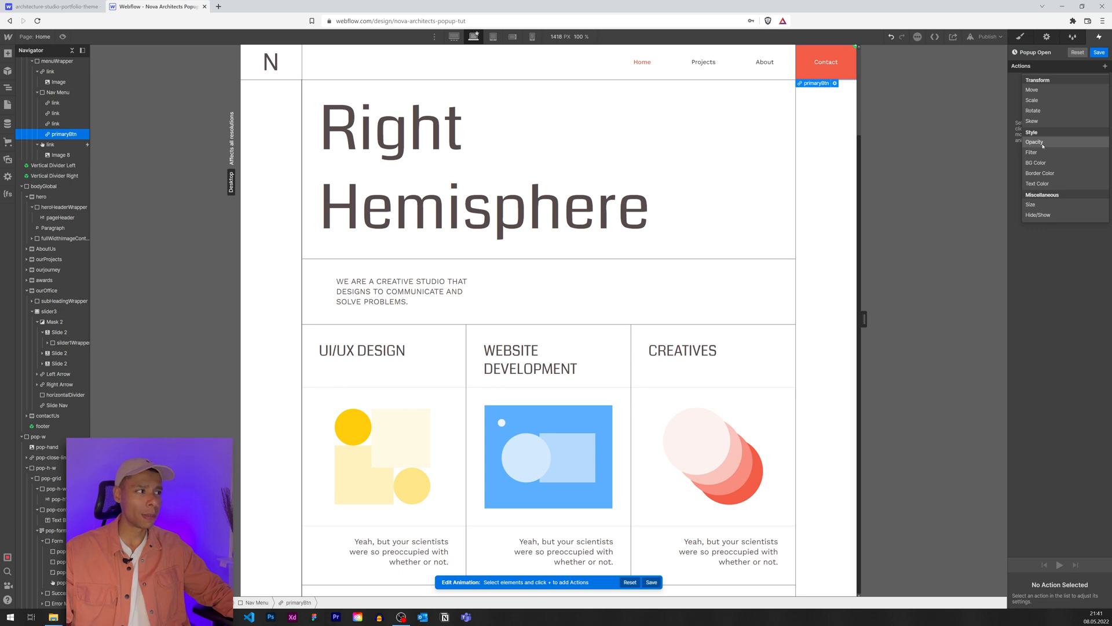
{"action": "left_click", "coordinate": [1035, 142]}
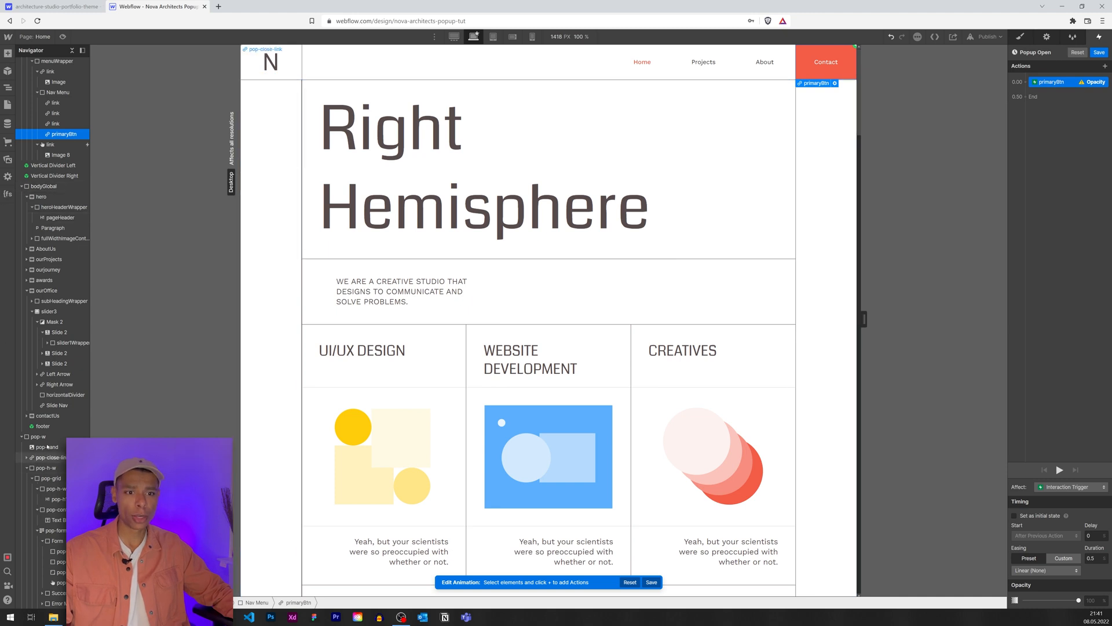
{"action": "left_click", "coordinate": [37, 437]}
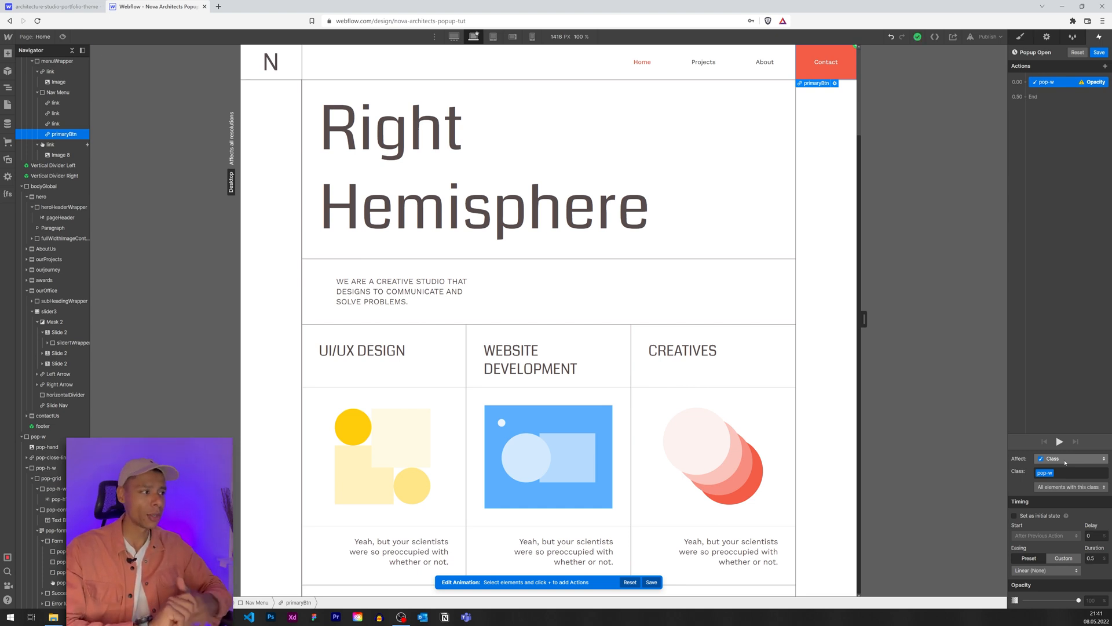
{"action": "left_click", "coordinate": [1067, 459]}
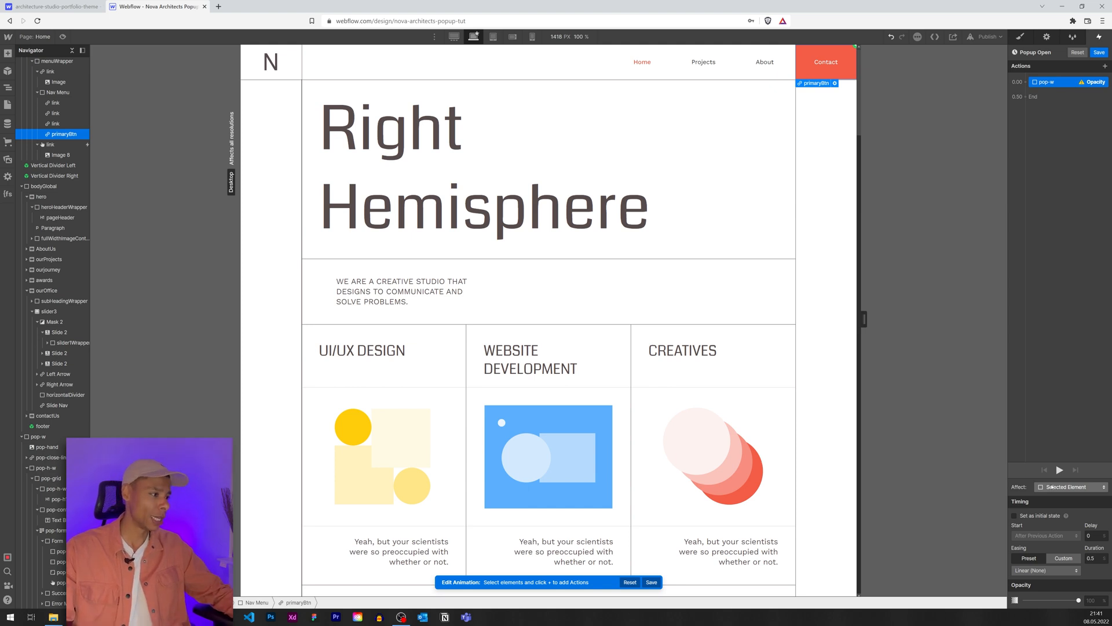
{"action": "left_click", "coordinate": [1064, 486]}
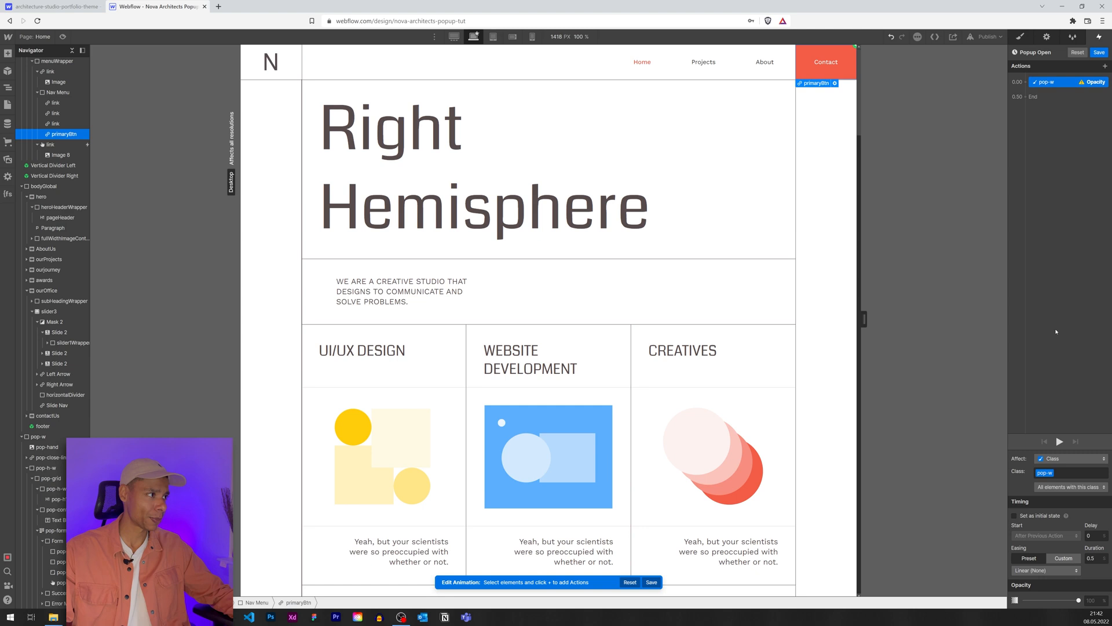
{"action": "left_click", "coordinate": [37, 437]}
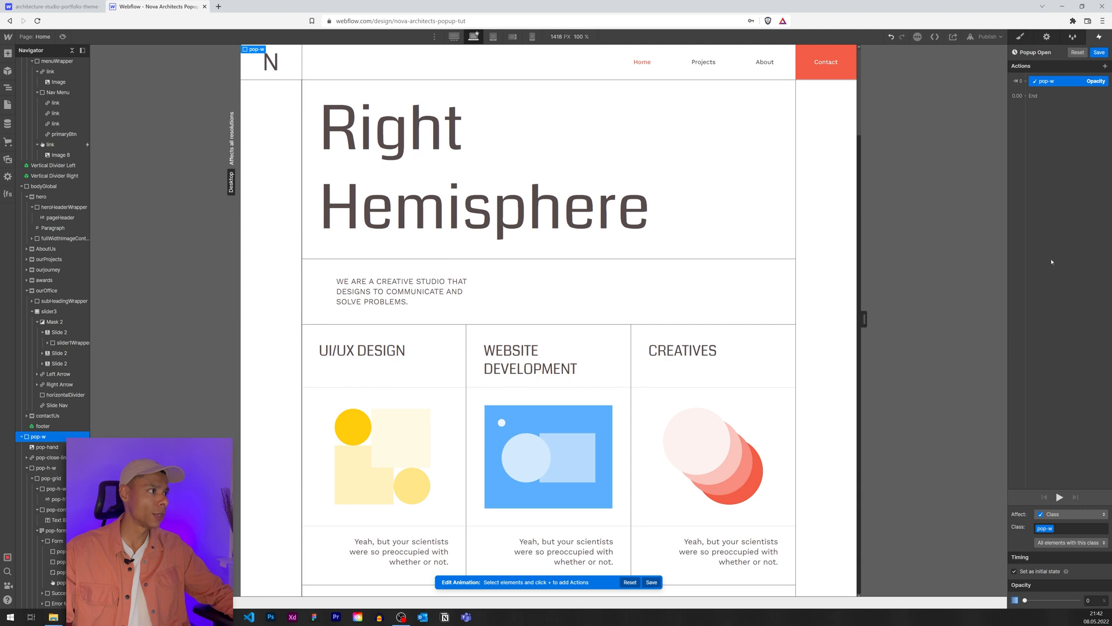
Add a Hide/Show initial-state action hiding the pop-up wrapper.
{"action": "left_click", "coordinate": [1104, 66]}
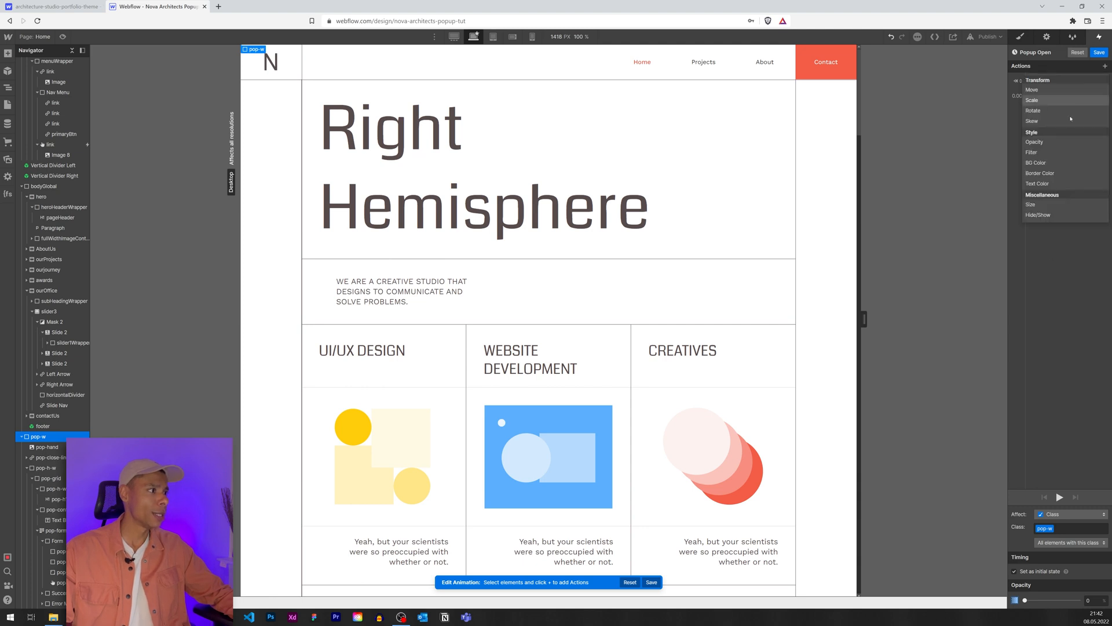
{"action": "mouse_move", "coordinate": [1047, 216]}
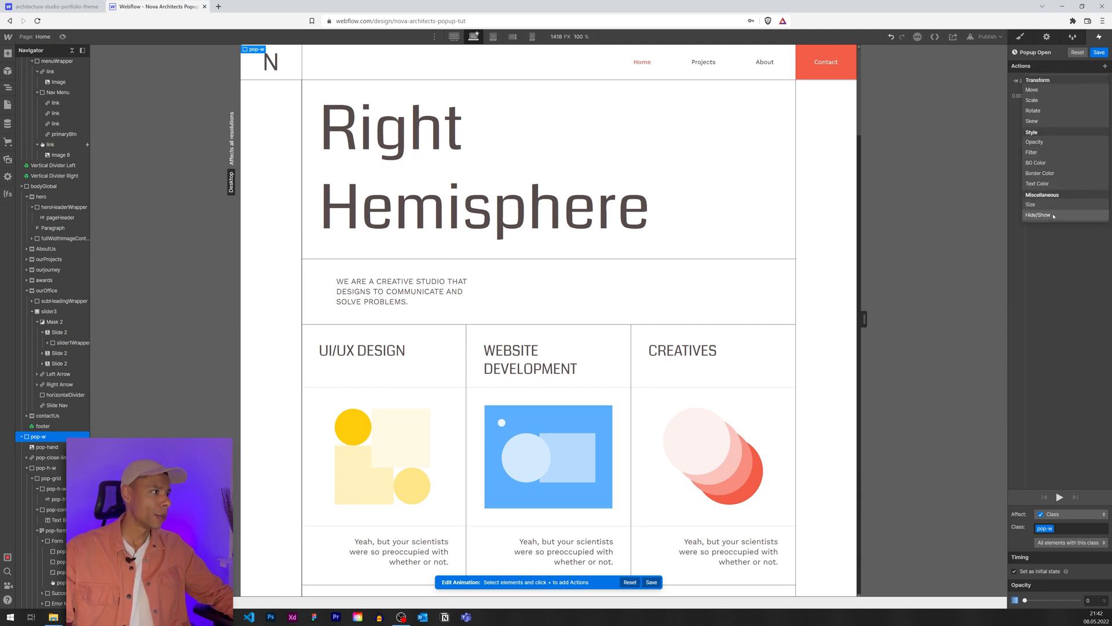
{"action": "left_click", "coordinate": [1038, 215]}
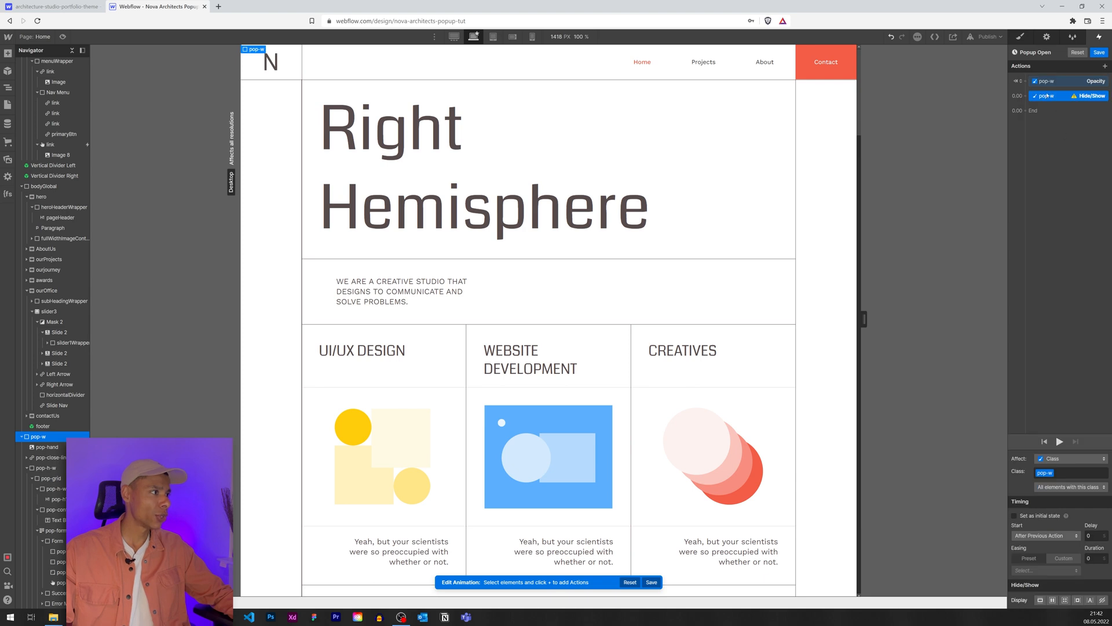
{"action": "left_click", "coordinate": [1046, 80]}
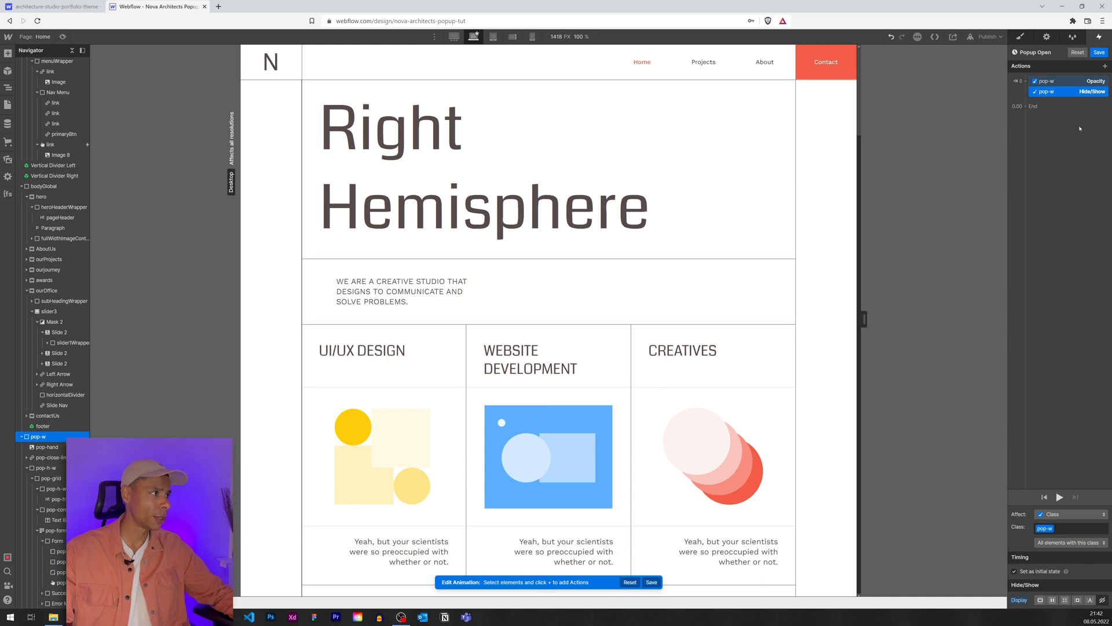
{"action": "mouse_move", "coordinate": [1058, 81]}
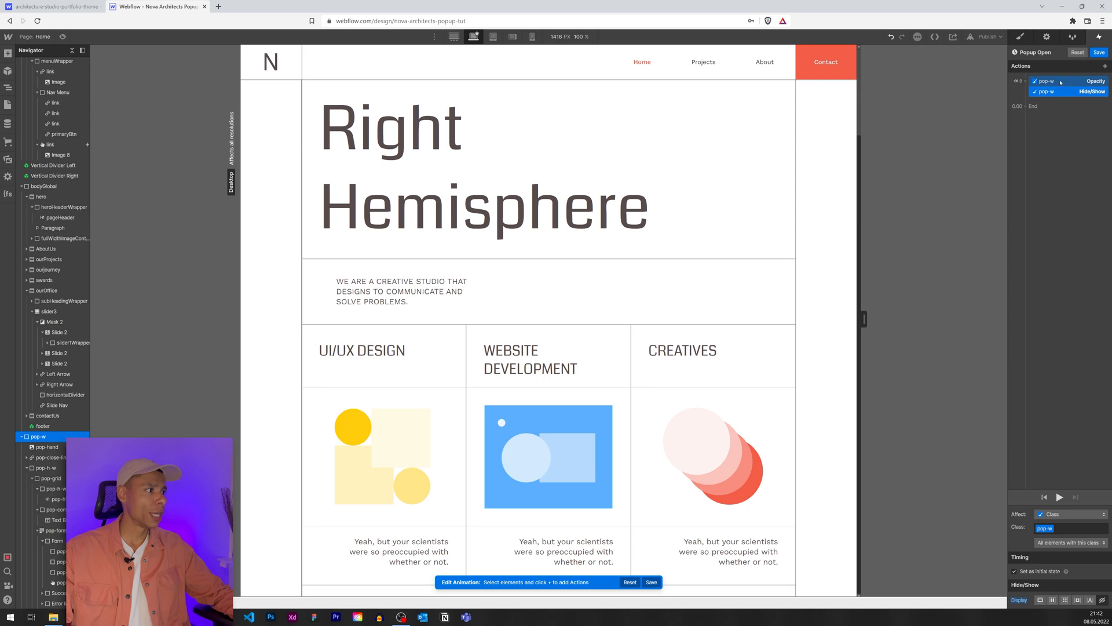
Duplicate the actions at 0.00s as show and Opacity 100% over 0.5s.
{"action": "right_click", "coordinate": [1067, 92]}
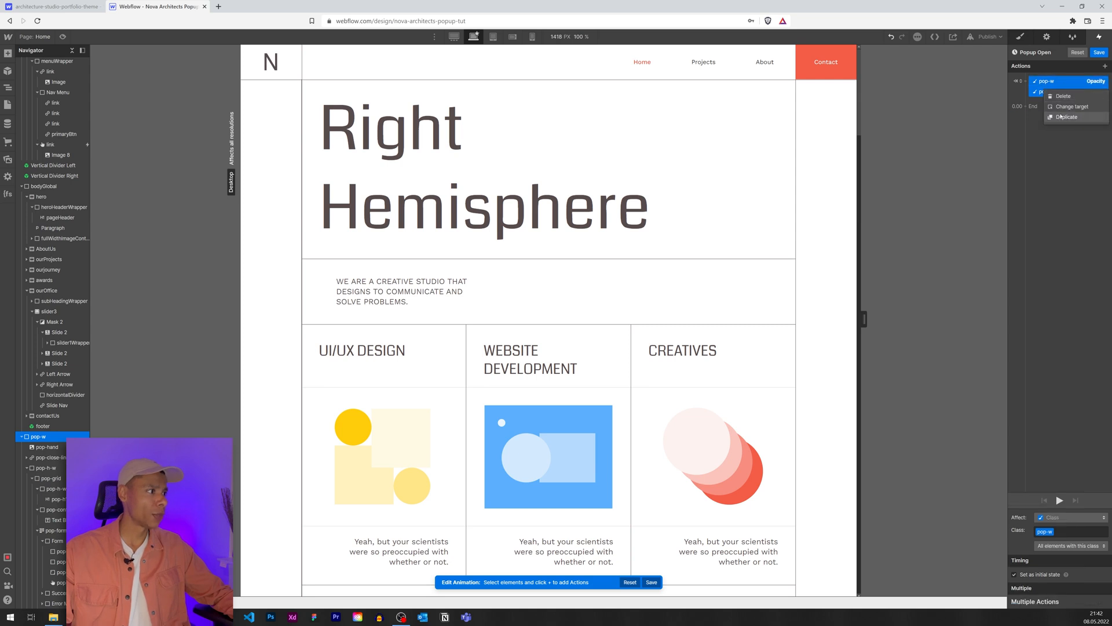
{"action": "left_click", "coordinate": [1067, 115]}
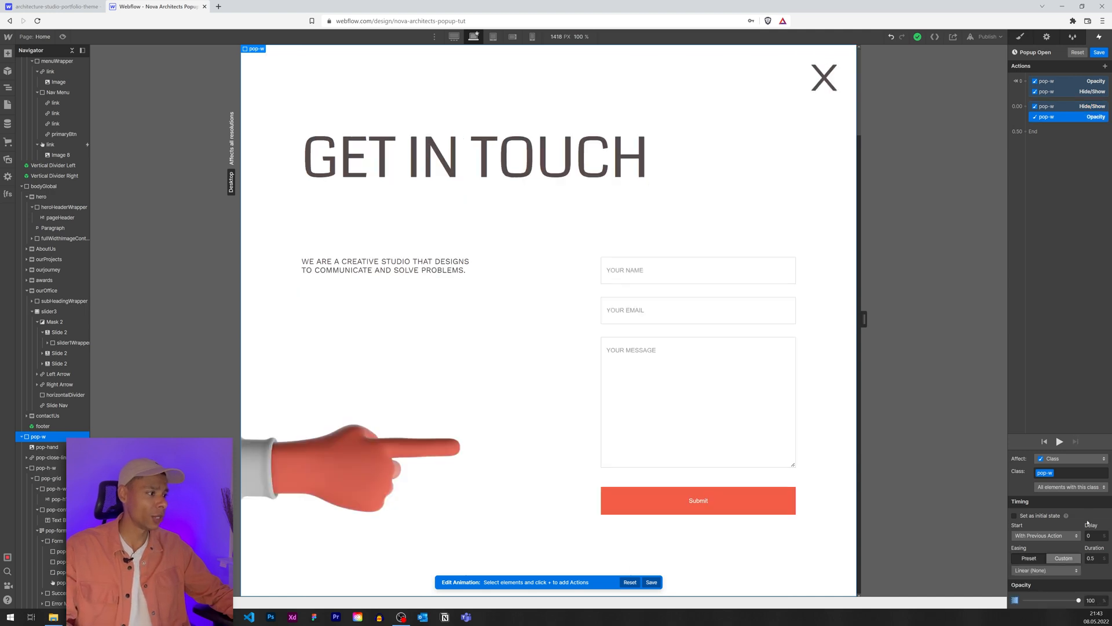
{"action": "left_click", "coordinate": [1042, 570]}
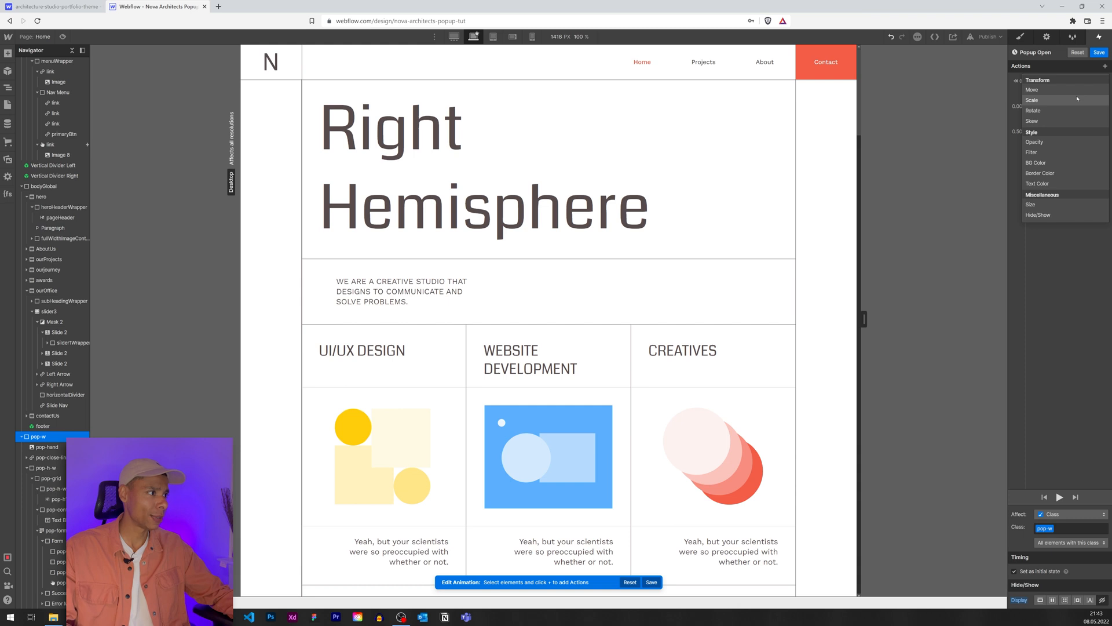
{"action": "mouse_move", "coordinate": [1049, 204]}
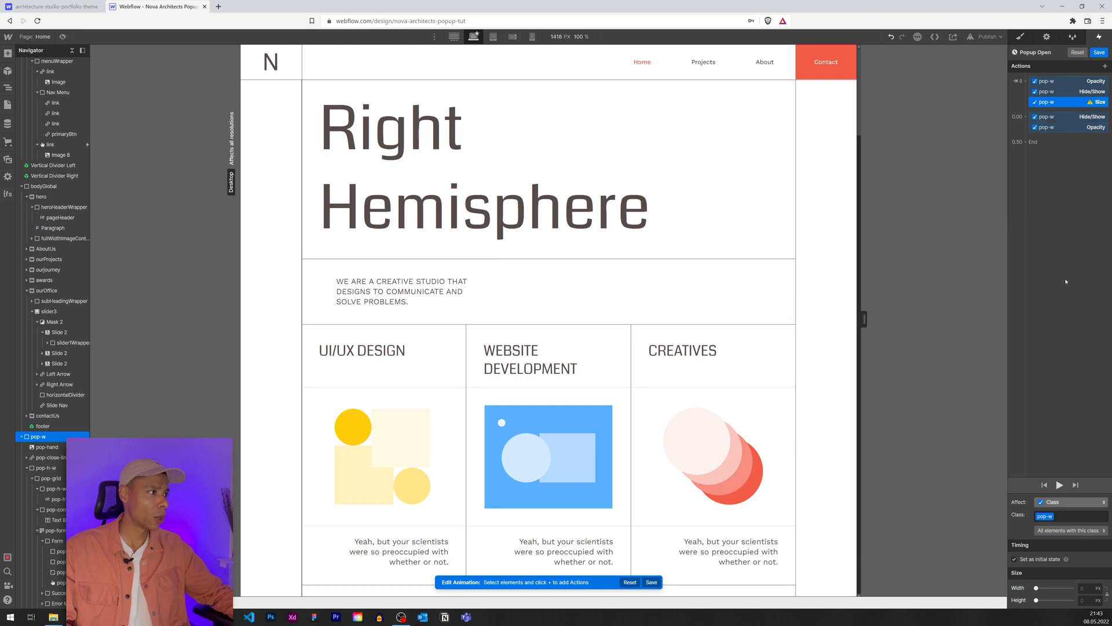
Duplicate the Size action so the pop-up grows to 100% width and height, then save.
{"action": "left_click", "coordinate": [1067, 127]}
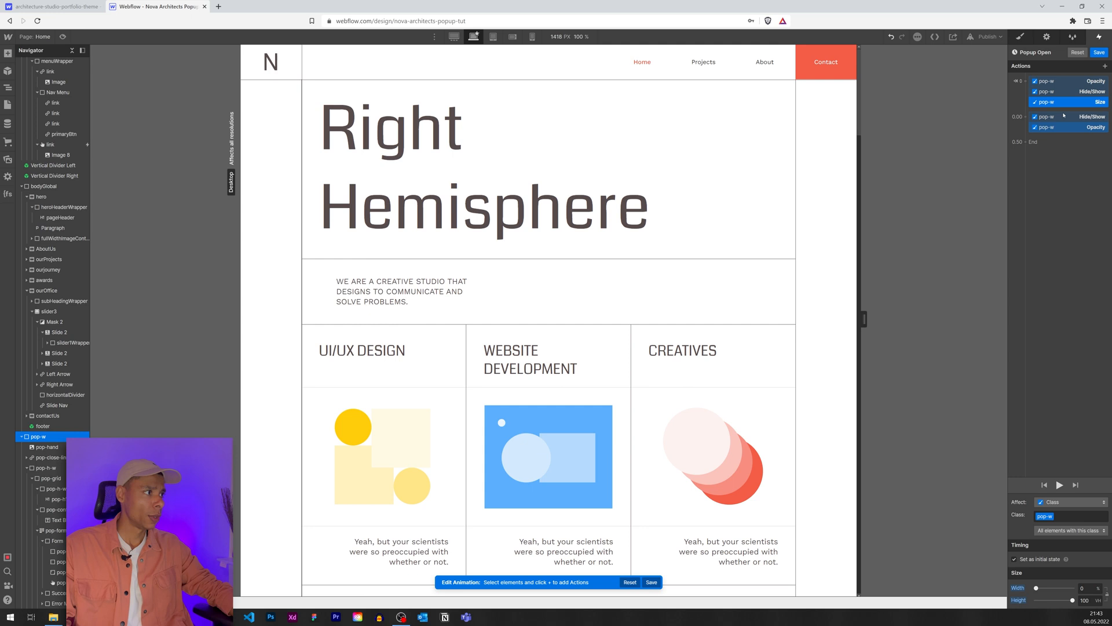
{"action": "right_click", "coordinate": [1078, 116]}
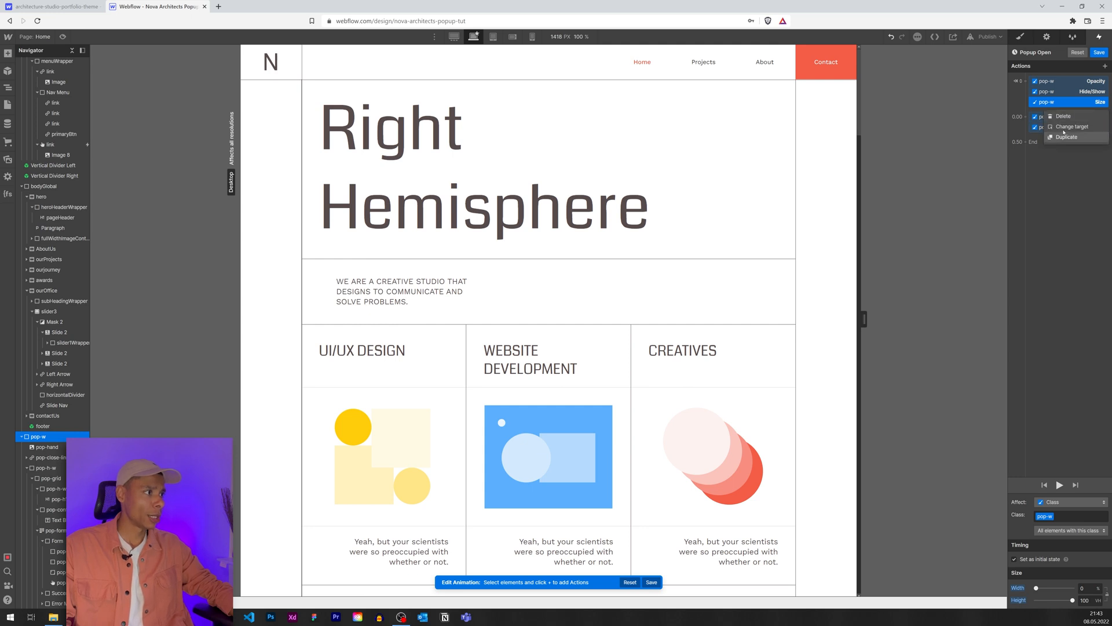
{"action": "left_click", "coordinate": [1066, 137]}
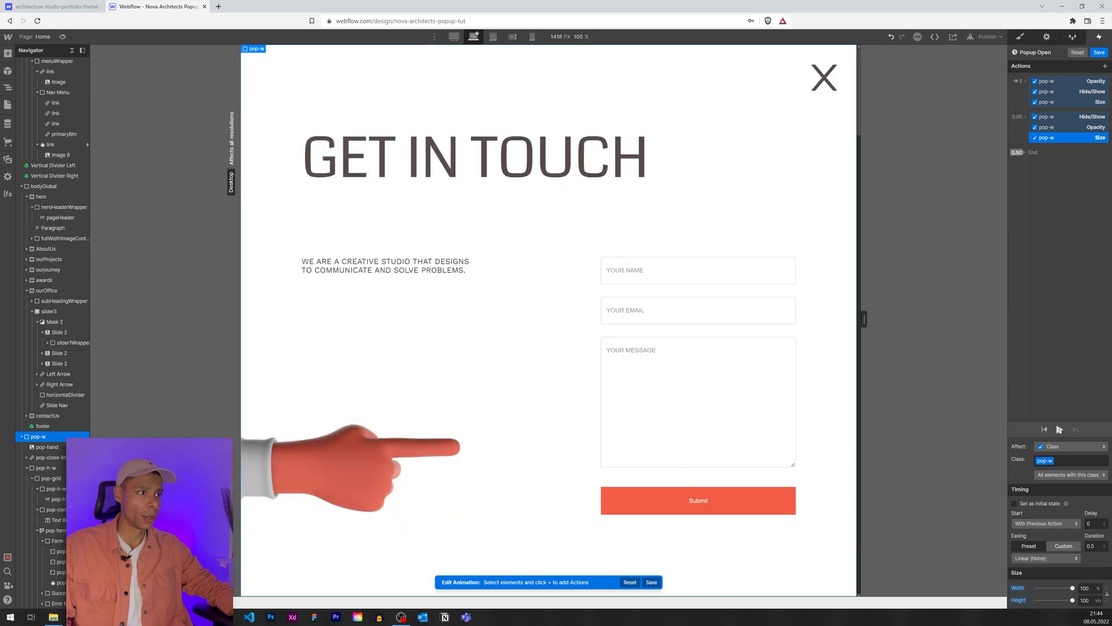
{"action": "left_click", "coordinate": [822, 78]}
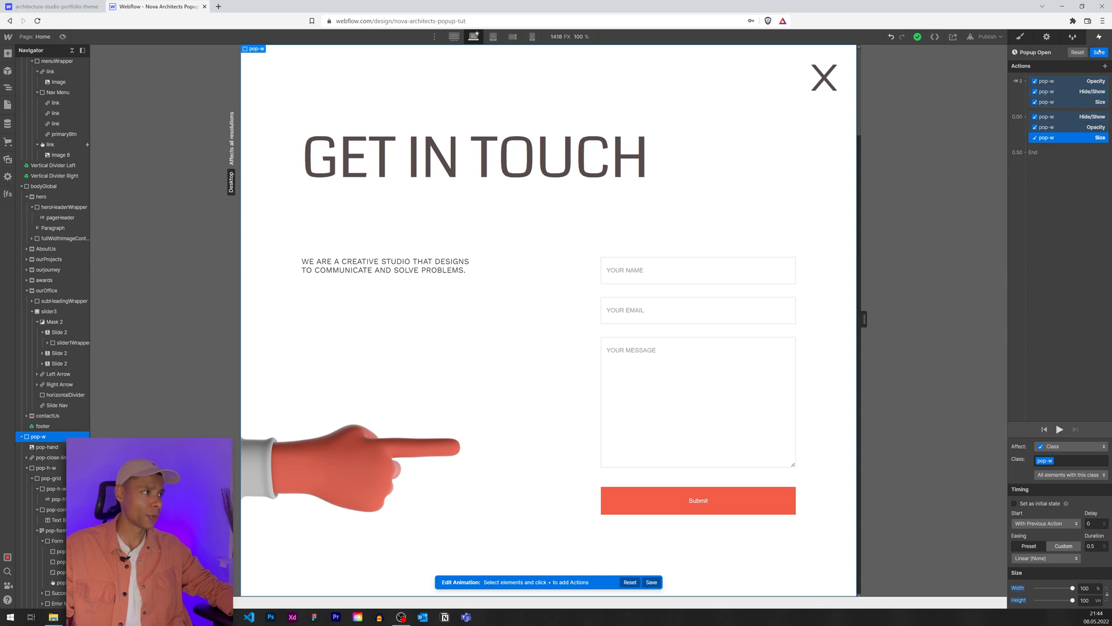
Save Popup Open and set pop-w to Display Flex with Overflow hidden.
{"action": "left_click", "coordinate": [63, 134]}
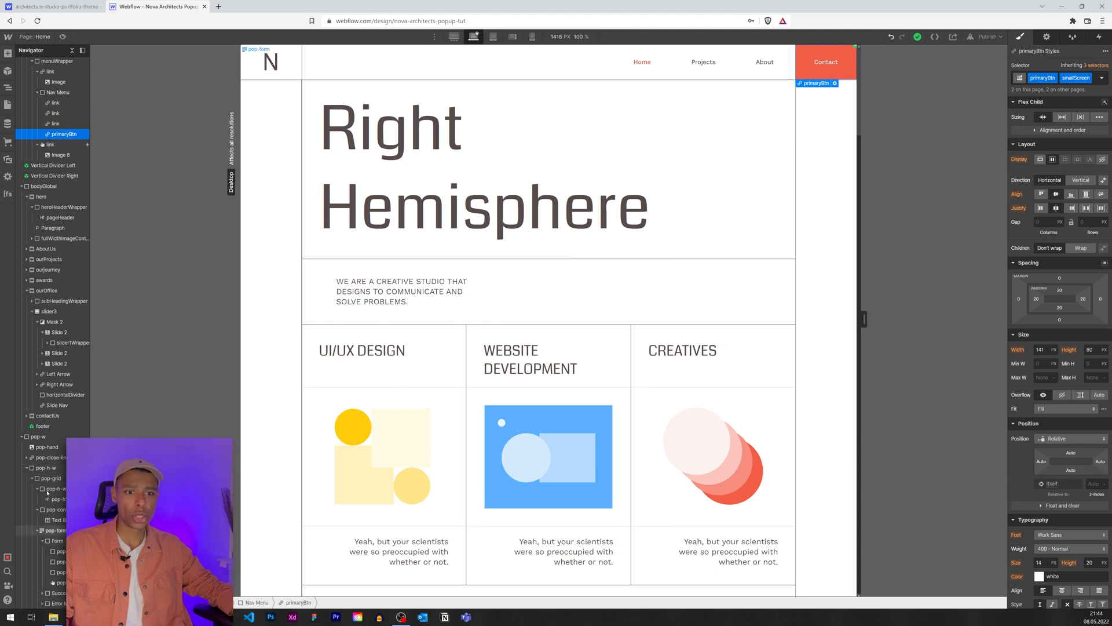
{"action": "left_click", "coordinate": [50, 467]}
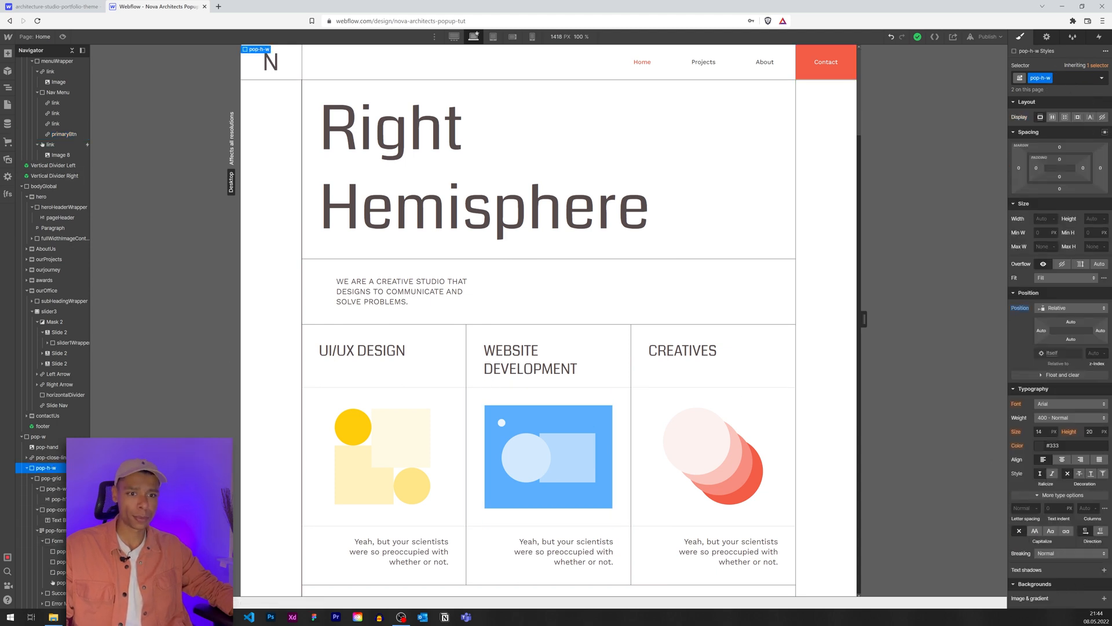
{"action": "left_click", "coordinate": [37, 437]}
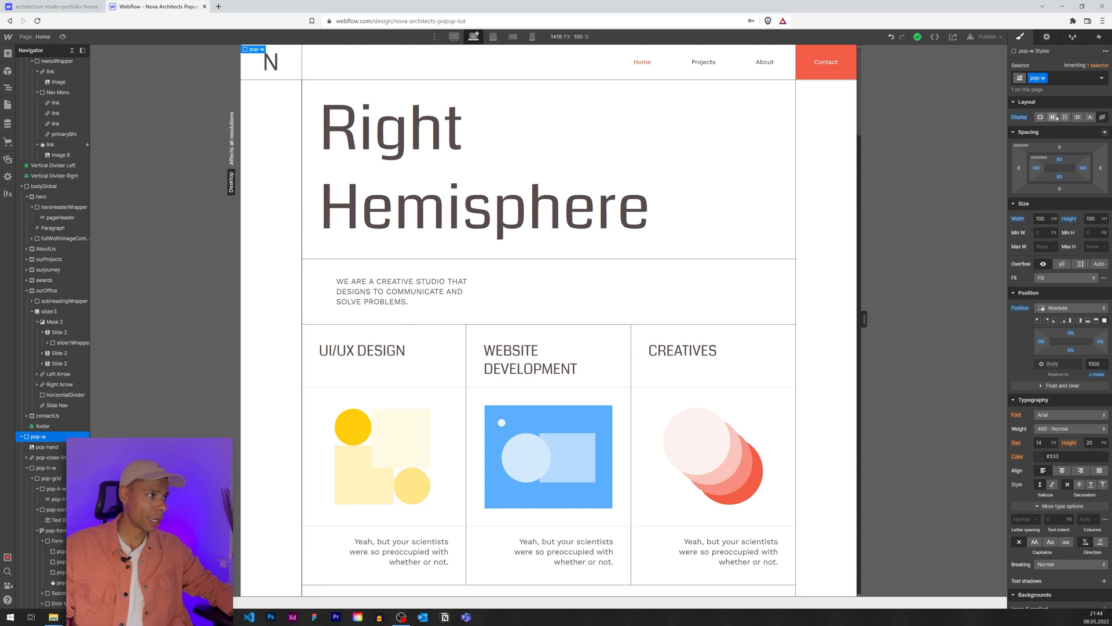
{"action": "left_click", "coordinate": [826, 62]}
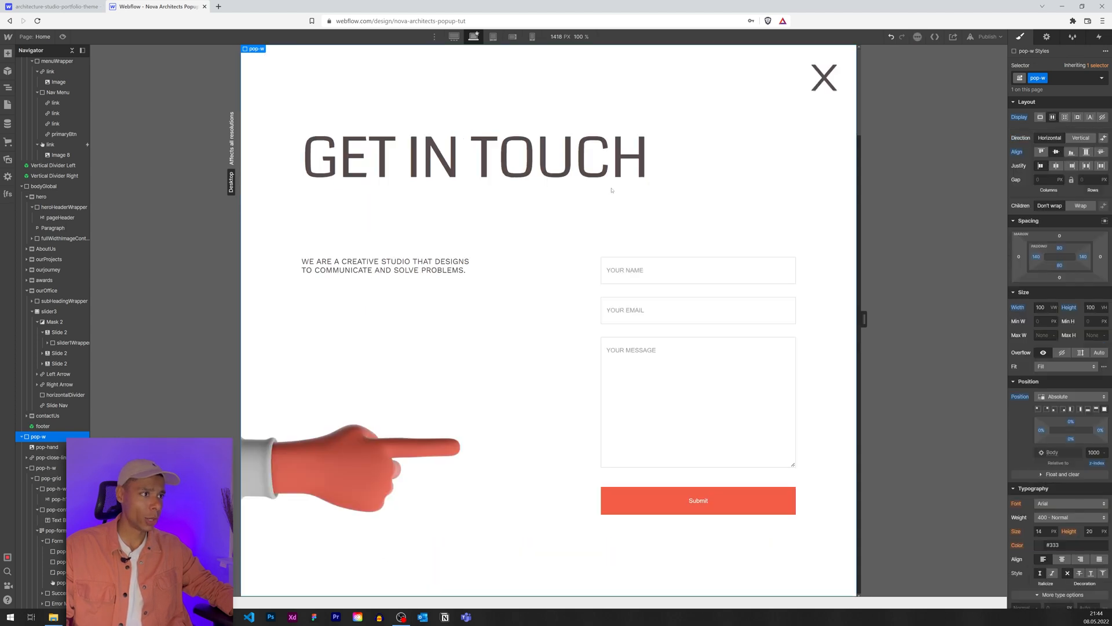
{"action": "left_click", "coordinate": [473, 156]}
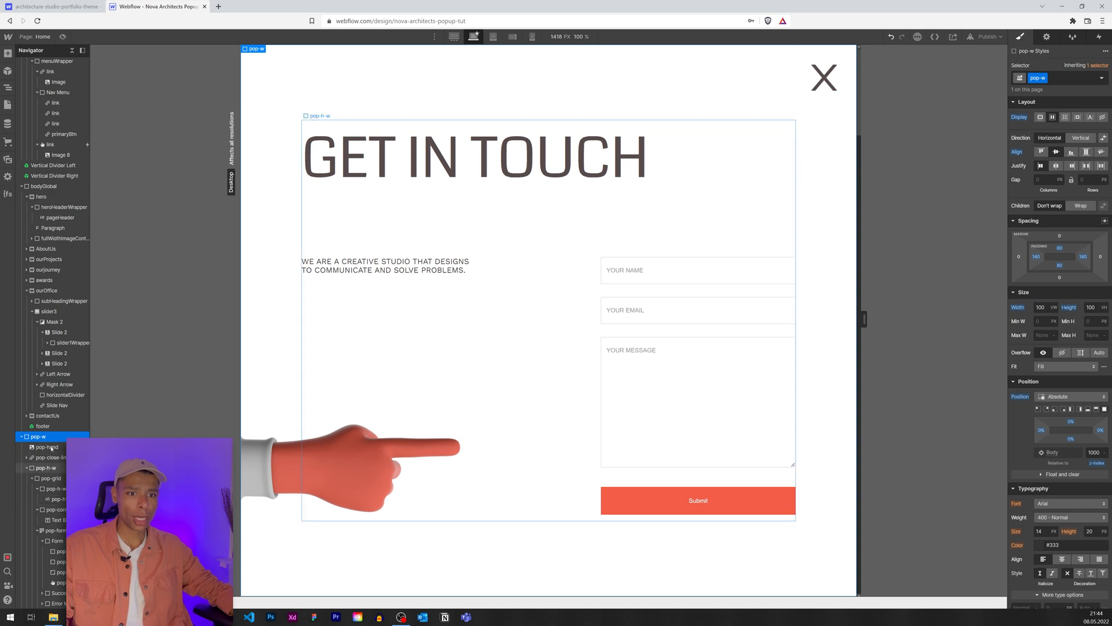
Set pop-h-w's flex child sizing to Don't shrink or grow.
{"action": "left_click", "coordinate": [49, 467]}
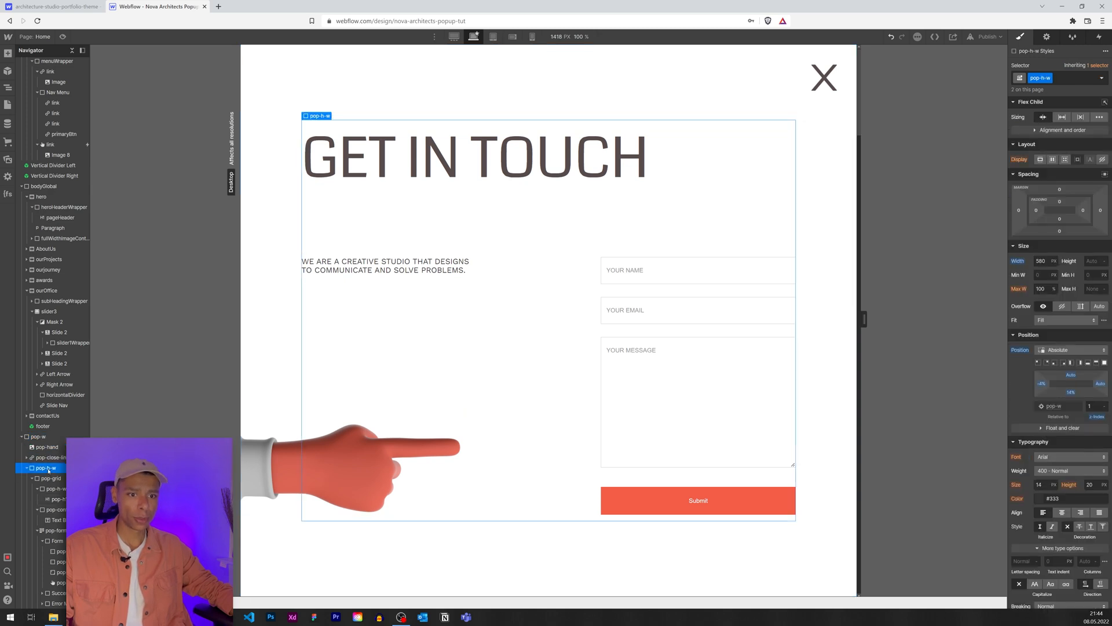
{"action": "left_click", "coordinate": [1072, 349]}
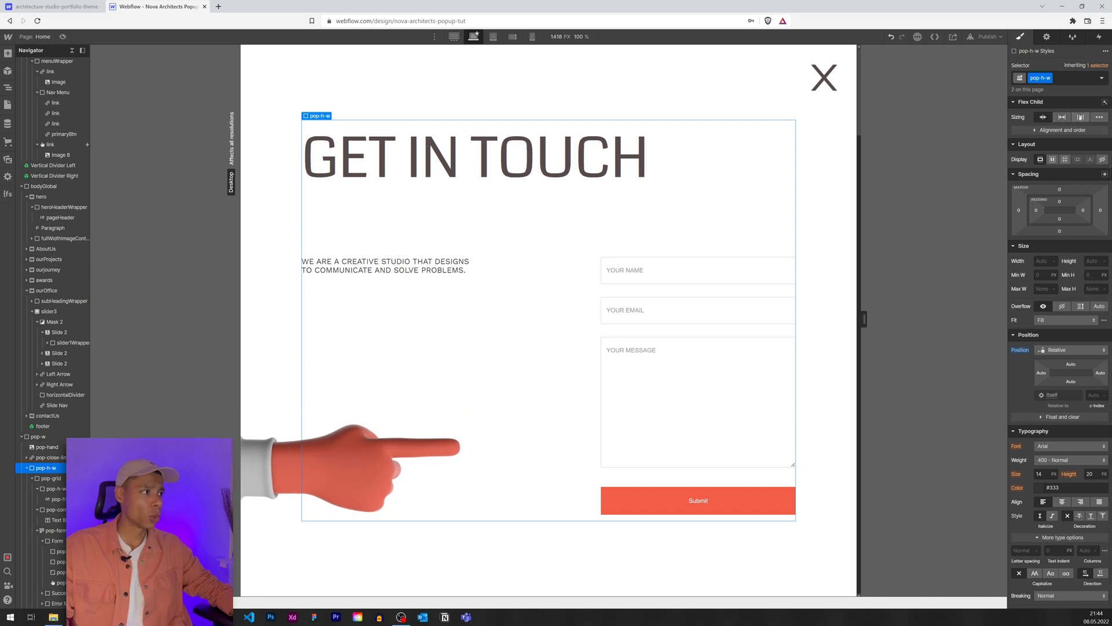
{"action": "mouse_move", "coordinate": [1081, 117]}
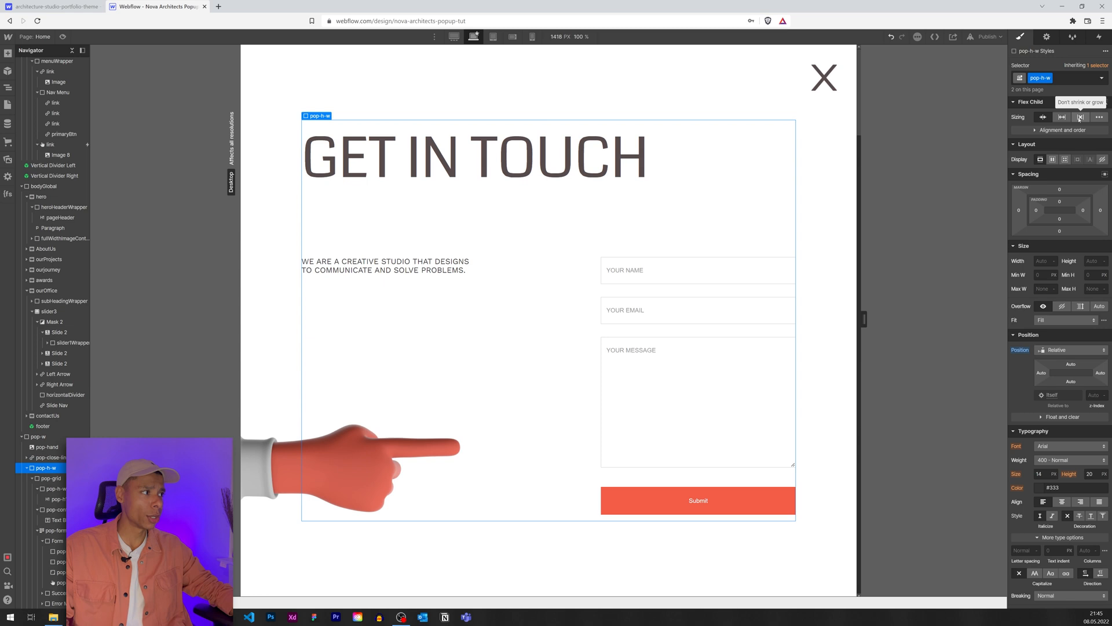
{"action": "left_click", "coordinate": [50, 478]}
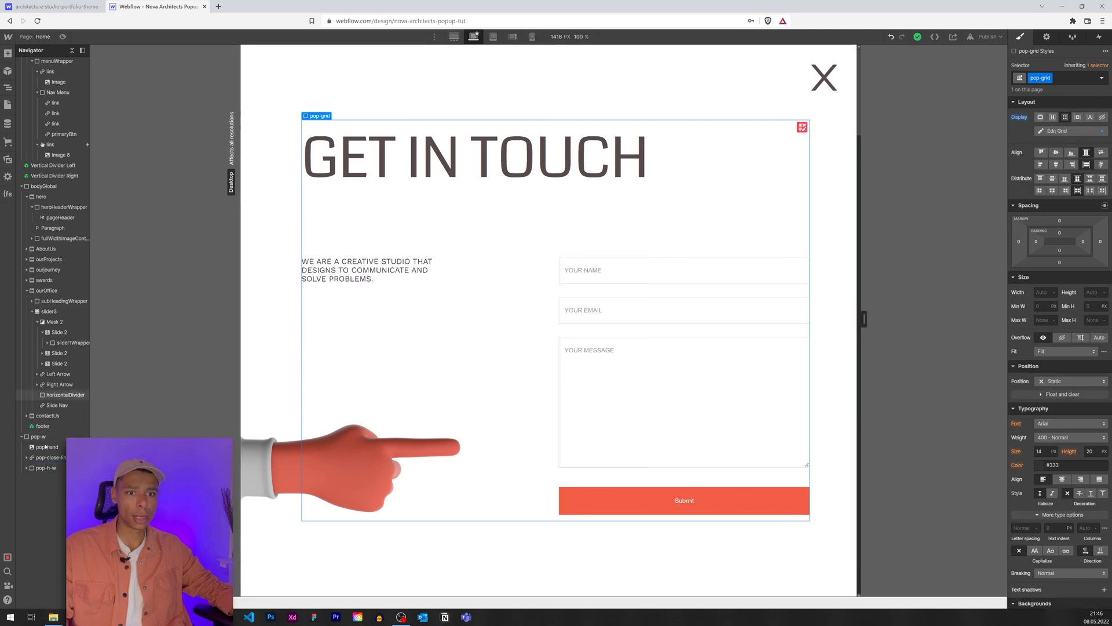
{"action": "left_click", "coordinate": [37, 437]}
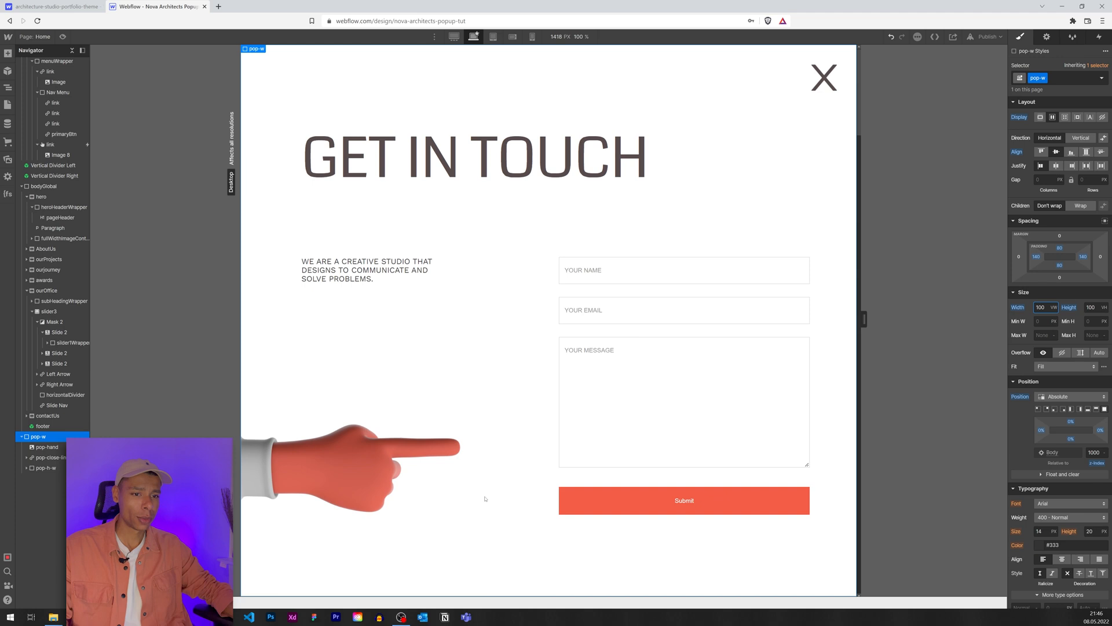
{"action": "mouse_move", "coordinate": [916, 361]}
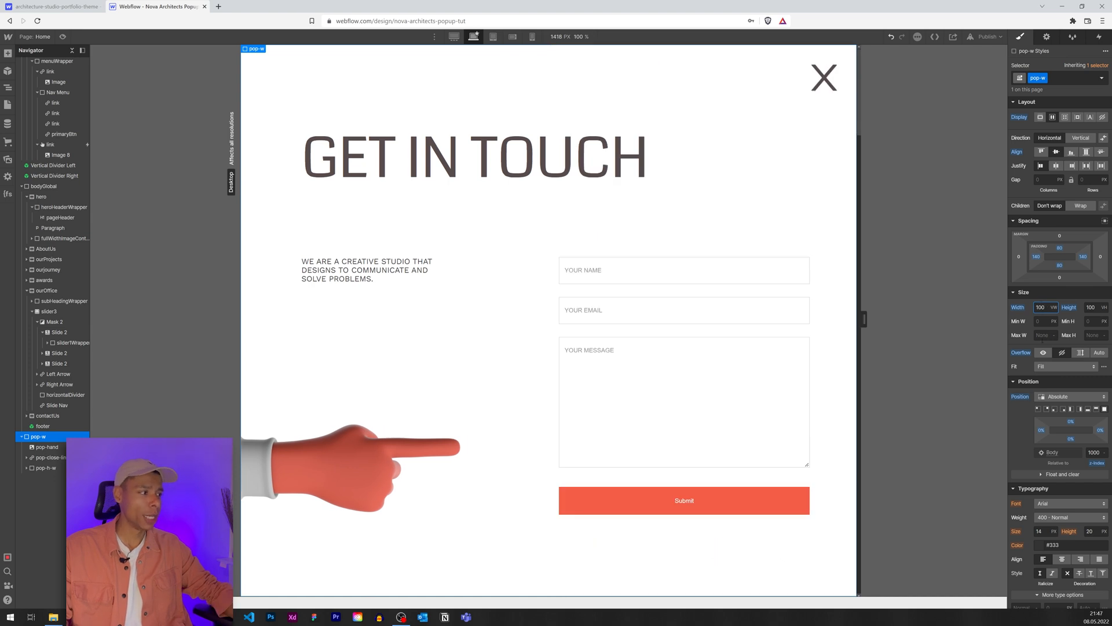
{"action": "scroll", "scroll_direction": "down", "scroll_amount": 3}
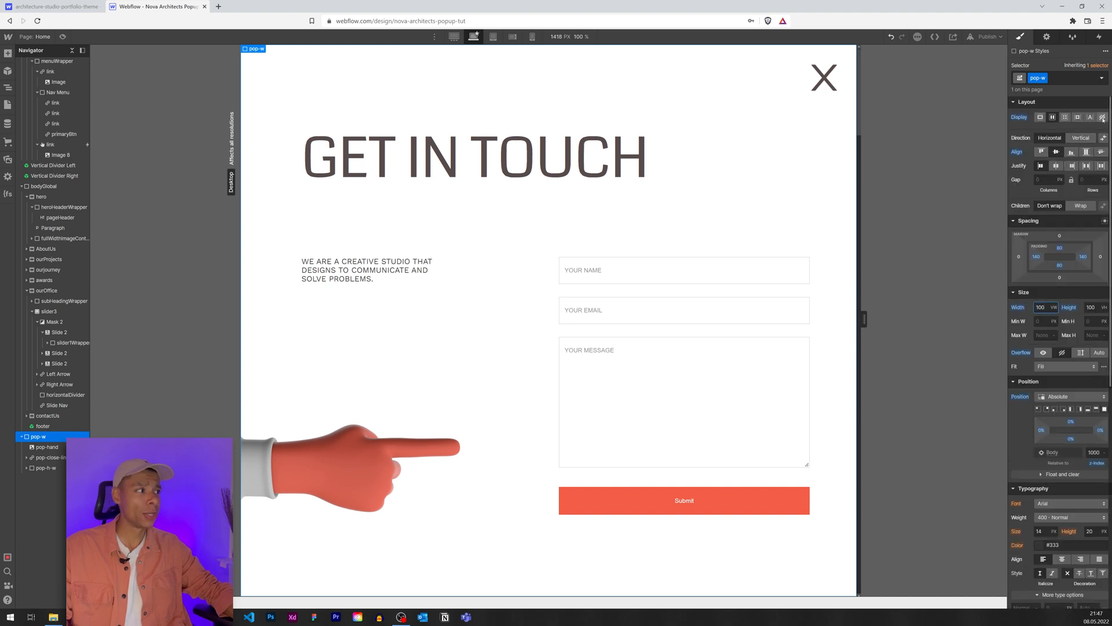
Assign Popup Open to primaryBtn's Mouse click trigger and play it back.
{"action": "left_click", "coordinate": [824, 78]}
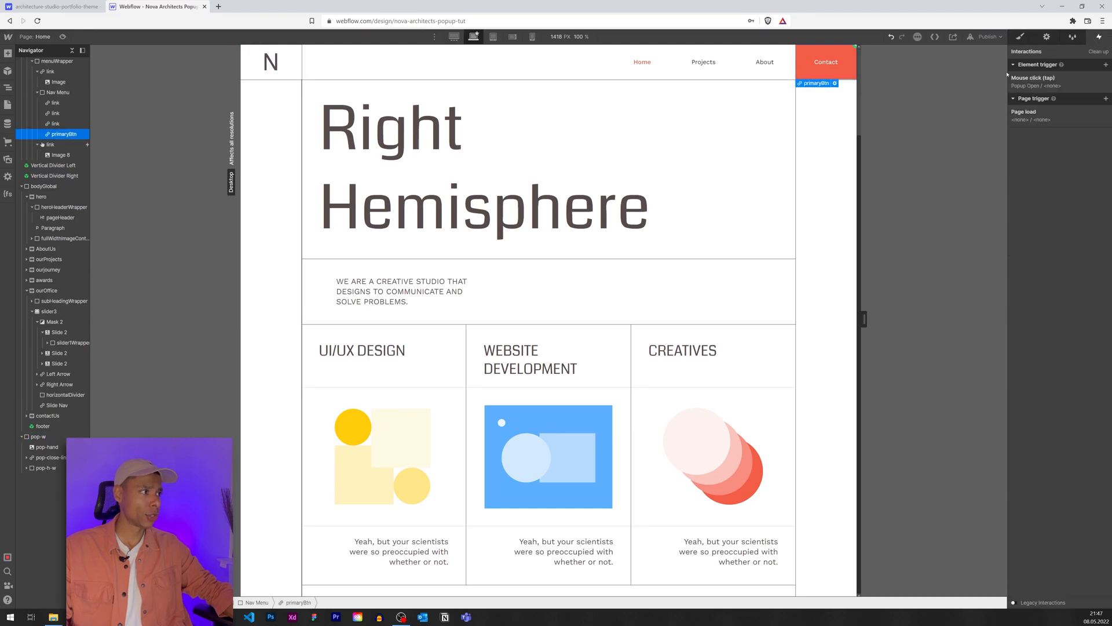
{"action": "left_click", "coordinate": [1032, 78]}
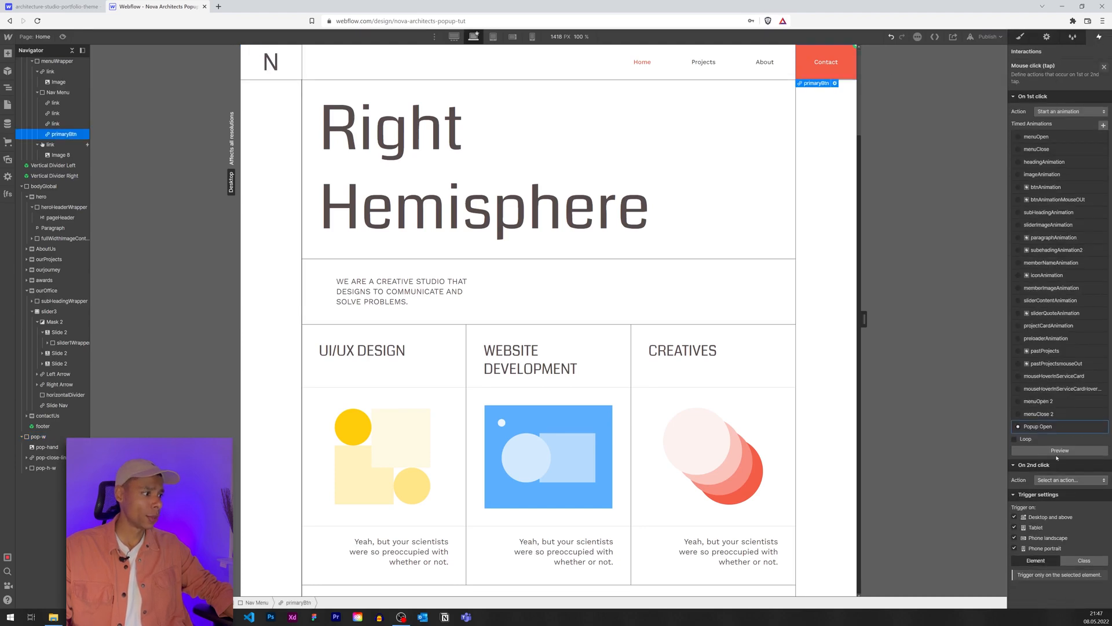
{"action": "left_click", "coordinate": [1059, 450]}
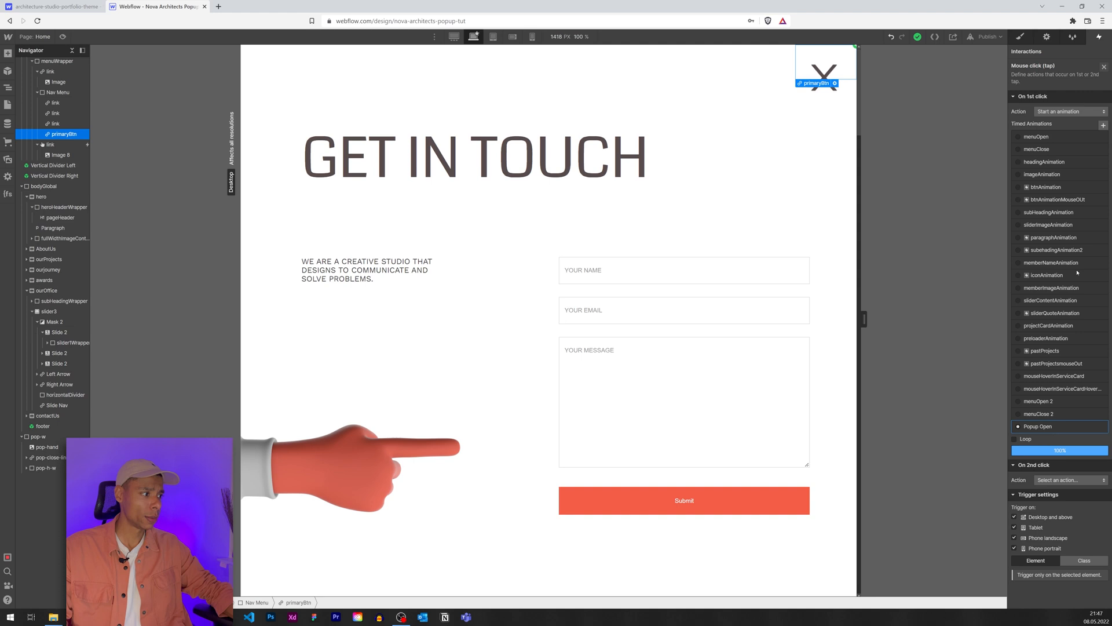
{"action": "left_click", "coordinate": [1038, 426]}
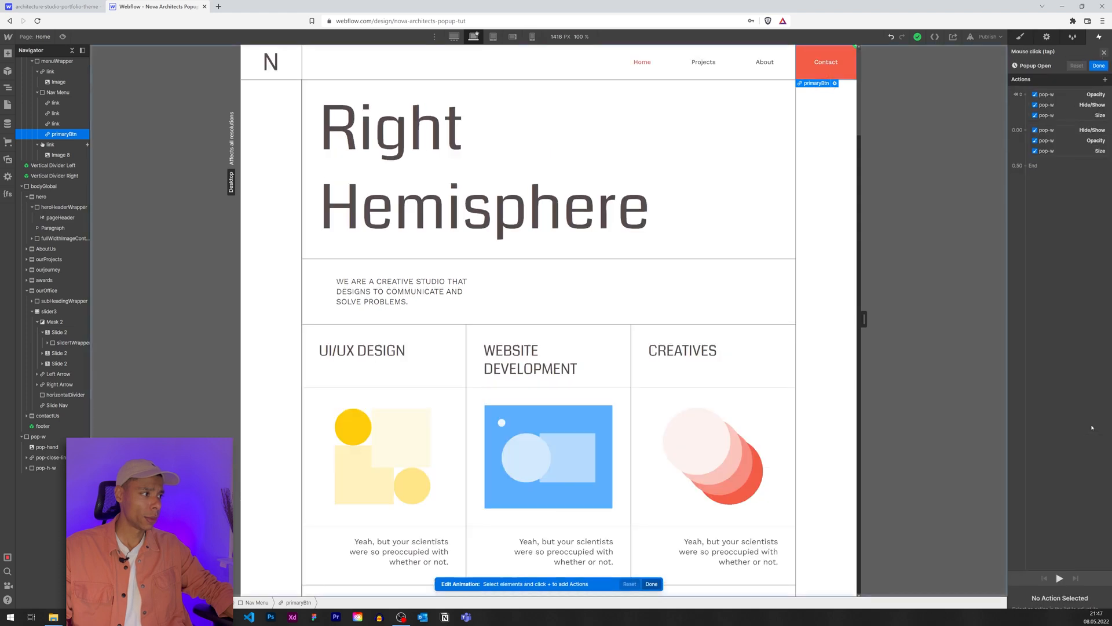
{"action": "left_click", "coordinate": [1058, 578]}
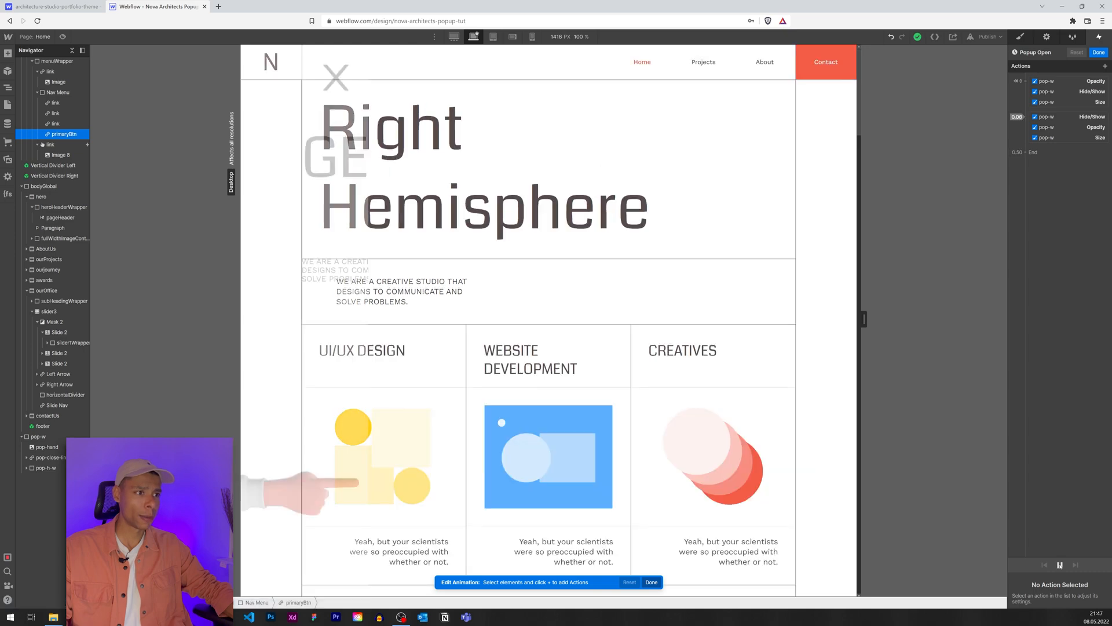
{"action": "left_click", "coordinate": [824, 62]}
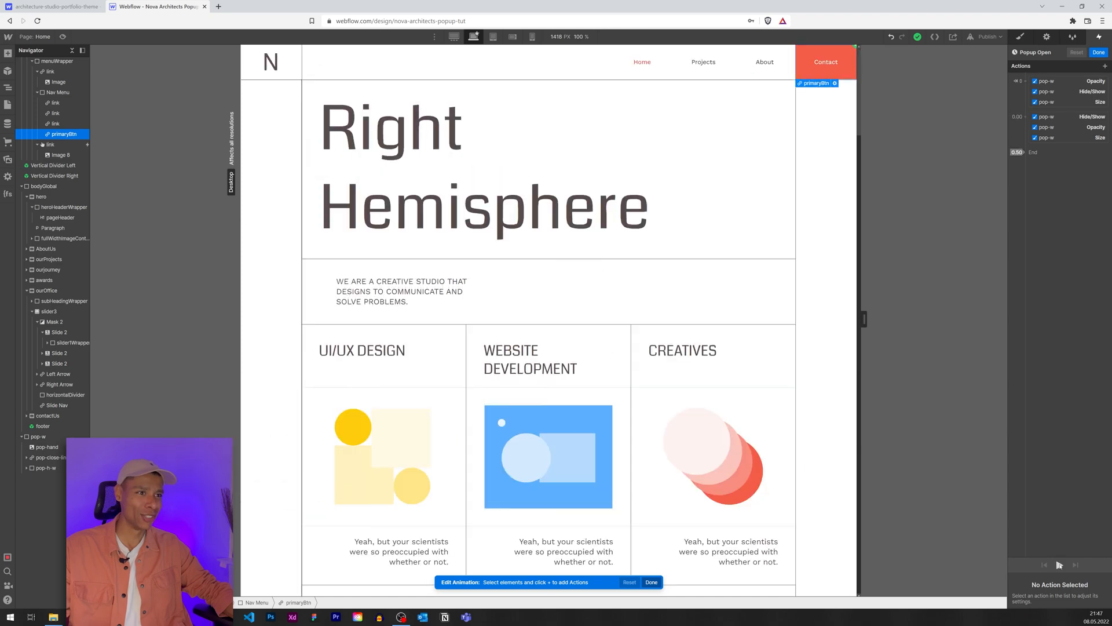
Preview the live page, open the Get in touch pop-up from Contact, then leave preview.
{"action": "left_click", "coordinate": [825, 61]}
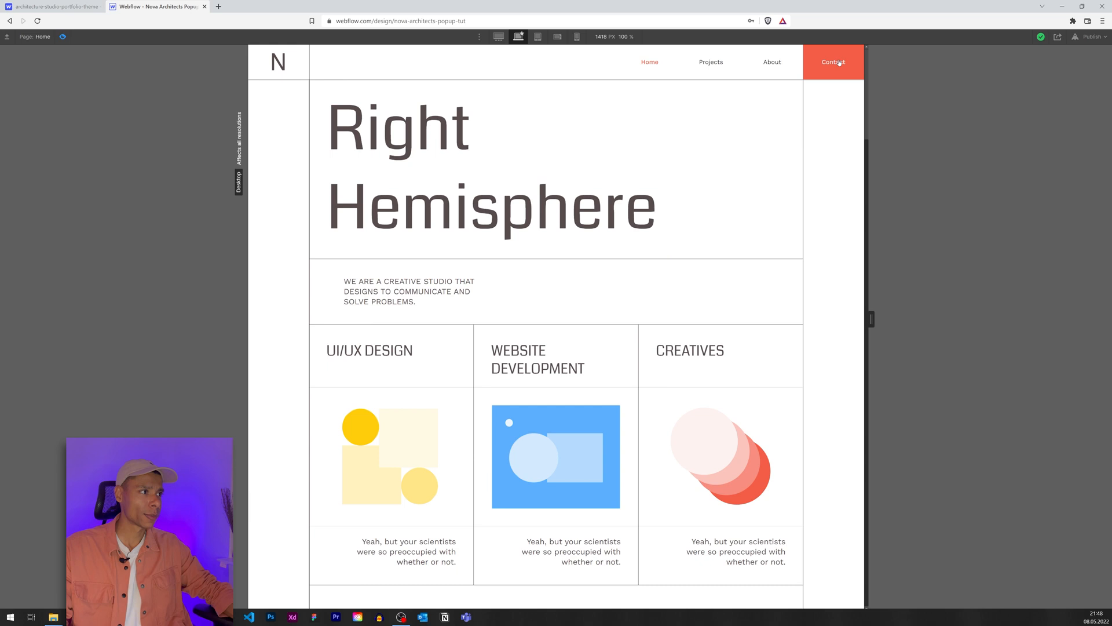
{"action": "left_click", "coordinate": [832, 61]}
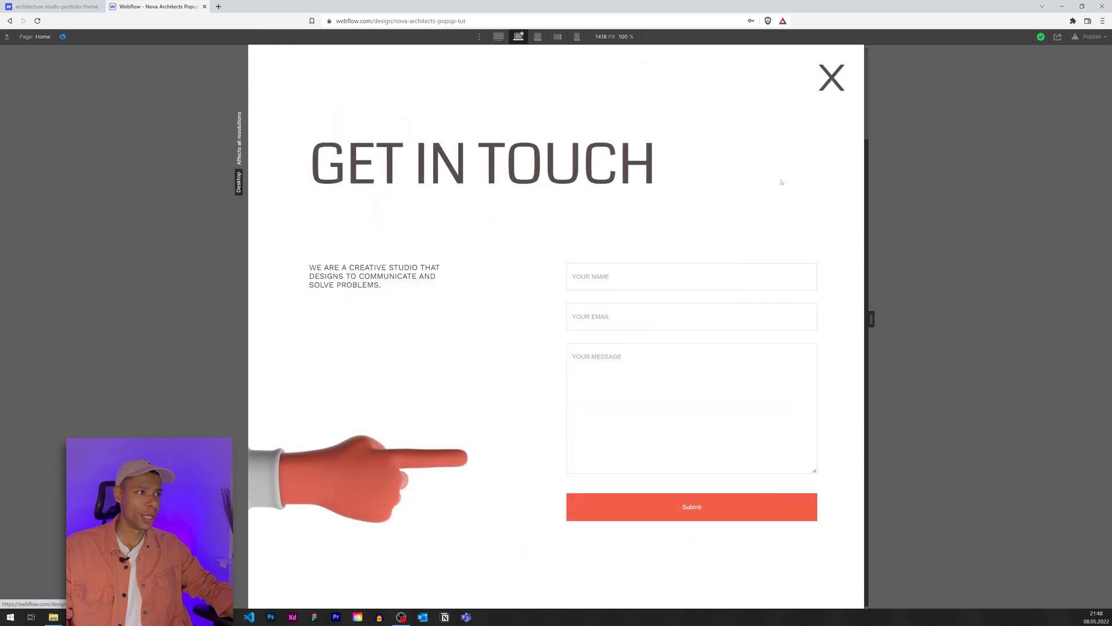
{"action": "mouse_move", "coordinate": [675, 134]}
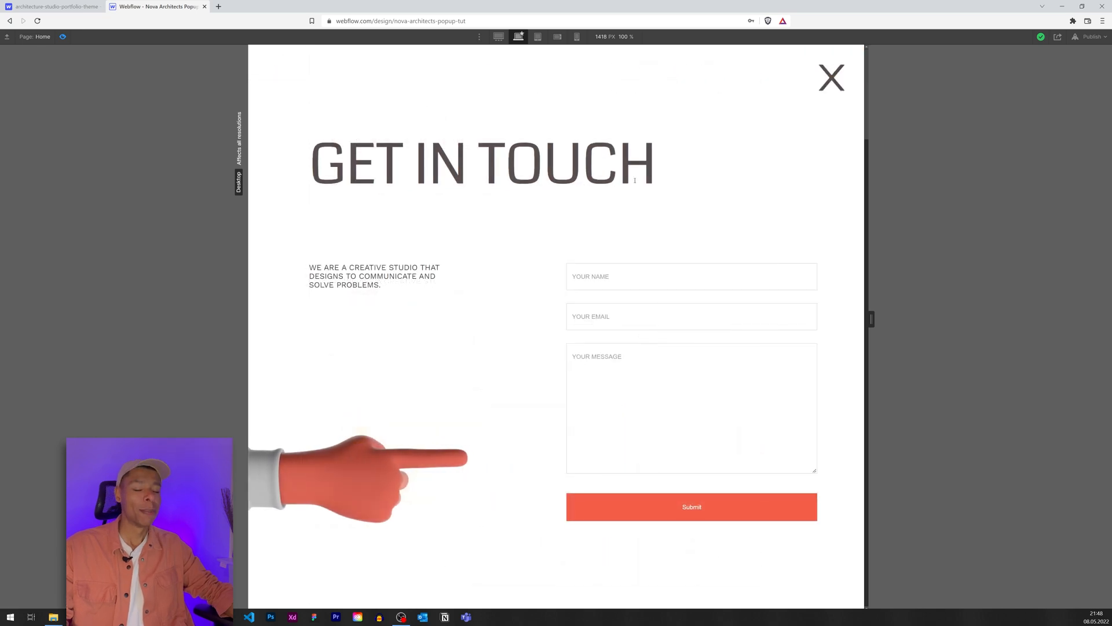
{"action": "mouse_move", "coordinate": [804, 100]}
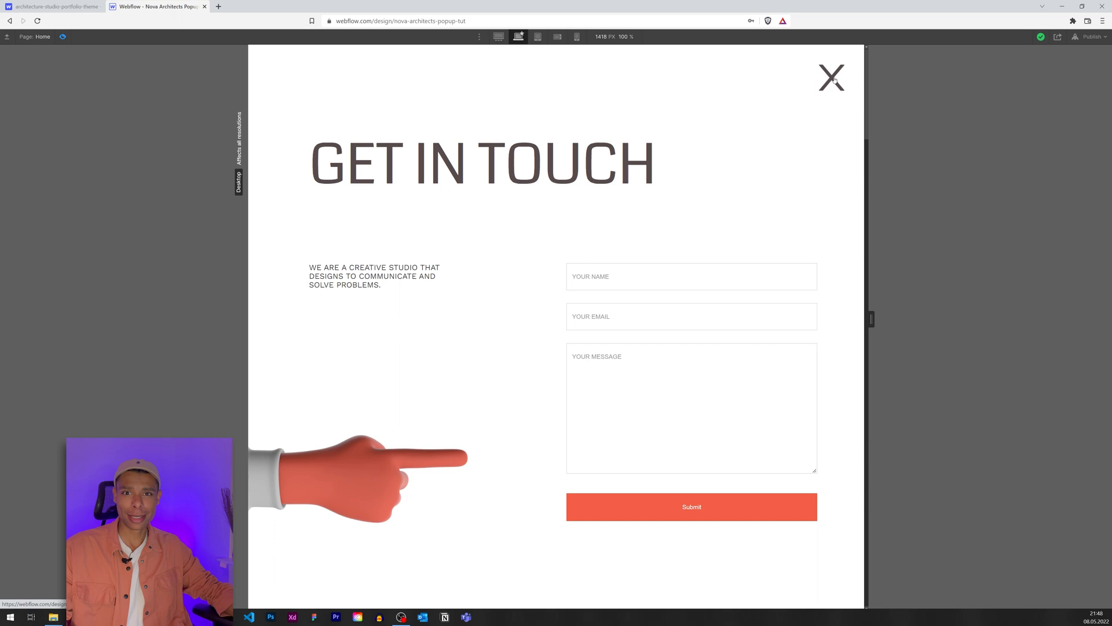
{"action": "mouse_move", "coordinate": [360, 348]}
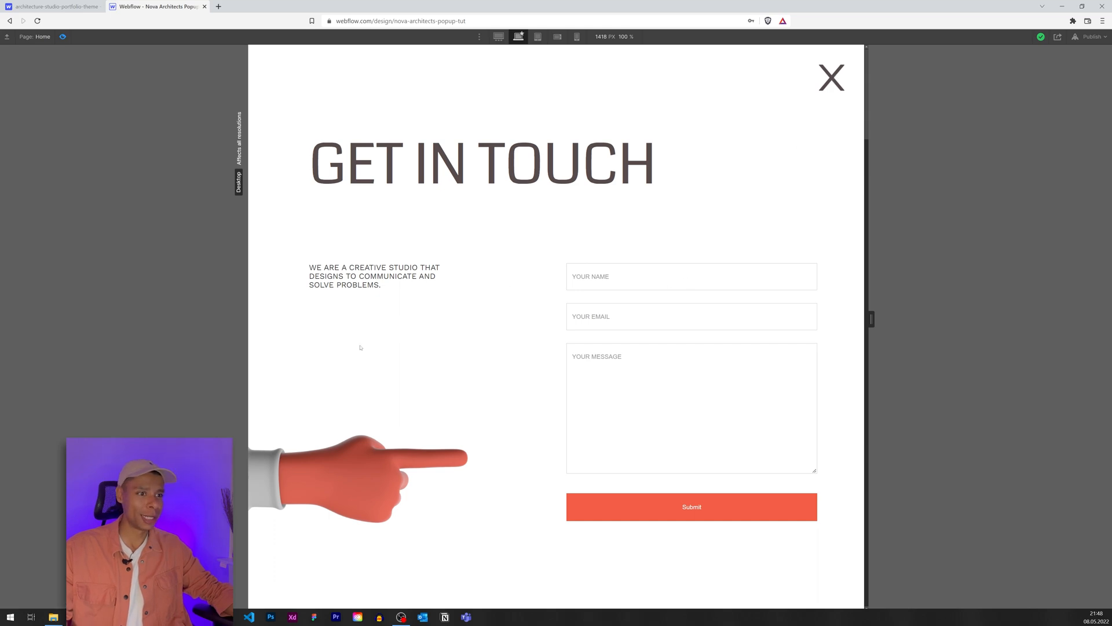
{"action": "left_click", "coordinate": [831, 78]}
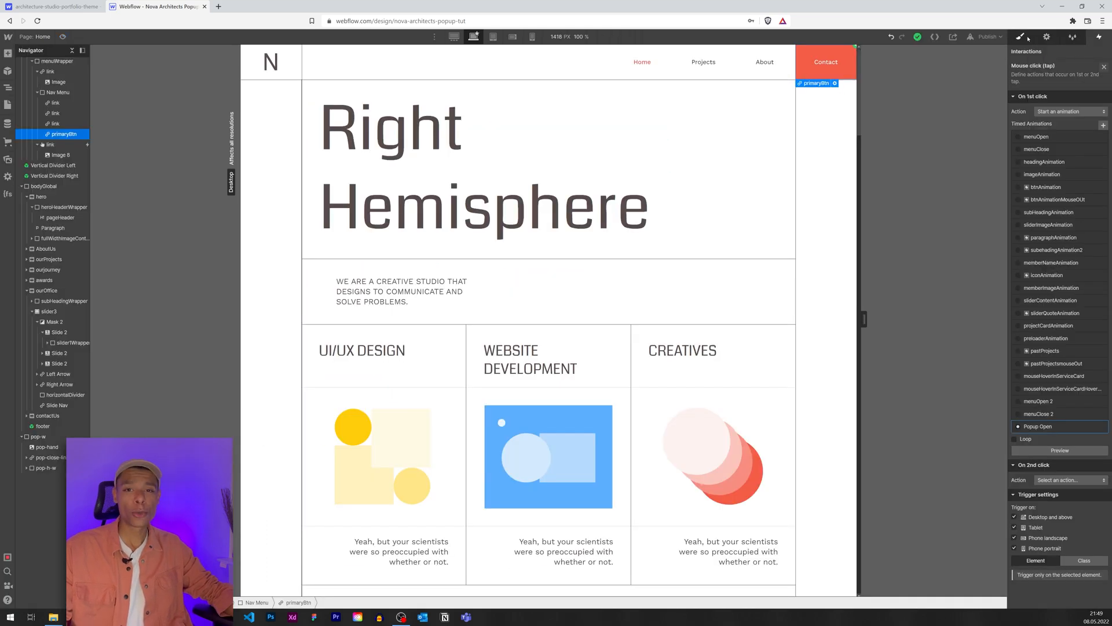
Select pop-close-link inside pop-w and go to its Interactions.
{"action": "left_click", "coordinate": [1019, 37]}
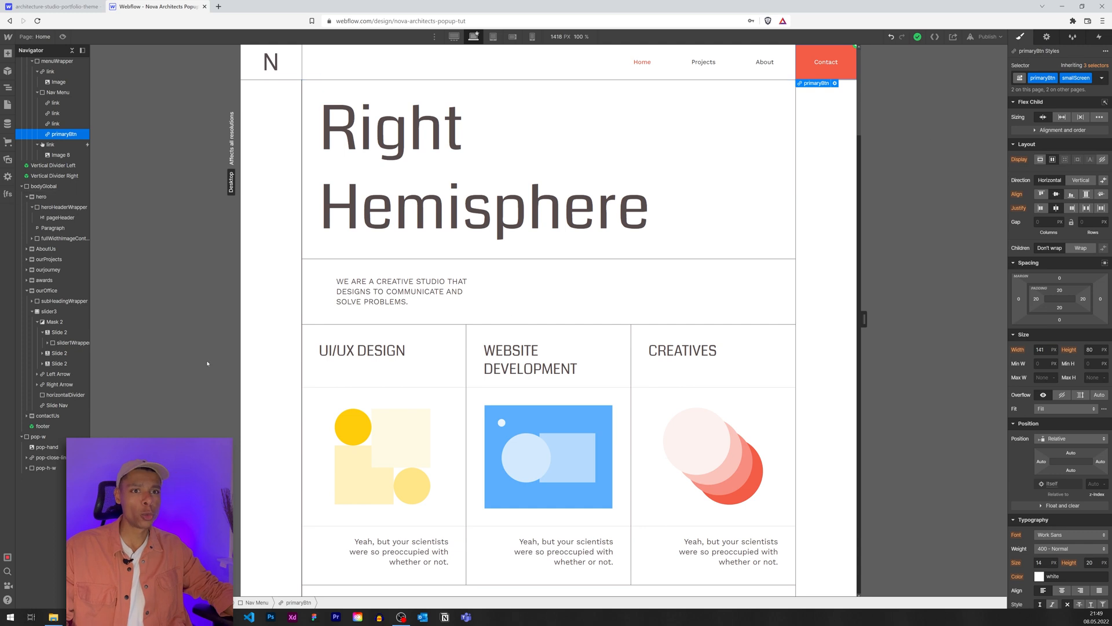
{"action": "left_click", "coordinate": [37, 437]}
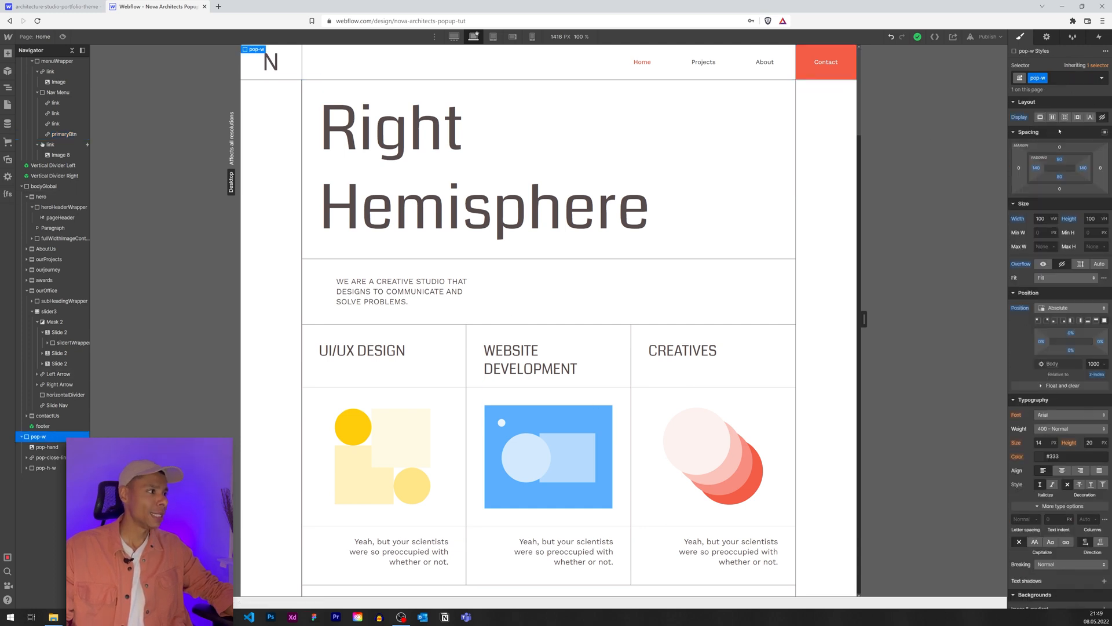
{"action": "left_click", "coordinate": [50, 458]}
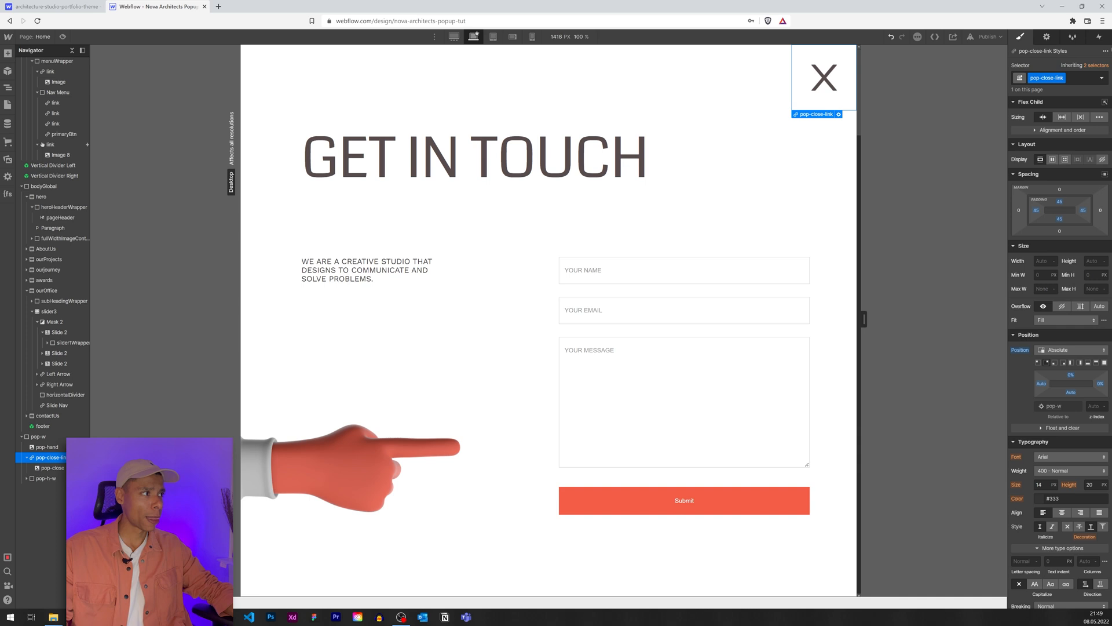
{"action": "left_click", "coordinate": [1093, 36]}
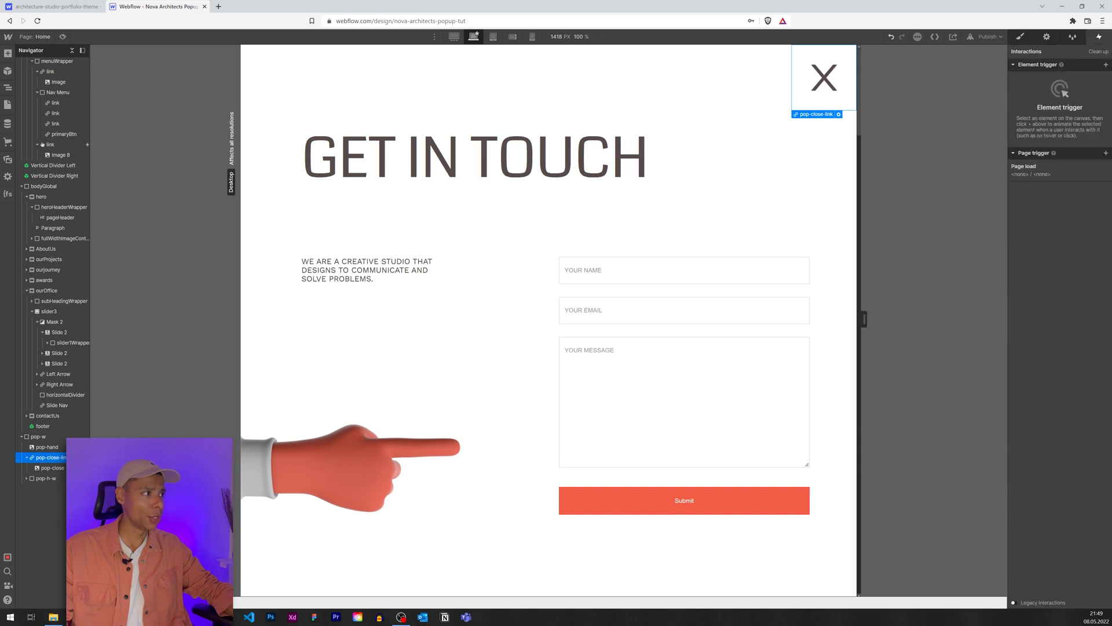
Add a Mouse click trigger on the X link set to Start an animation.
{"action": "left_click", "coordinate": [1105, 65]}
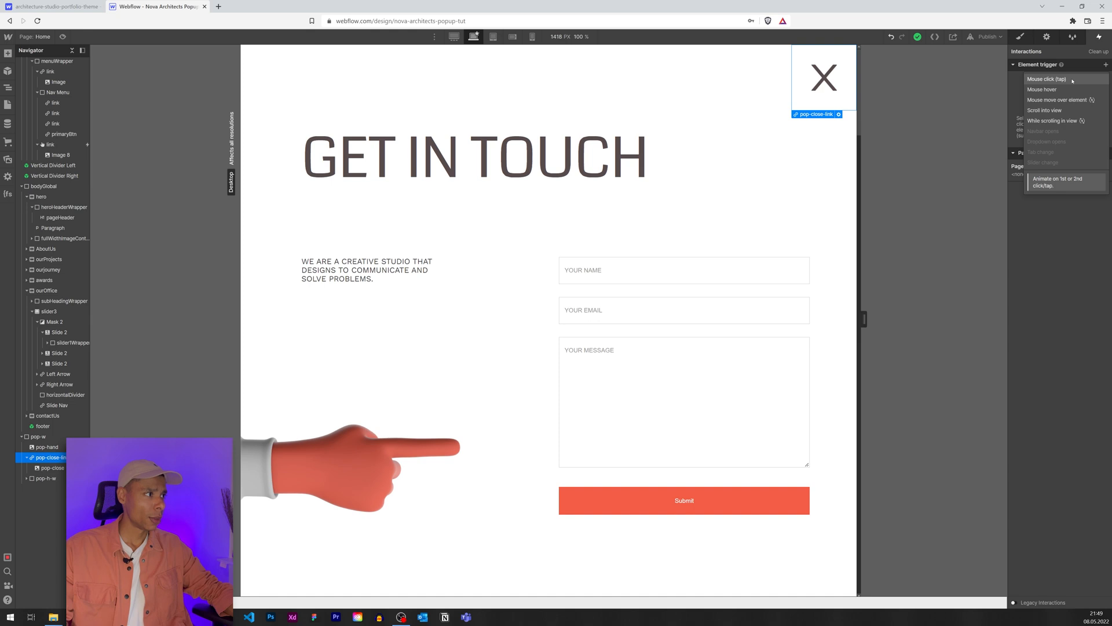
{"action": "left_click", "coordinate": [1047, 79]}
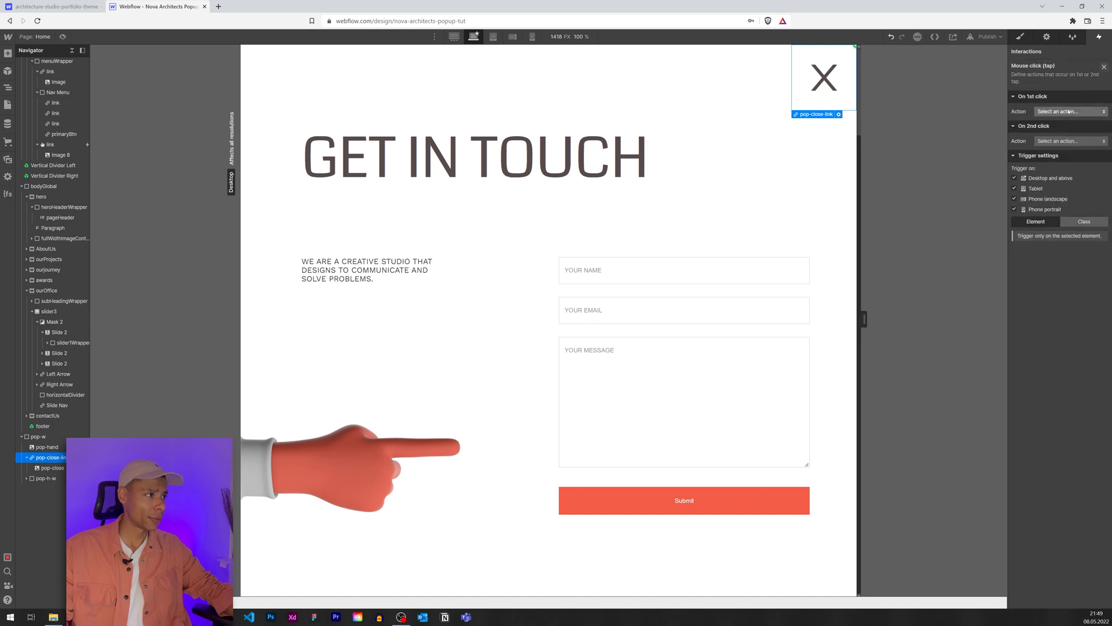
{"action": "left_click", "coordinate": [1066, 111]}
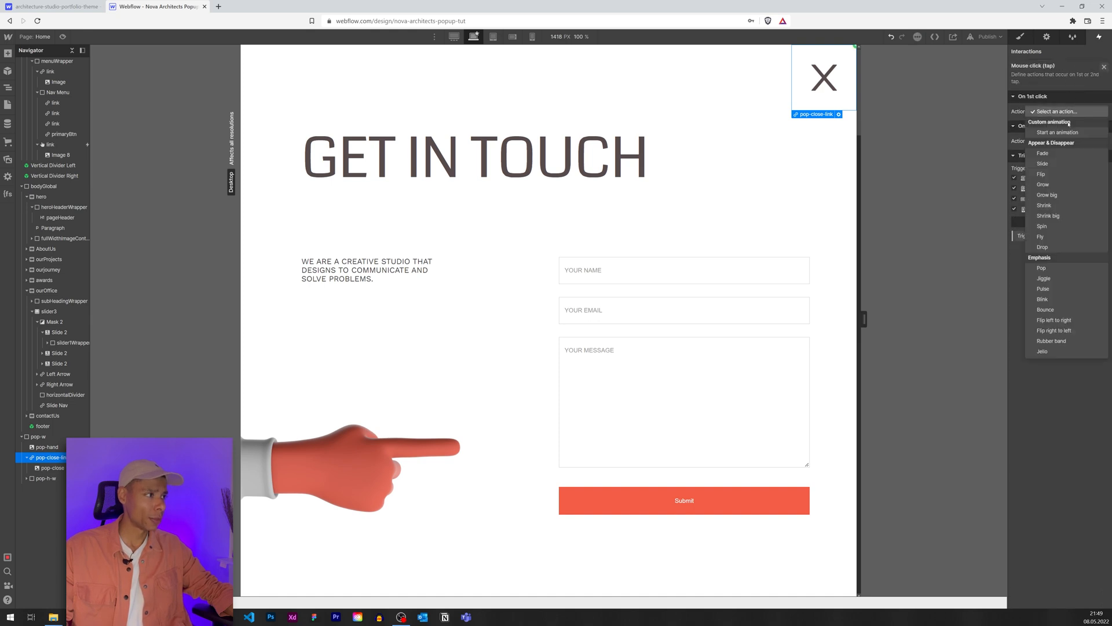
{"action": "mouse_move", "coordinate": [1056, 132]}
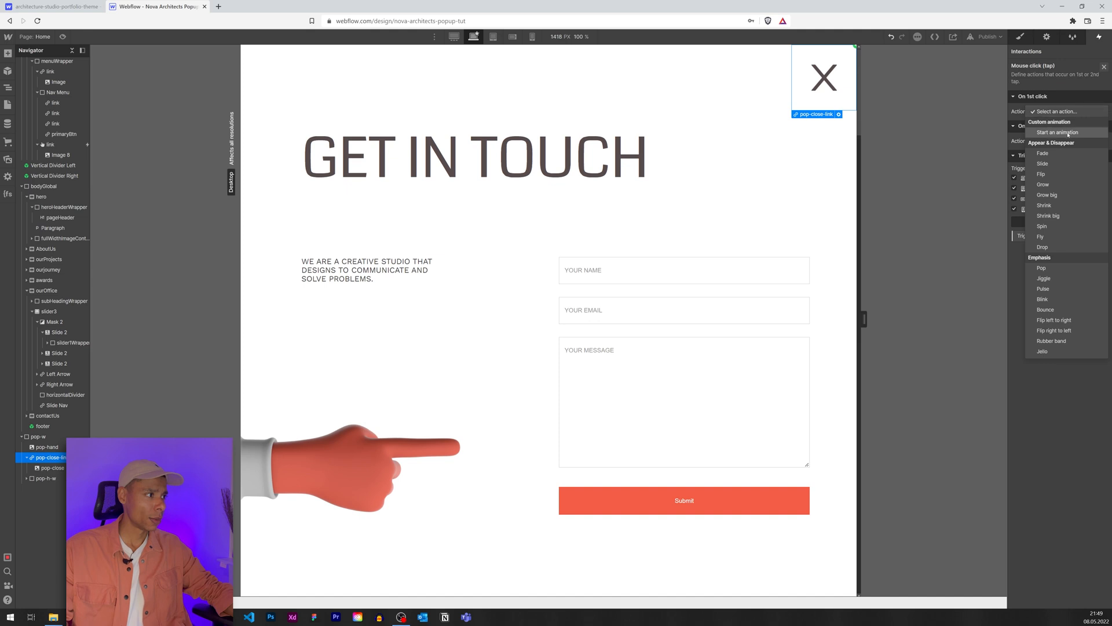
{"action": "left_click", "coordinate": [1056, 132]}
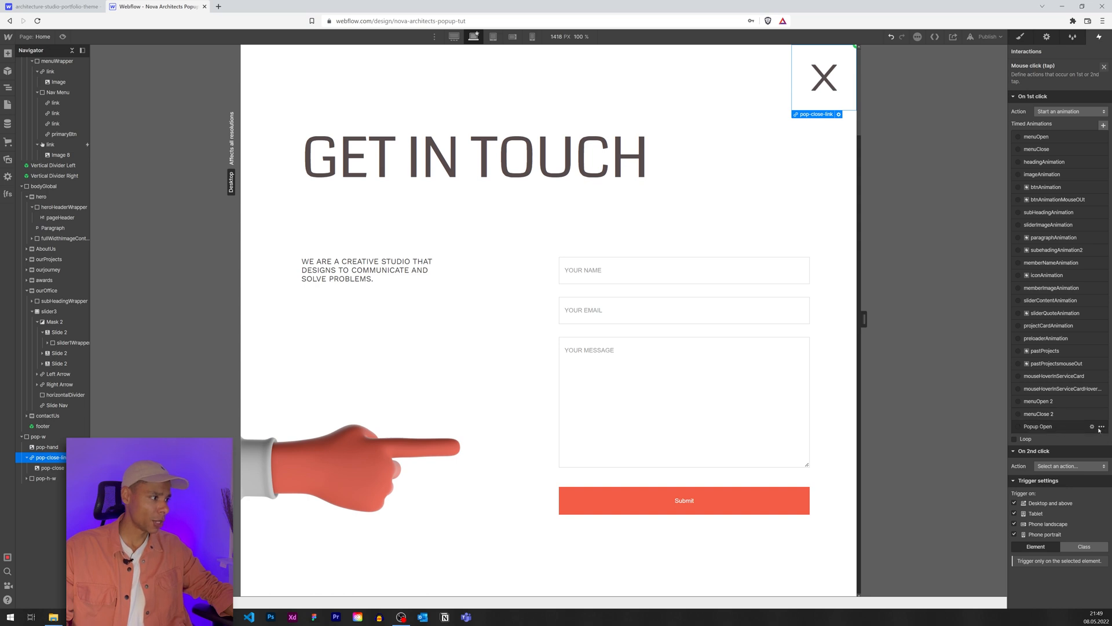
Duplicate Popup Open as Popup CLose and remove the copy's unneeded extra actions.
{"action": "left_click", "coordinate": [1101, 426]}
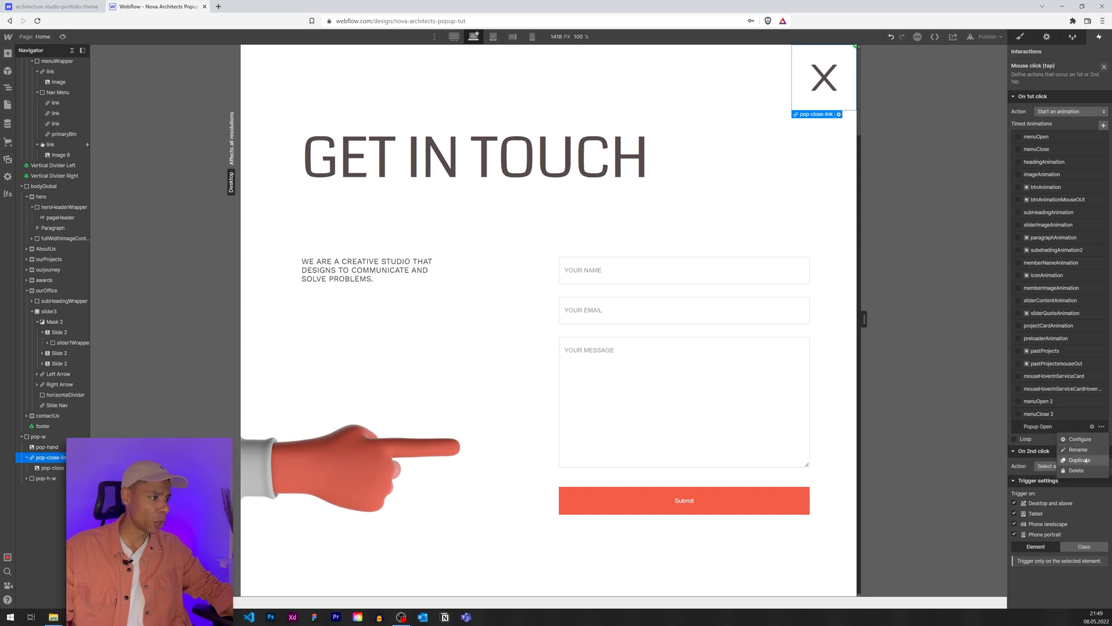
{"action": "left_click", "coordinate": [1078, 460]}
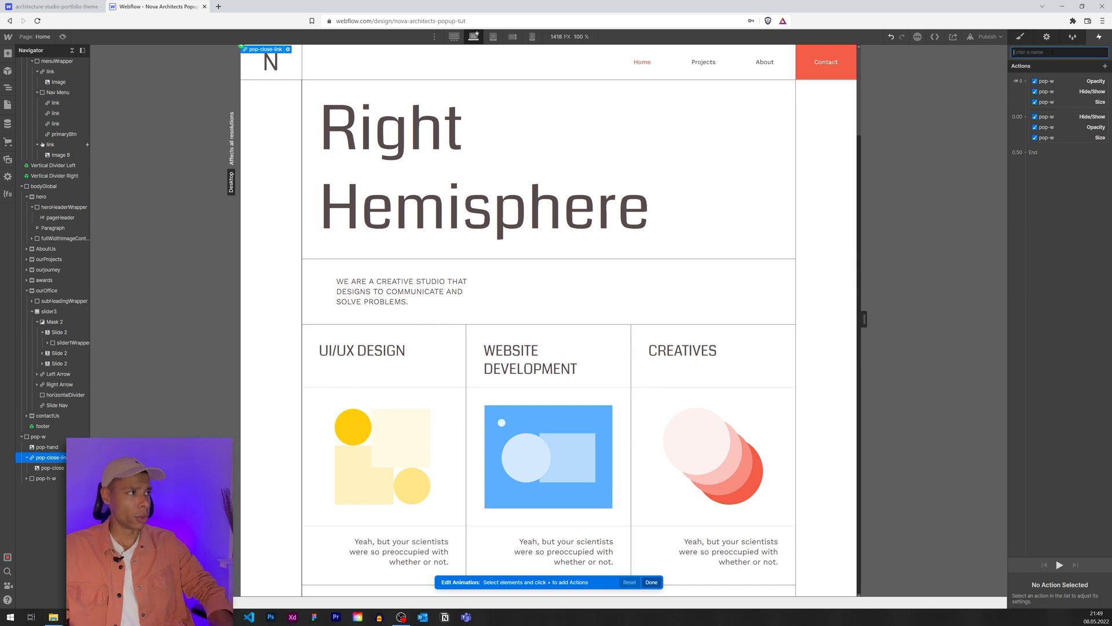
{"action": "type", "text": "Popi"}
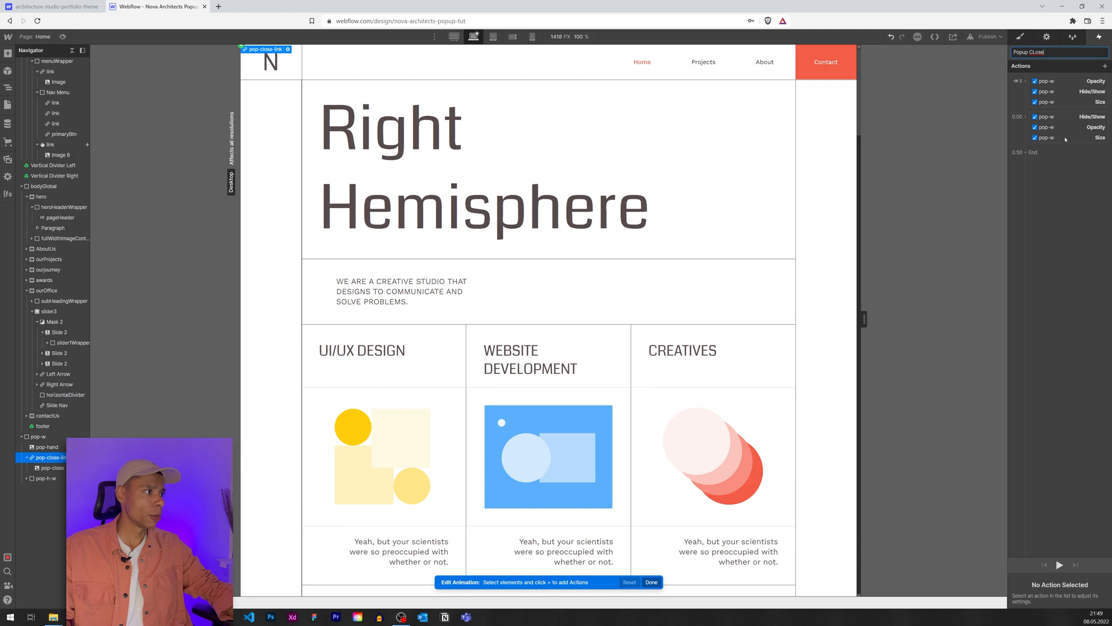
{"action": "left_click", "coordinate": [1056, 81]}
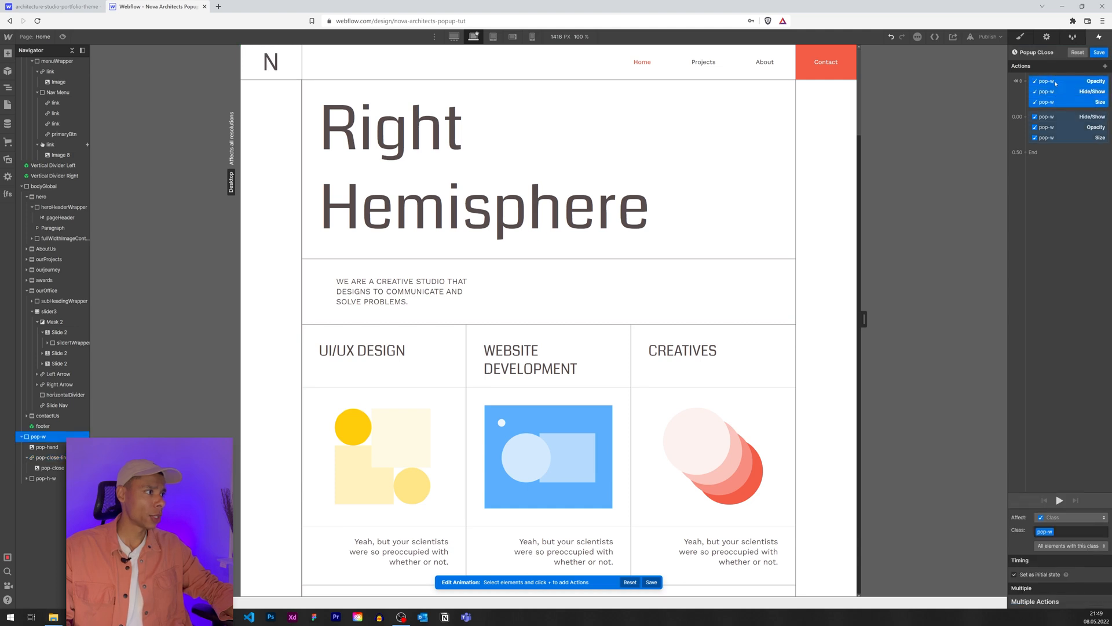
{"action": "right_click", "coordinate": [1044, 91]}
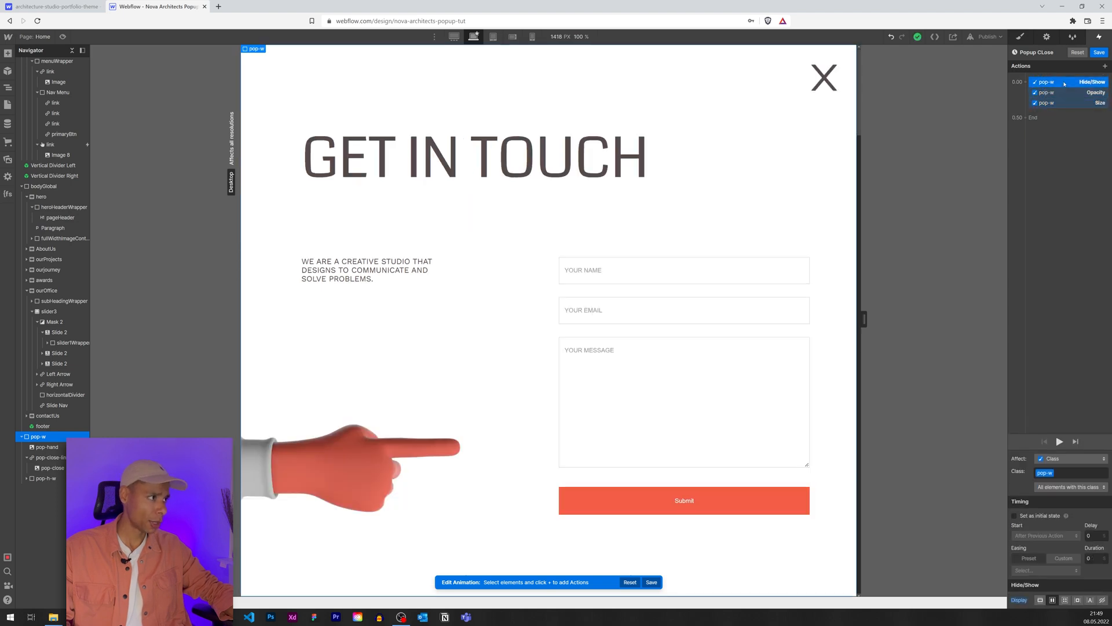
Make the size action first, shrinking the pop-up's width to 0 with an ease-out curve.
{"action": "left_click", "coordinate": [1057, 103]}
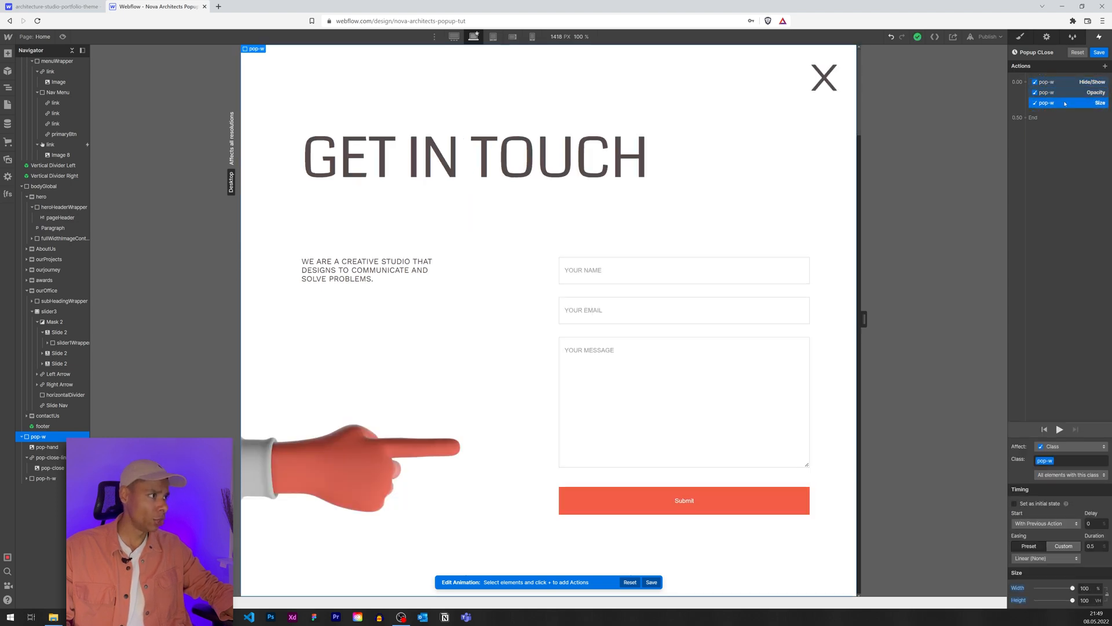
{"action": "left_click", "coordinate": [1057, 81]}
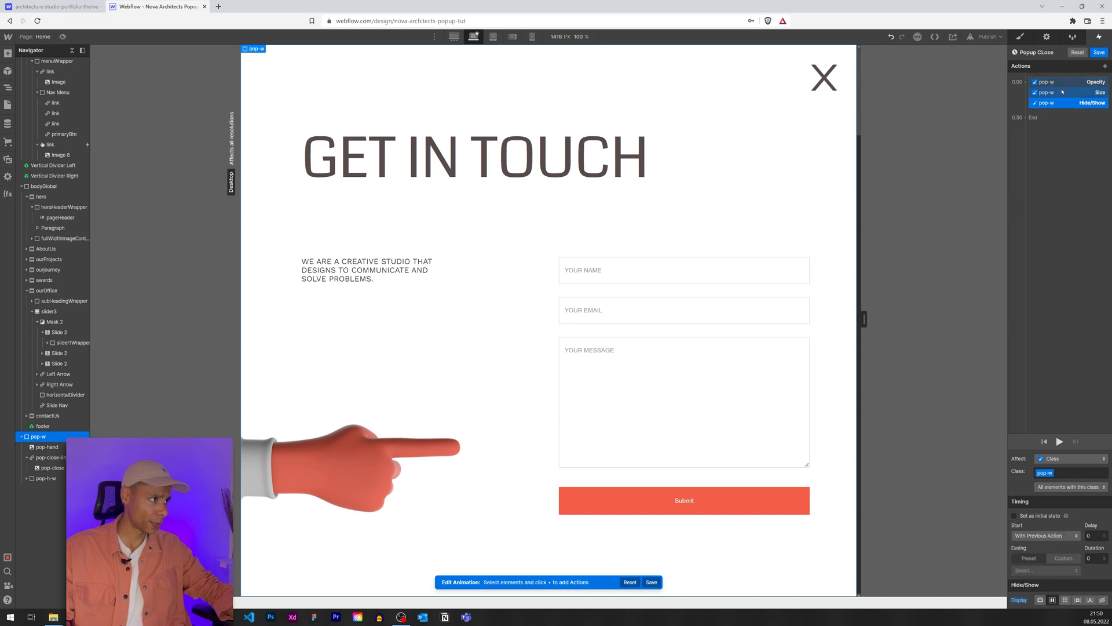
{"action": "left_click", "coordinate": [1044, 92]}
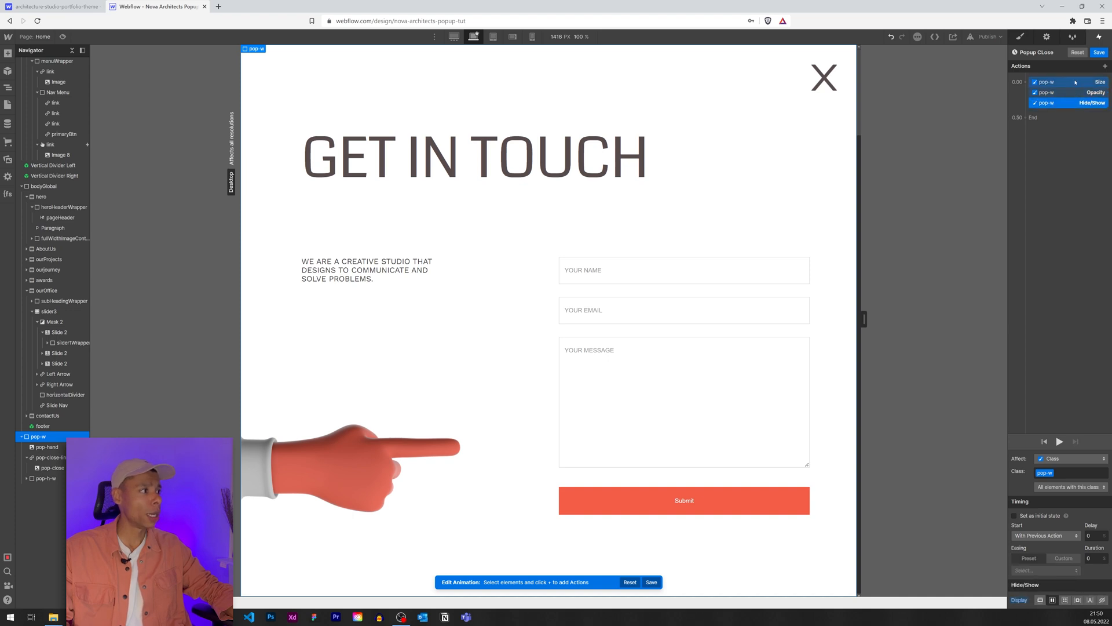
{"action": "left_click", "coordinate": [1056, 81]}
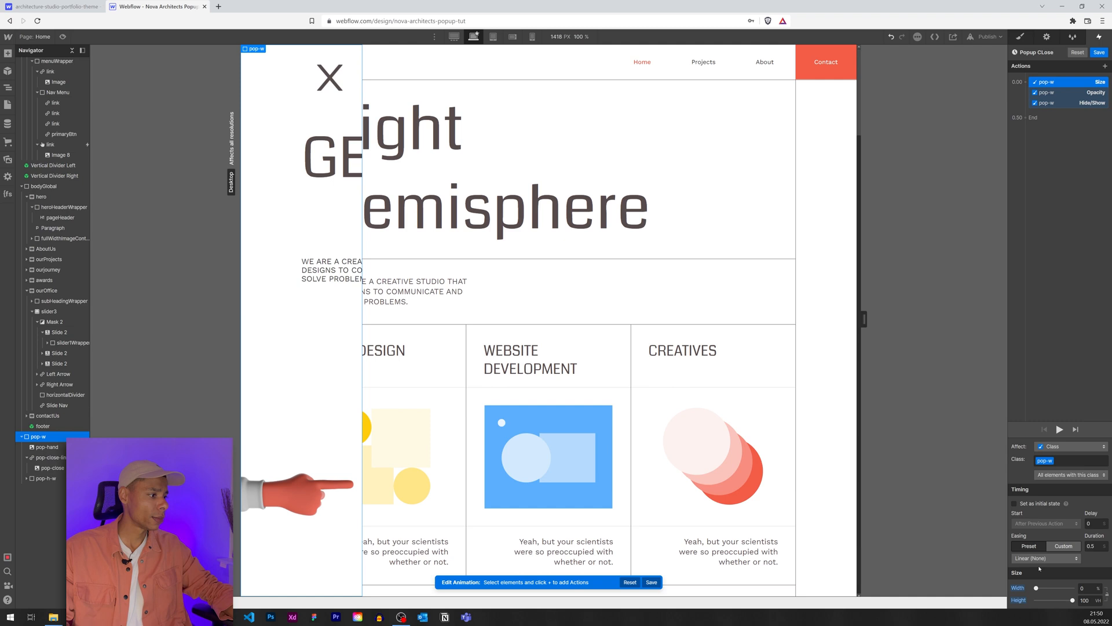
{"action": "left_click", "coordinate": [1043, 557]}
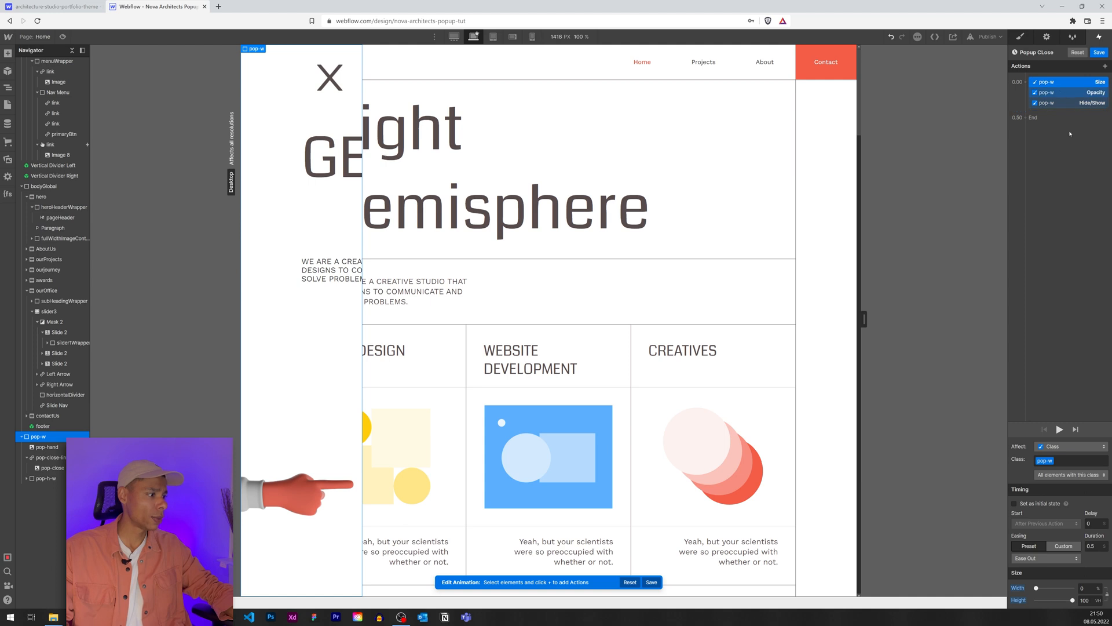
Fade the pop-up's opacity to 0, keep it hidden, and save Popup CLose.
{"action": "left_click", "coordinate": [1044, 92]}
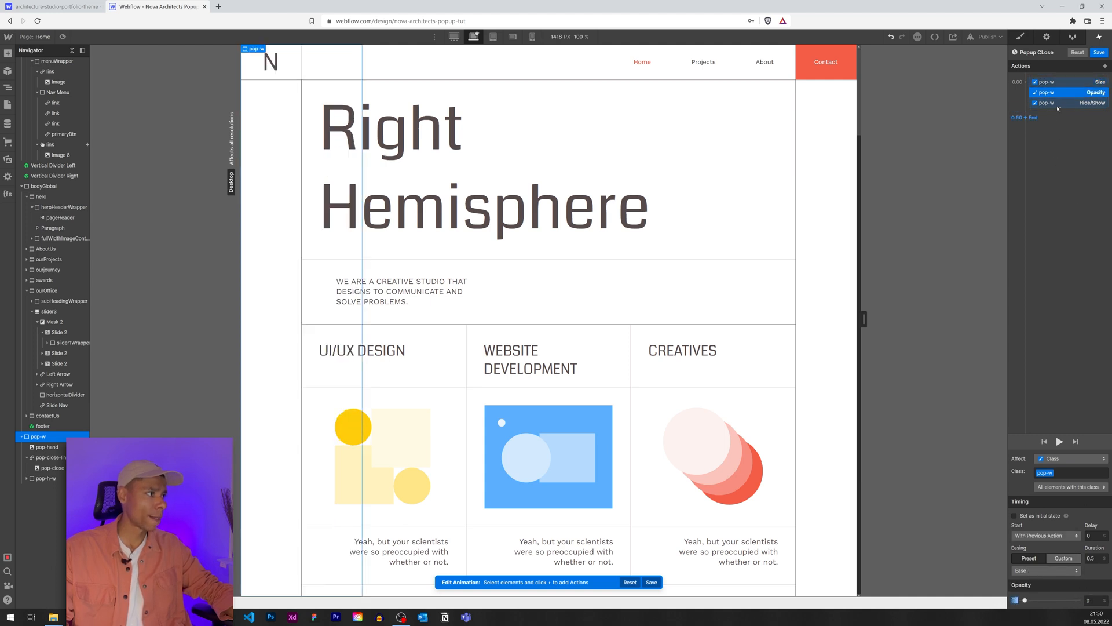
{"action": "left_click", "coordinate": [1057, 103]}
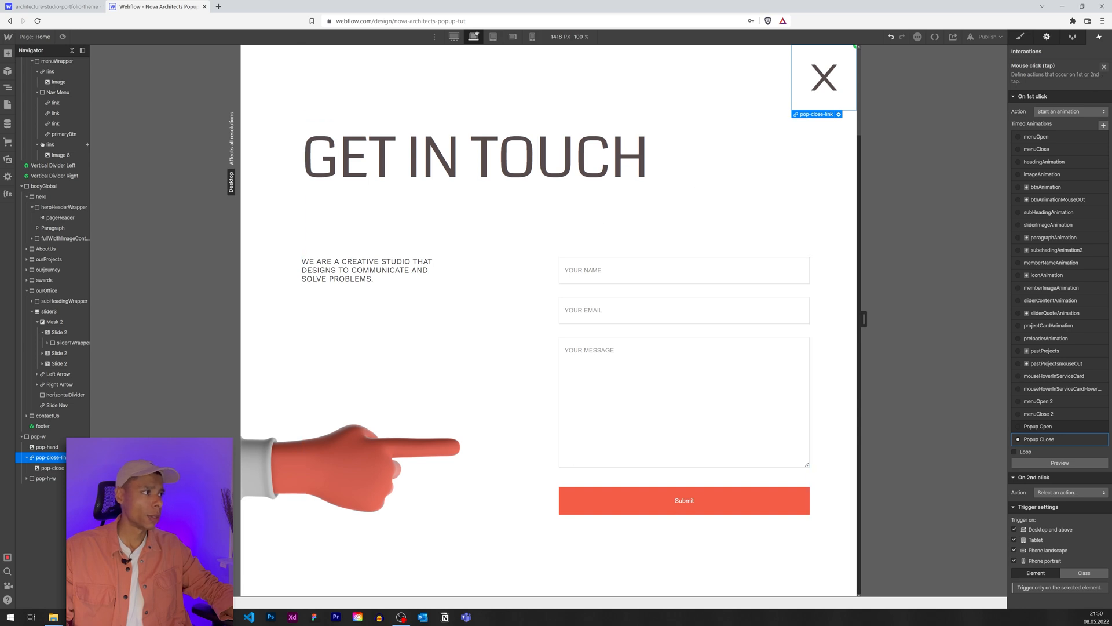
Preview the page, opening the pop-up from Contact and closing it with the X.
{"action": "left_click", "coordinate": [1019, 36]}
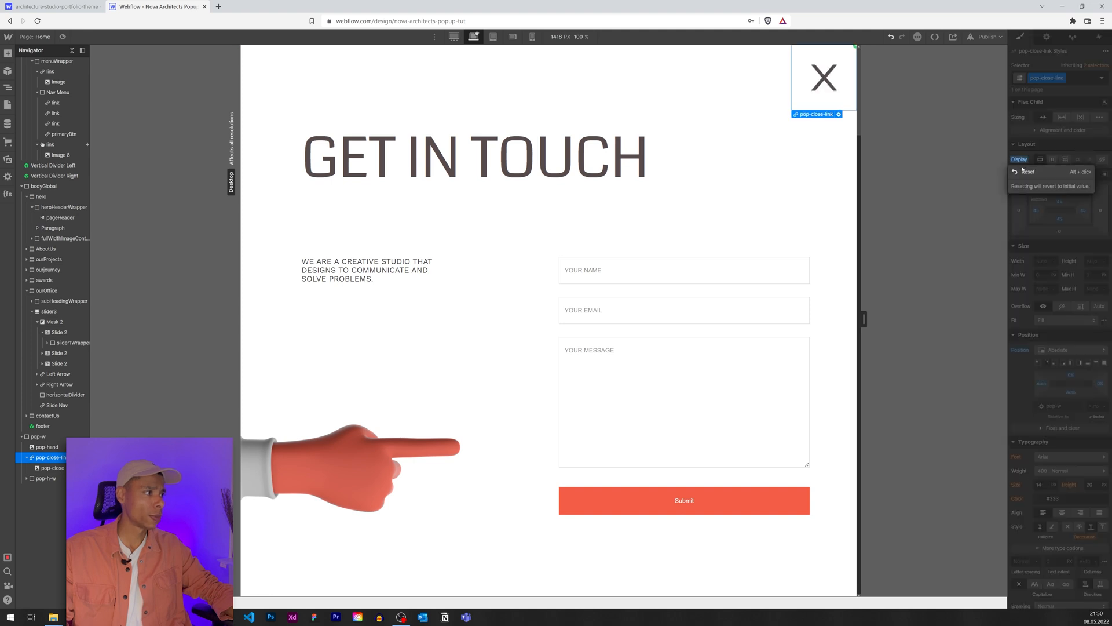
{"action": "left_click", "coordinate": [37, 437]}
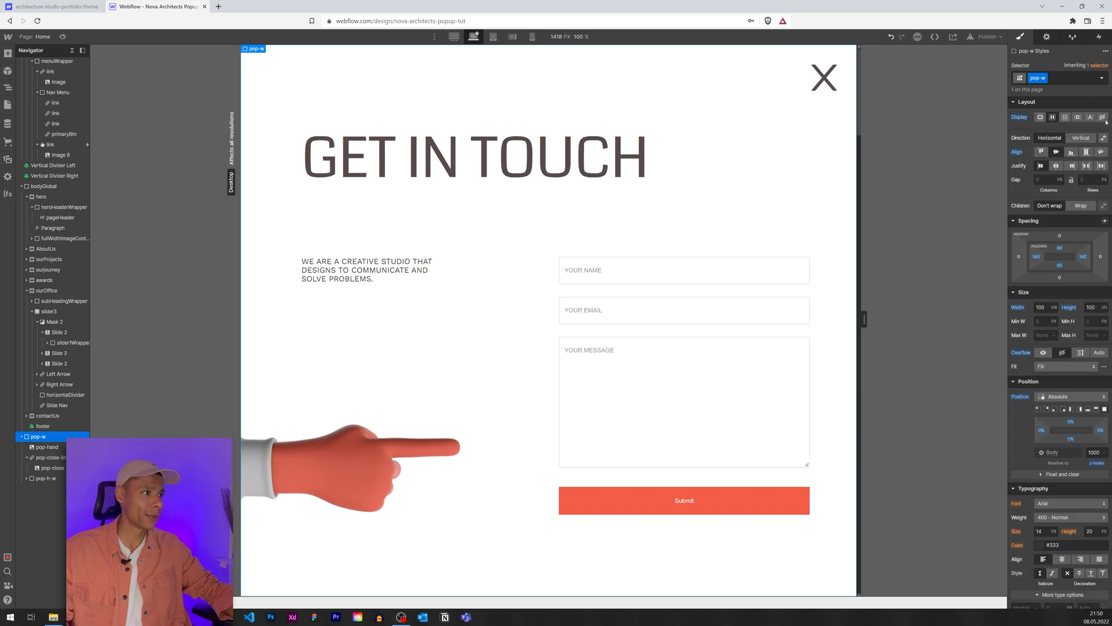
{"action": "left_click", "coordinate": [823, 78]}
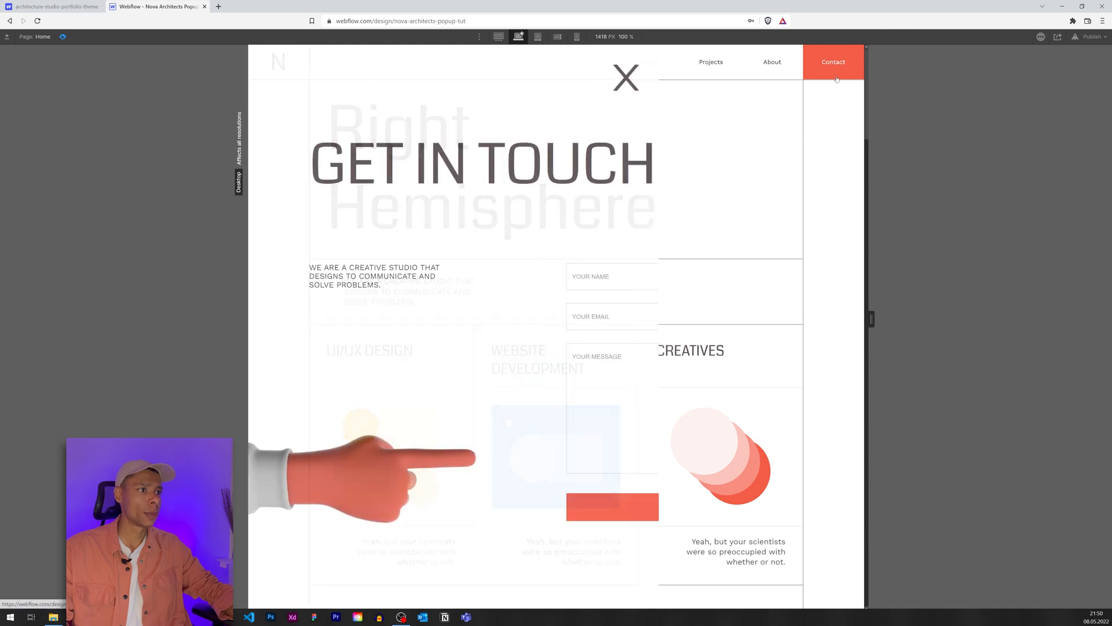
{"action": "left_click", "coordinate": [833, 61]}
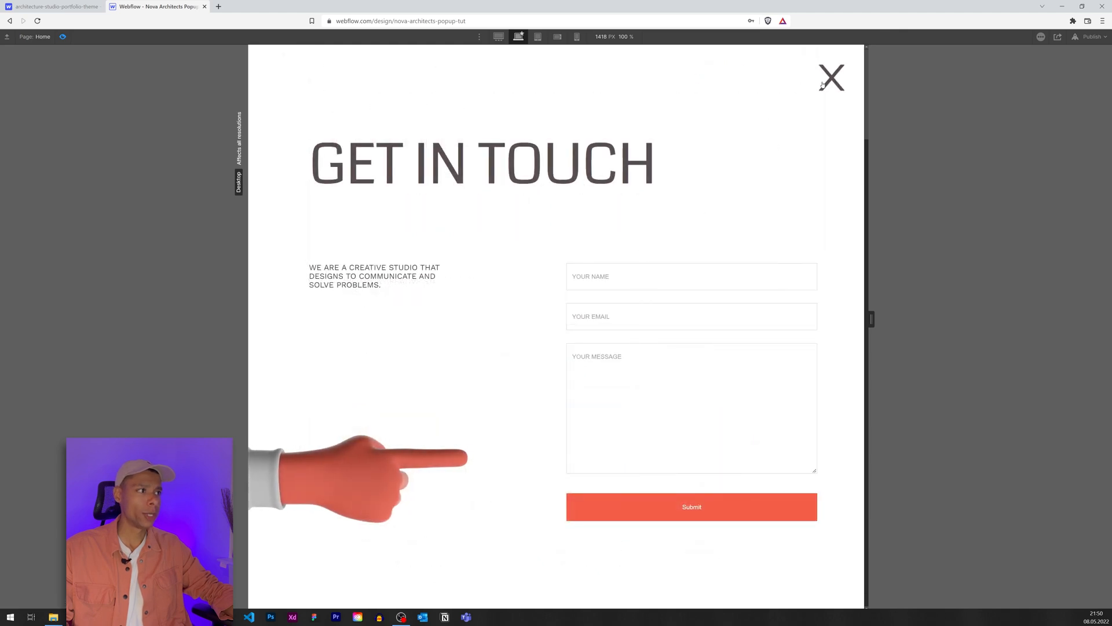
{"action": "left_click", "coordinate": [830, 78]}
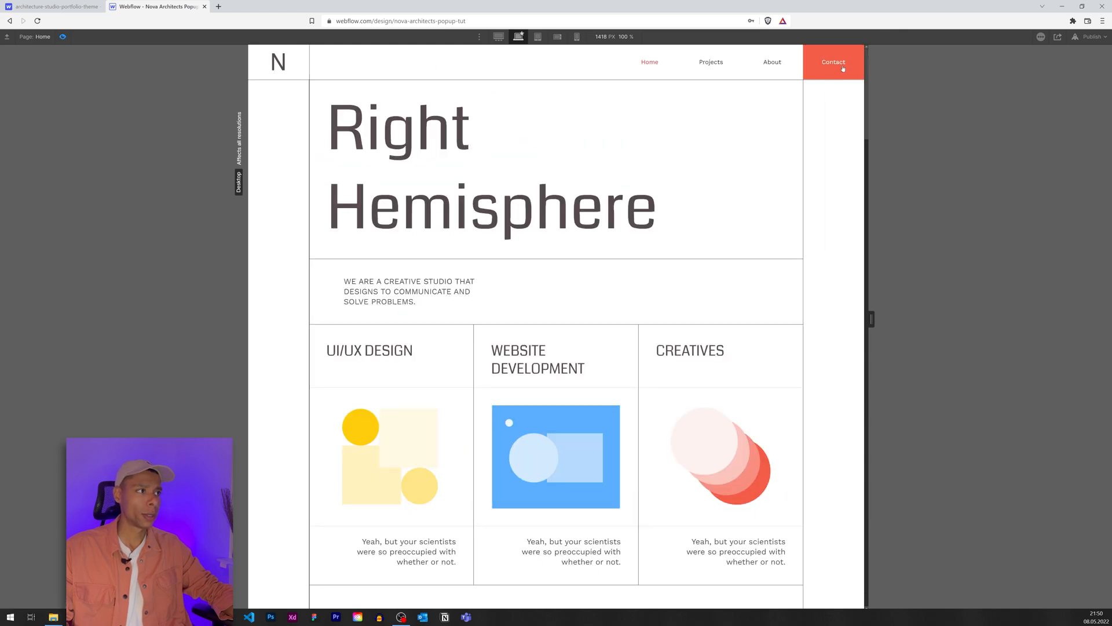
{"action": "left_click", "coordinate": [833, 62]}
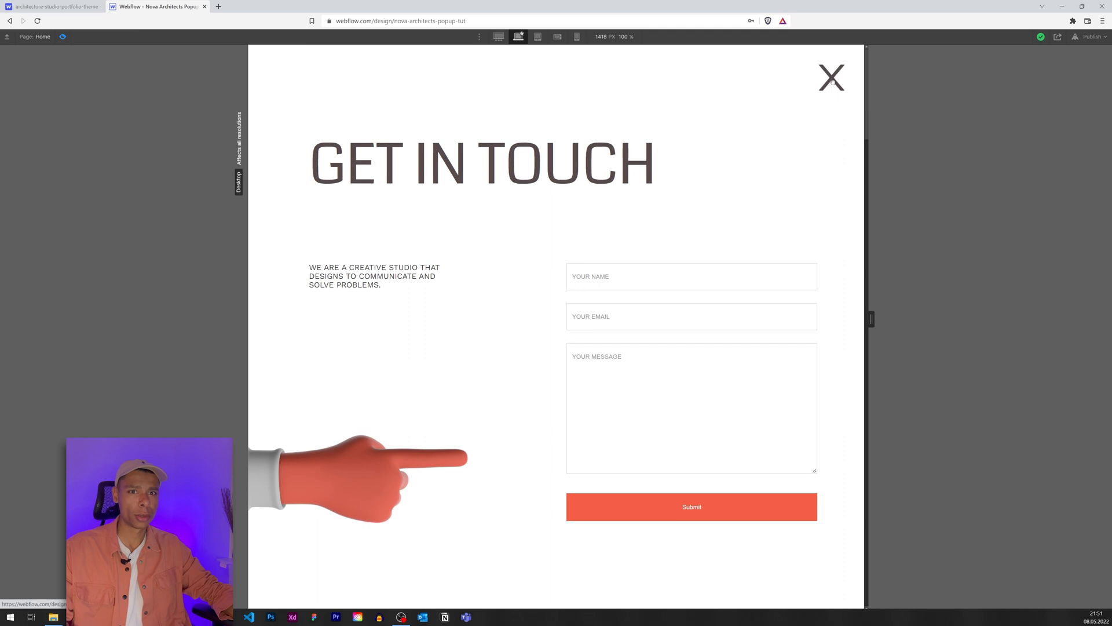
Repeat the open/close test several times, leaving the pop-up open, then return to the designer.
{"action": "left_click", "coordinate": [831, 78]}
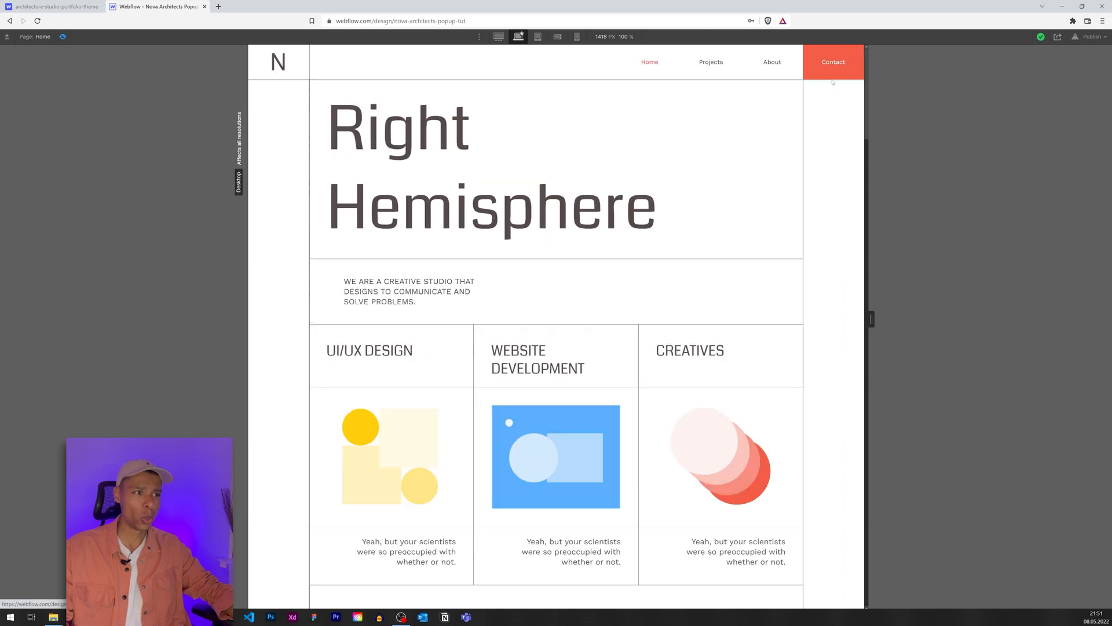
{"action": "left_click", "coordinate": [833, 61]}
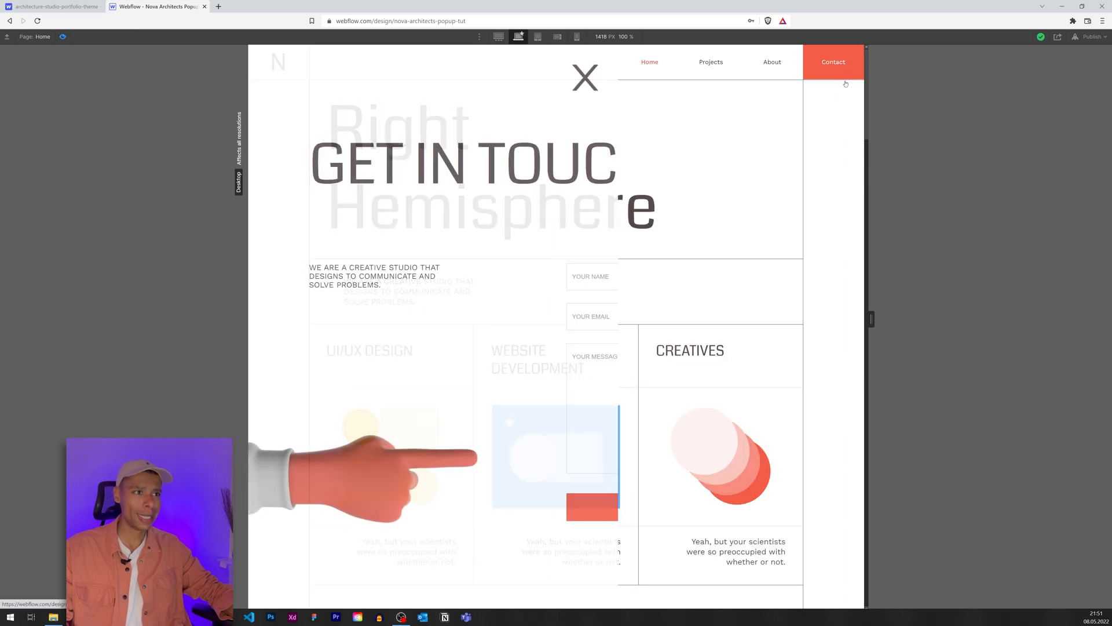
{"action": "left_click", "coordinate": [584, 78]}
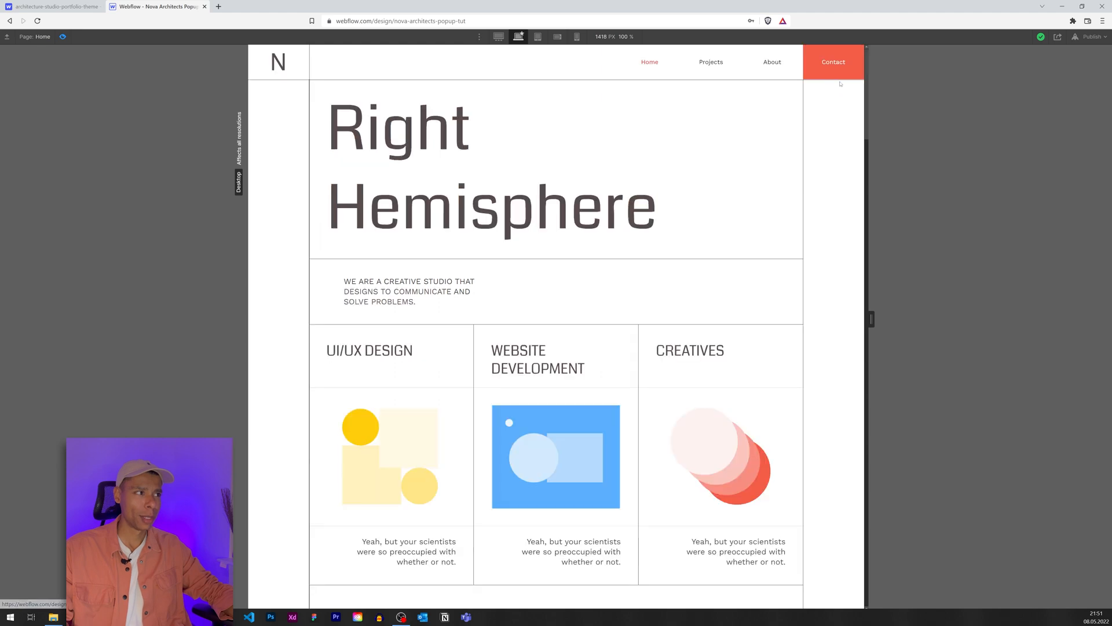
{"action": "left_click", "coordinate": [833, 62]}
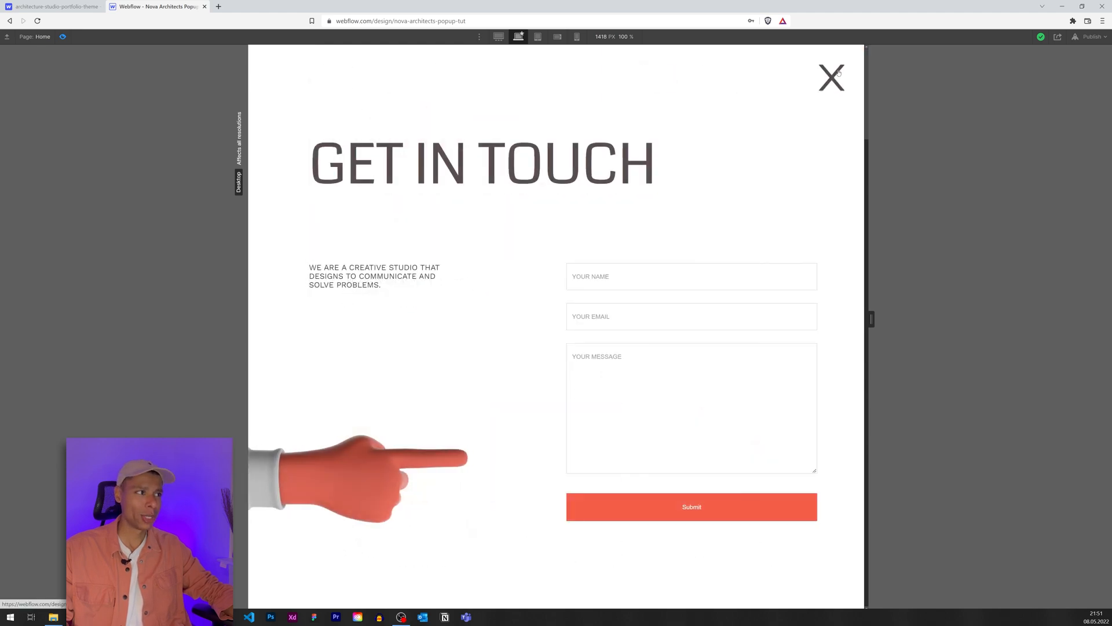
{"action": "left_click", "coordinate": [831, 78]}
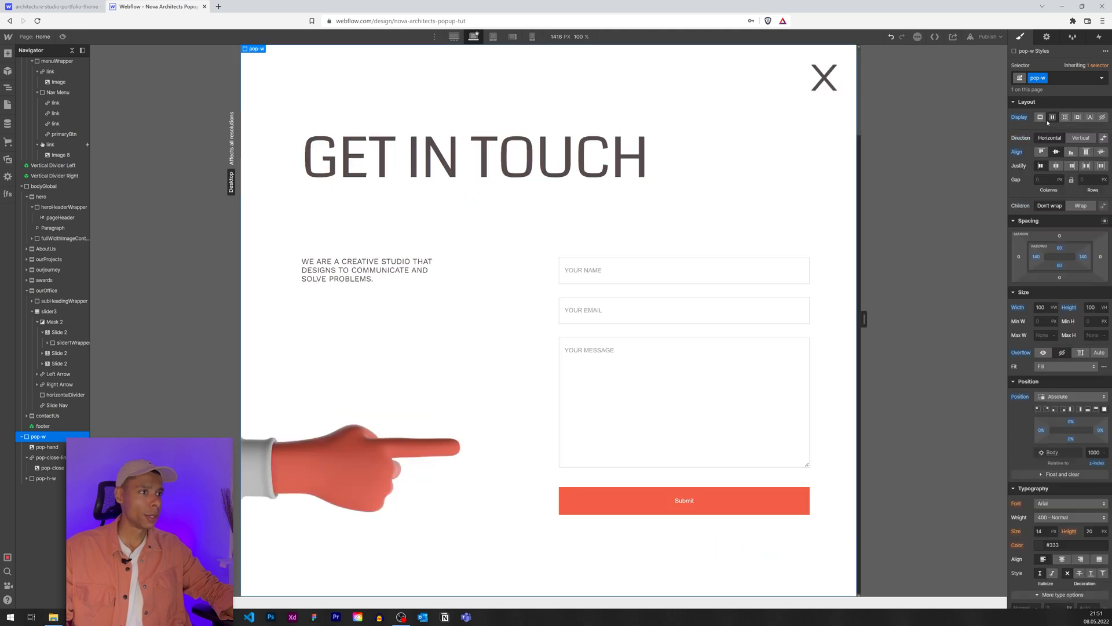
In the X link's Popup CLose interaction, delete the extra Size action and set the shrink to 0.6s.
{"action": "left_click", "coordinate": [823, 78]}
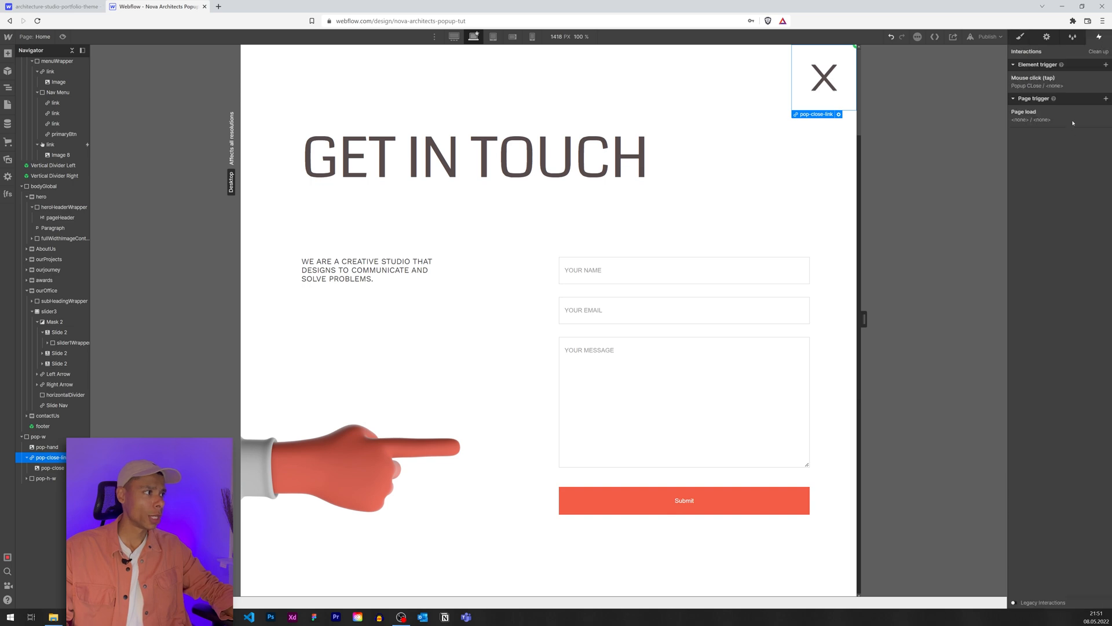
{"action": "left_click", "coordinate": [1034, 78]}
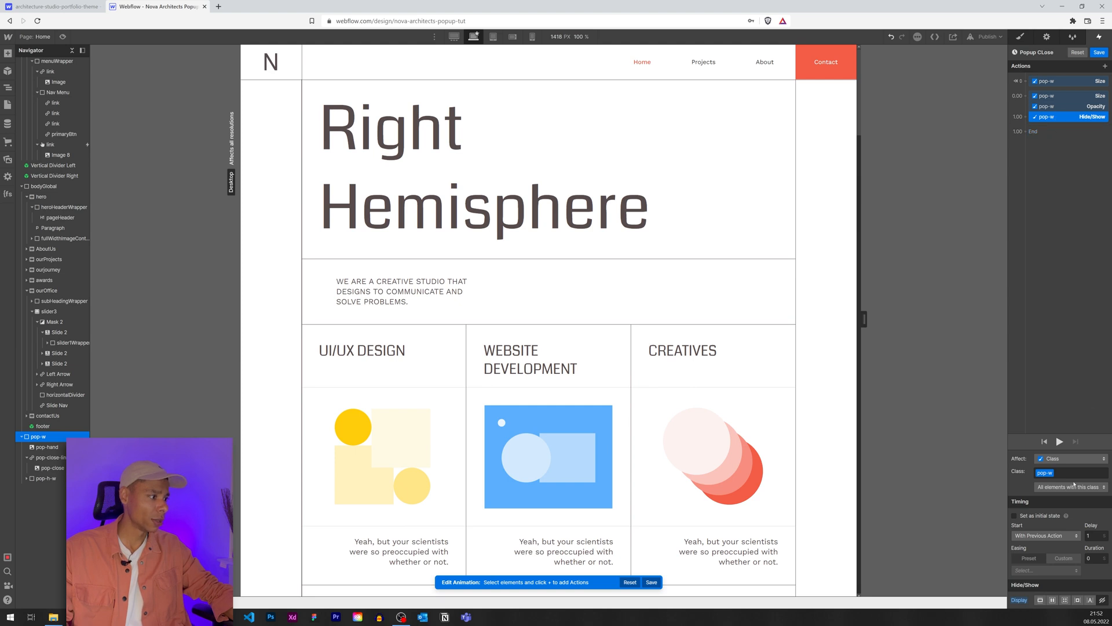
{"action": "left_click", "coordinate": [1057, 441]}
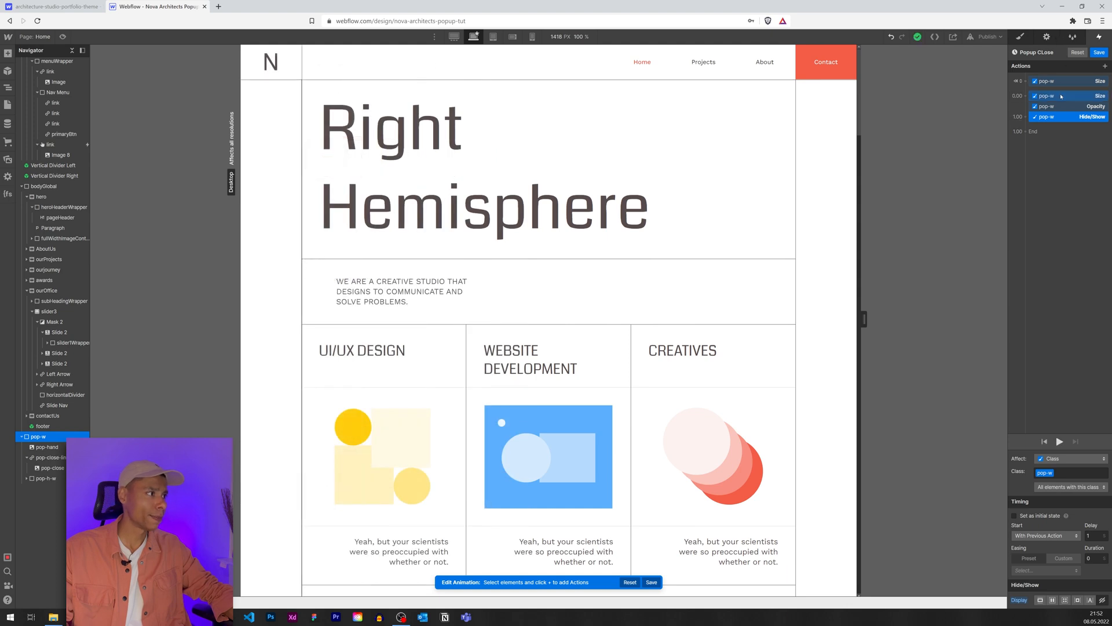
{"action": "left_click", "coordinate": [1056, 106]}
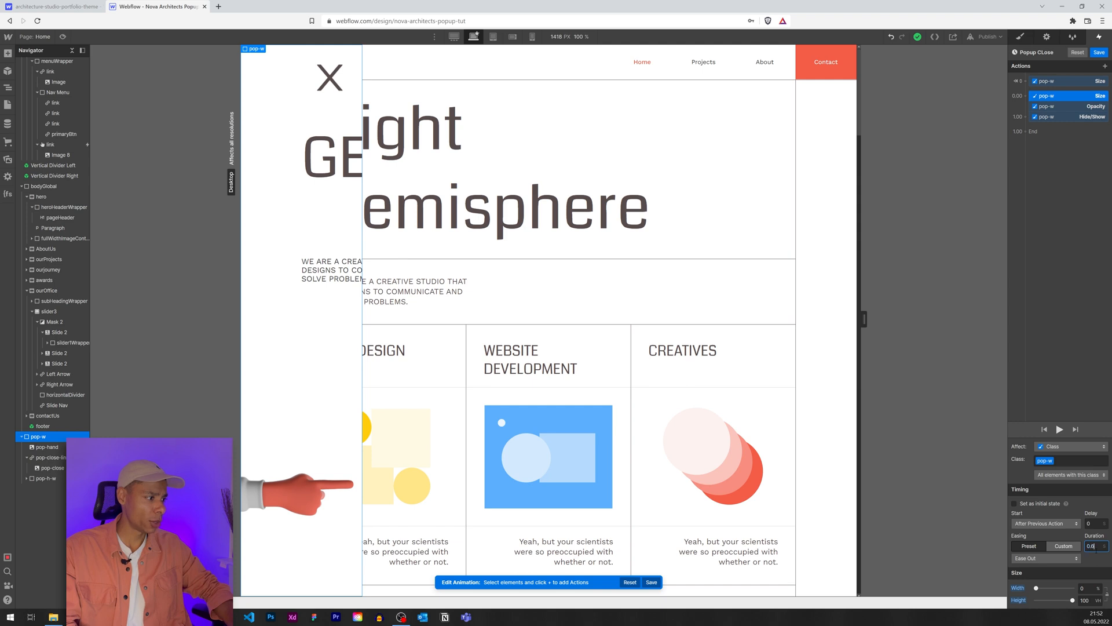
{"action": "left_click", "coordinate": [1056, 81]}
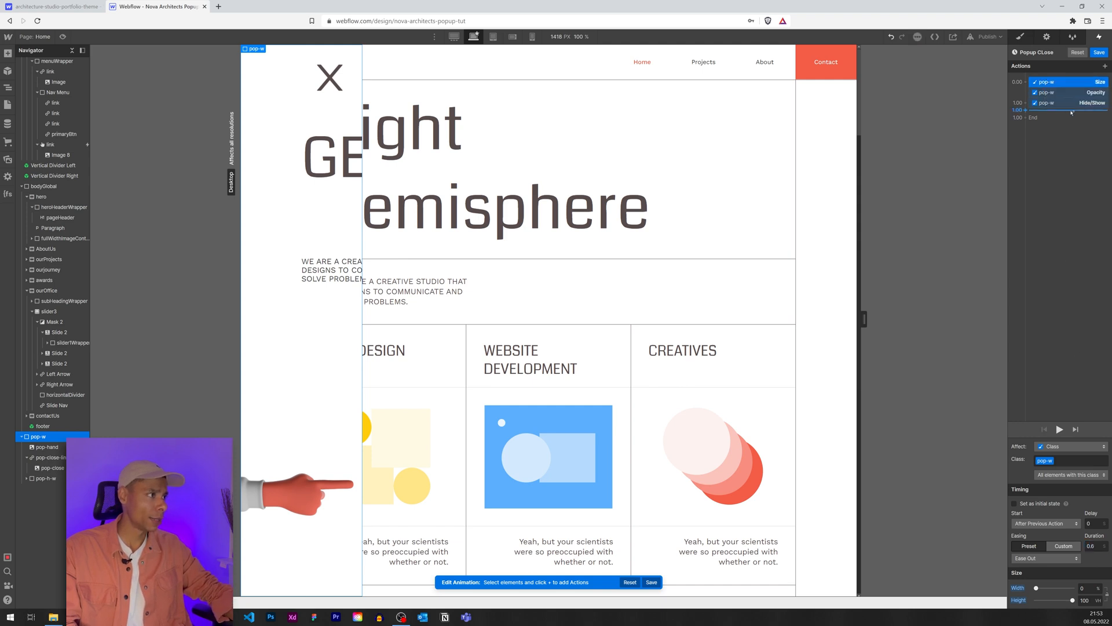
{"action": "left_click", "coordinate": [1058, 429]}
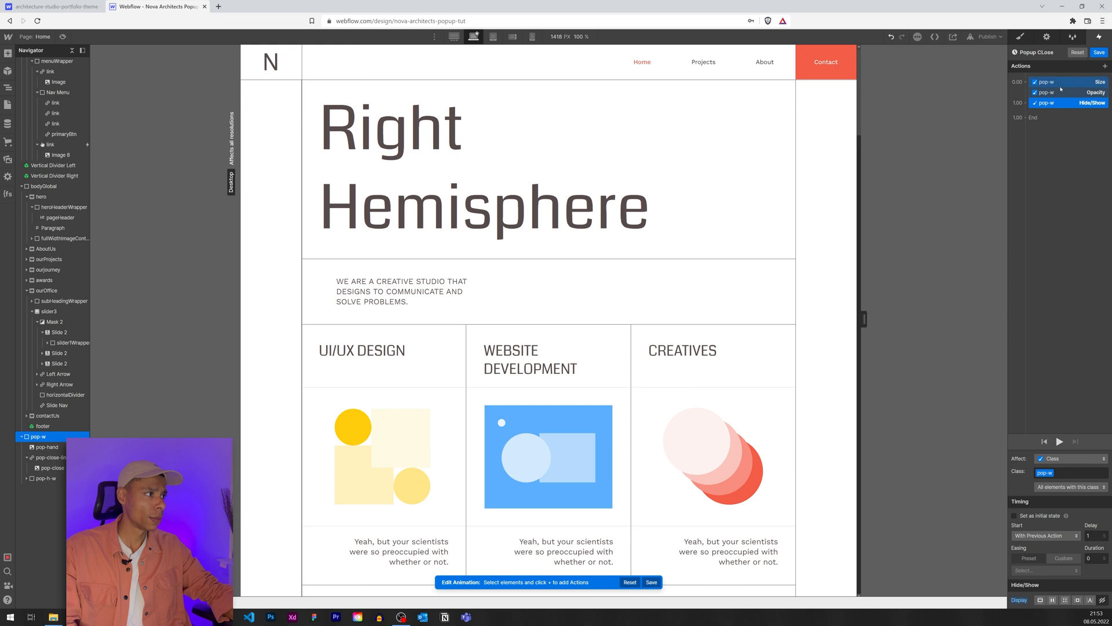
Make the fade start with the shrink at 0.6s, play the animation, and return to preview.
{"action": "left_click", "coordinate": [1067, 81]}
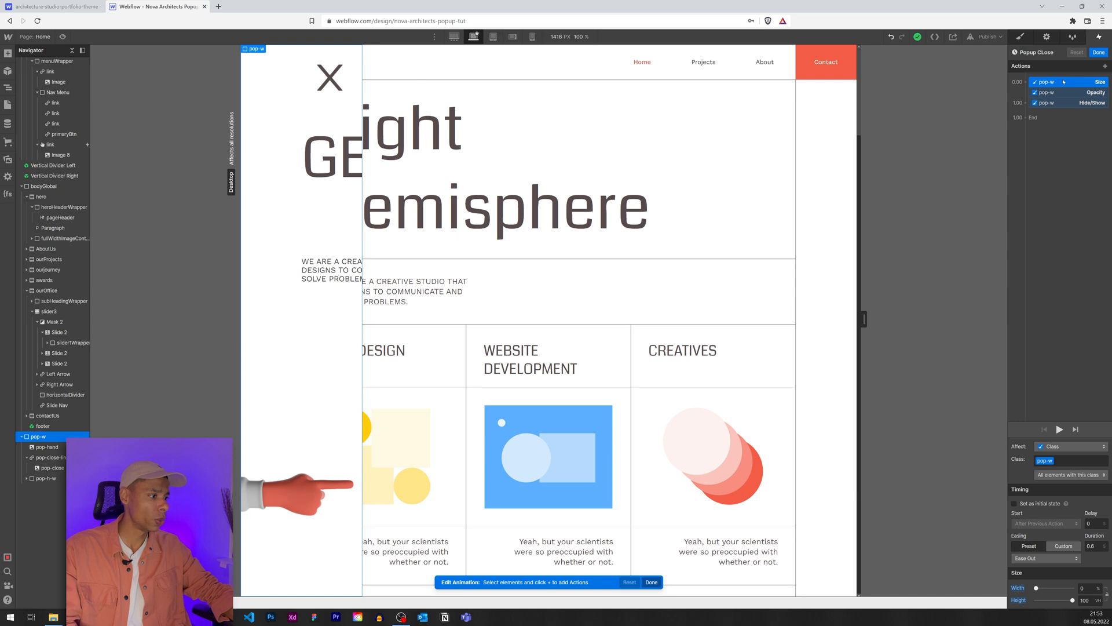
{"action": "left_click", "coordinate": [1094, 93]}
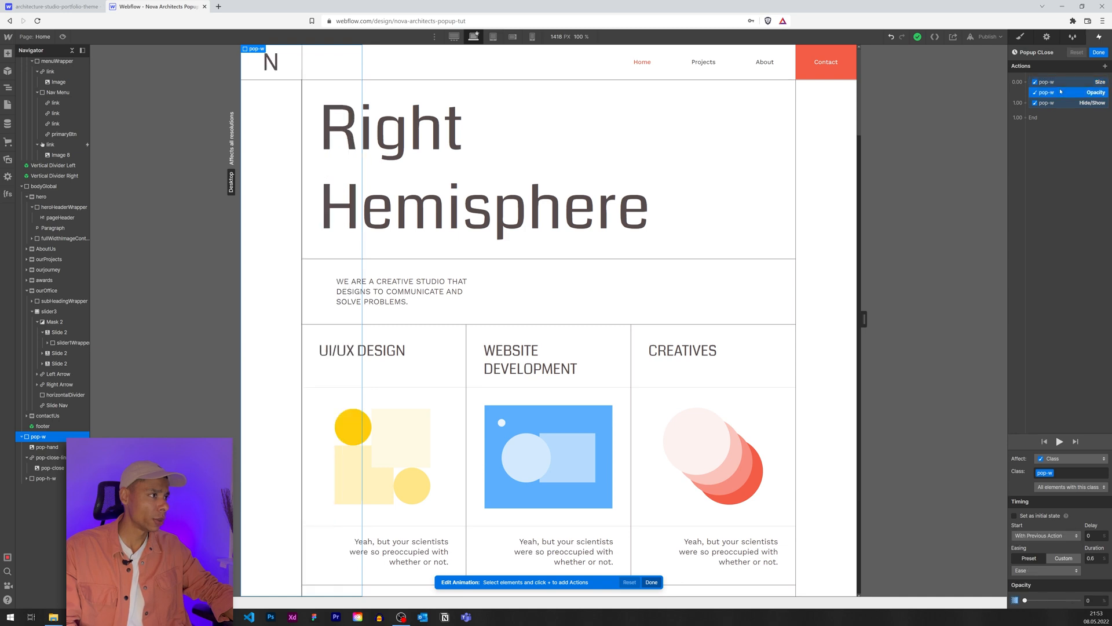
{"action": "left_click", "coordinate": [50, 457]}
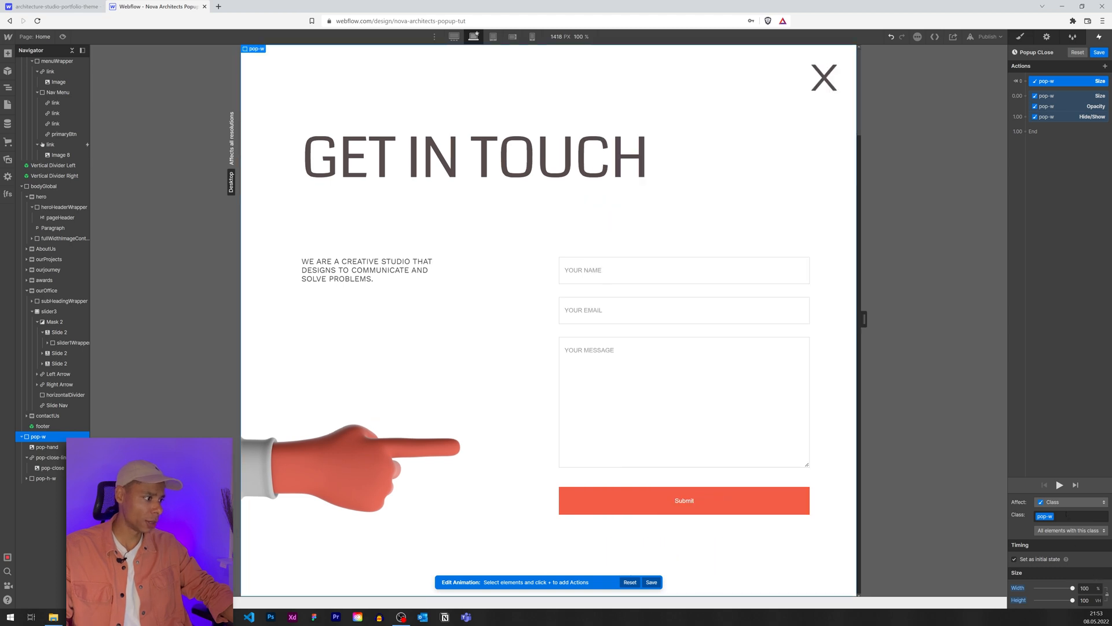
{"action": "left_click", "coordinate": [1058, 484]}
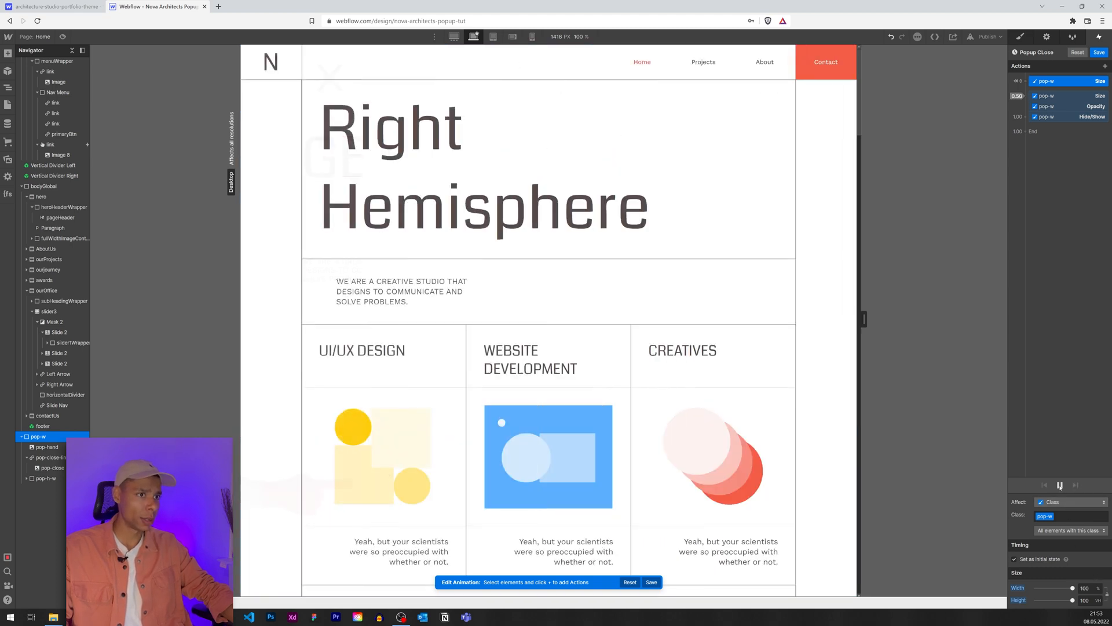
{"action": "left_click", "coordinate": [1044, 485]}
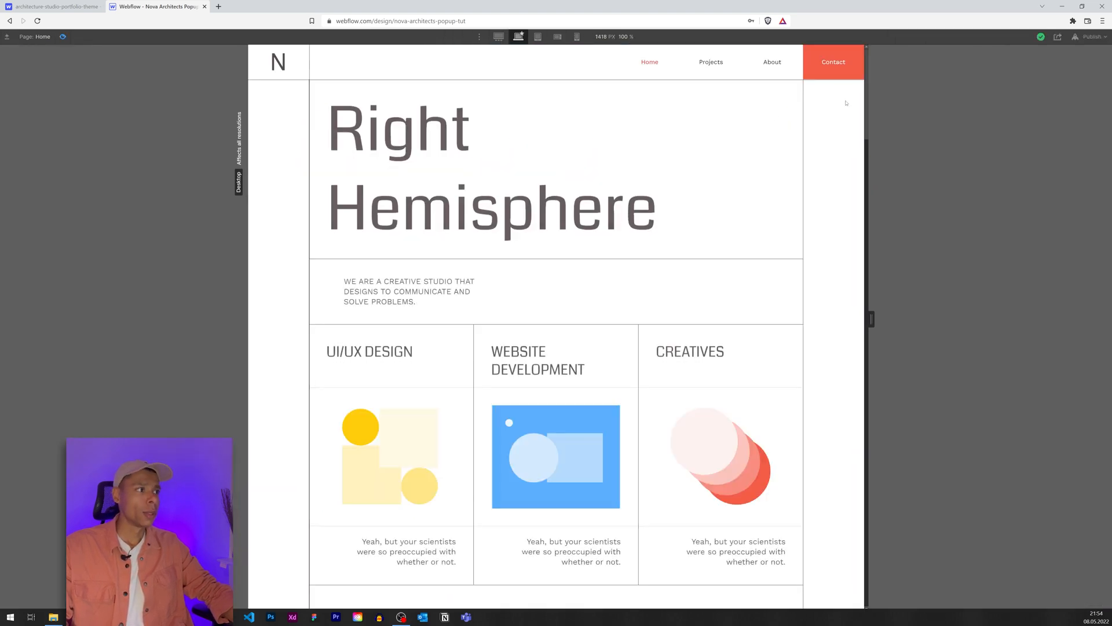
In preview, open the pop-up from Contact and close it from the X twice, ending with the form showing.
{"action": "left_click", "coordinate": [833, 62]}
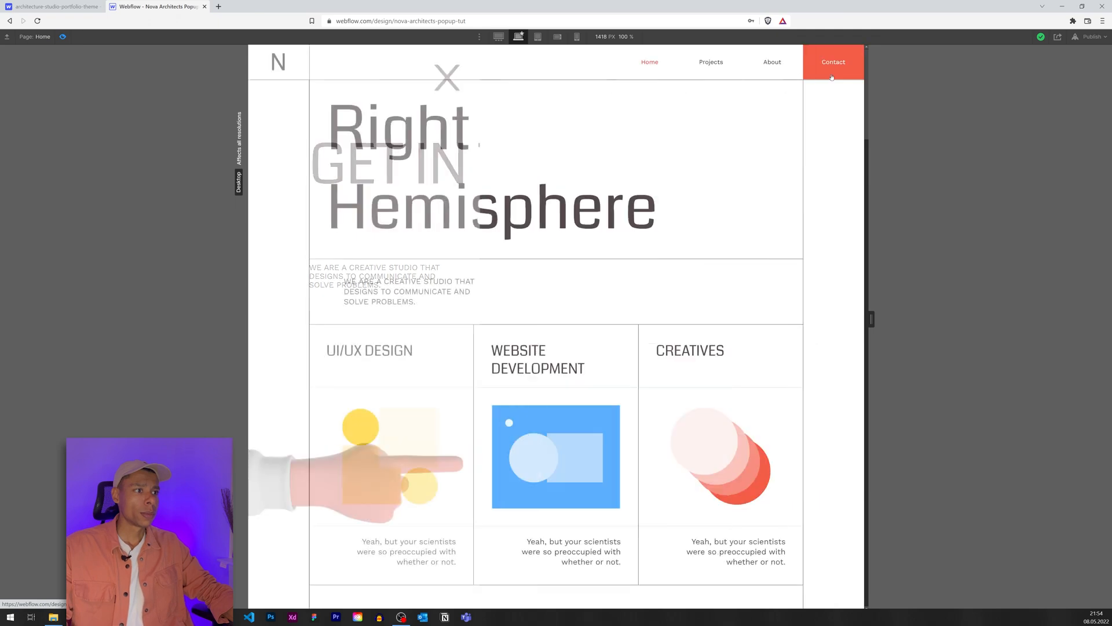
{"action": "left_click", "coordinate": [833, 62]}
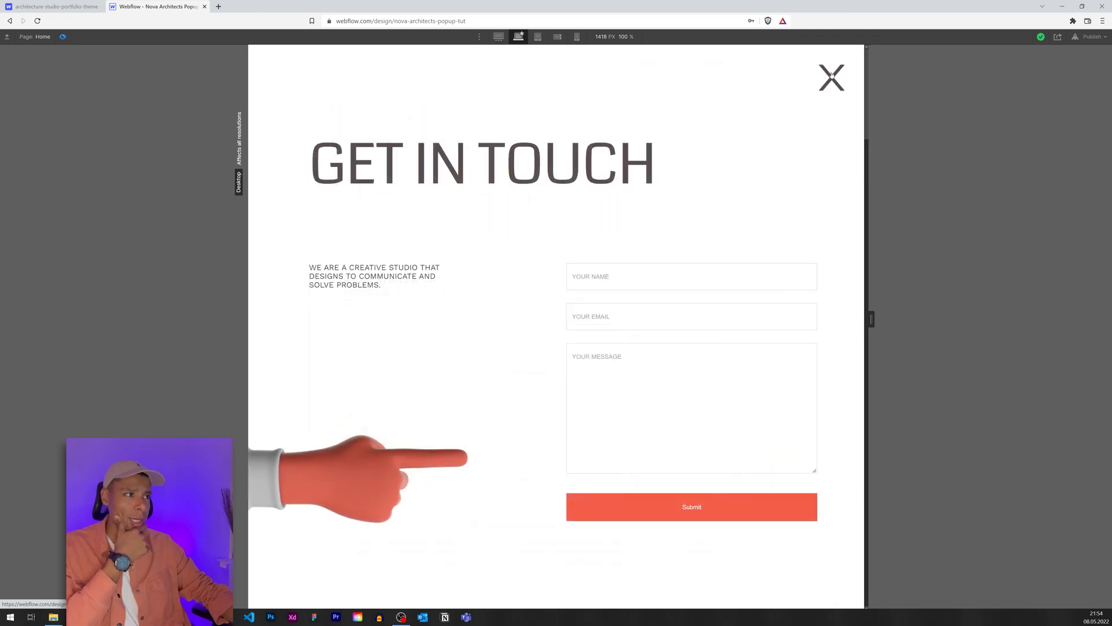
{"action": "left_click", "coordinate": [831, 78]}
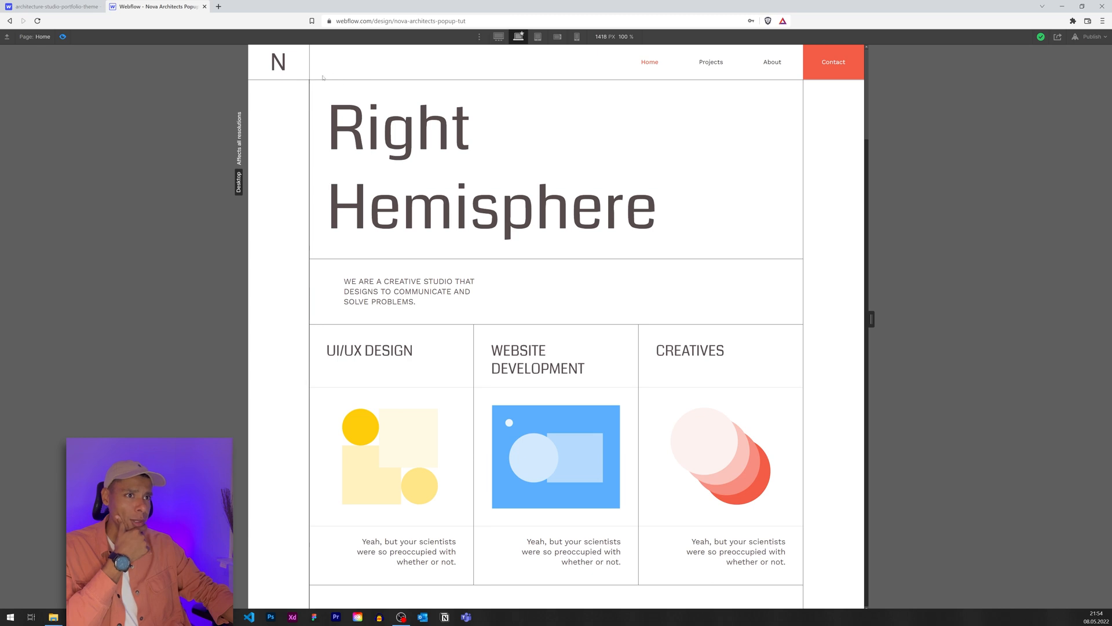
{"action": "mouse_move", "coordinate": [292, 94]}
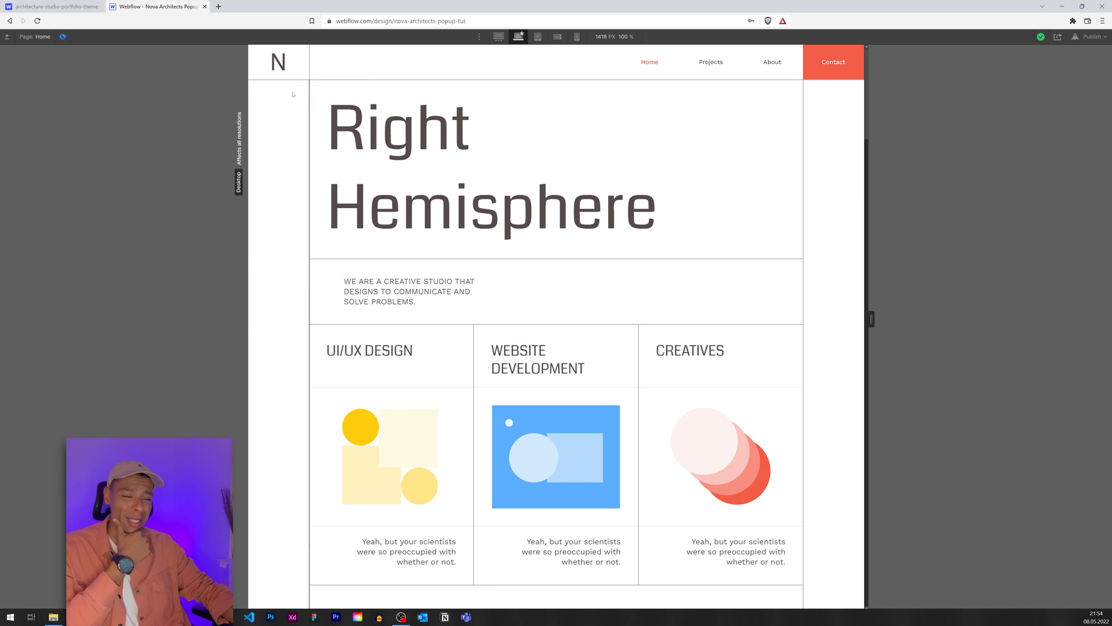
{"action": "left_click", "coordinate": [832, 61]}
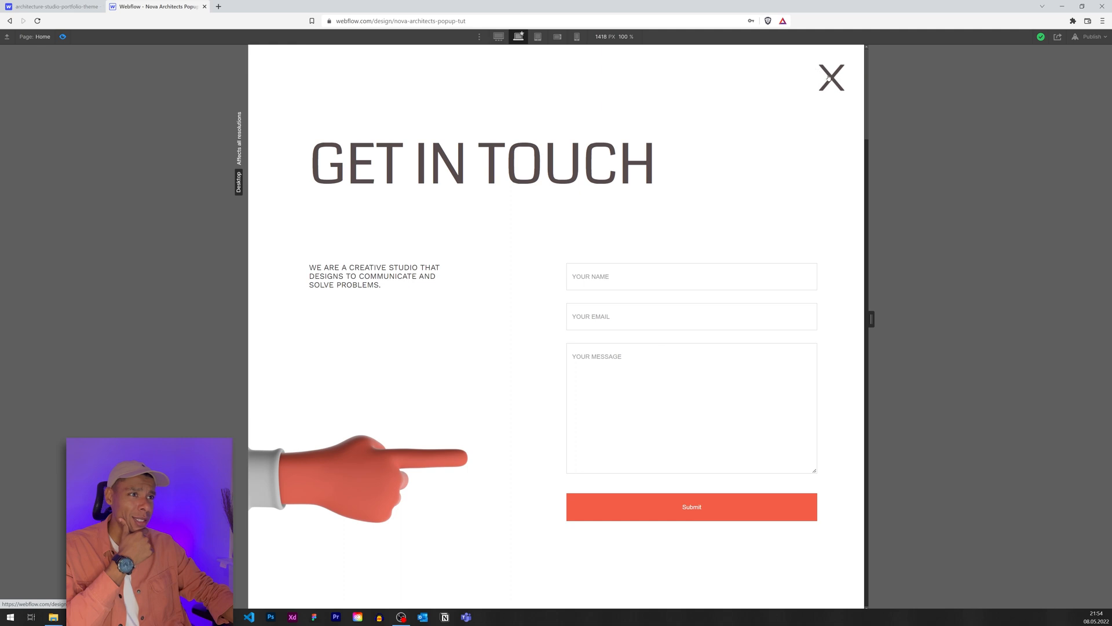
{"action": "left_click", "coordinate": [830, 78]}
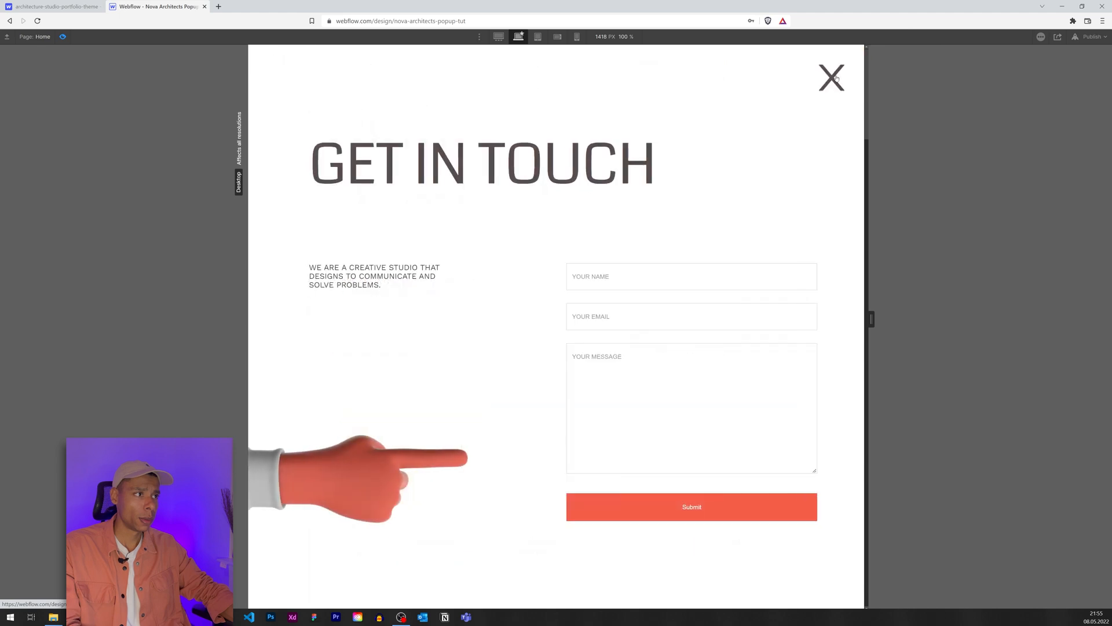
{"action": "left_click", "coordinate": [831, 77]}
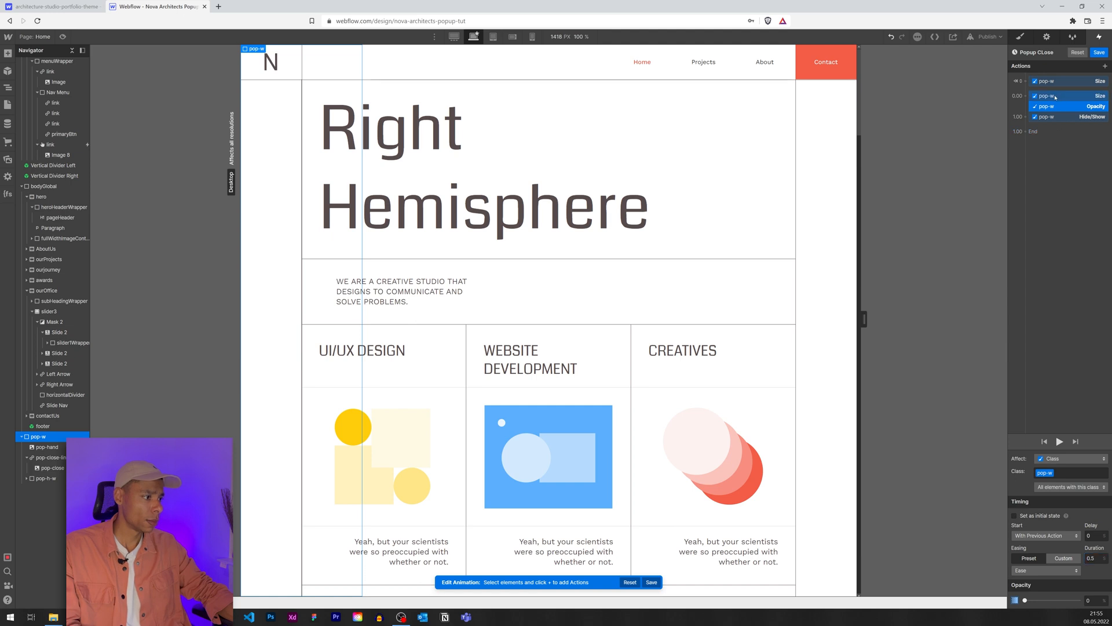
Set the fade to 0.5s and switch the shrink step's easing from Ease Out to Ease.
{"action": "left_click", "coordinate": [1057, 97]}
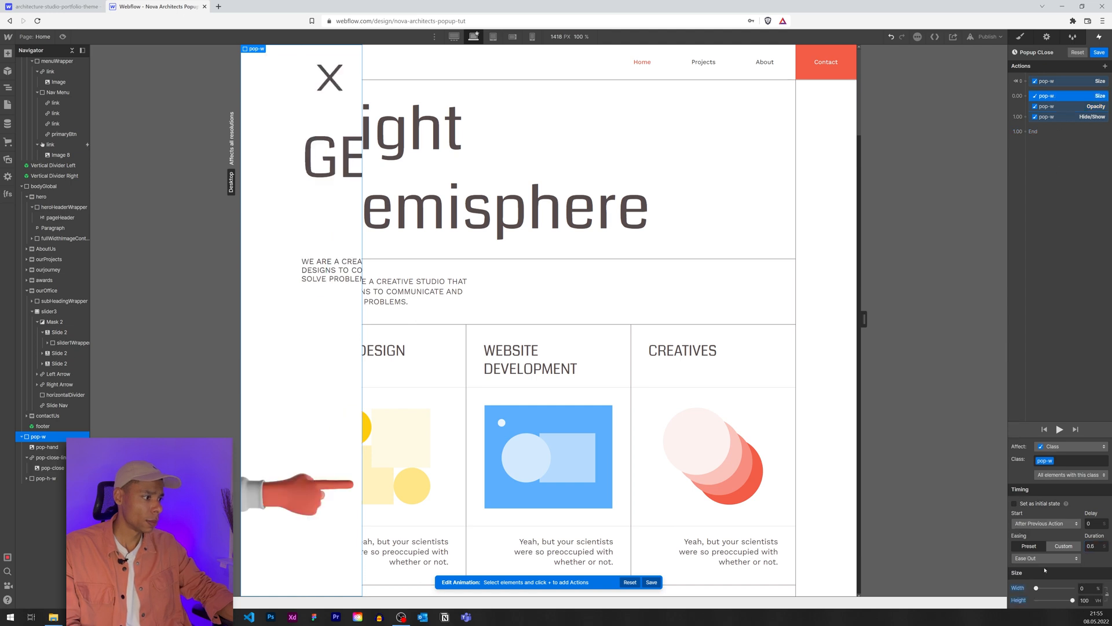
{"action": "left_click", "coordinate": [1042, 558]}
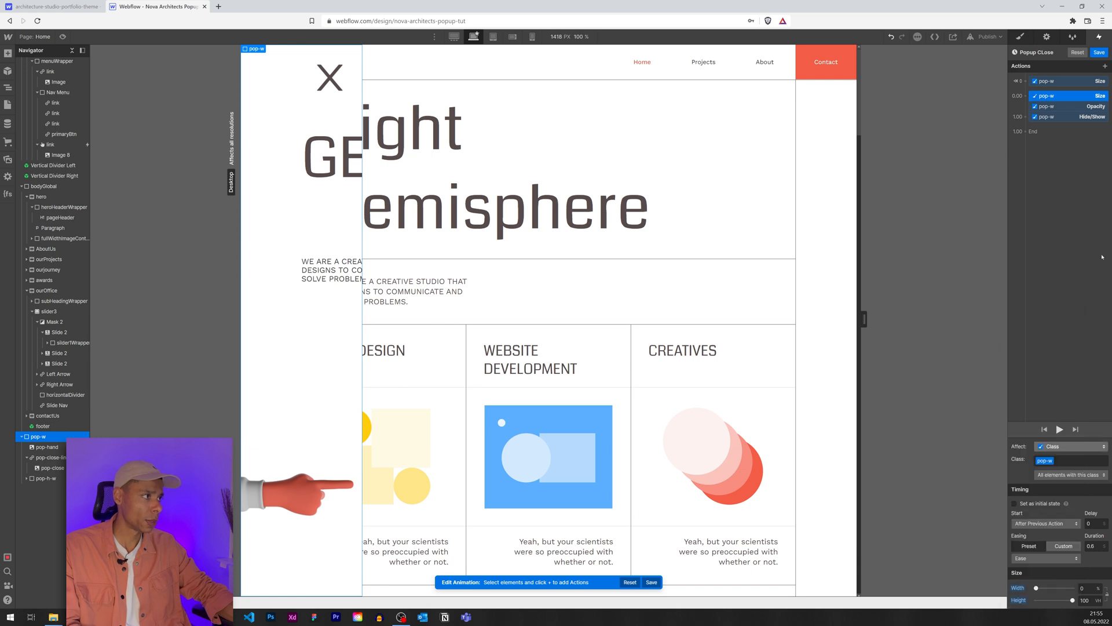
{"action": "left_click", "coordinate": [51, 456]}
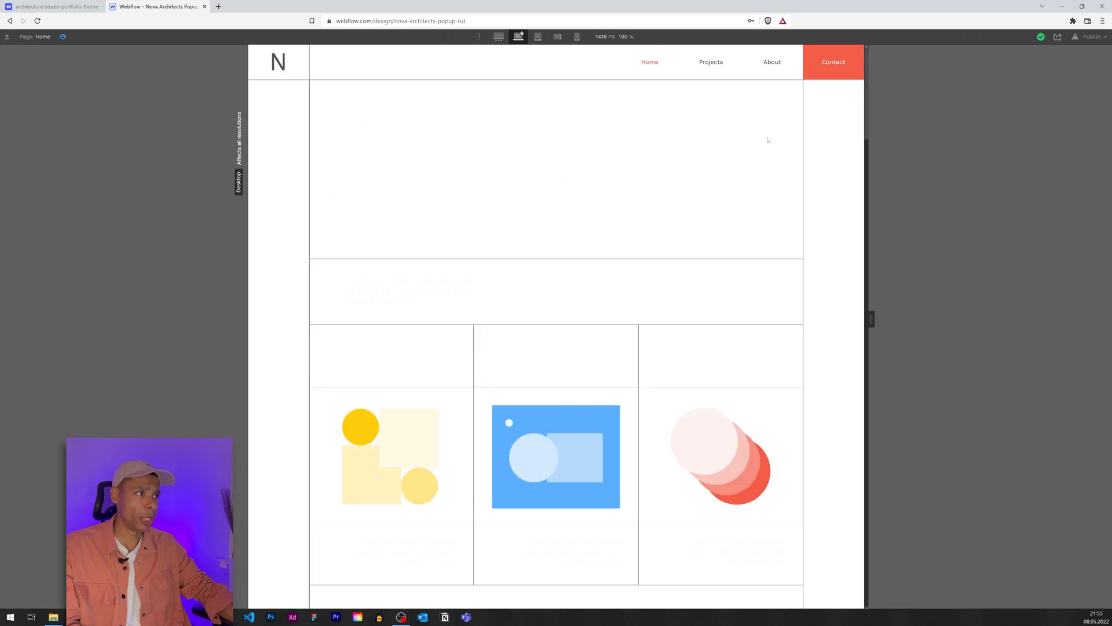
Open and close the pop-up in preview twice, then select the Contact button back in the designer.
{"action": "left_click", "coordinate": [833, 61]}
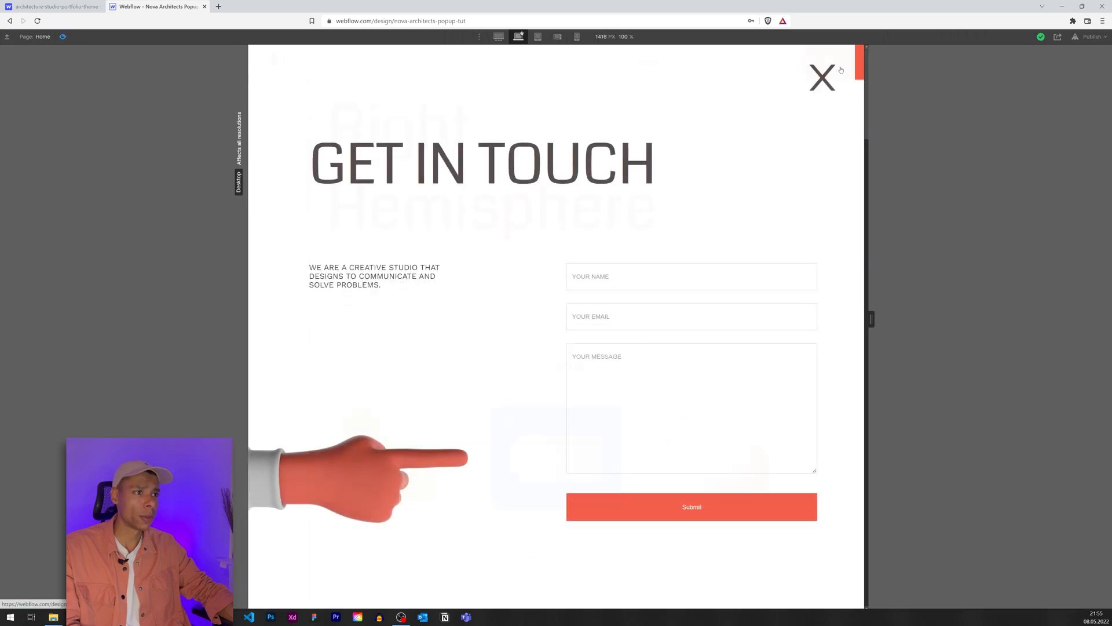
{"action": "left_click", "coordinate": [822, 77]}
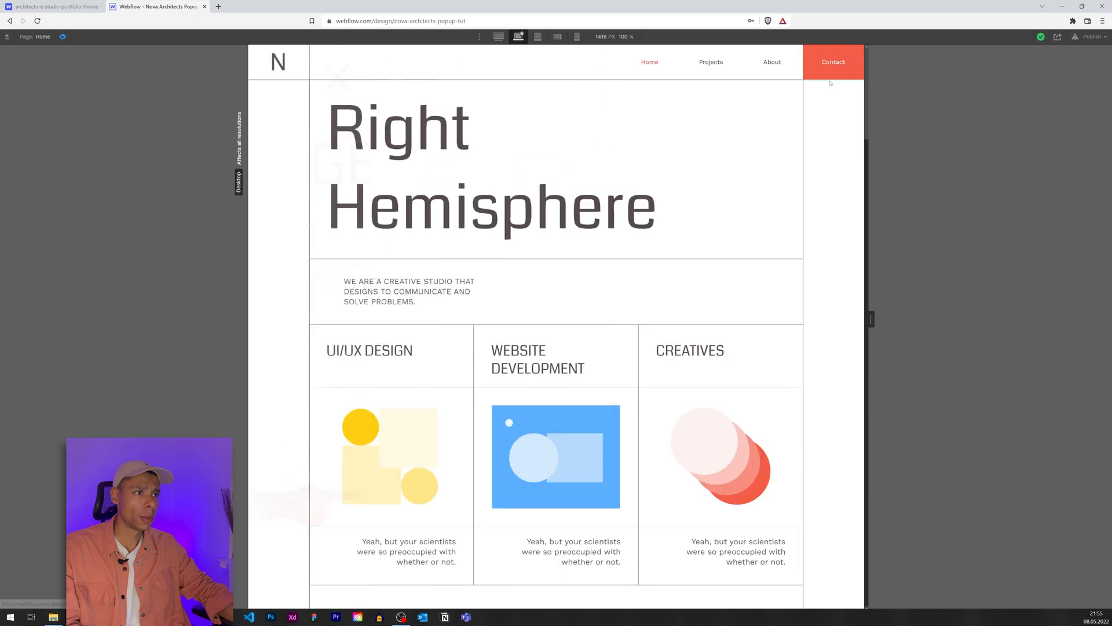
{"action": "left_click", "coordinate": [833, 62]}
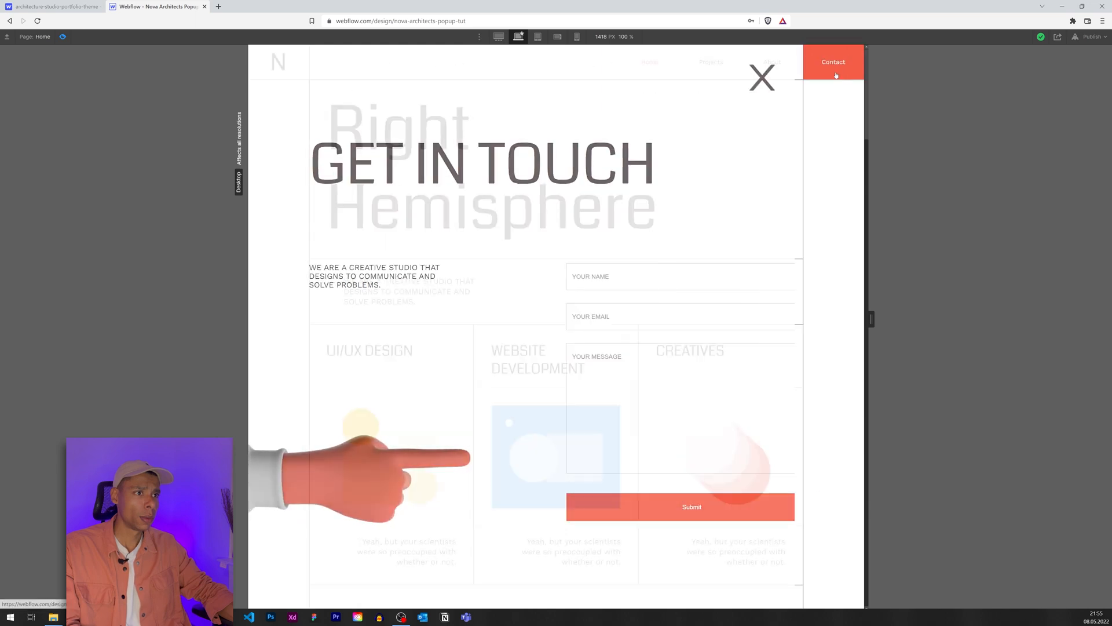
{"action": "left_click", "coordinate": [761, 76]}
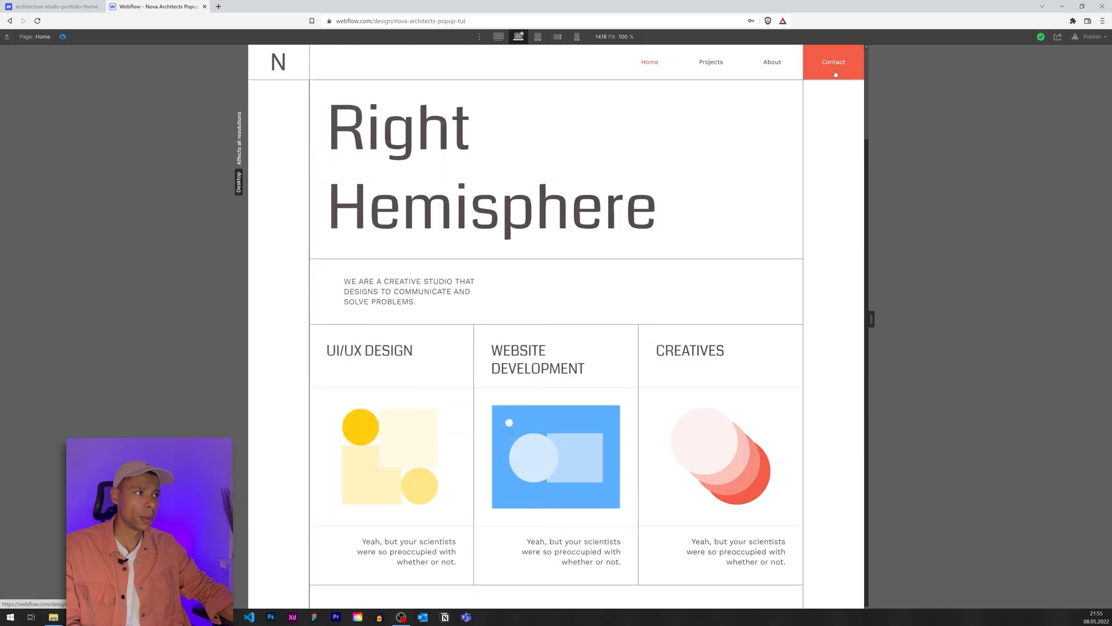
{"action": "left_click", "coordinate": [831, 61]}
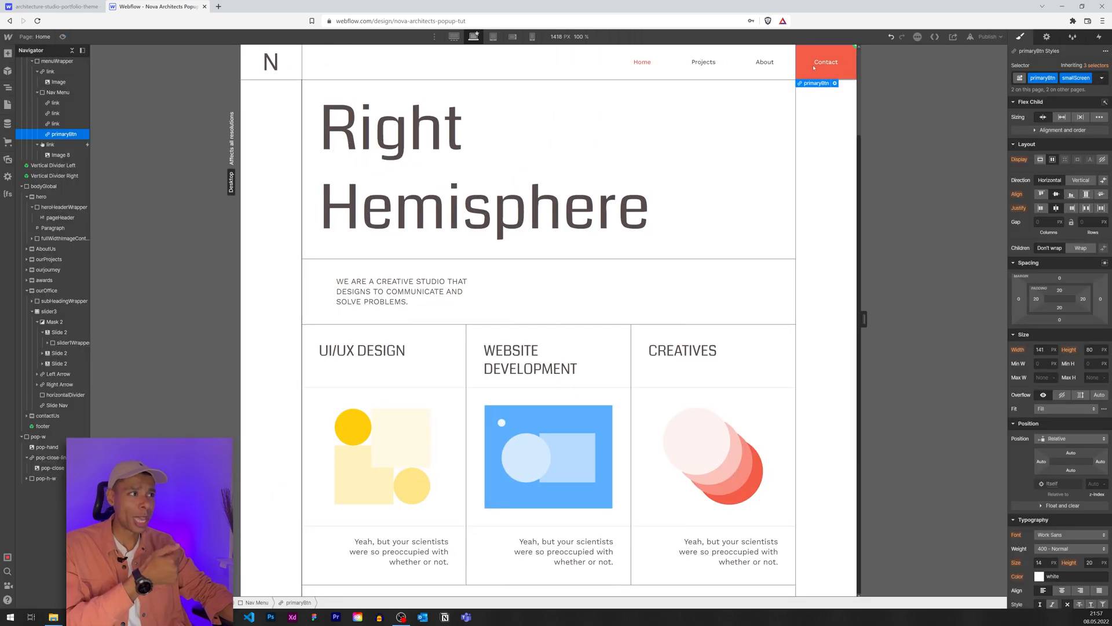
{"action": "mouse_move", "coordinate": [731, 120]}
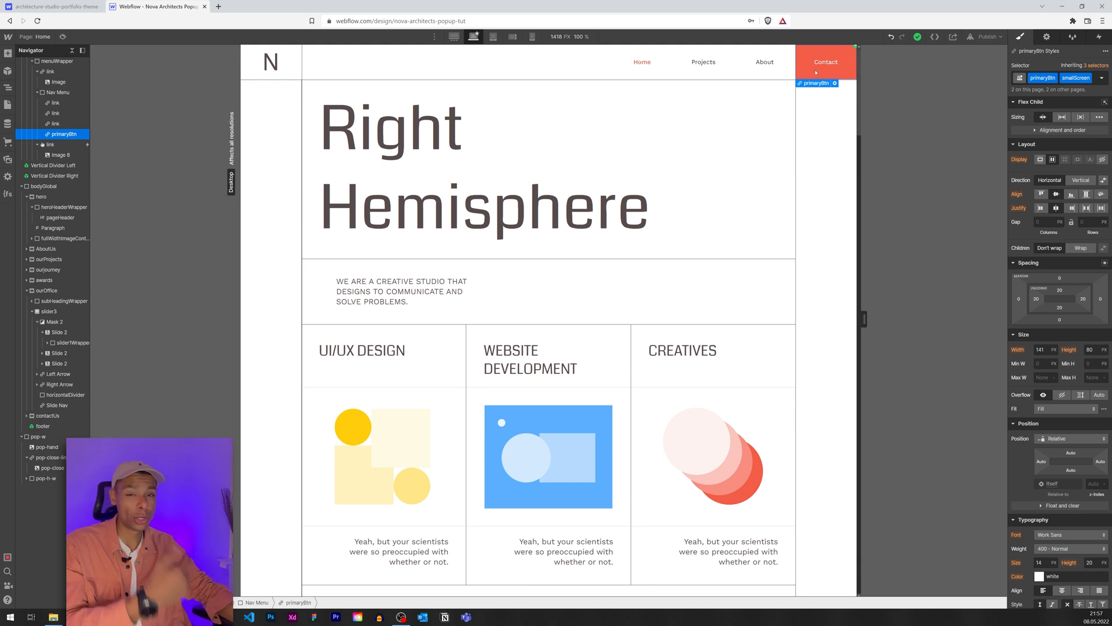
{"action": "mouse_move", "coordinate": [904, 77]}
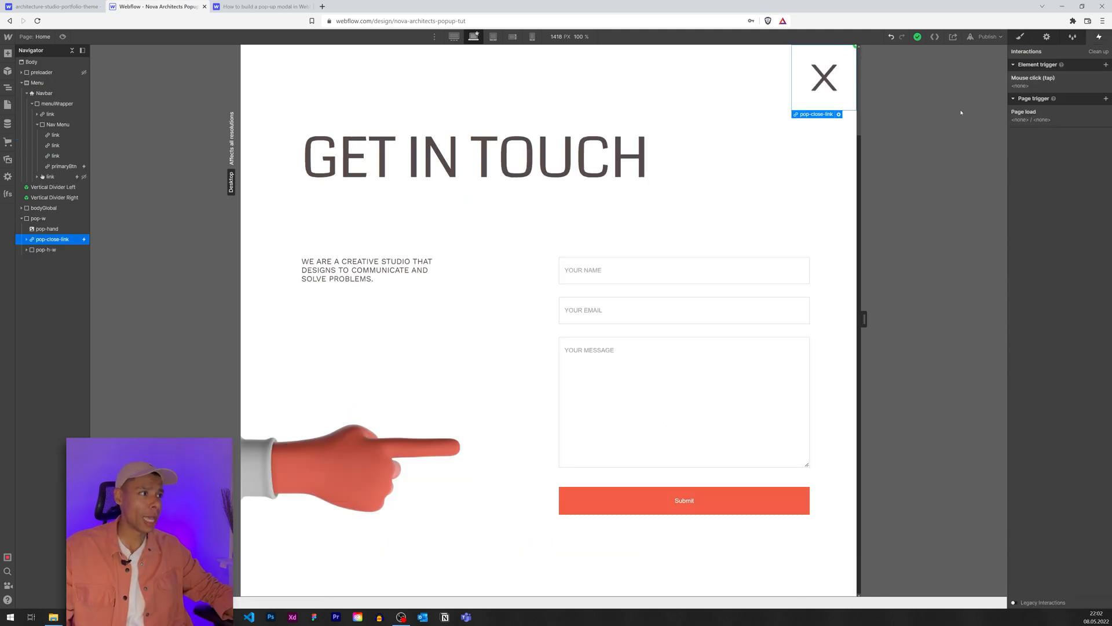
{"action": "mouse_move", "coordinate": [963, 98]}
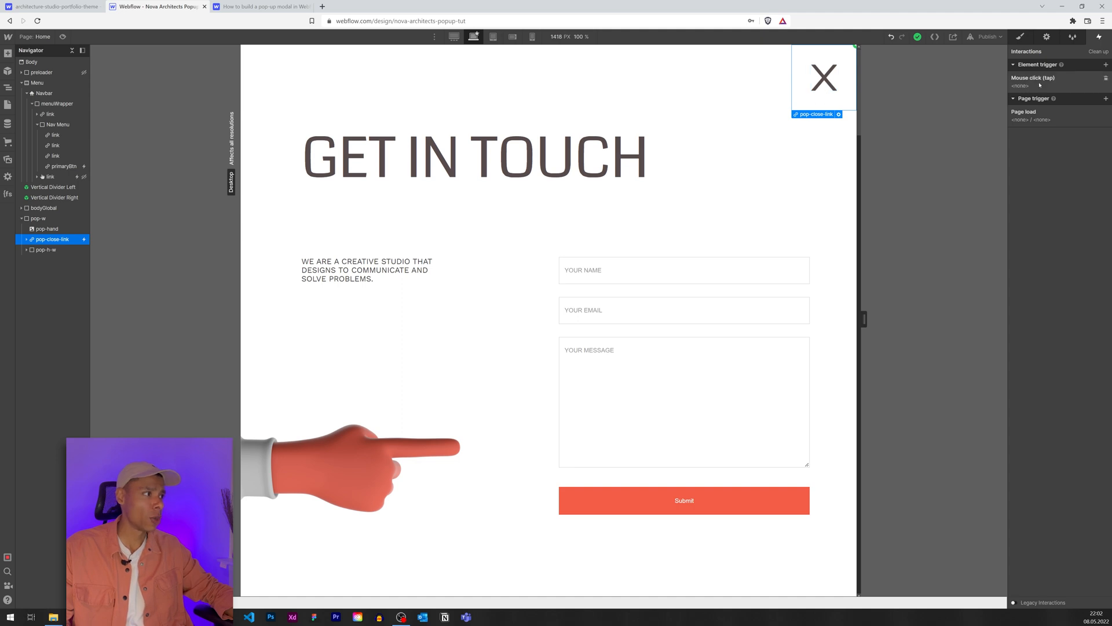
Replace the X link's existing trigger with a new Mouse click trigger.
{"action": "left_click", "coordinate": [1104, 77]}
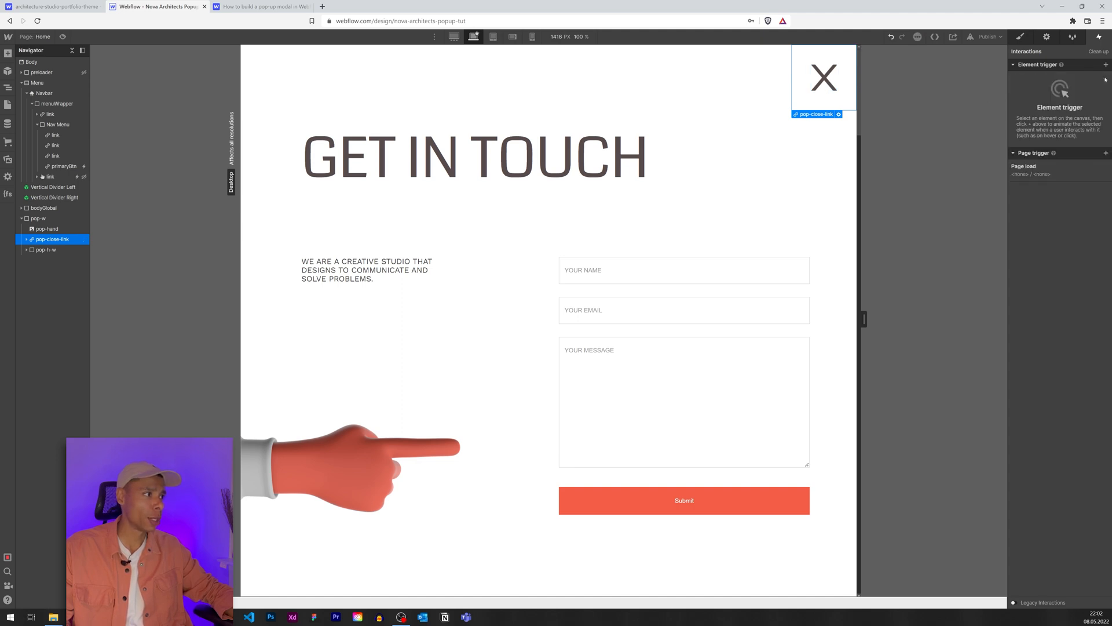
{"action": "left_click", "coordinate": [1105, 65]}
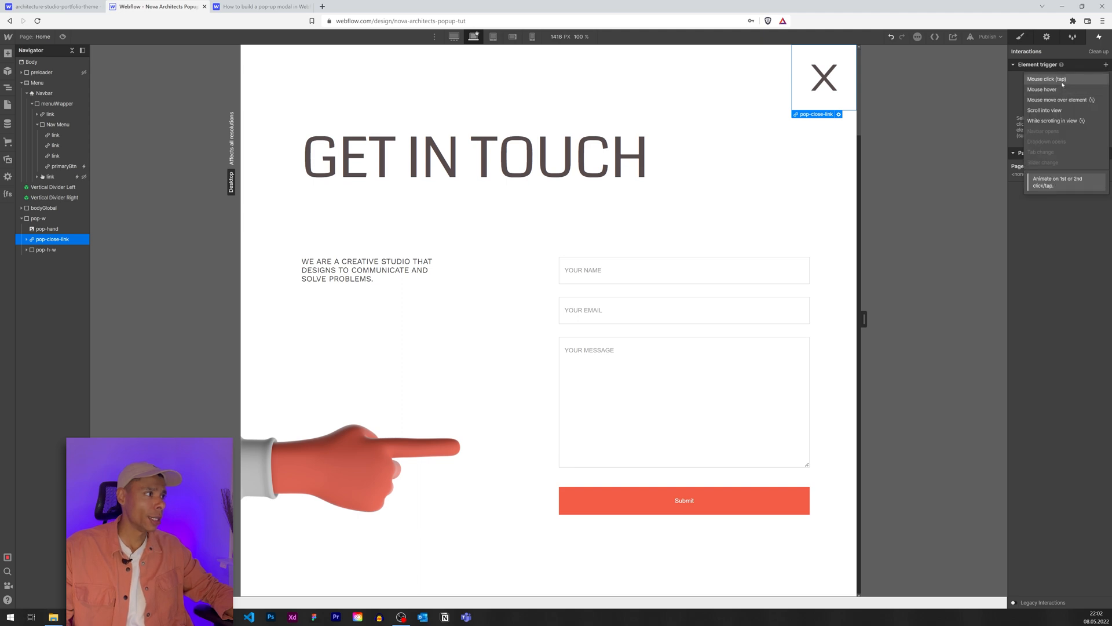
{"action": "left_click", "coordinate": [1046, 79]}
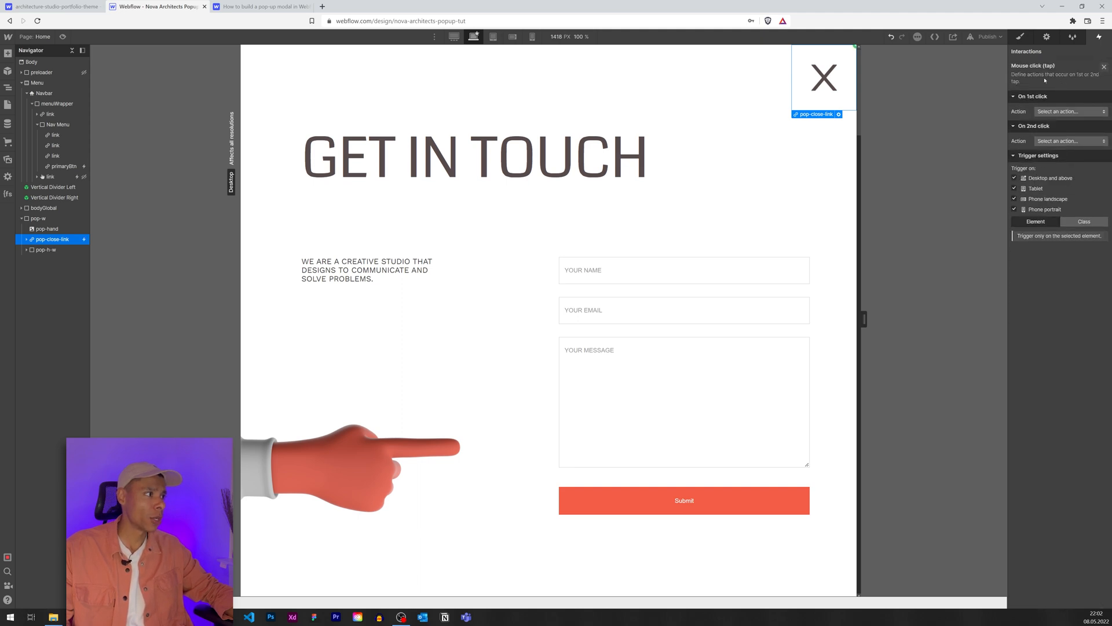
Make the click start the Popup Close animation and reopen it for editing.
{"action": "left_click", "coordinate": [1067, 111]}
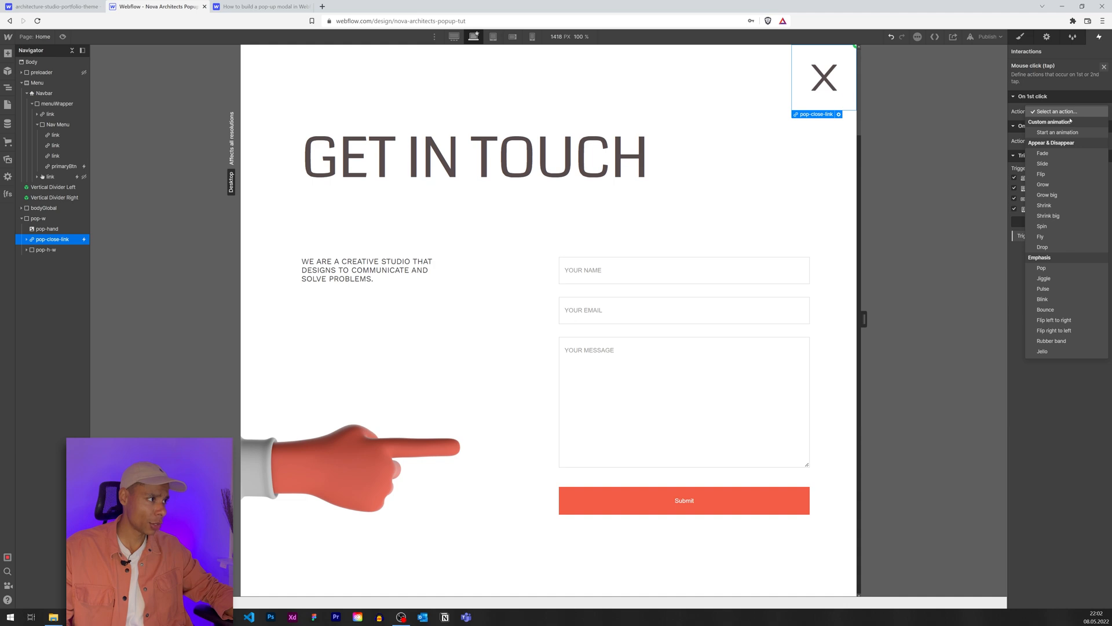
{"action": "left_click", "coordinate": [1057, 132]}
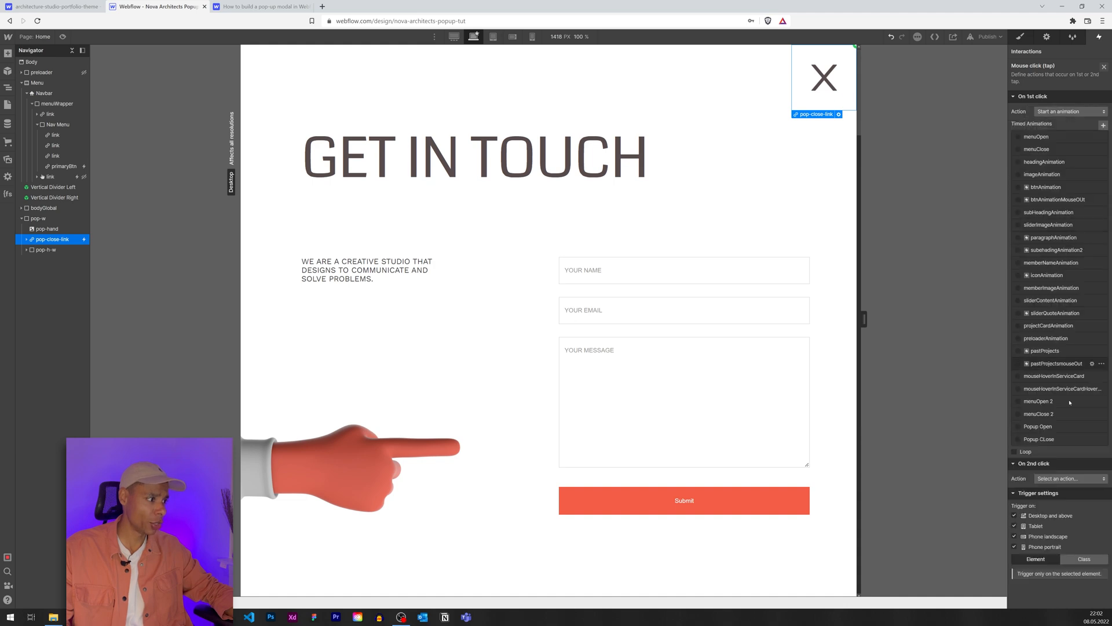
{"action": "left_click", "coordinate": [1038, 438]}
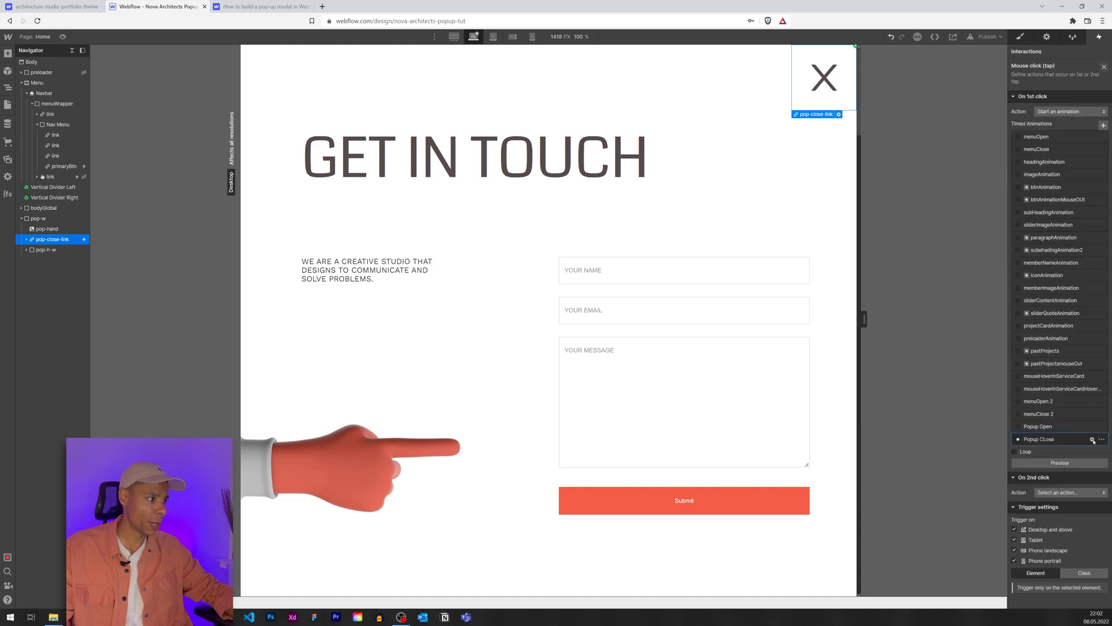
{"action": "left_click", "coordinate": [1038, 438]}
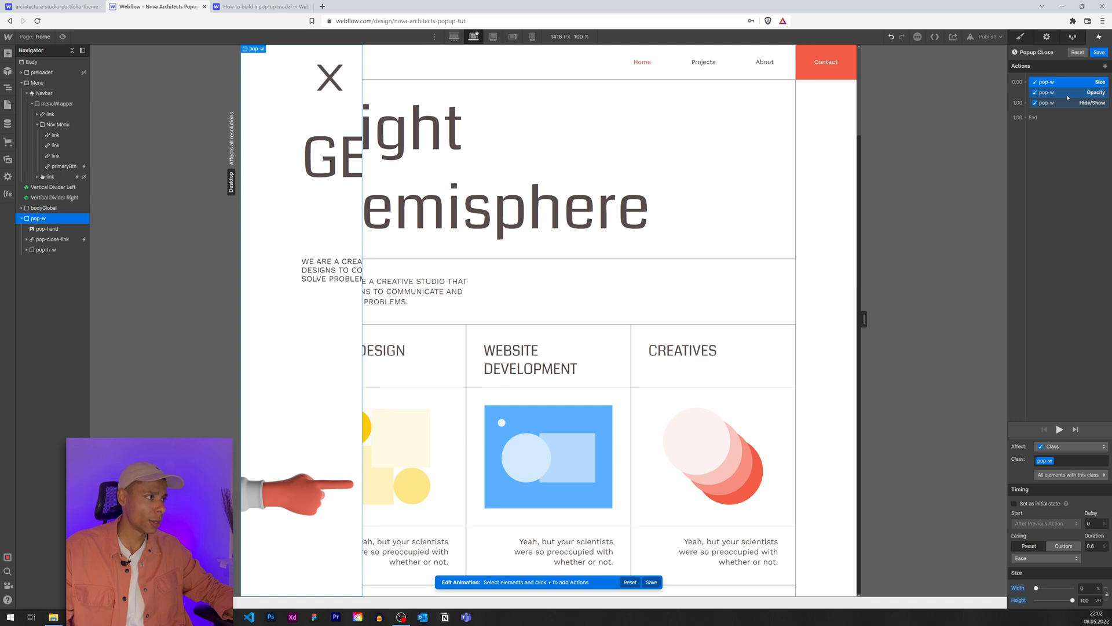
Set the fade-out duration to 0.4 and the Hide/Show delay to 0.5.
{"action": "left_click", "coordinate": [1056, 92]}
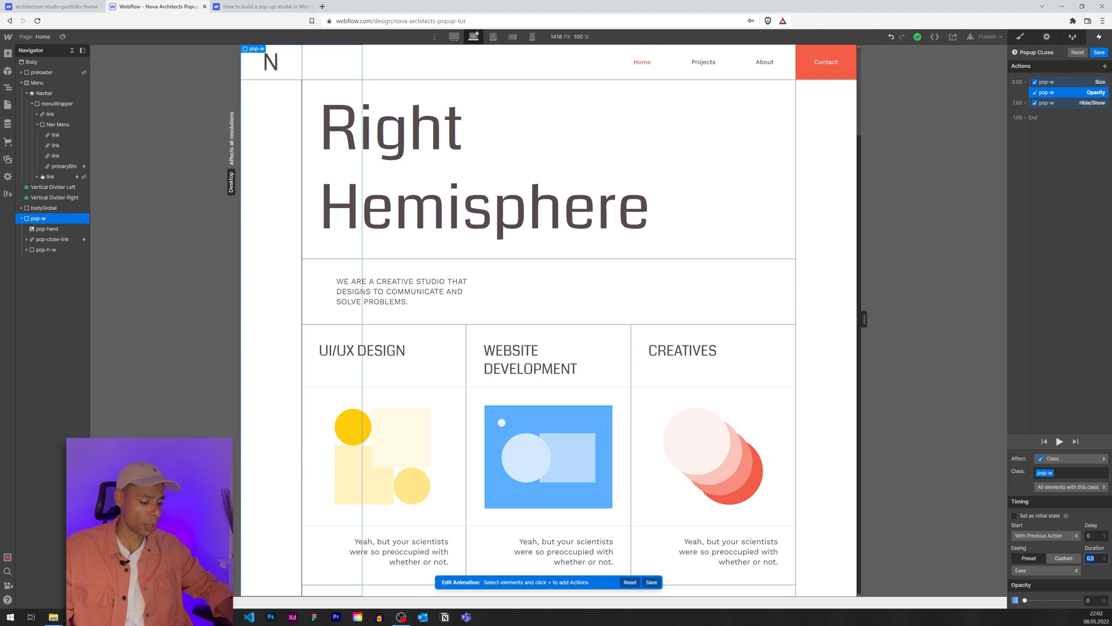
{"action": "type", "text": "0.4"}
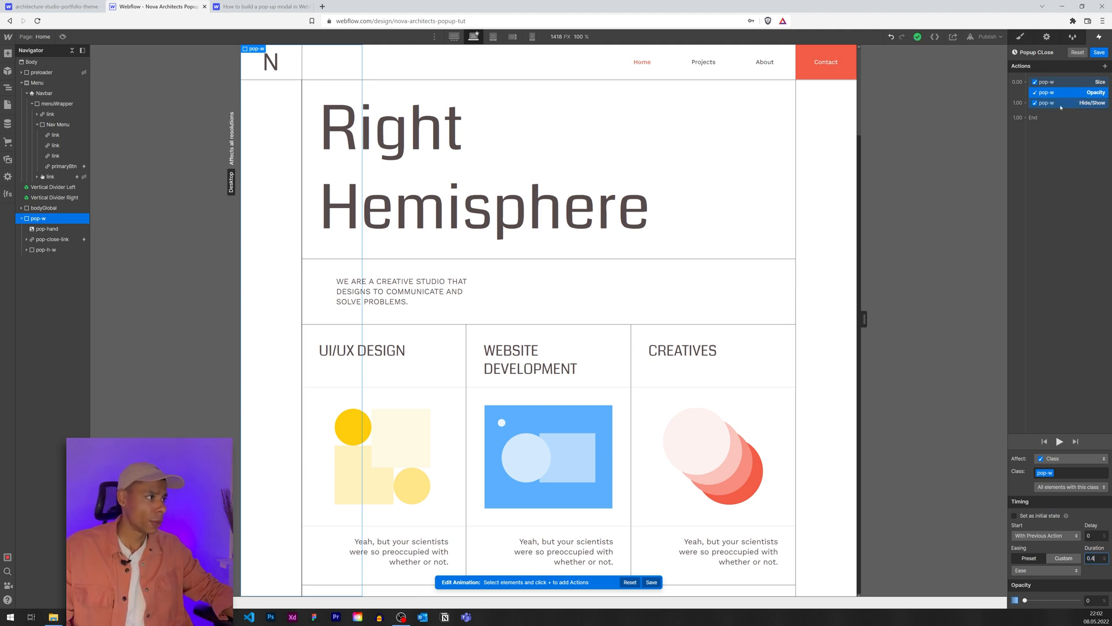
{"action": "left_click", "coordinate": [1057, 103]}
{"action": "type", "text": ".5"}
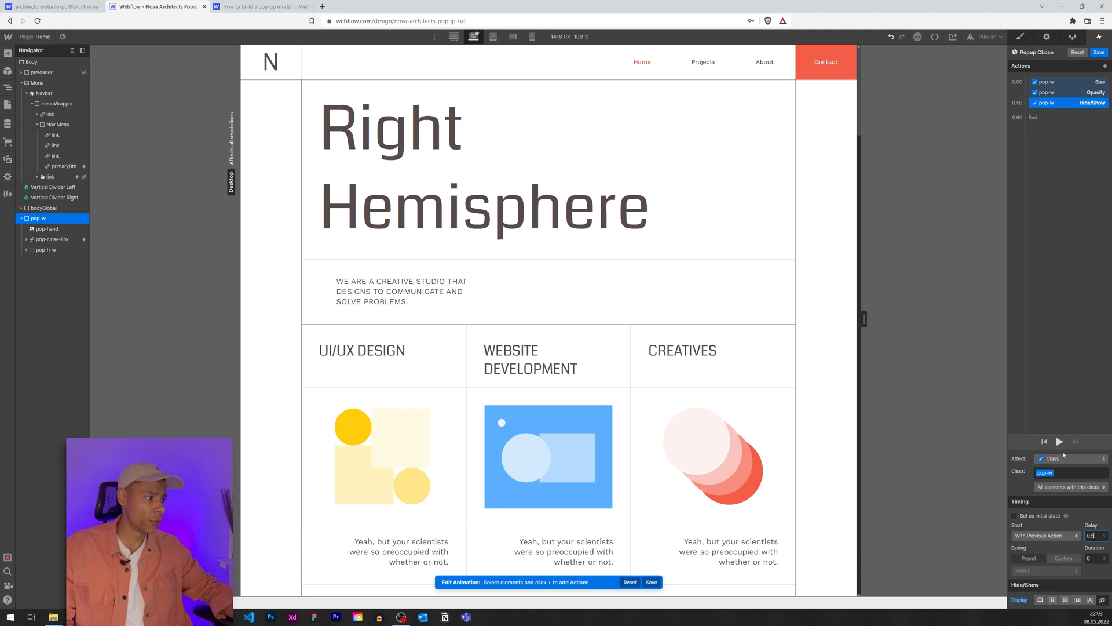
Review the fade and shrink steps and save the Popup Close animation.
{"action": "left_click", "coordinate": [1063, 93]}
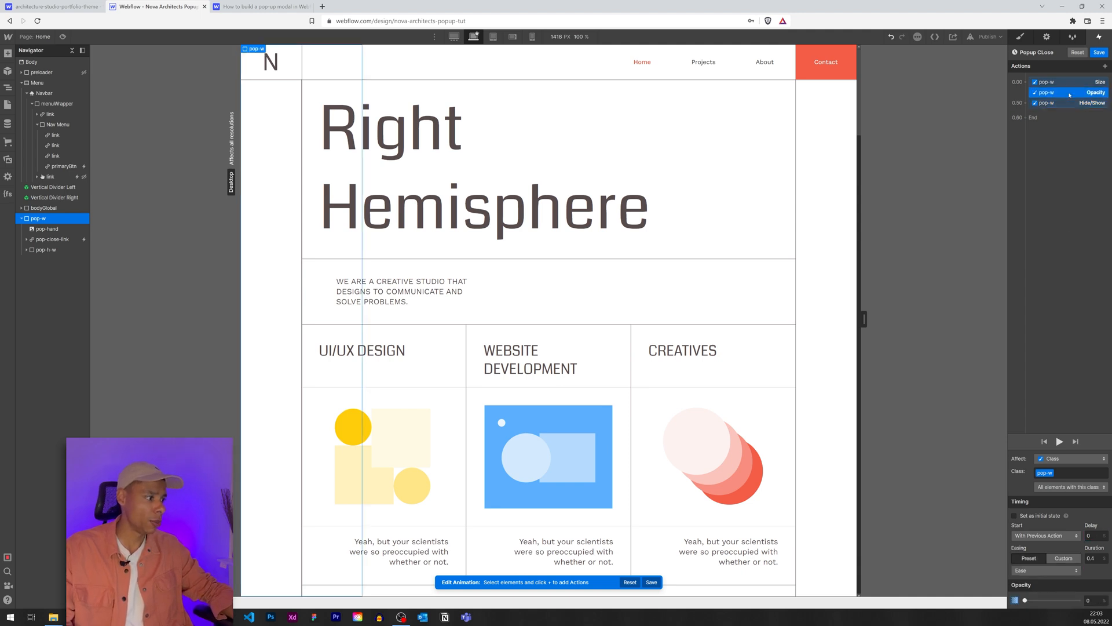
{"action": "left_click", "coordinate": [1057, 81]}
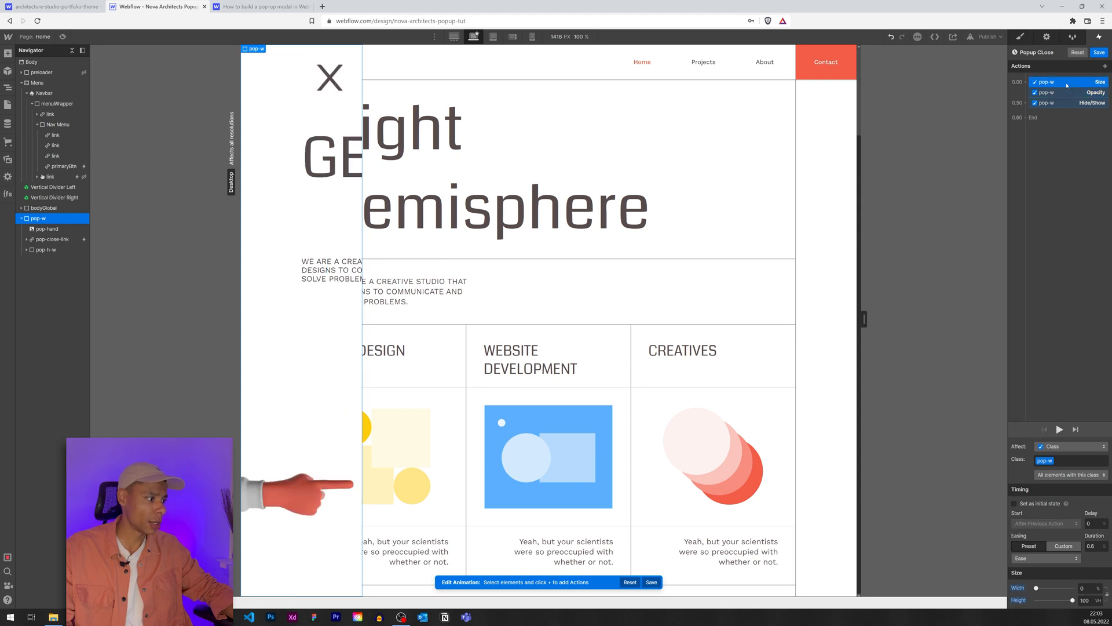
{"action": "left_click", "coordinate": [1043, 103]}
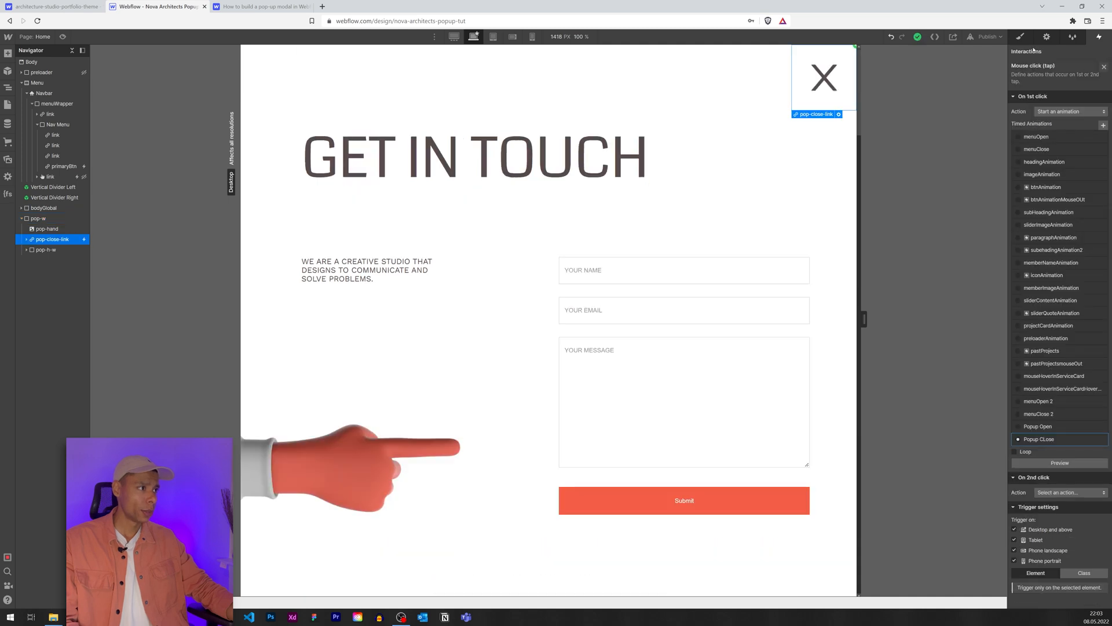
Check the pop-up wrapper's styles and enter preview to test the pop-up.
{"action": "left_click", "coordinate": [1019, 36]}
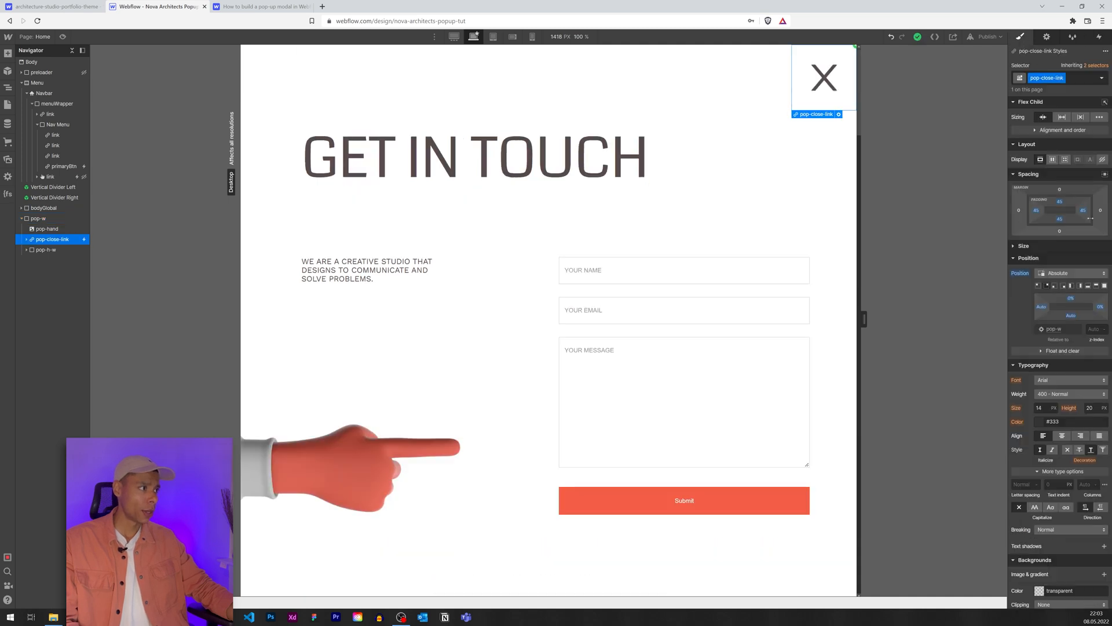
{"action": "left_click", "coordinate": [37, 218]}
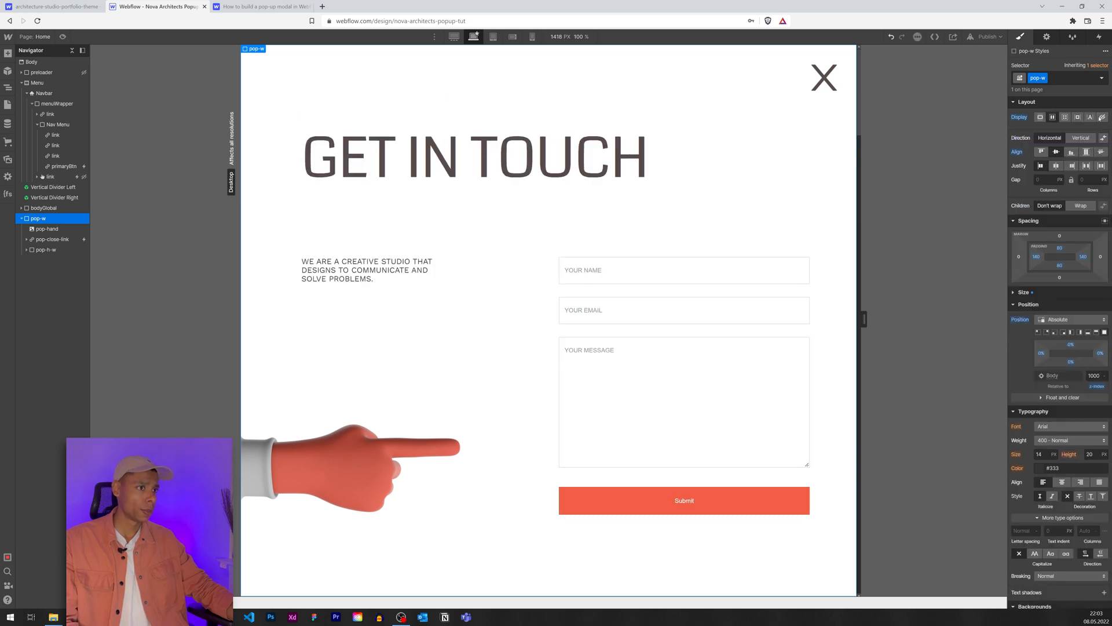
{"action": "left_click", "coordinate": [822, 78]}
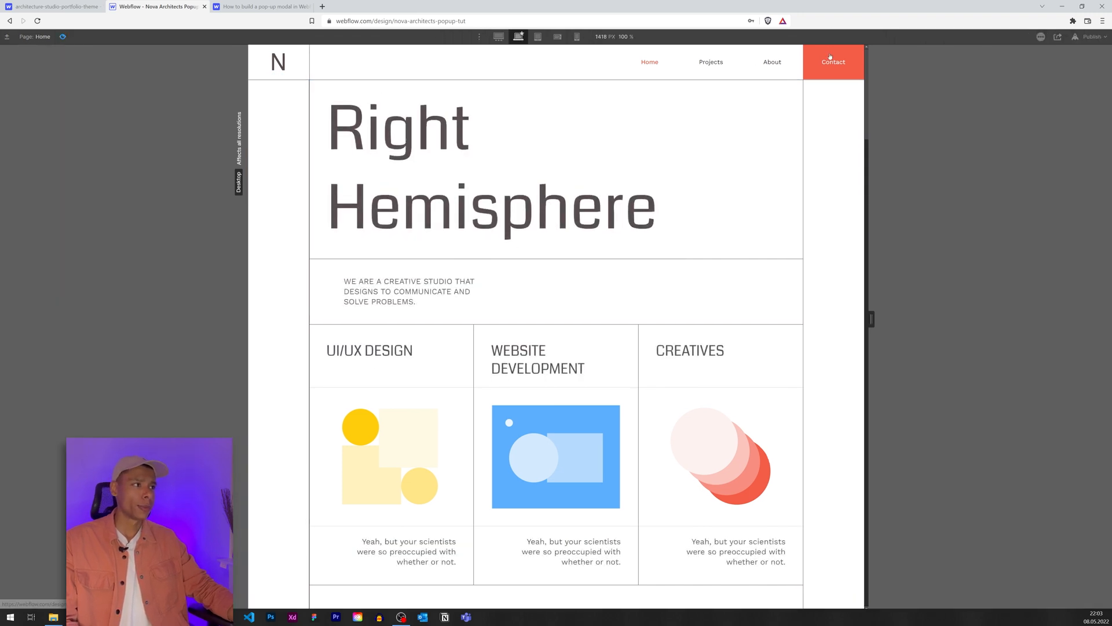
Open the pop-up from Contact and close it from the X twice, ending closed.
{"action": "left_click", "coordinate": [833, 61]}
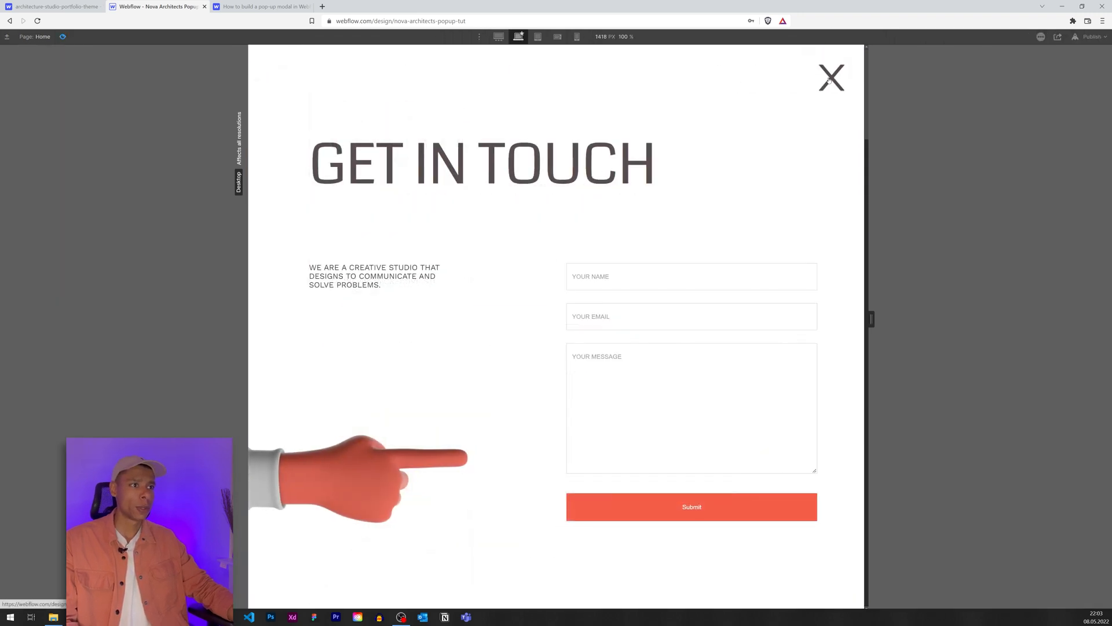
{"action": "left_click", "coordinate": [831, 78]}
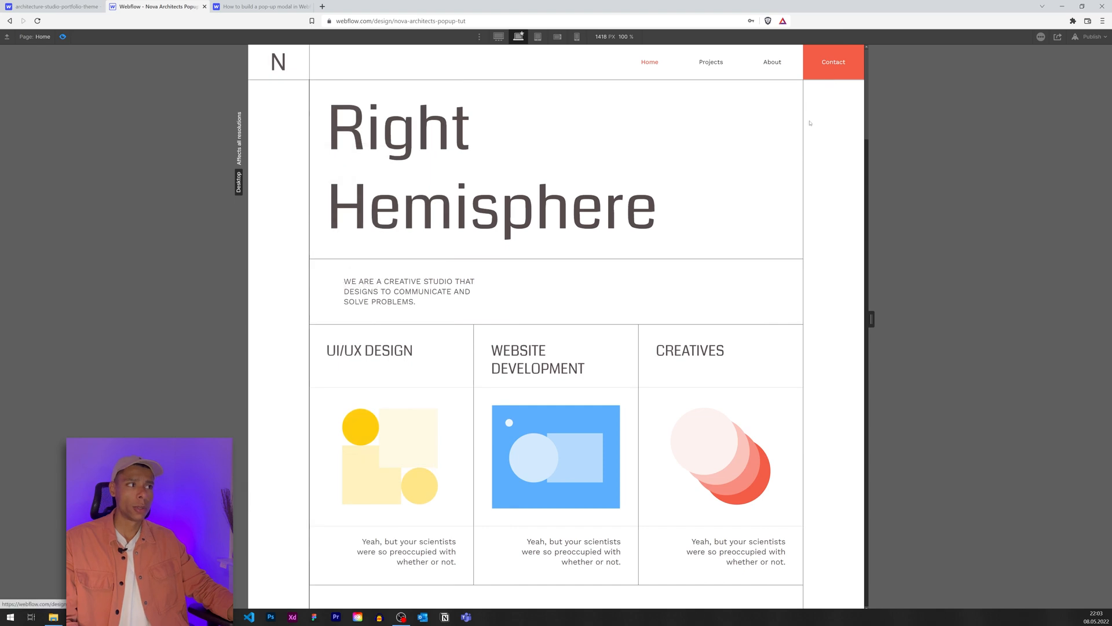
{"action": "mouse_move", "coordinate": [806, 127]}
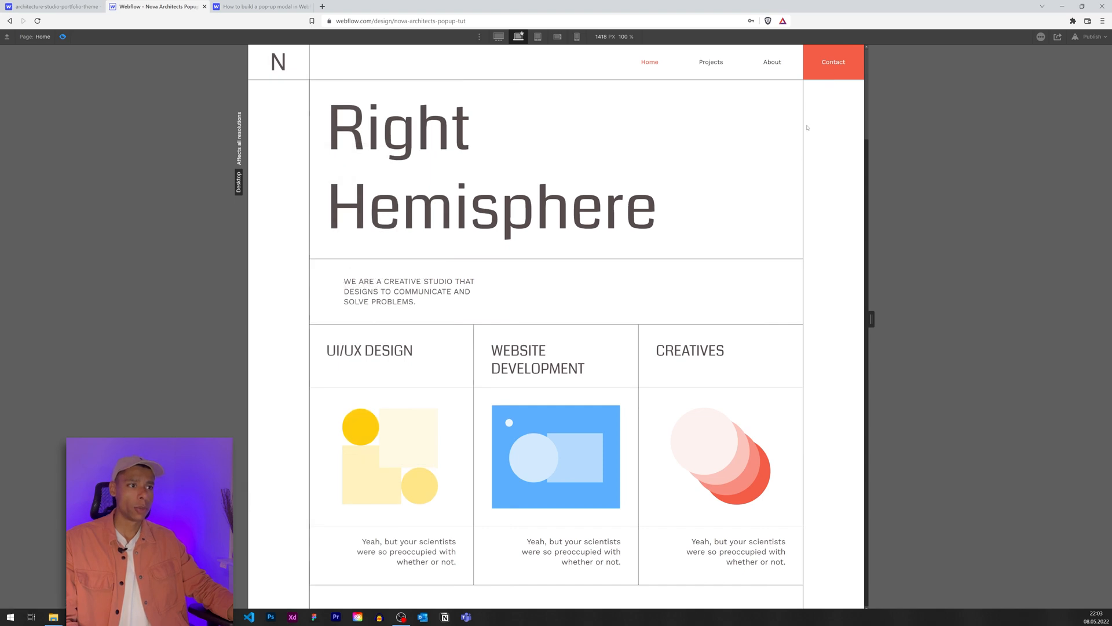
{"action": "left_click", "coordinate": [832, 61]}
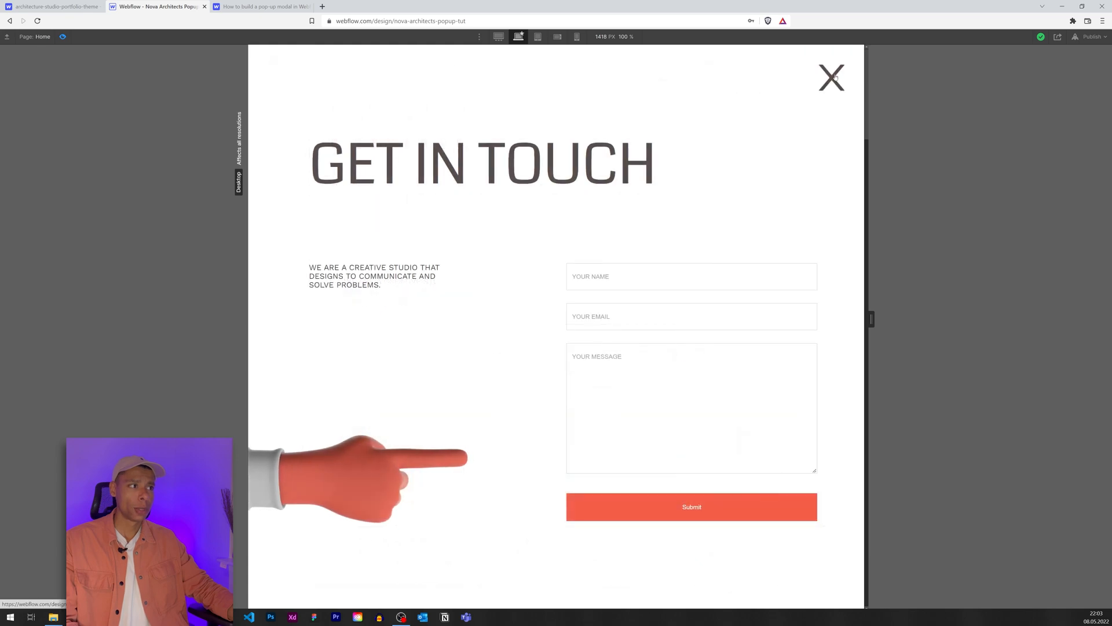
{"action": "left_click", "coordinate": [830, 78]}
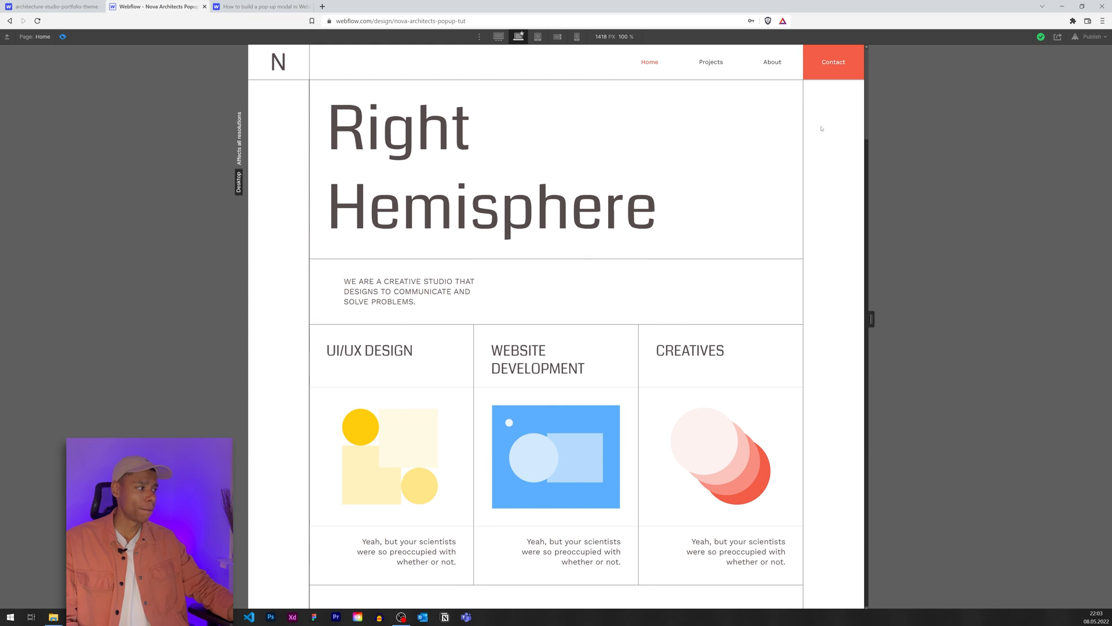
{"action": "mouse_move", "coordinate": [827, 82]}
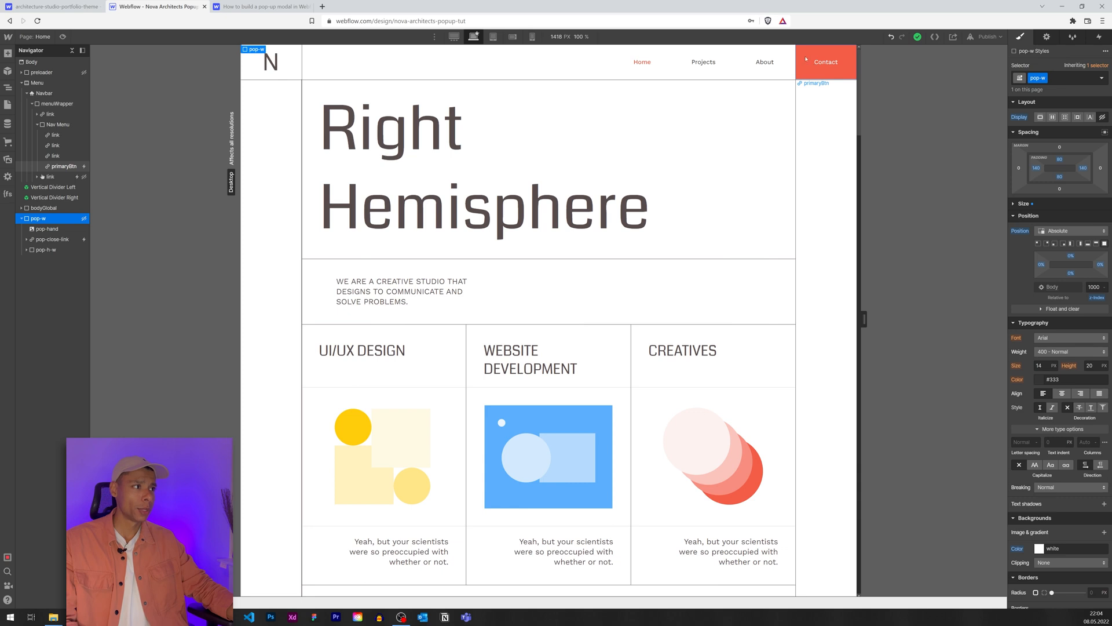
Clear the Contact button's On 2nd click Popup Close action and preview the pop-up opening.
{"action": "left_click", "coordinate": [1094, 36]}
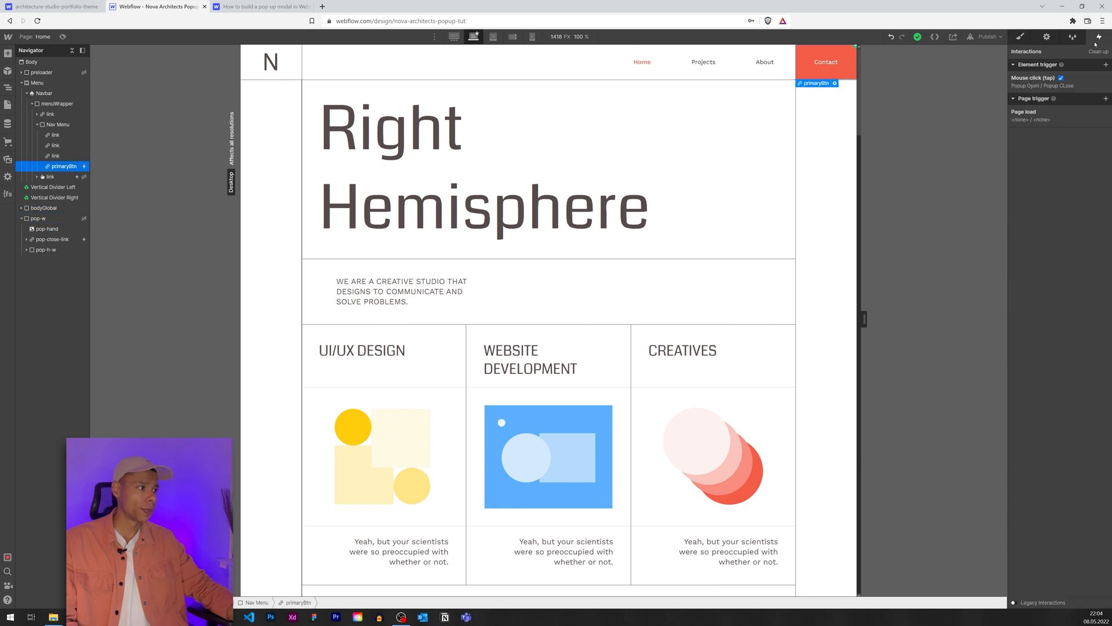
{"action": "left_click", "coordinate": [1038, 78]}
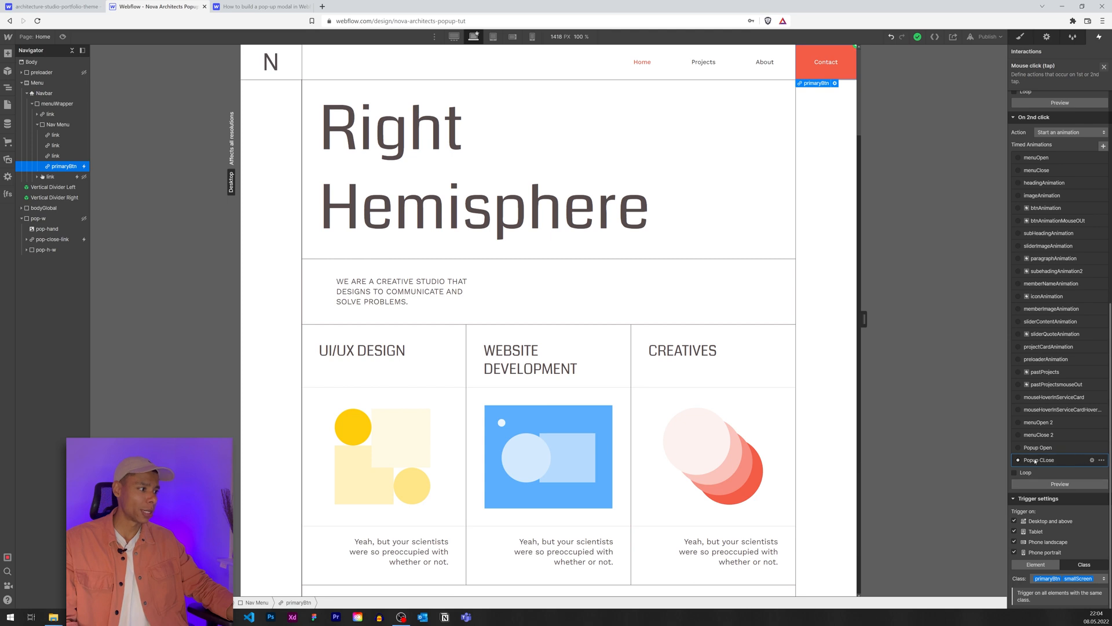
{"action": "left_click", "coordinate": [1039, 460]}
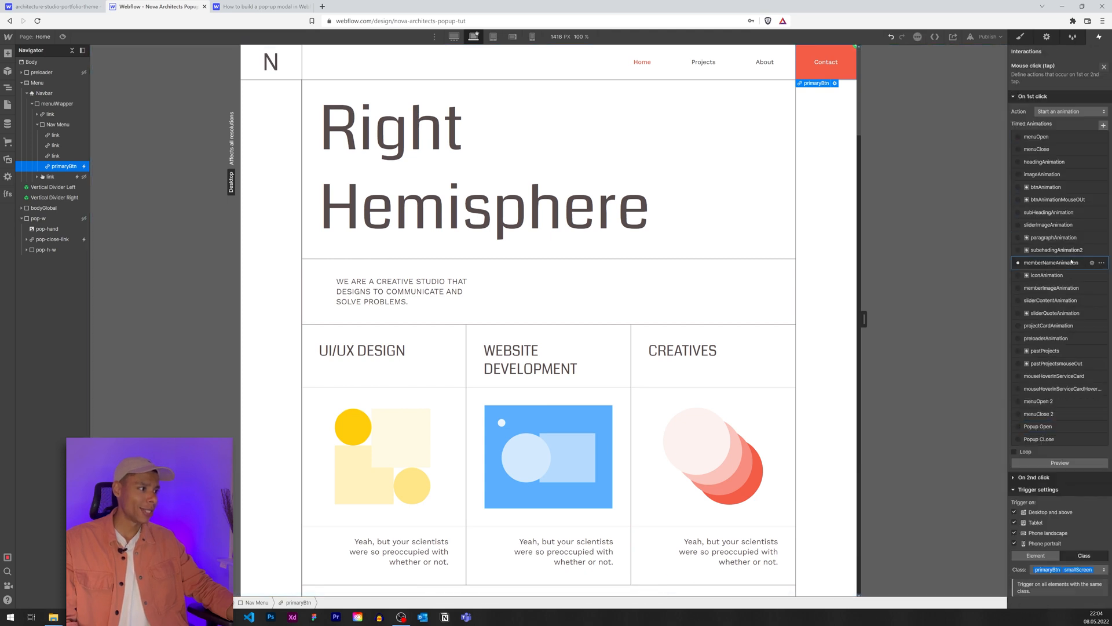
{"action": "left_click", "coordinate": [1038, 425]}
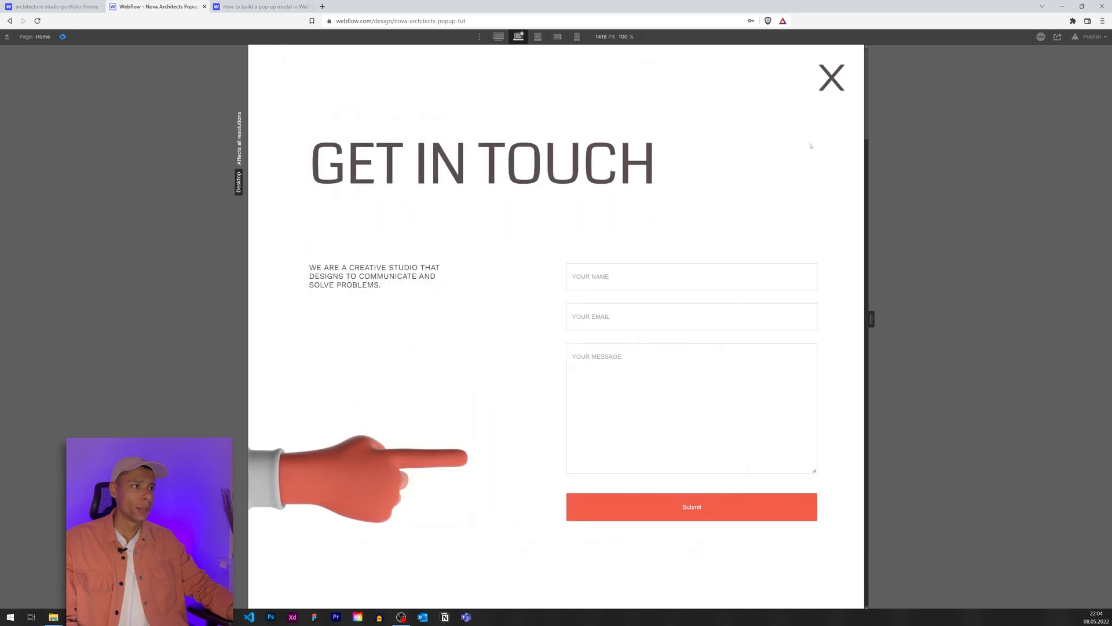
Toggle the pop-up repeatedly in preview, opening from Contact and closing via its X, ending closed.
{"action": "left_click", "coordinate": [832, 77]}
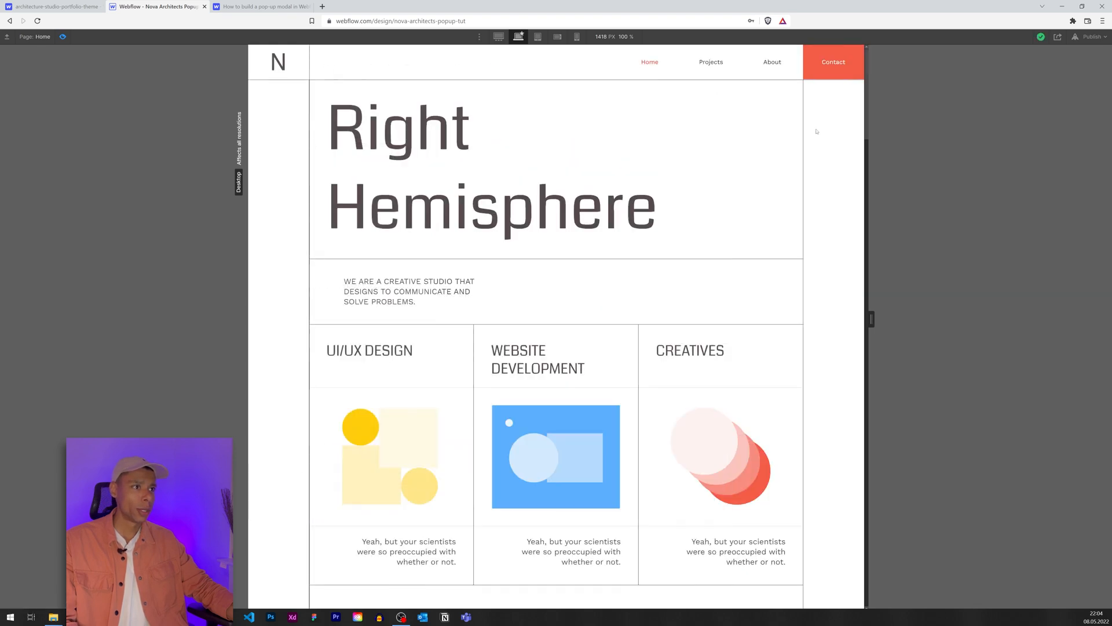
{"action": "left_click", "coordinate": [833, 61]}
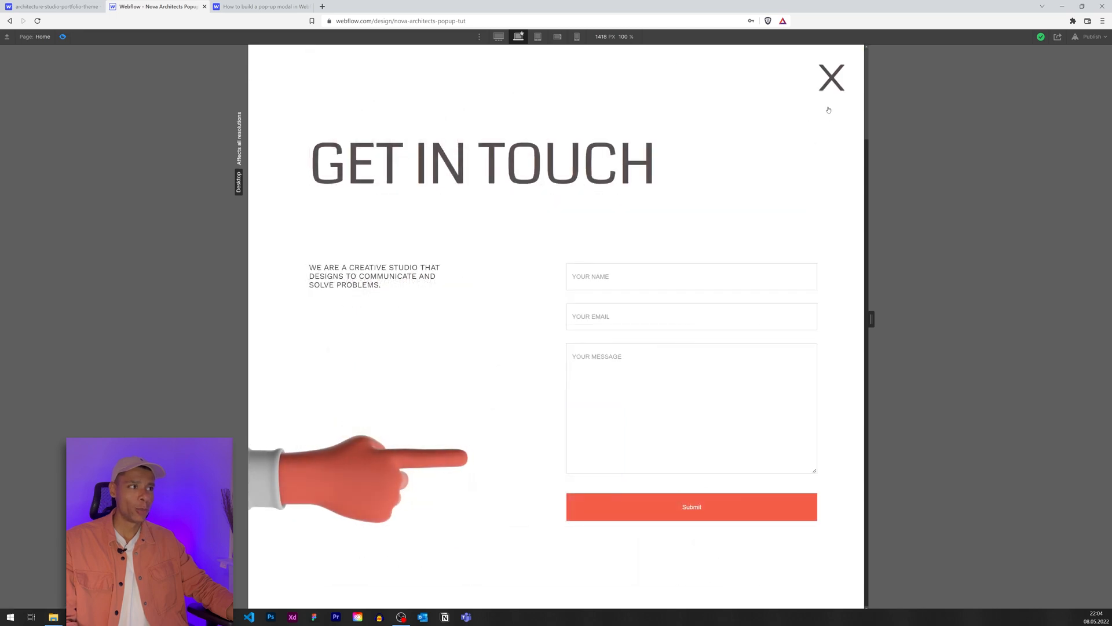
{"action": "left_click", "coordinate": [831, 77]}
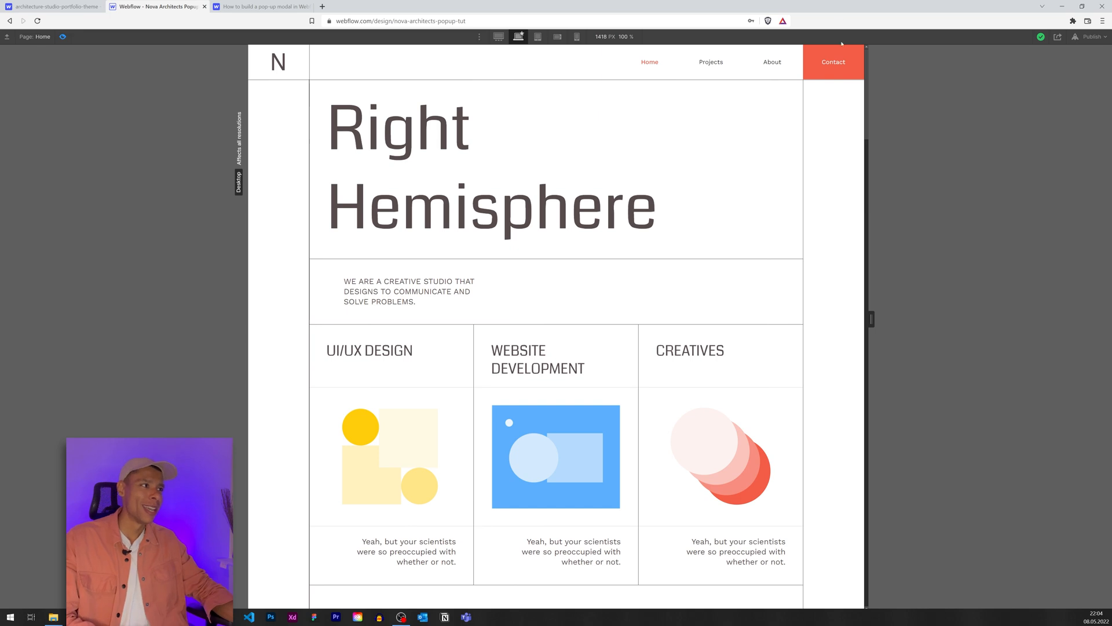
{"action": "left_click", "coordinate": [833, 61]}
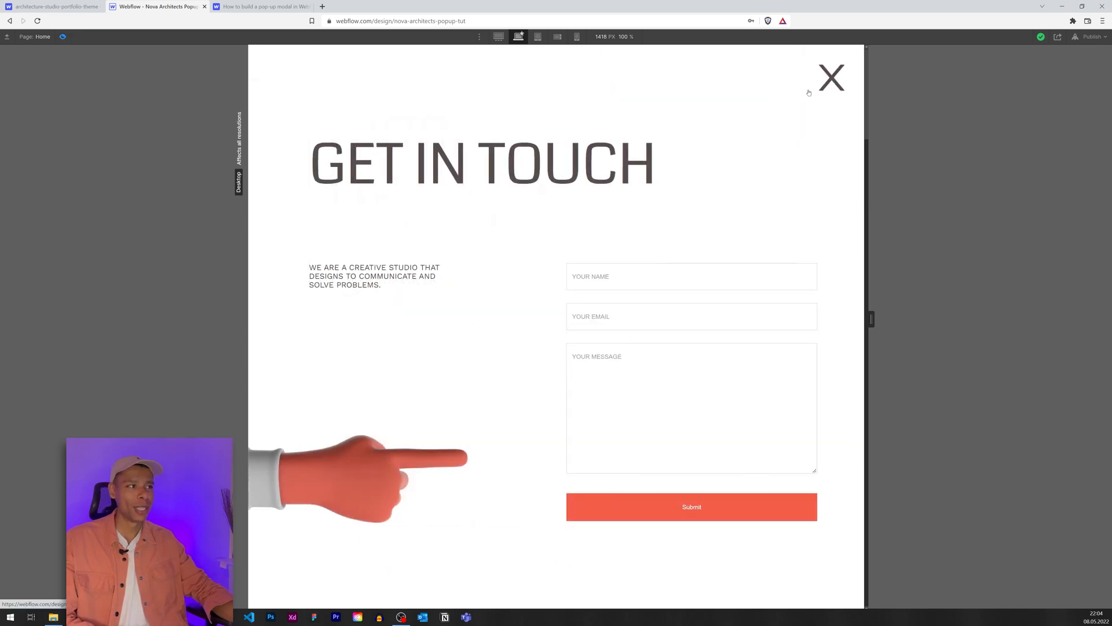
{"action": "mouse_move", "coordinate": [769, 134]}
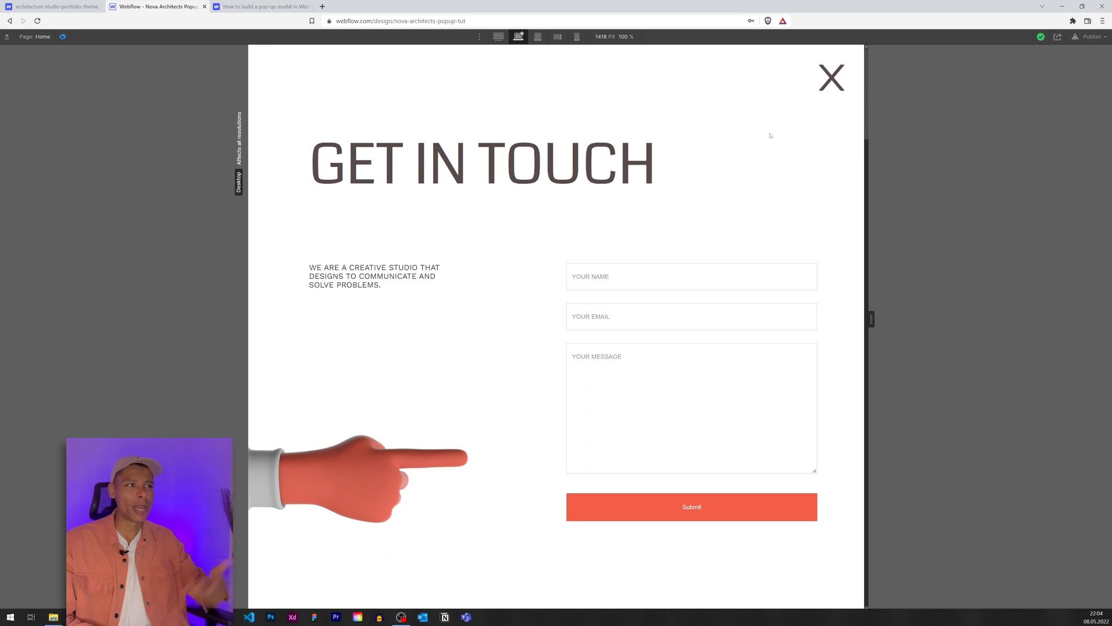
{"action": "left_click", "coordinate": [831, 77]}
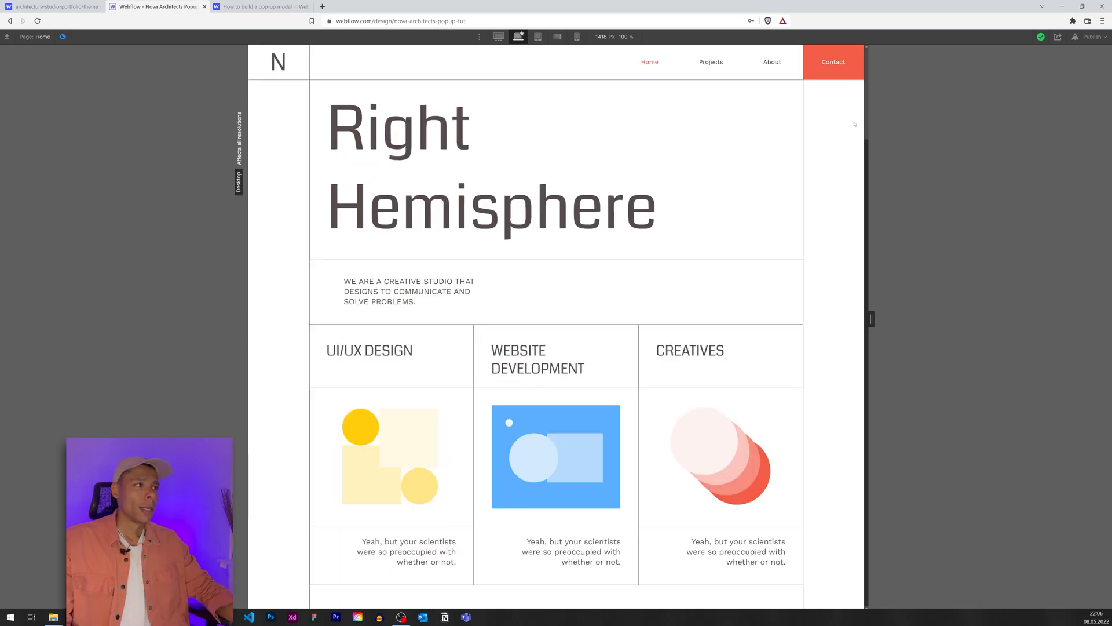
{"action": "left_click", "coordinate": [833, 62]}
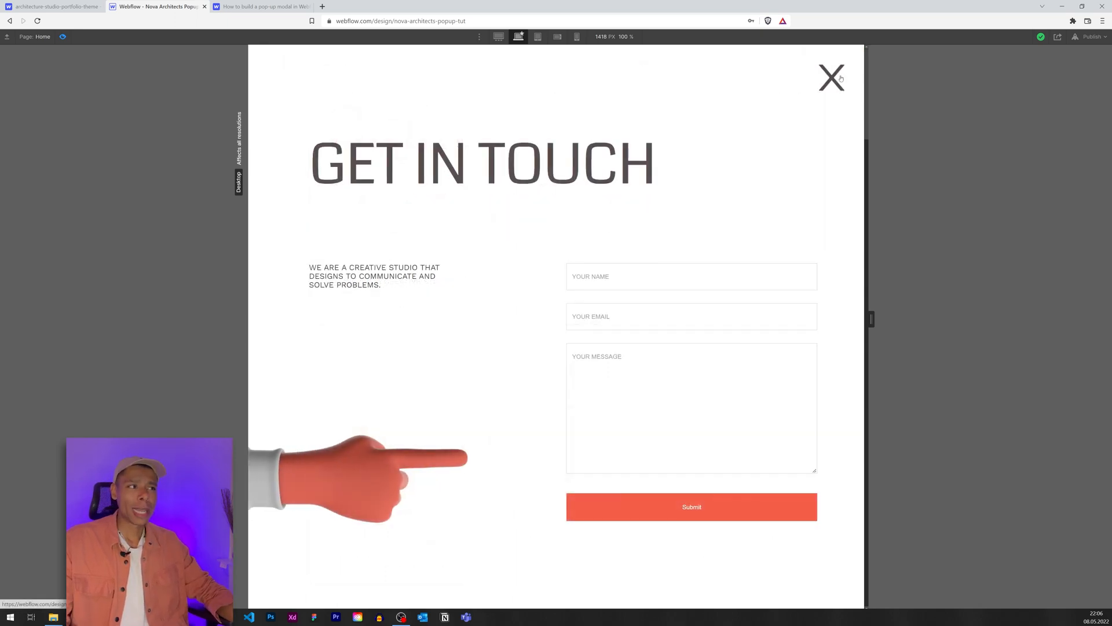
{"action": "left_click", "coordinate": [830, 77]}
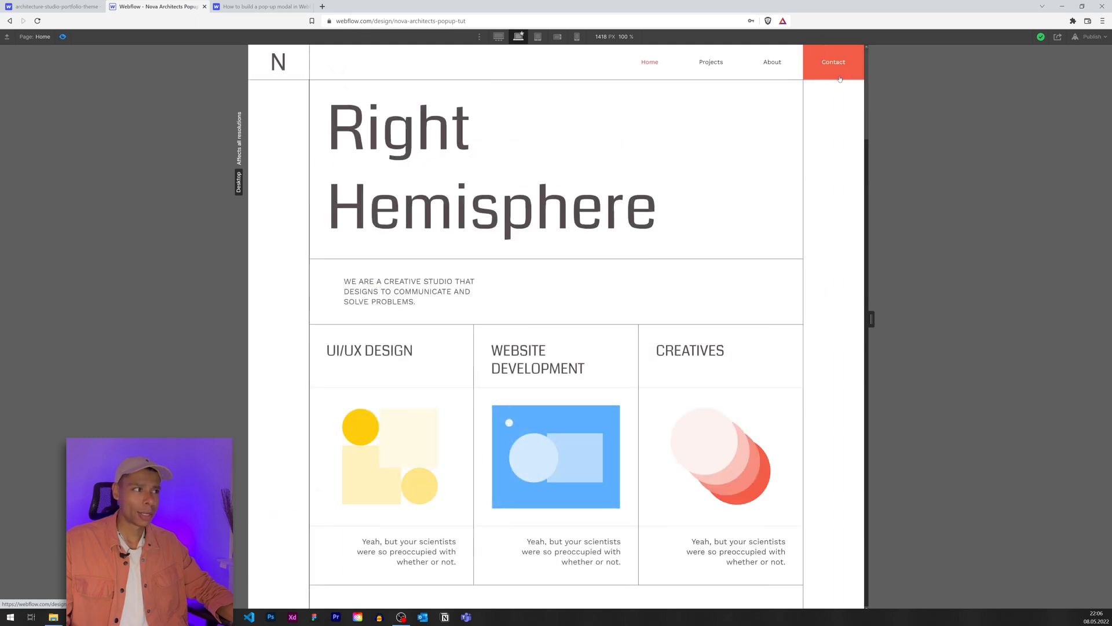
{"action": "left_click", "coordinate": [832, 61]}
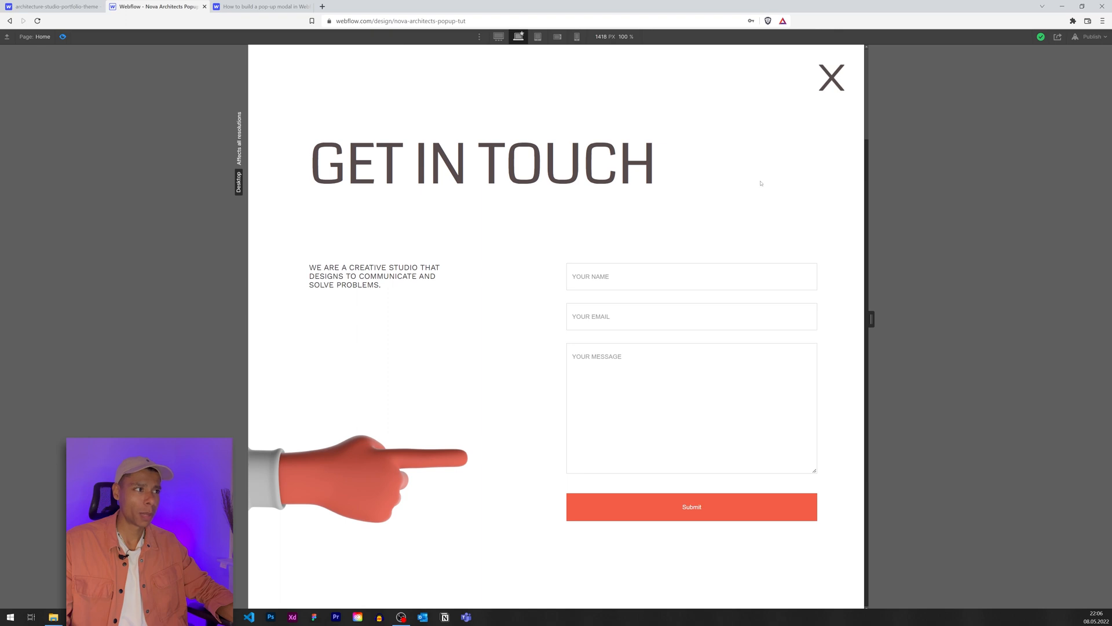
{"action": "left_click", "coordinate": [831, 78]}
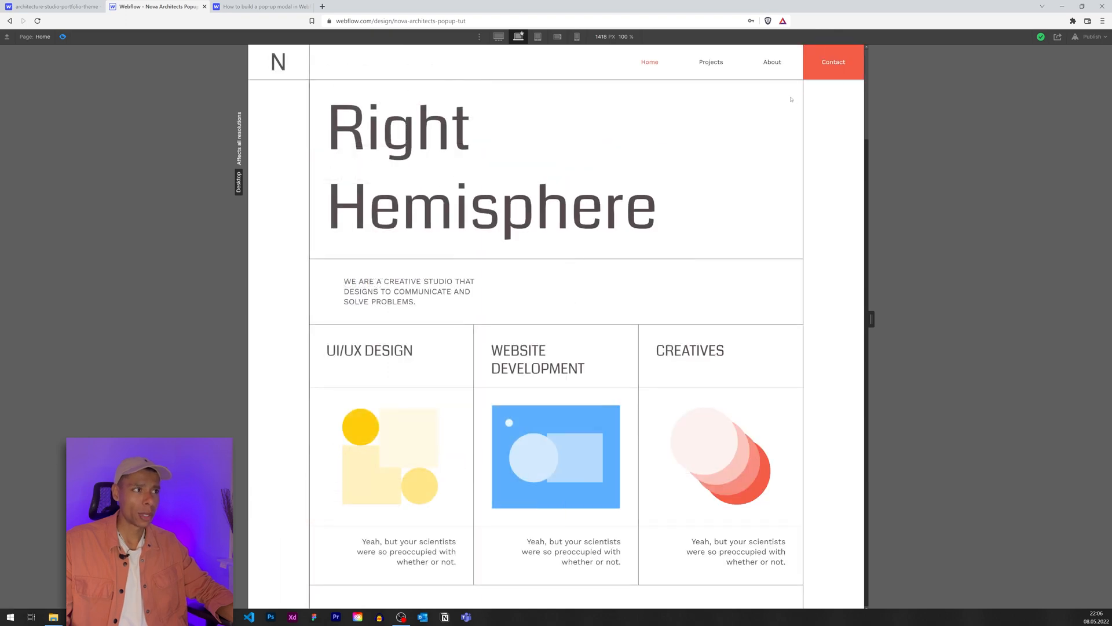
{"action": "mouse_move", "coordinate": [788, 100]}
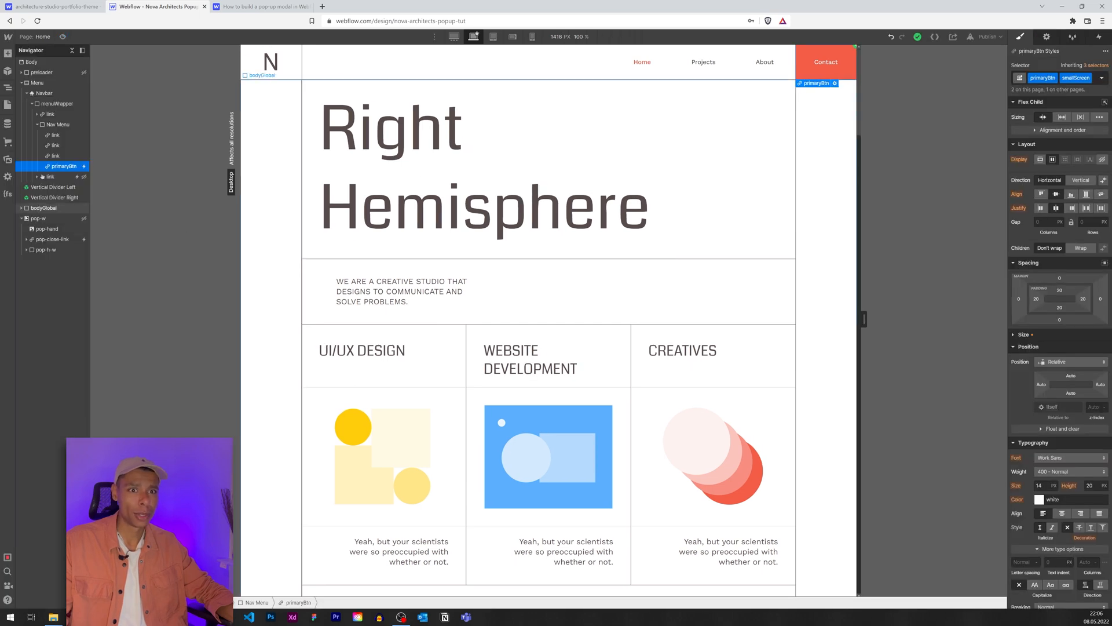
Change the pop-w wrapper's position from Absolute to Sticky so it stays over the viewport.
{"action": "left_click", "coordinate": [36, 218]}
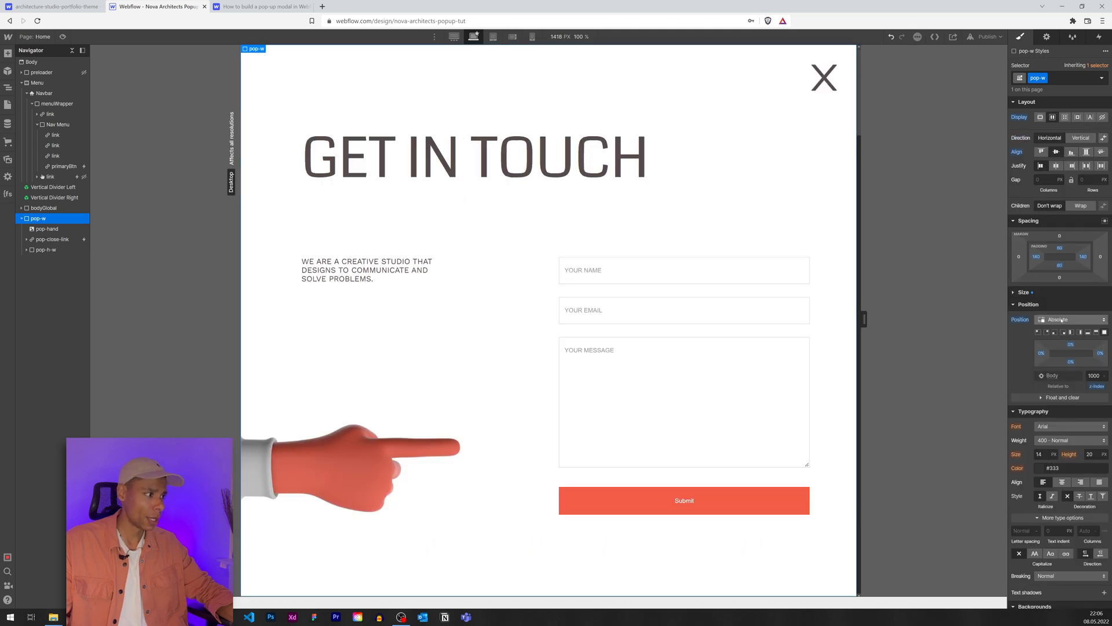
{"action": "left_click", "coordinate": [1056, 319]}
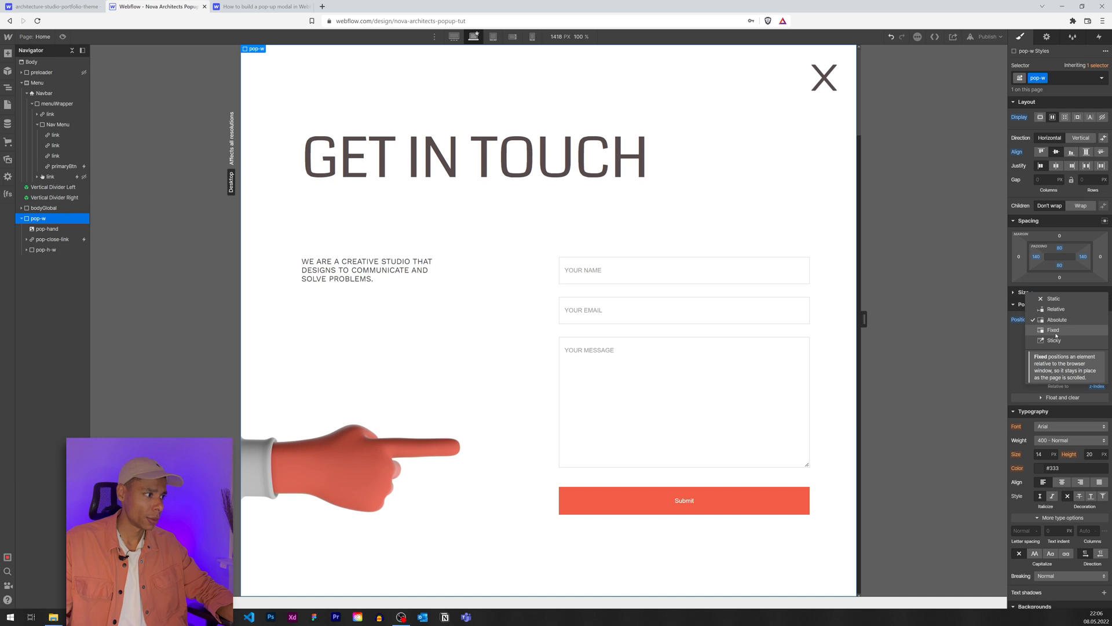
{"action": "left_click", "coordinate": [1055, 340]}
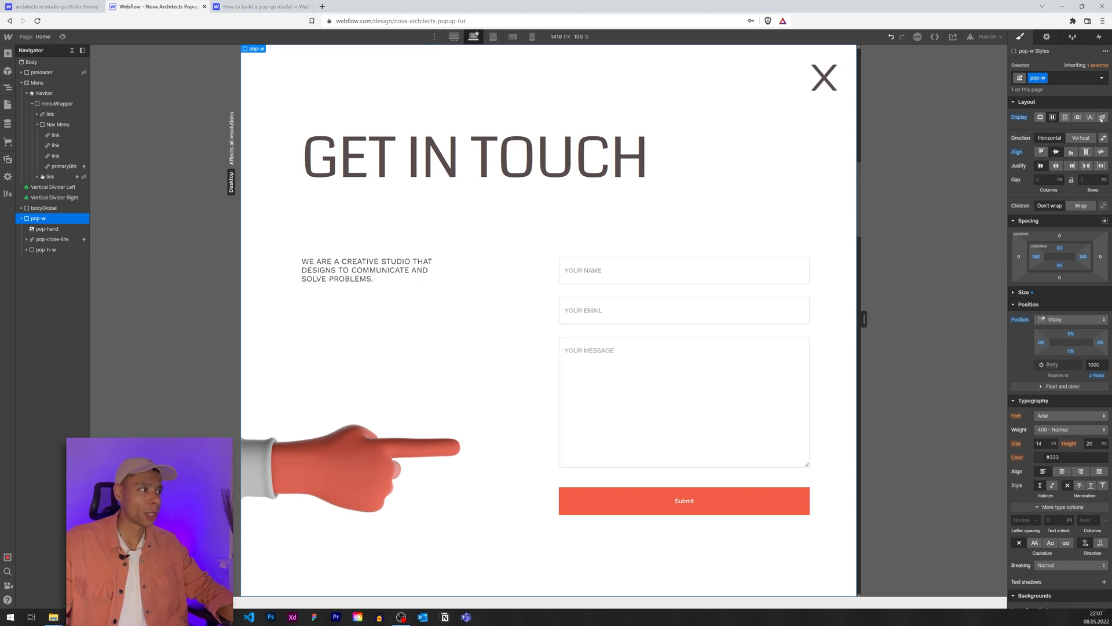
{"action": "left_click", "coordinate": [823, 78]}
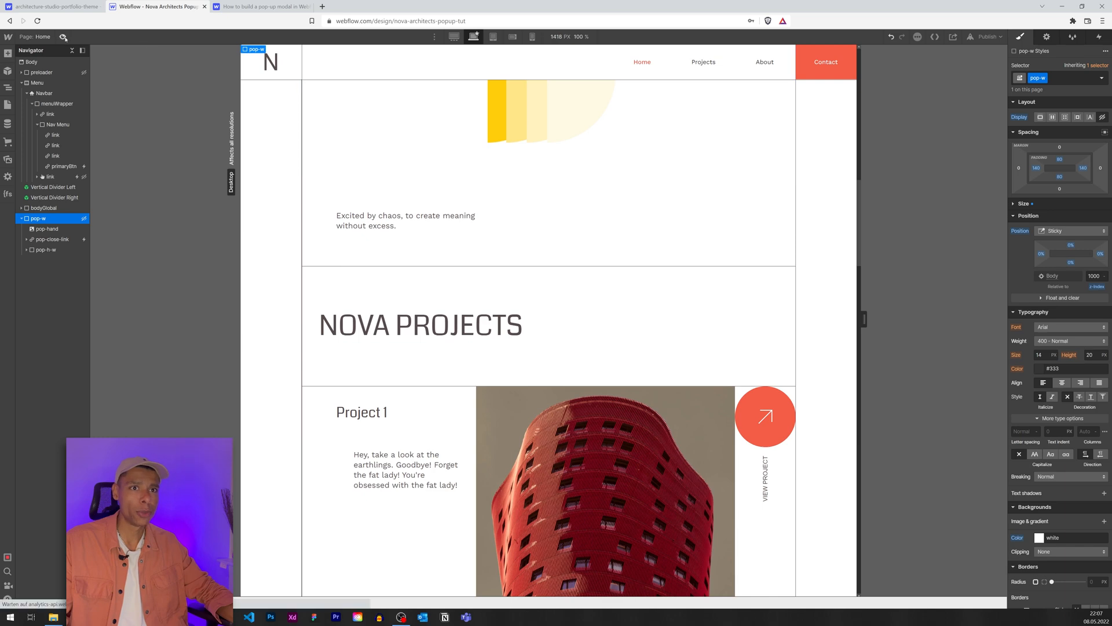
Preview with the page scrolled and confirm the pop-up still covers the viewport when opened and closed.
{"action": "left_click", "coordinate": [825, 62]}
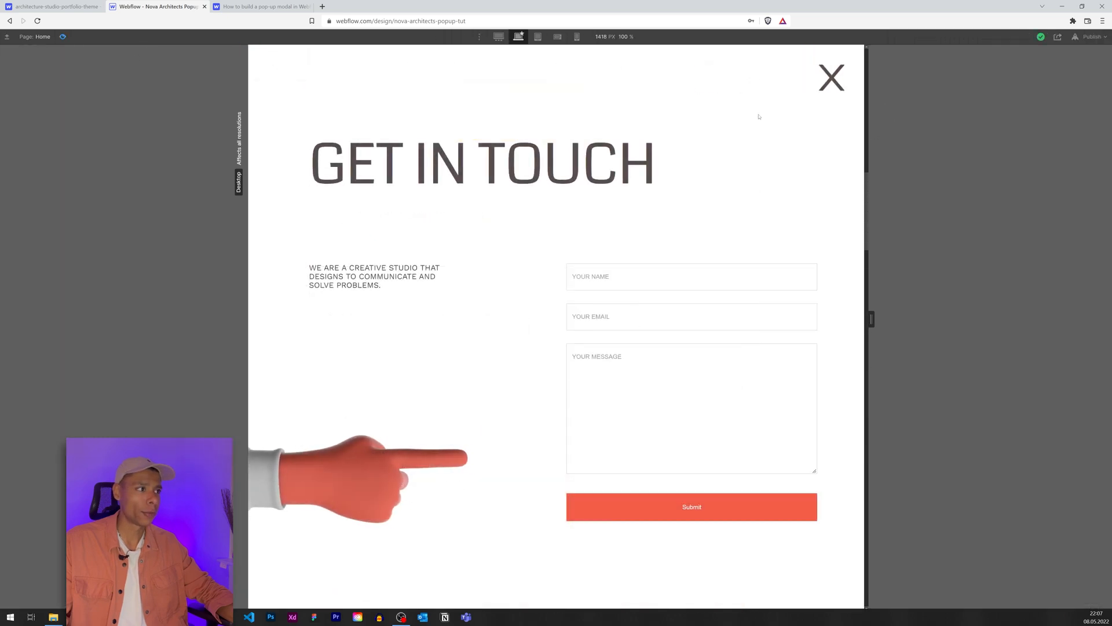
{"action": "left_click", "coordinate": [830, 78]}
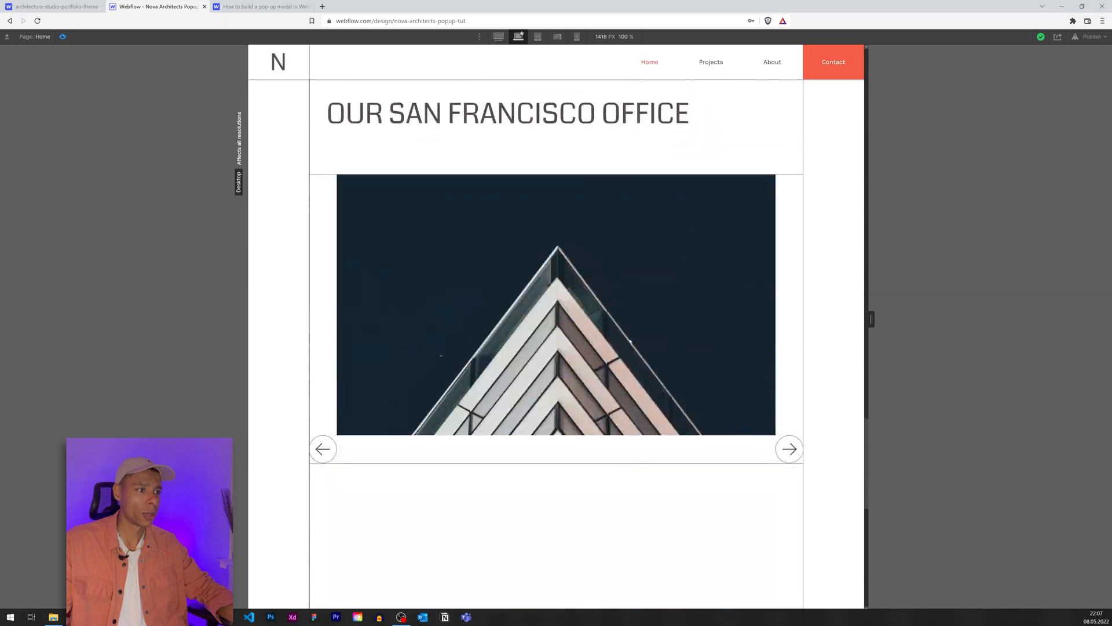
{"action": "scroll", "scroll_direction": "down", "scroll_amount": 3}
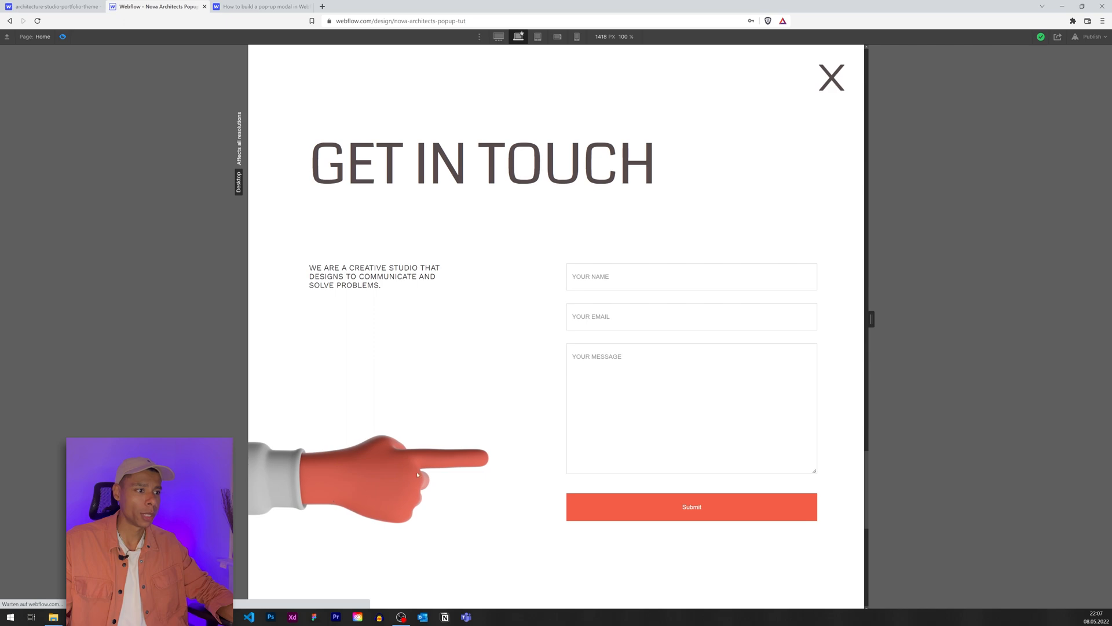
{"action": "left_click", "coordinate": [831, 77]}
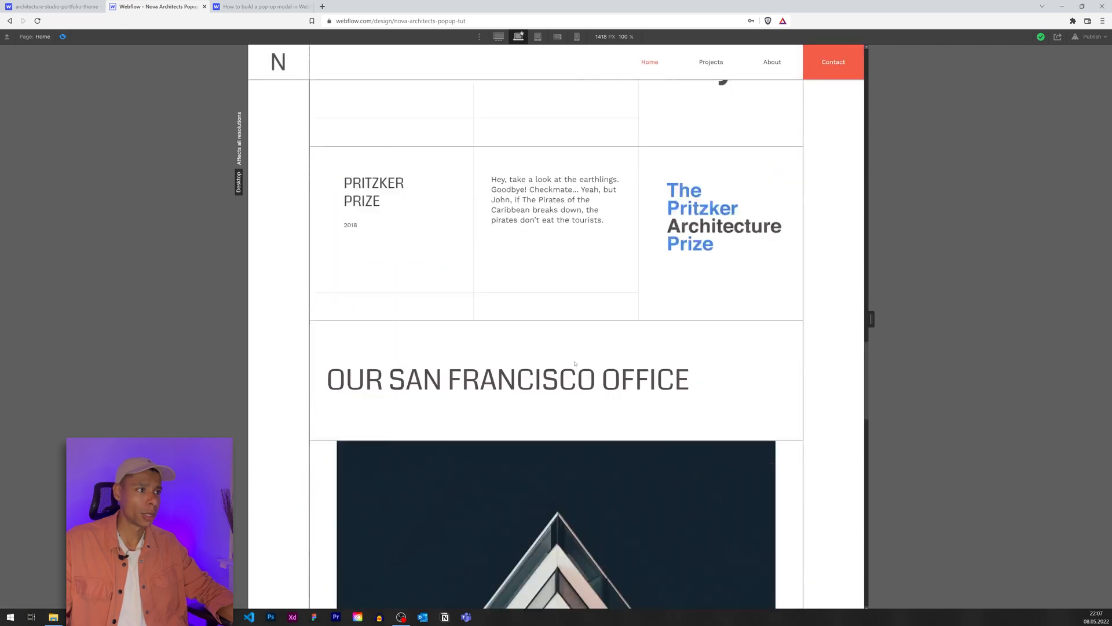
{"action": "left_click", "coordinate": [833, 62]}
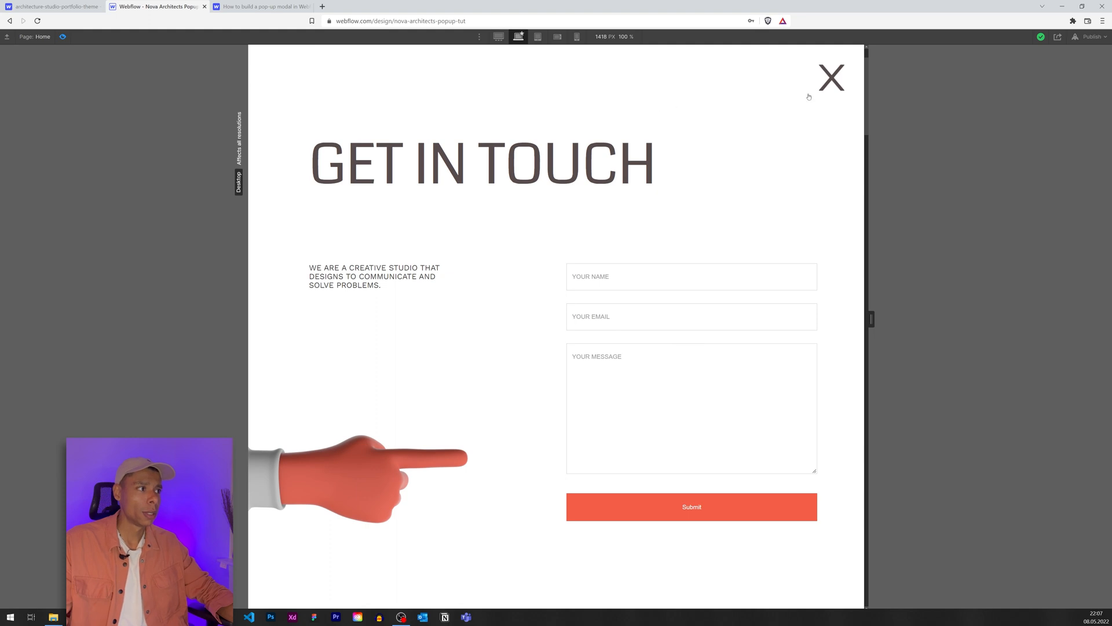
{"action": "left_click", "coordinate": [830, 77]}
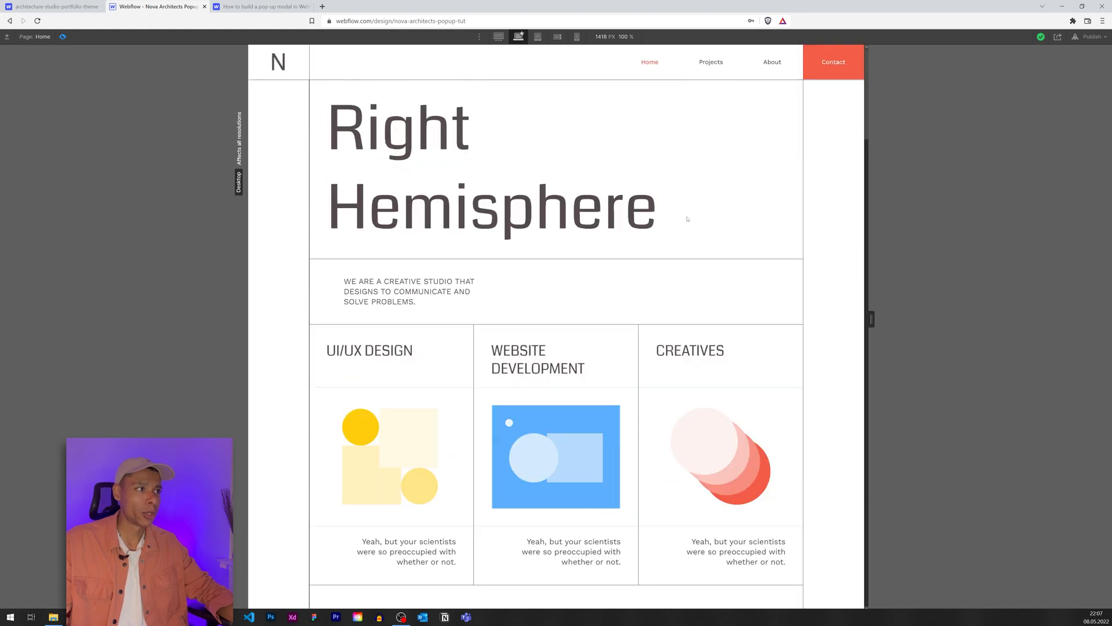
{"action": "mouse_move", "coordinate": [741, 140]}
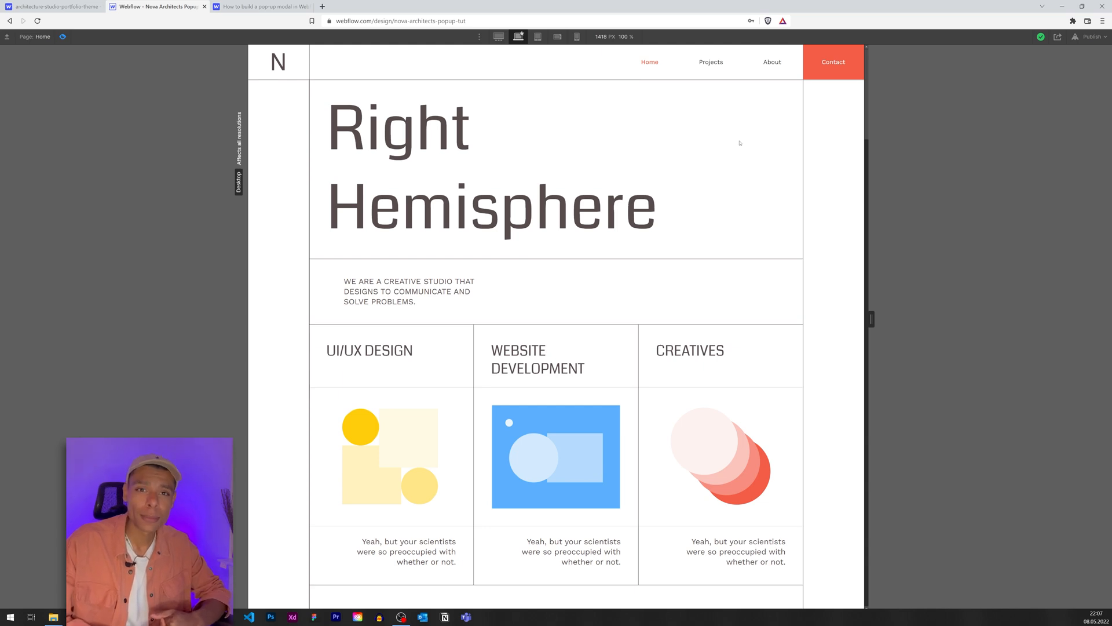
Test the fade-in from Contact and fade-out from the X a few times in preview.
{"action": "left_click", "coordinate": [833, 61]}
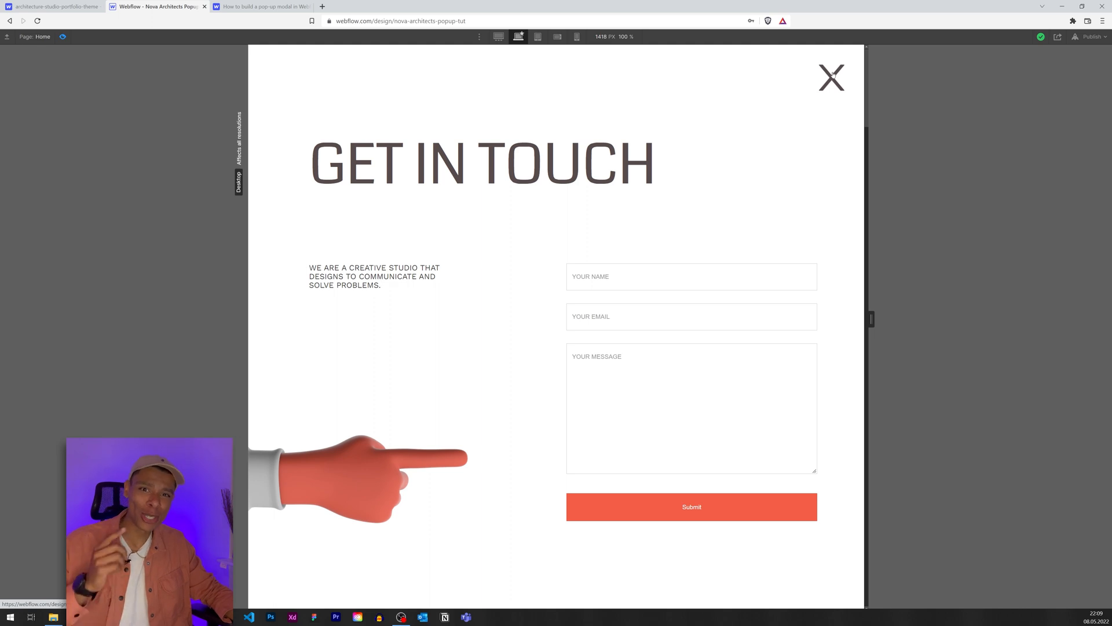
{"action": "left_click", "coordinate": [831, 78]}
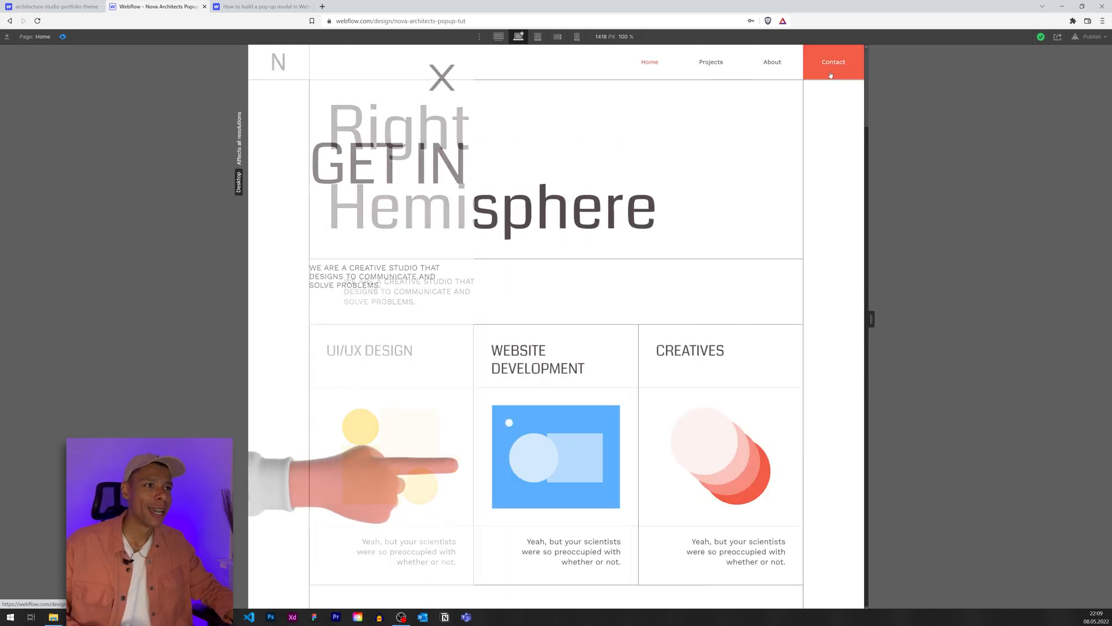
{"action": "left_click", "coordinate": [833, 62]}
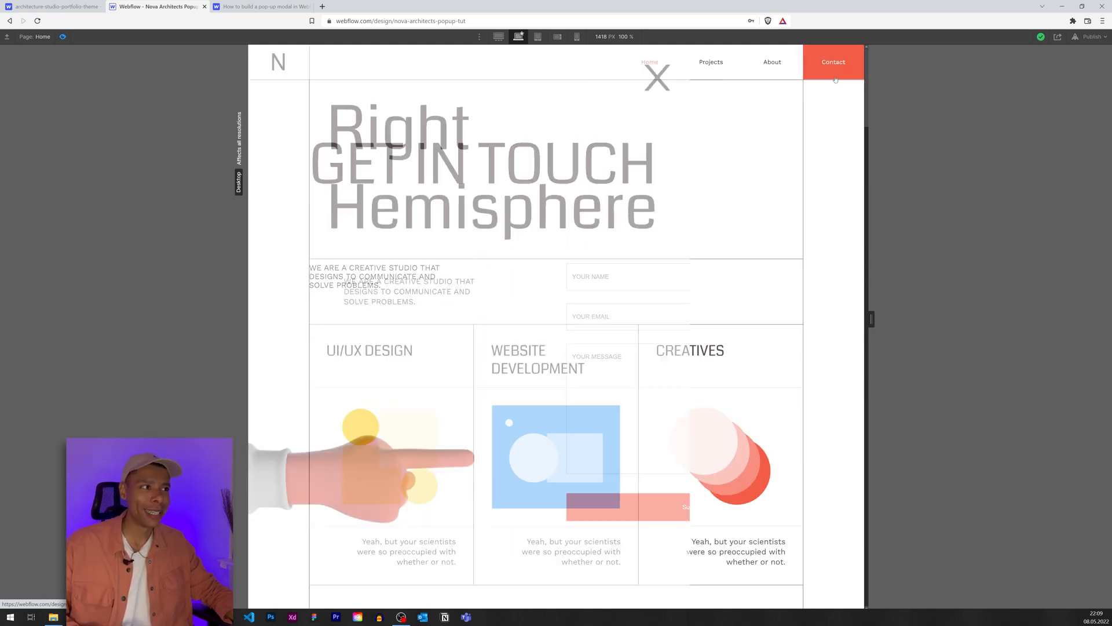
{"action": "left_click", "coordinate": [655, 77]}
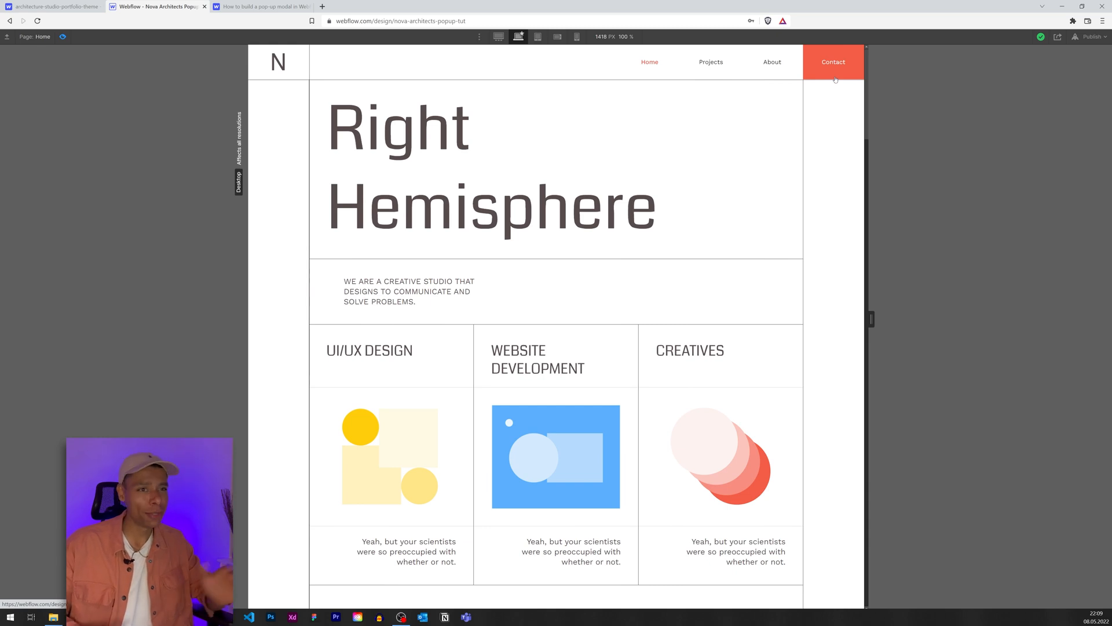
{"action": "left_click", "coordinate": [833, 61]}
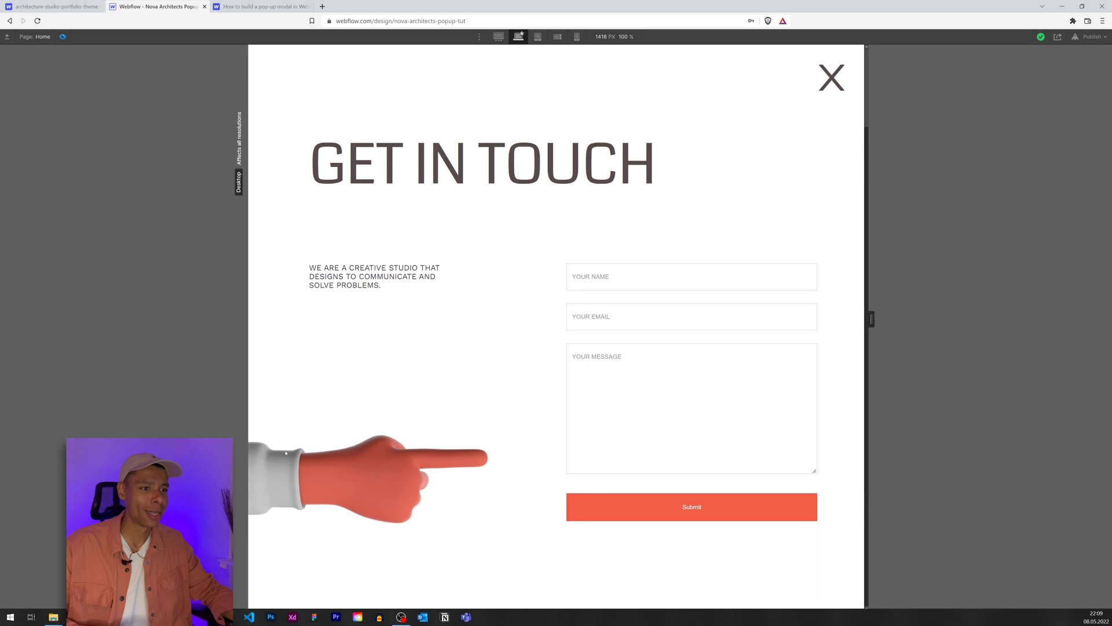
{"action": "mouse_move", "coordinate": [751, 99]}
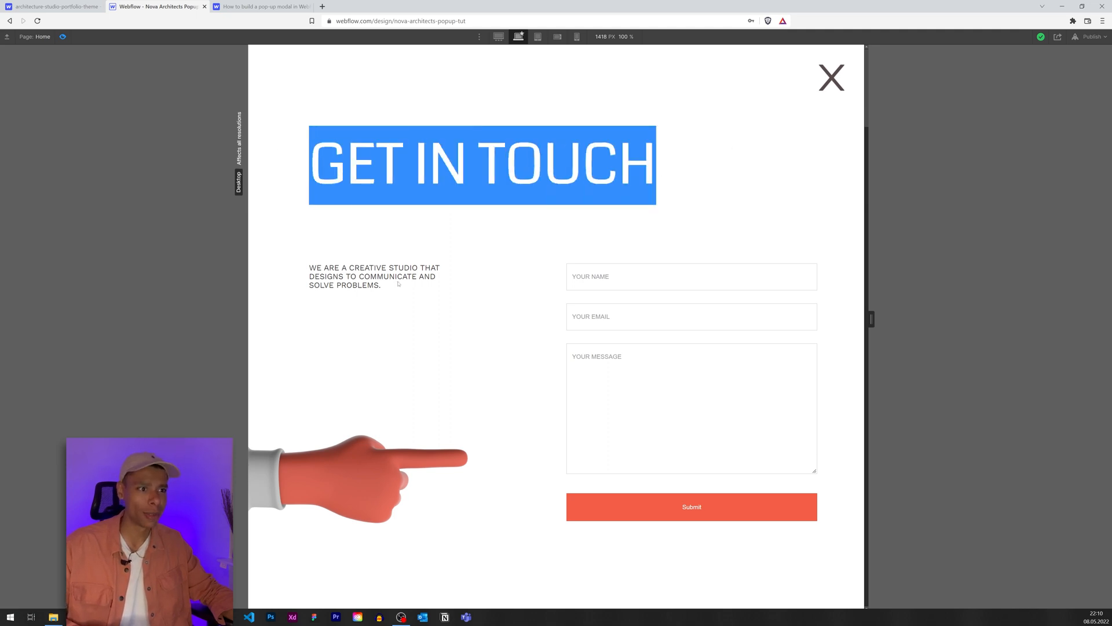
{"action": "left_click", "coordinate": [691, 316]}
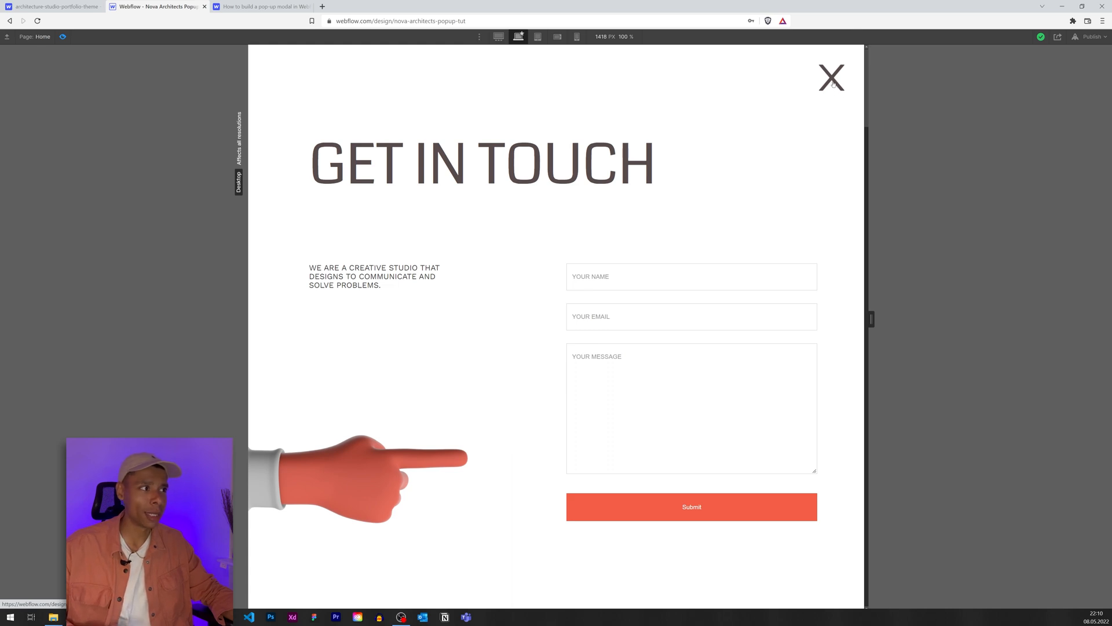
Repeat the open/close cycle several more times, leaving the pop-up open.
{"action": "left_click", "coordinate": [831, 77]}
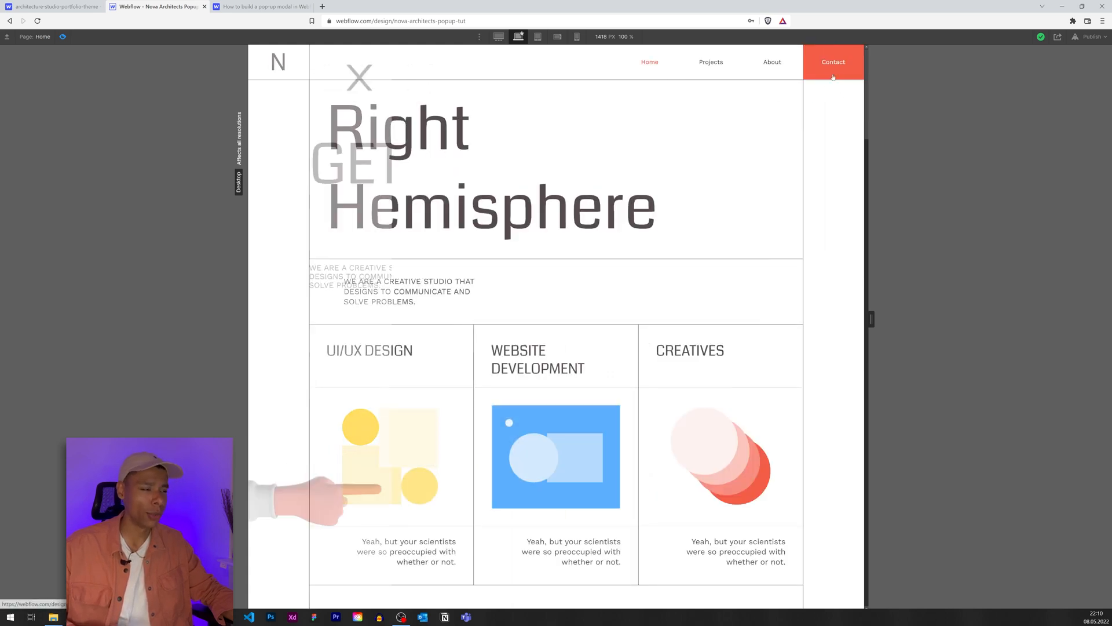
{"action": "left_click", "coordinate": [833, 61]}
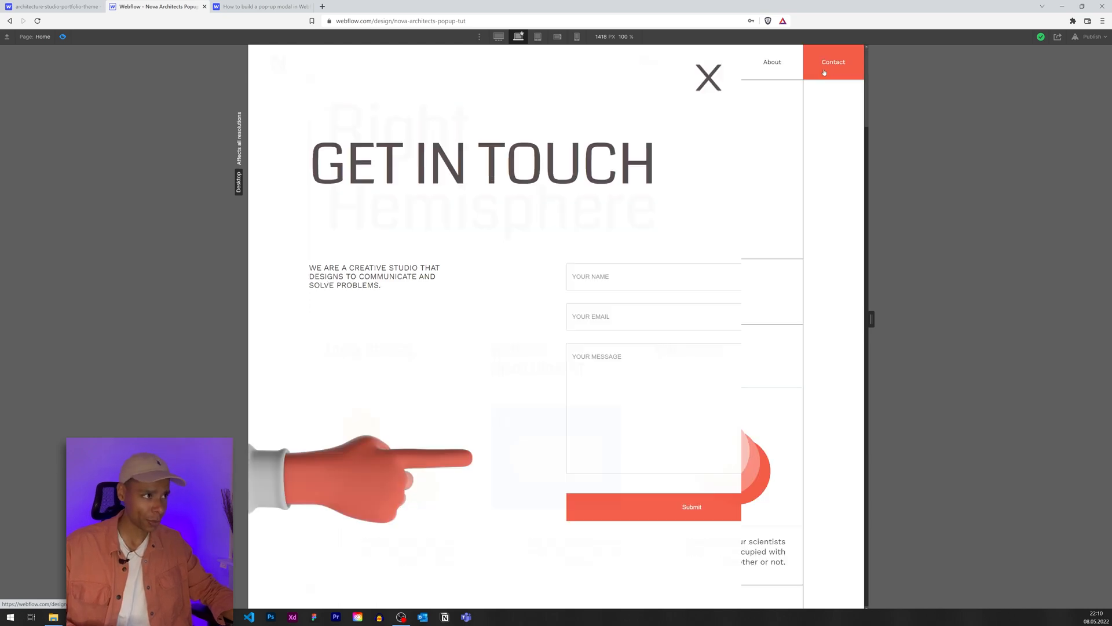
{"action": "left_click", "coordinate": [707, 78]}
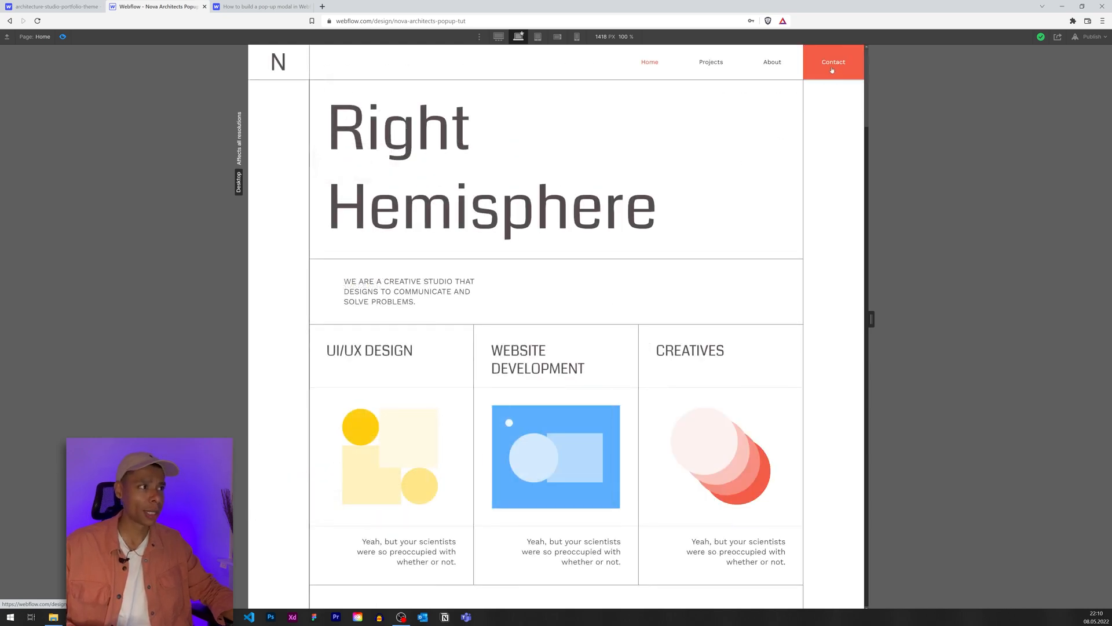
{"action": "left_click", "coordinate": [833, 61]}
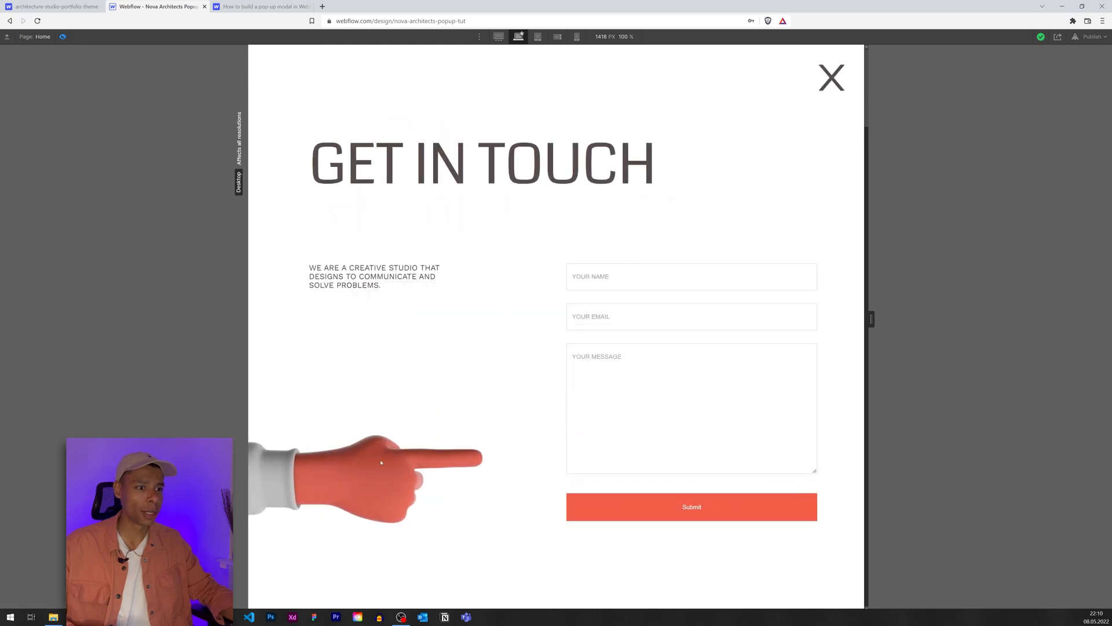
{"action": "left_click", "coordinate": [832, 78]}
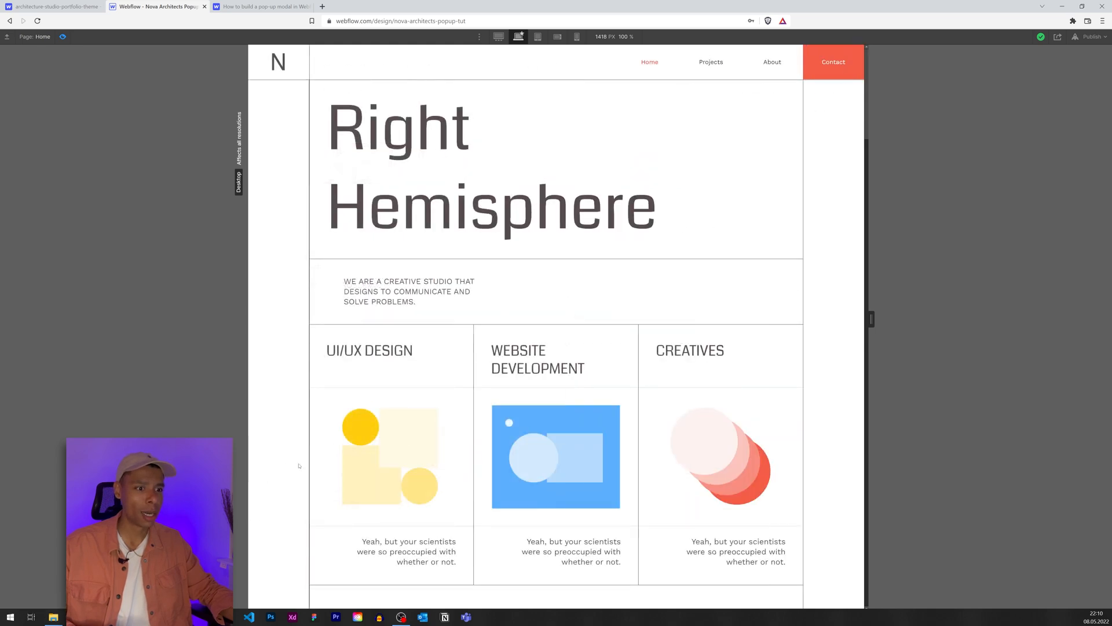
{"action": "left_click", "coordinate": [832, 61]}
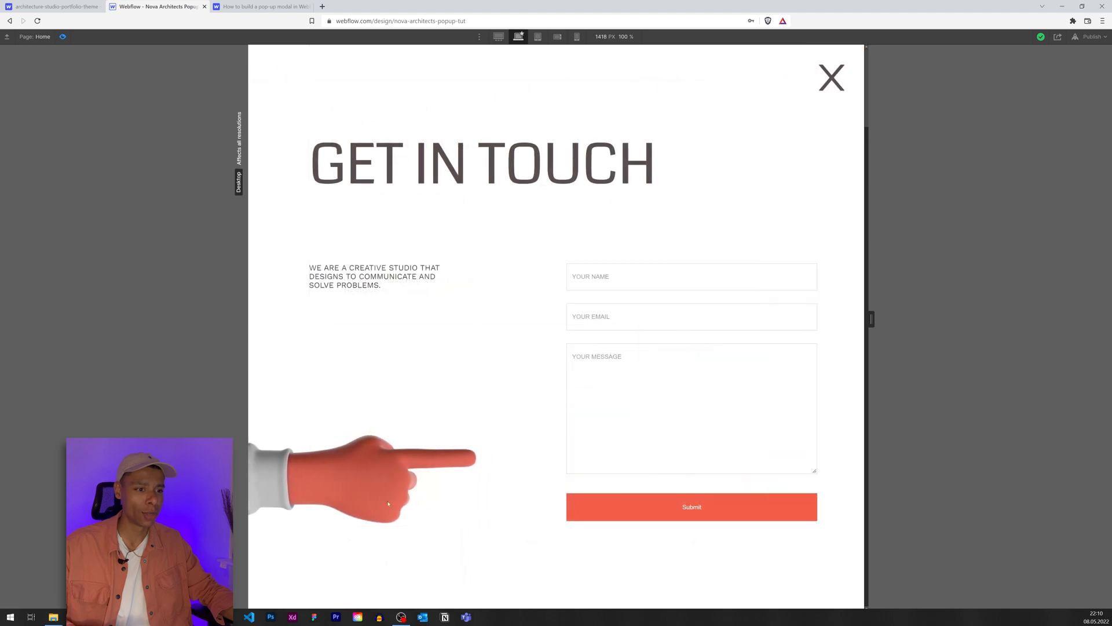